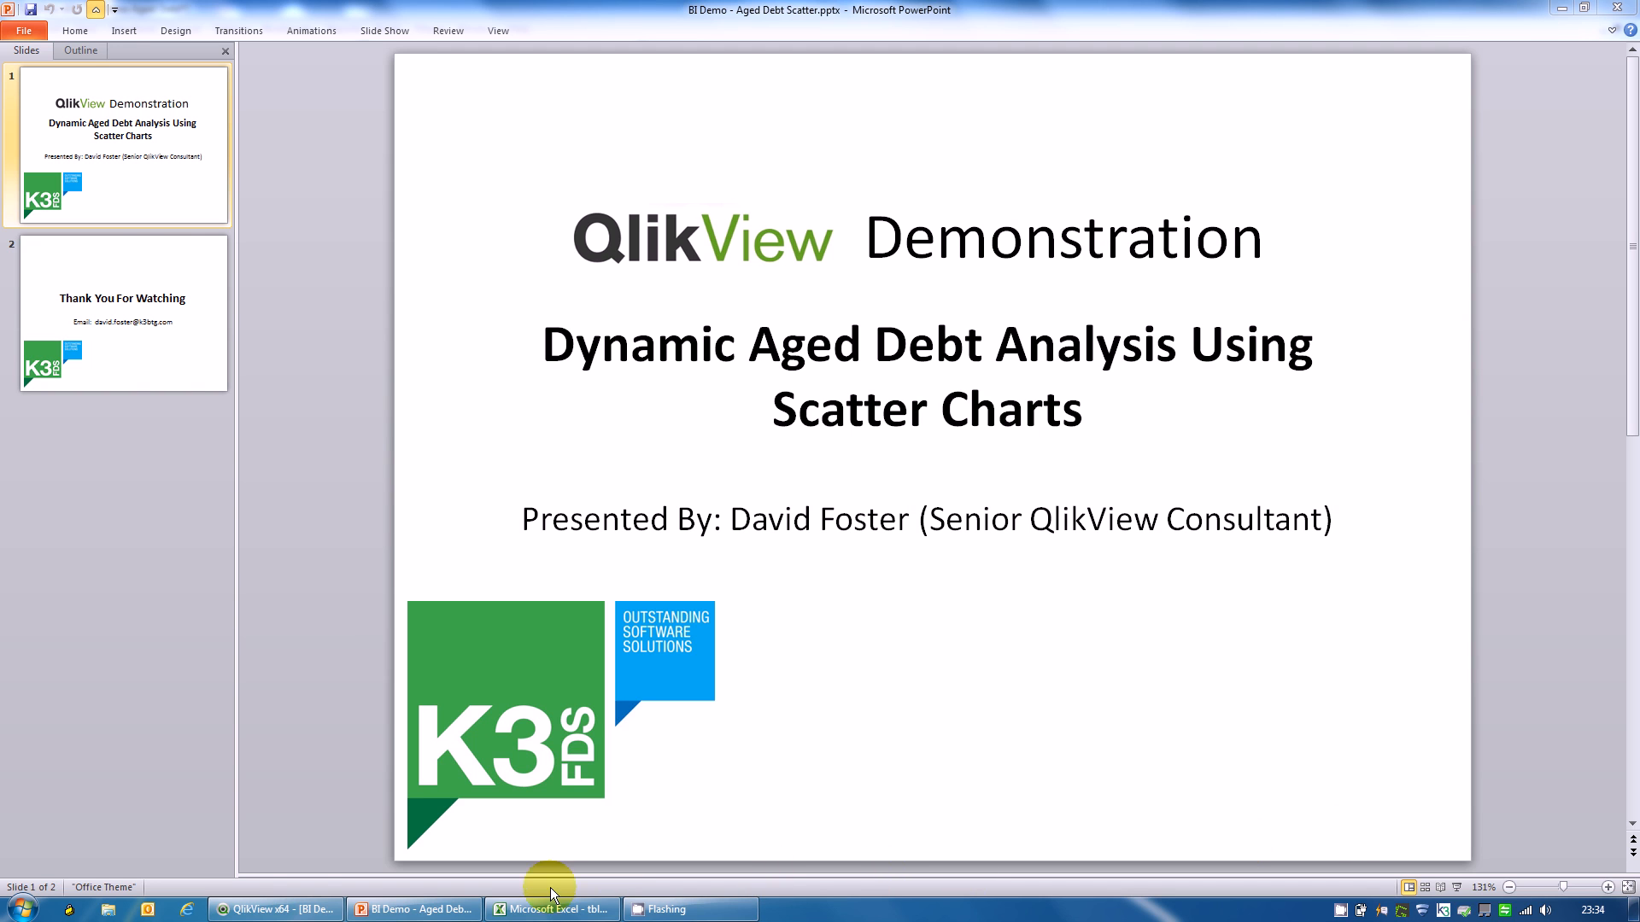
Step: Switch to the tblCustomer.xlsx workbook of customer invoices, due dates and amounts in Excel
left_click(550, 907)
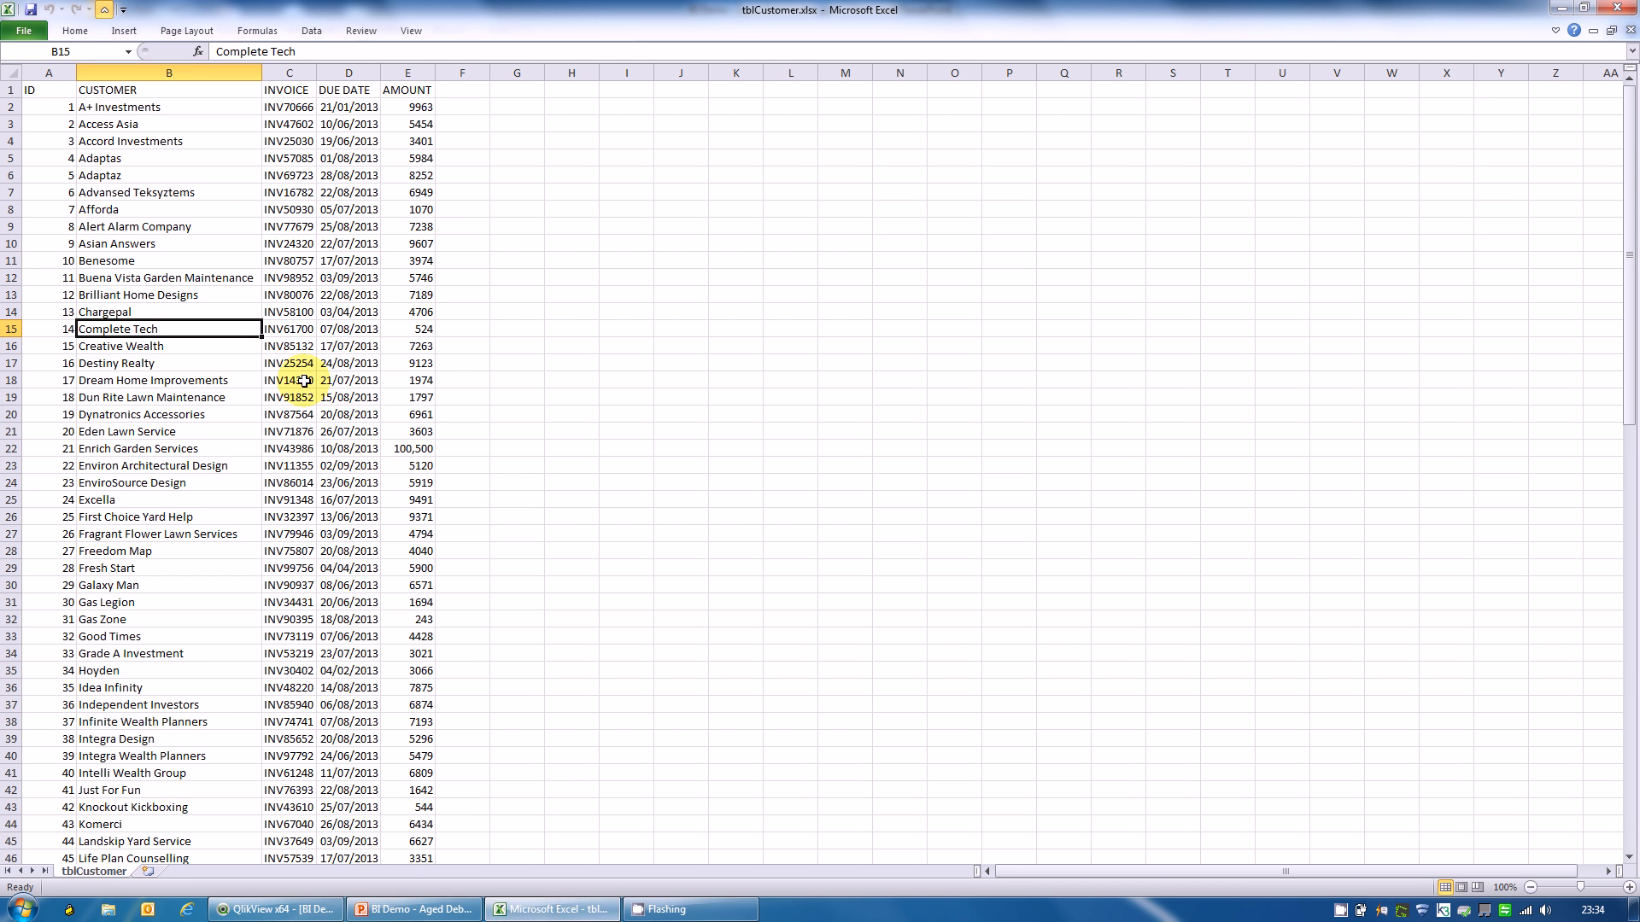
mouse_move(146, 140)
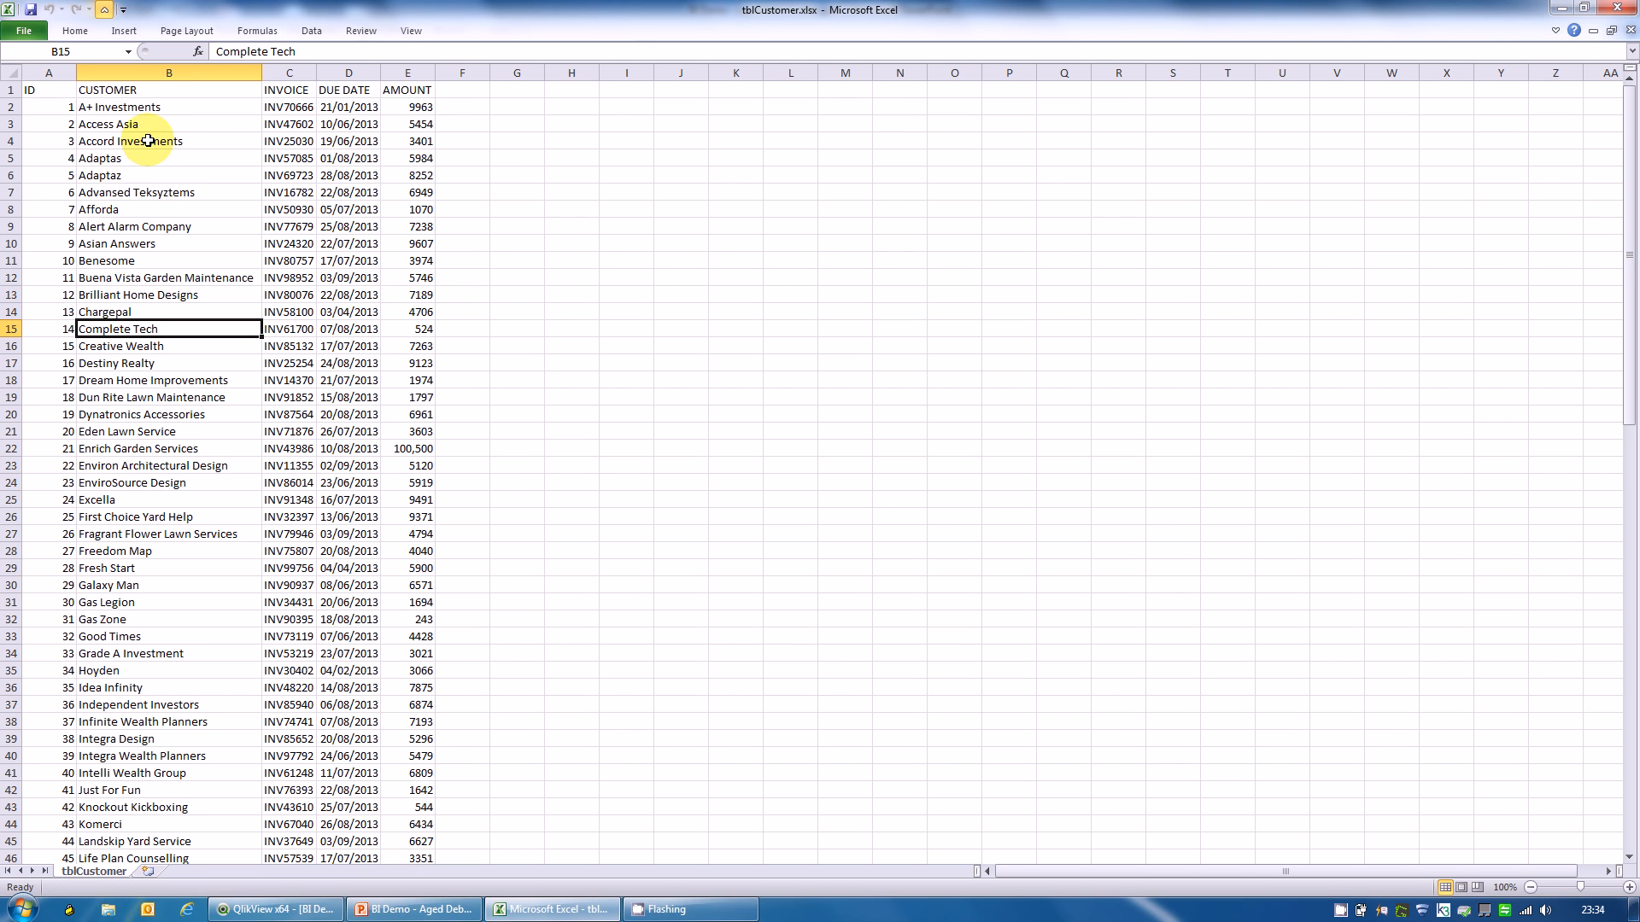
mouse_move(350, 123)
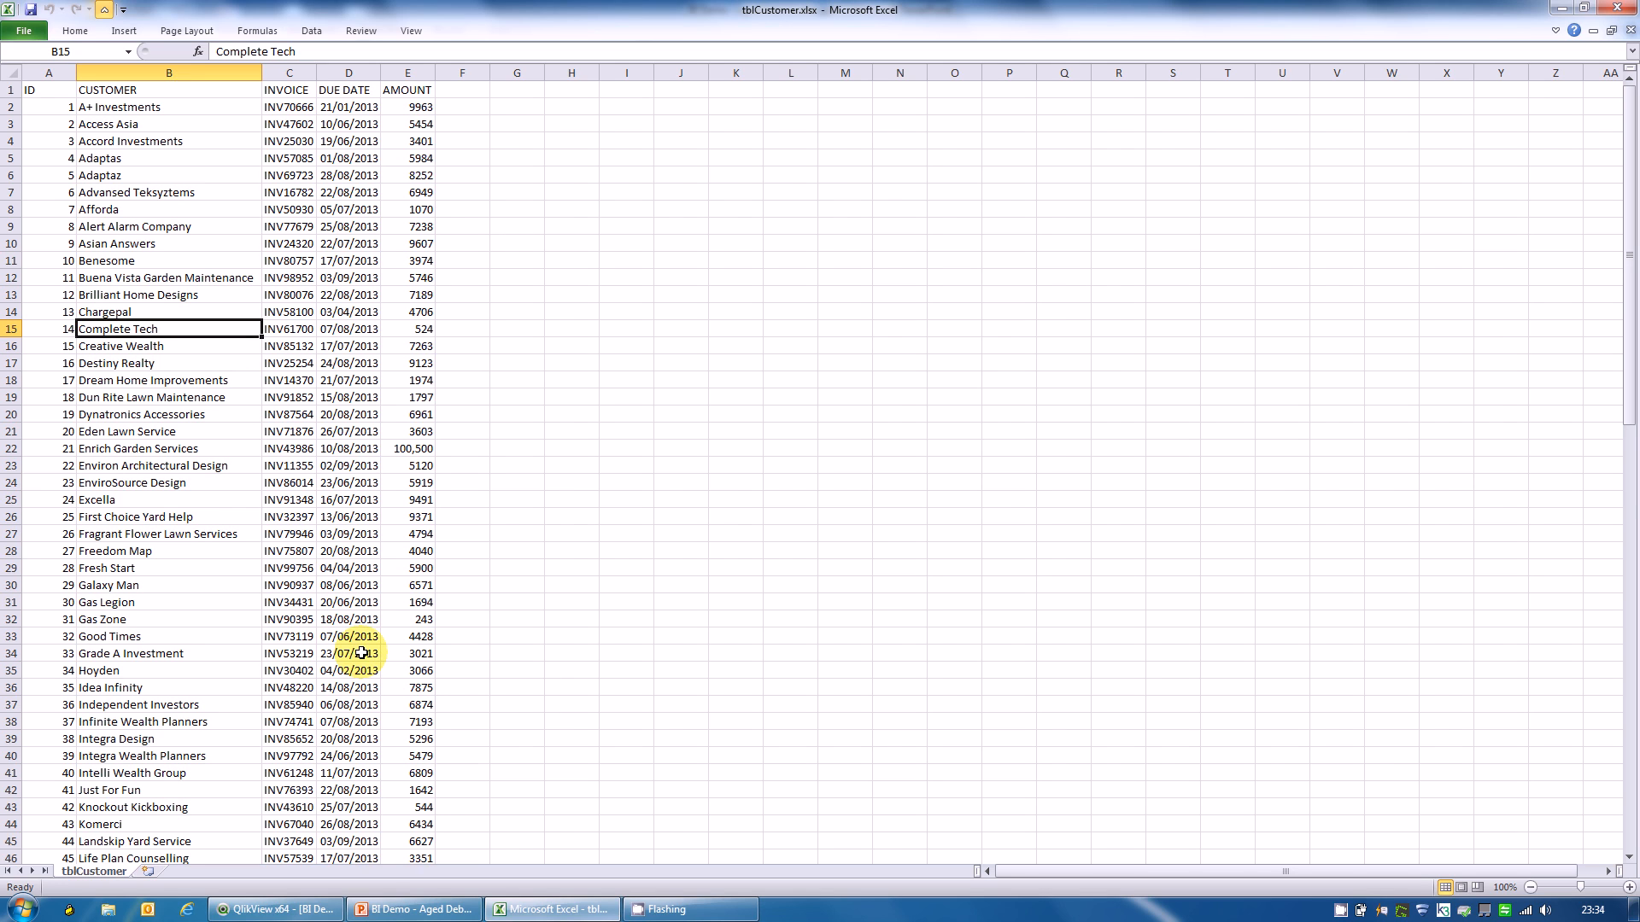
mouse_move(343, 899)
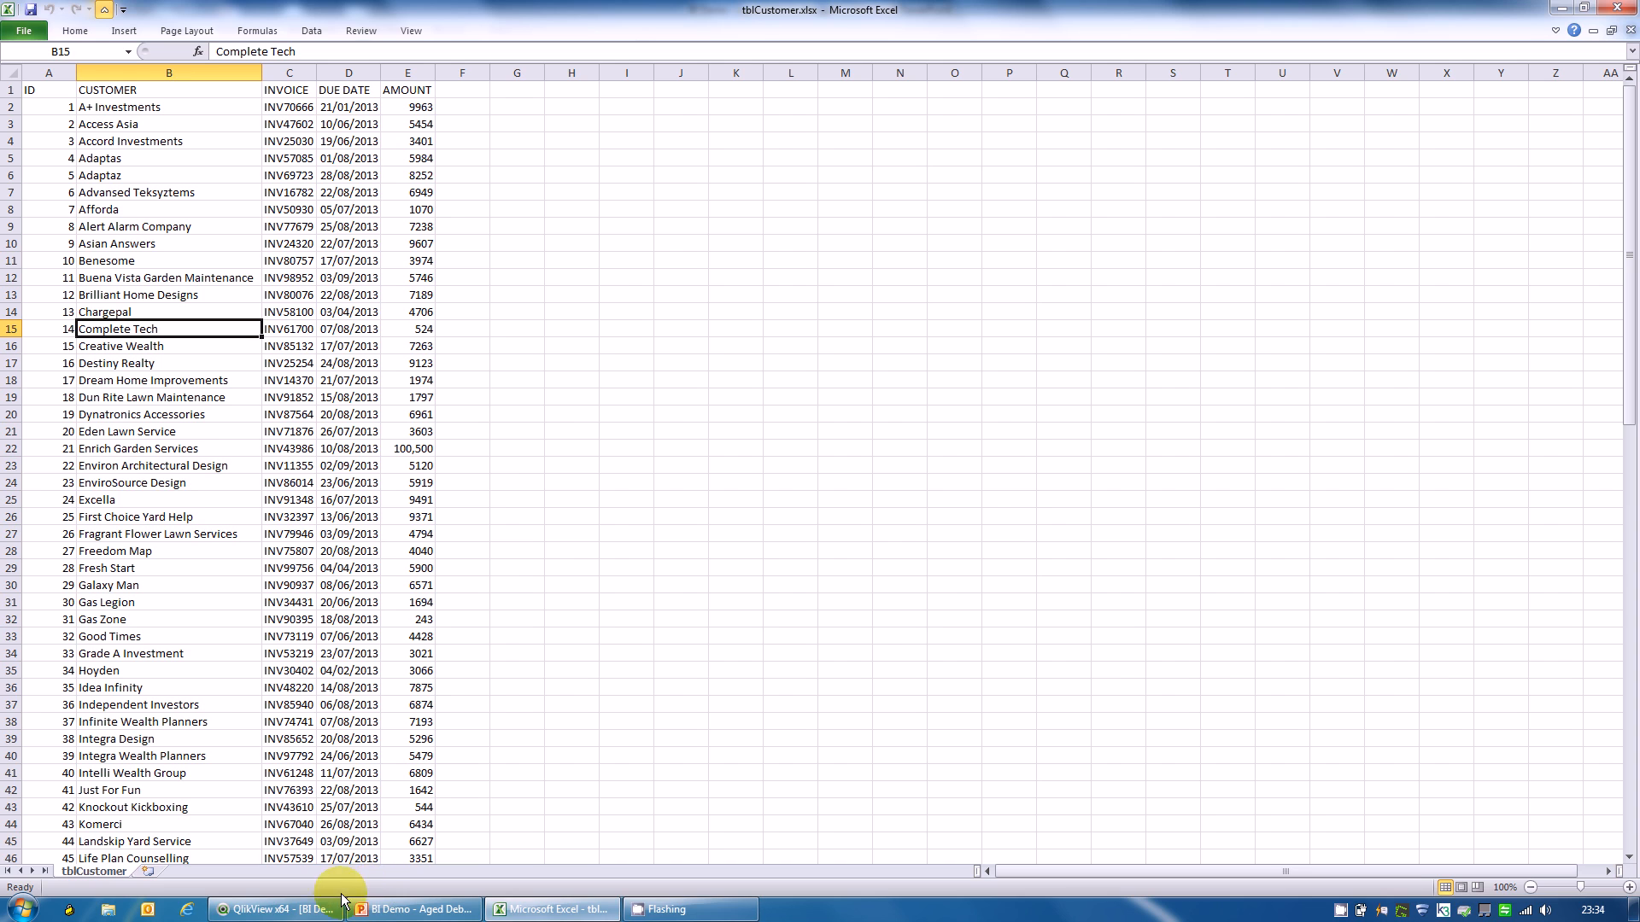
mouse_move(277, 908)
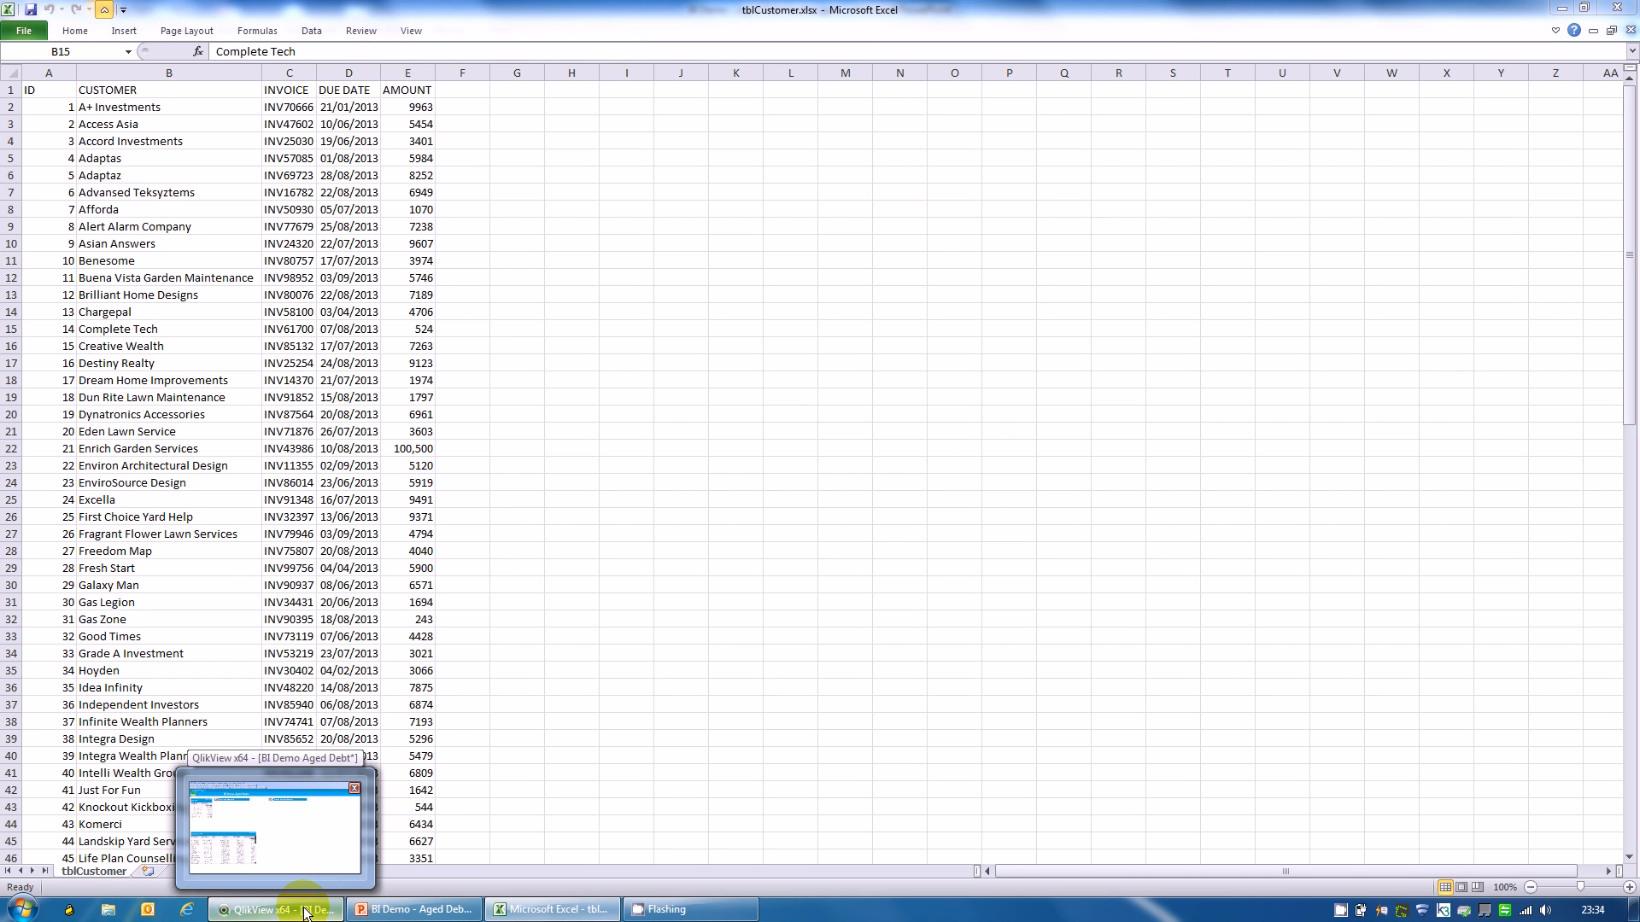
Step: Open the load script to review the tblCustomer load and the Age Bands IntervalMatch
left_click(274, 909)
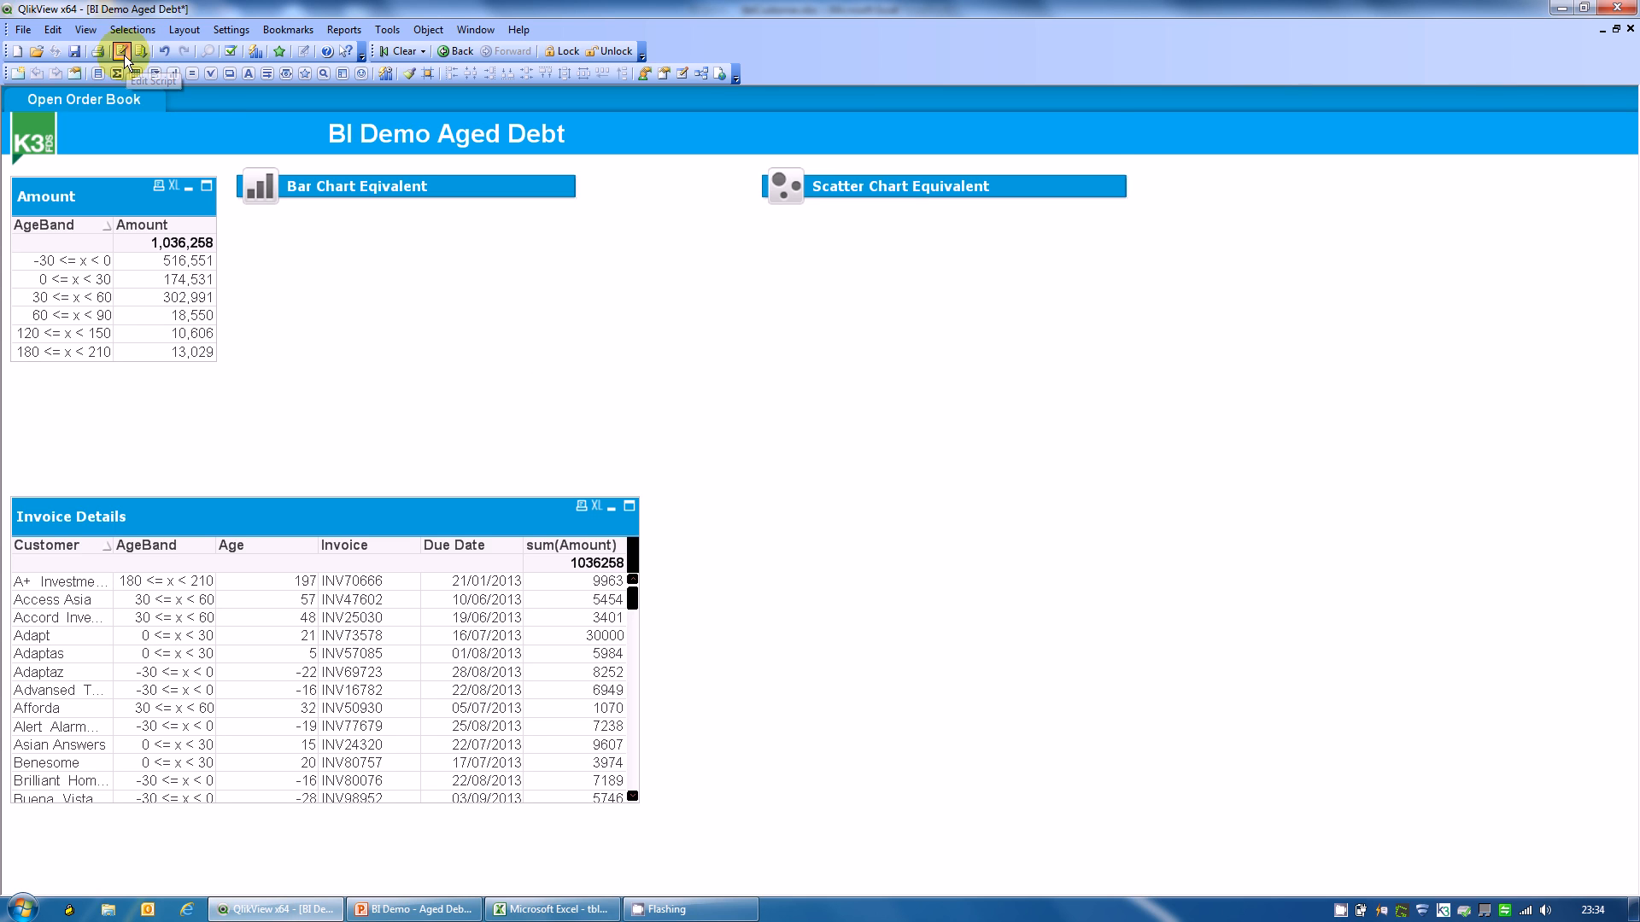
left_click(122, 50)
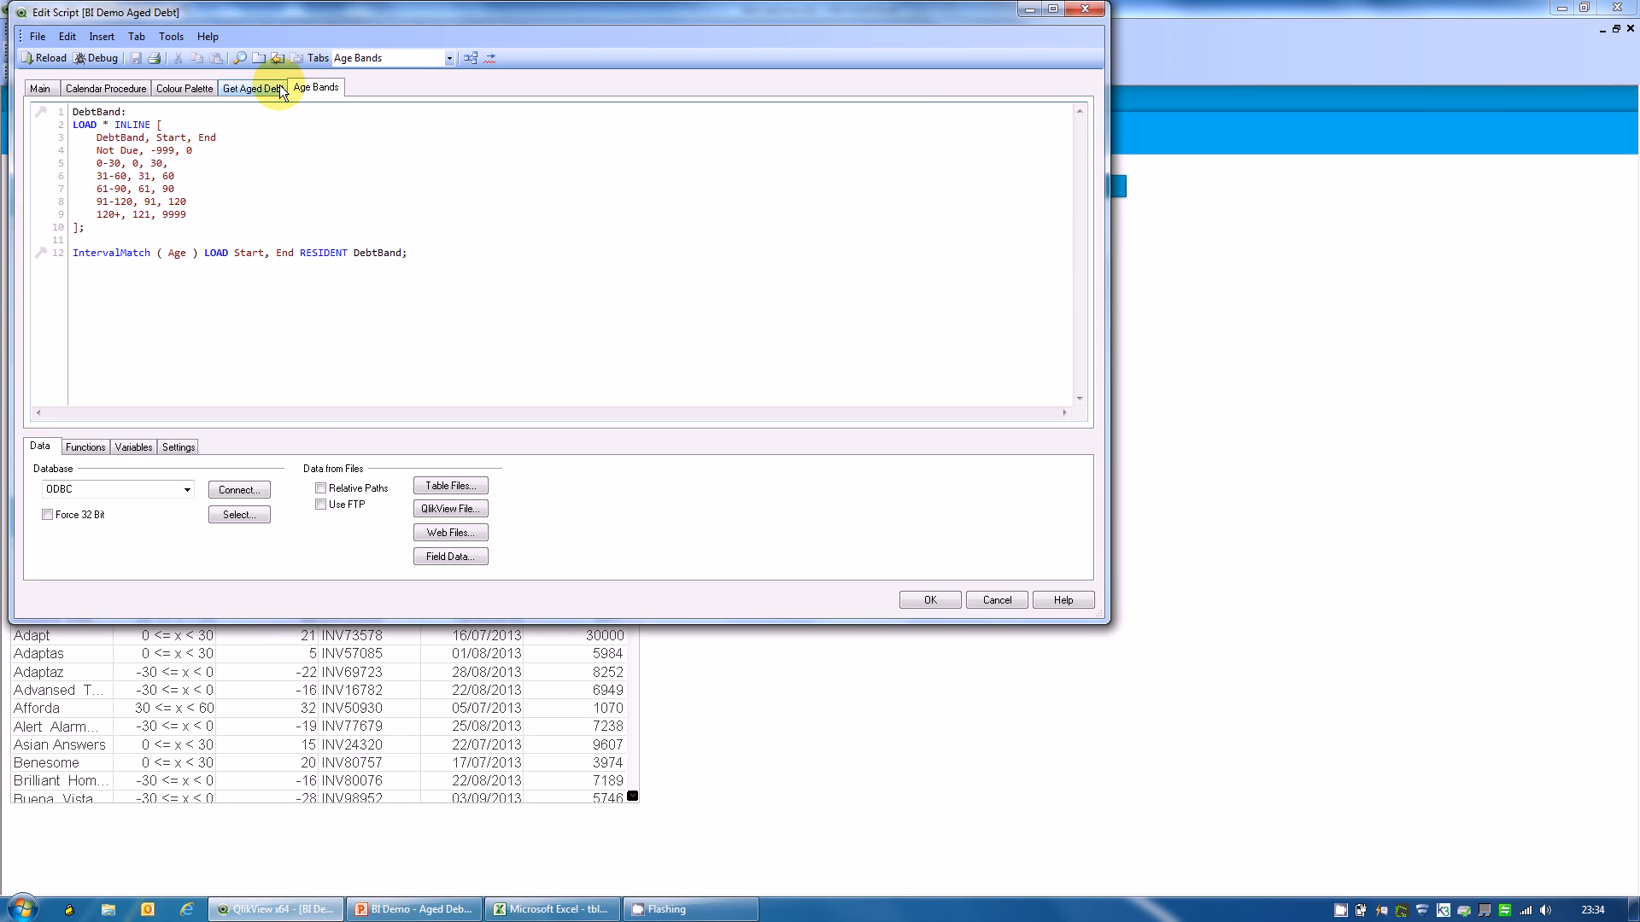
left_click(252, 87)
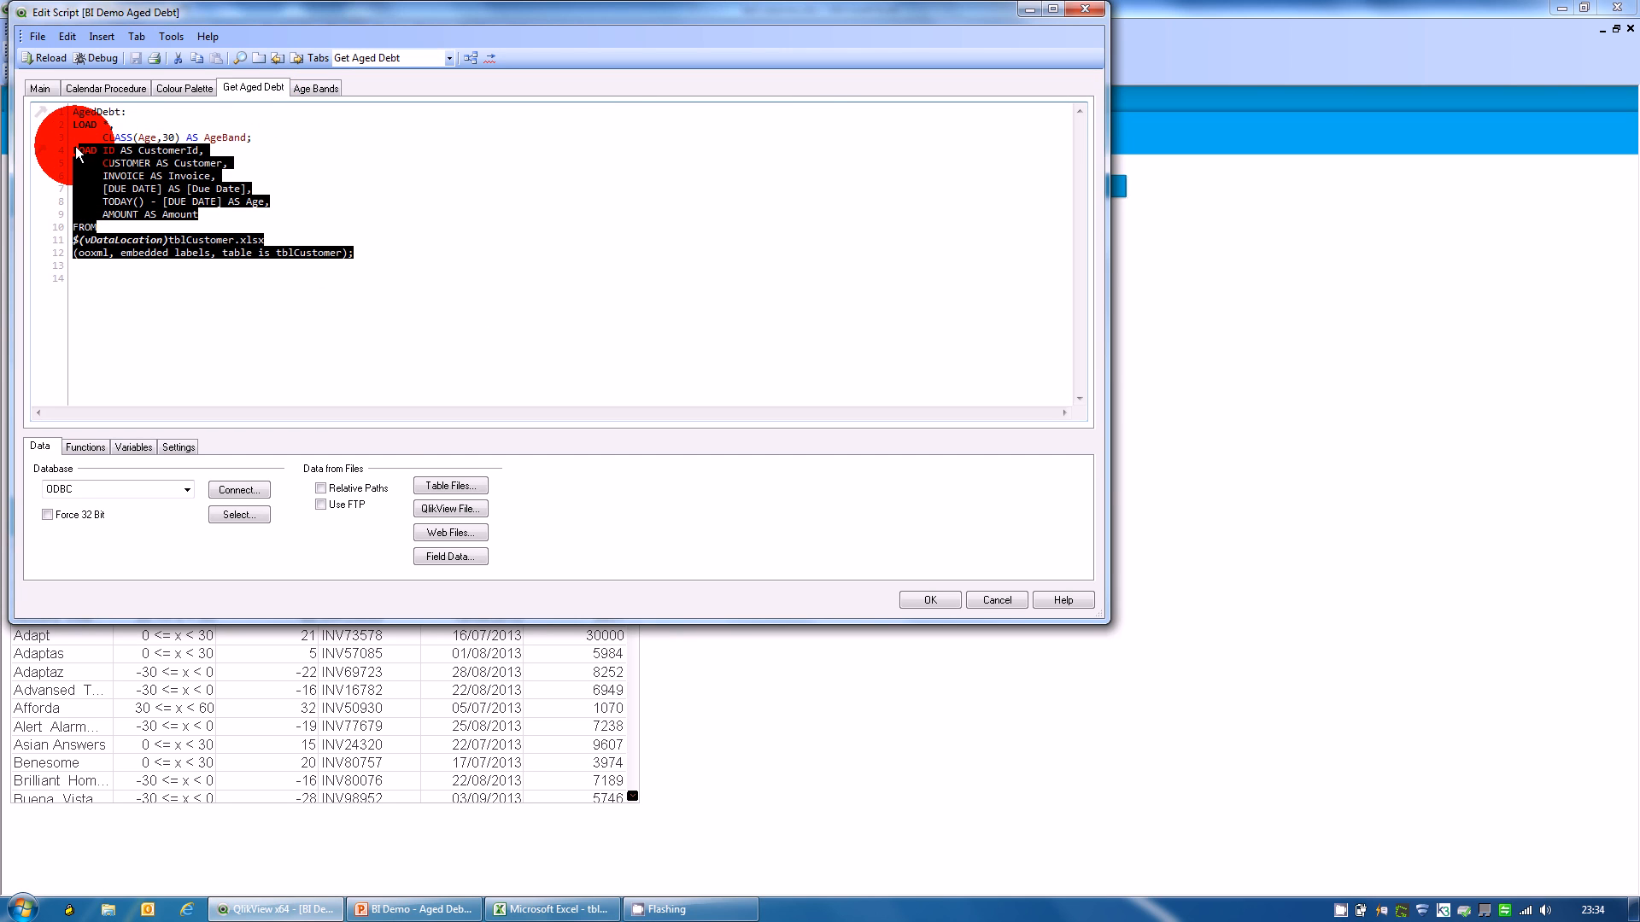
left_click(207, 201)
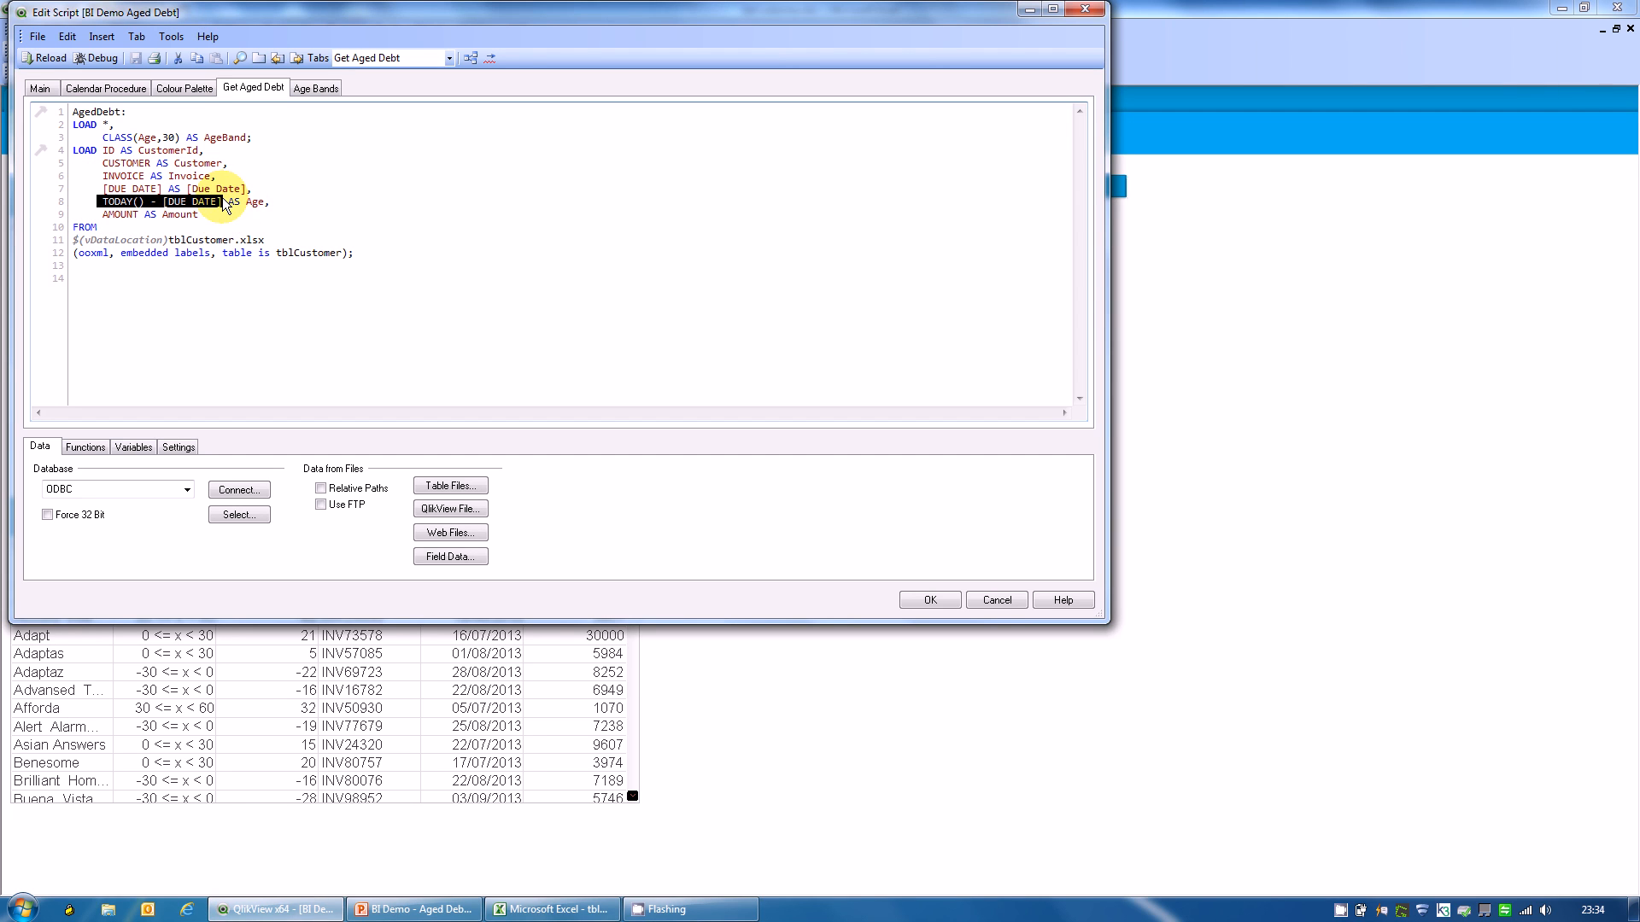
mouse_move(117, 144)
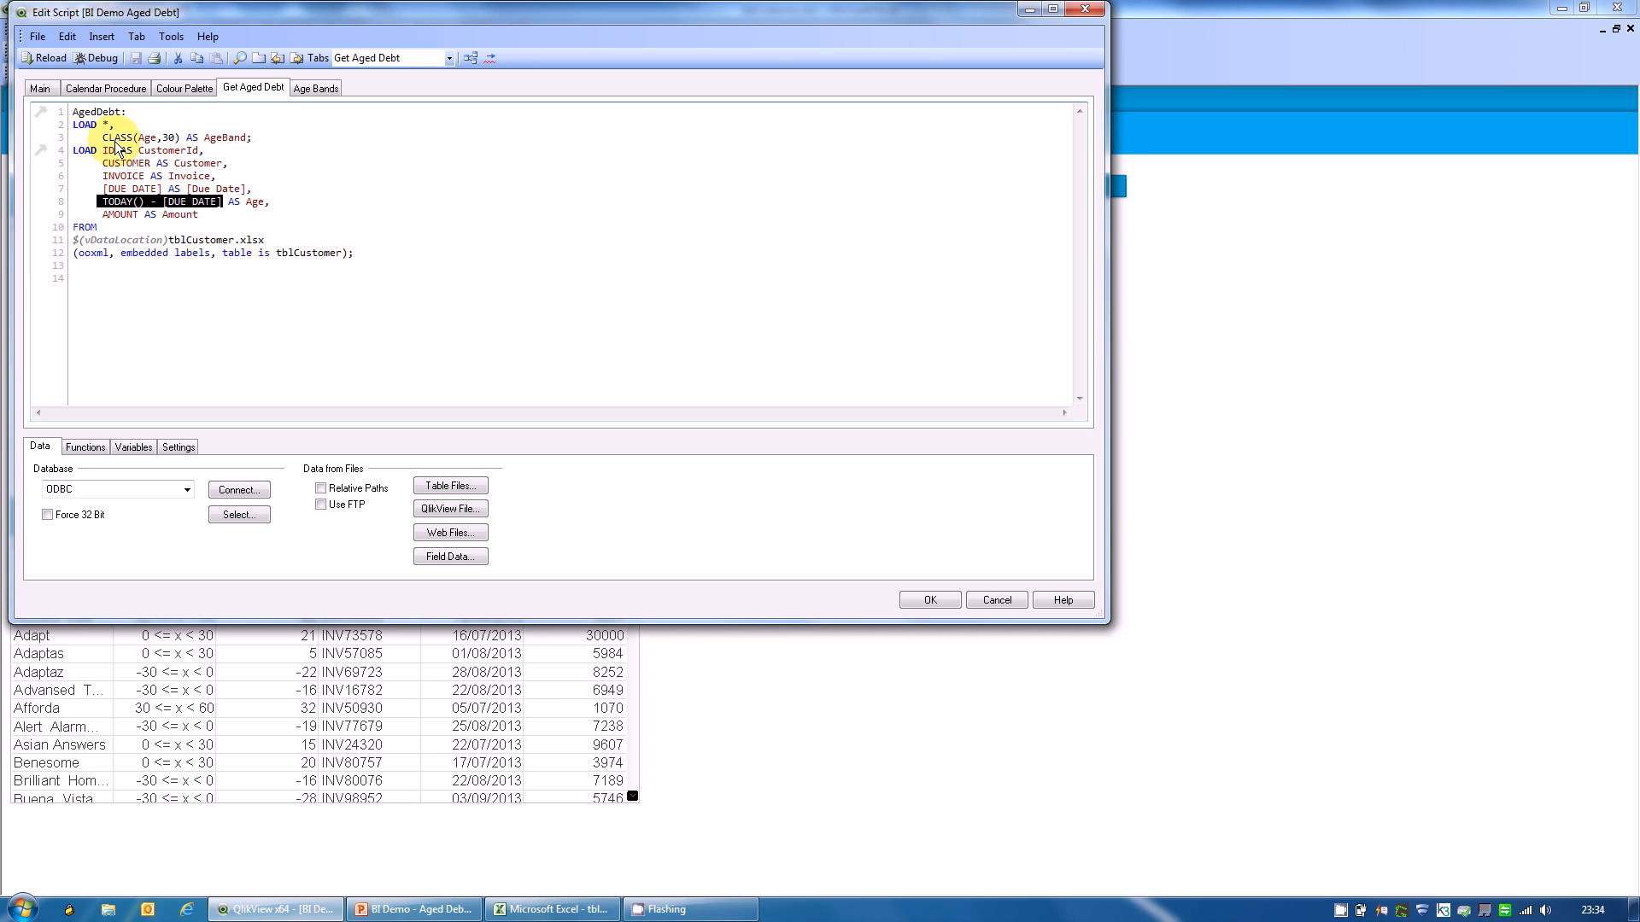
mouse_move(176, 144)
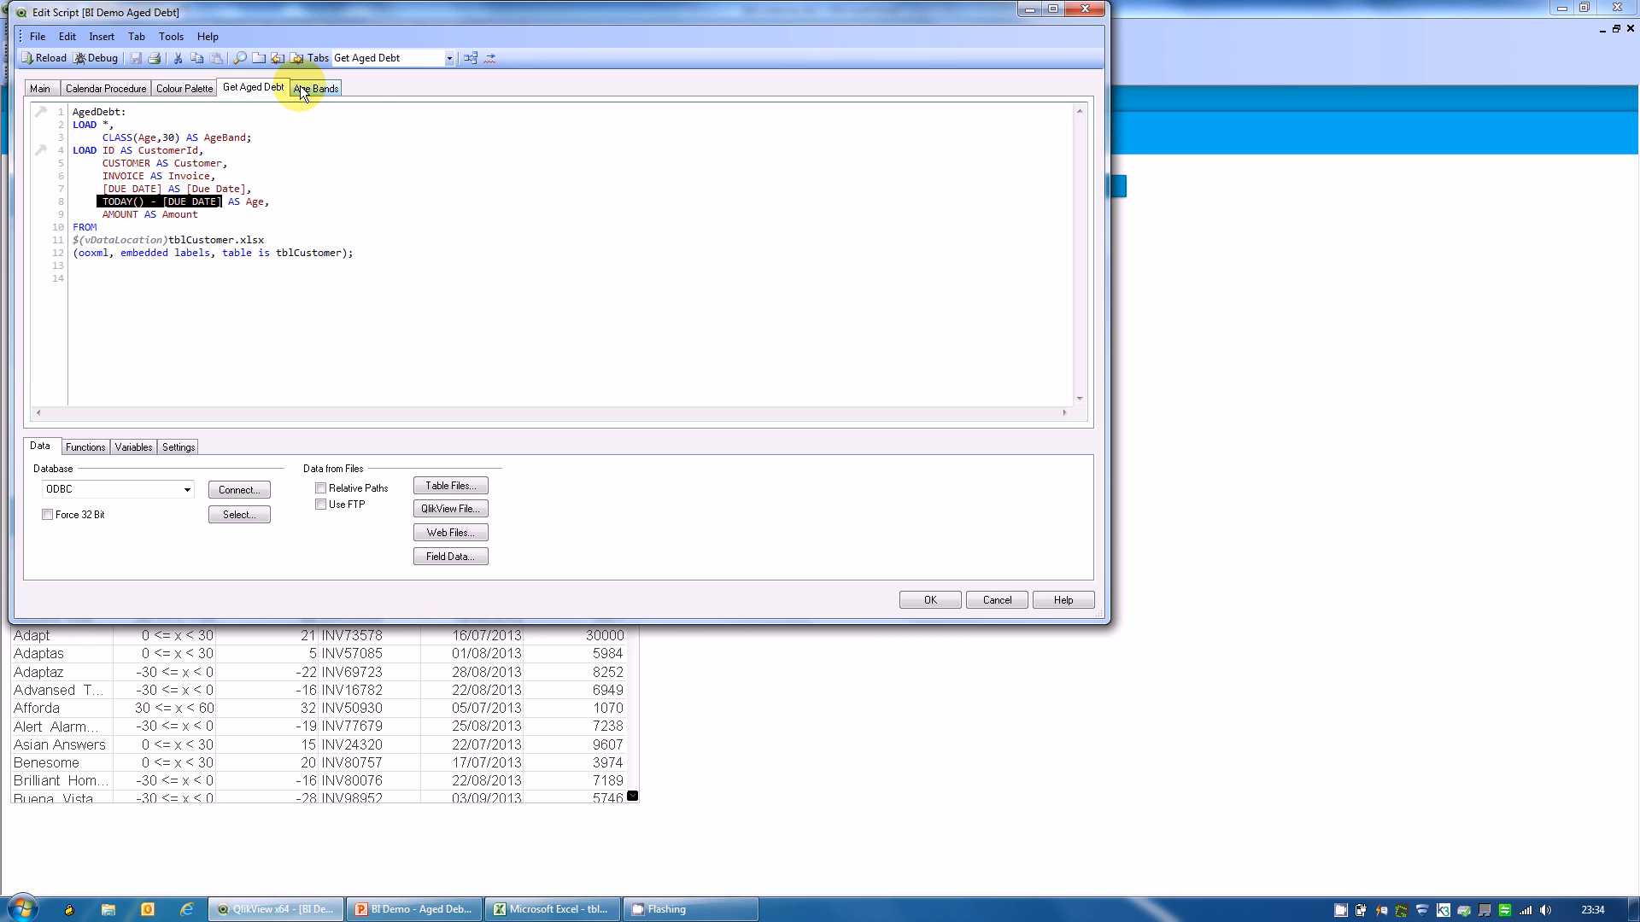
left_click(316, 87)
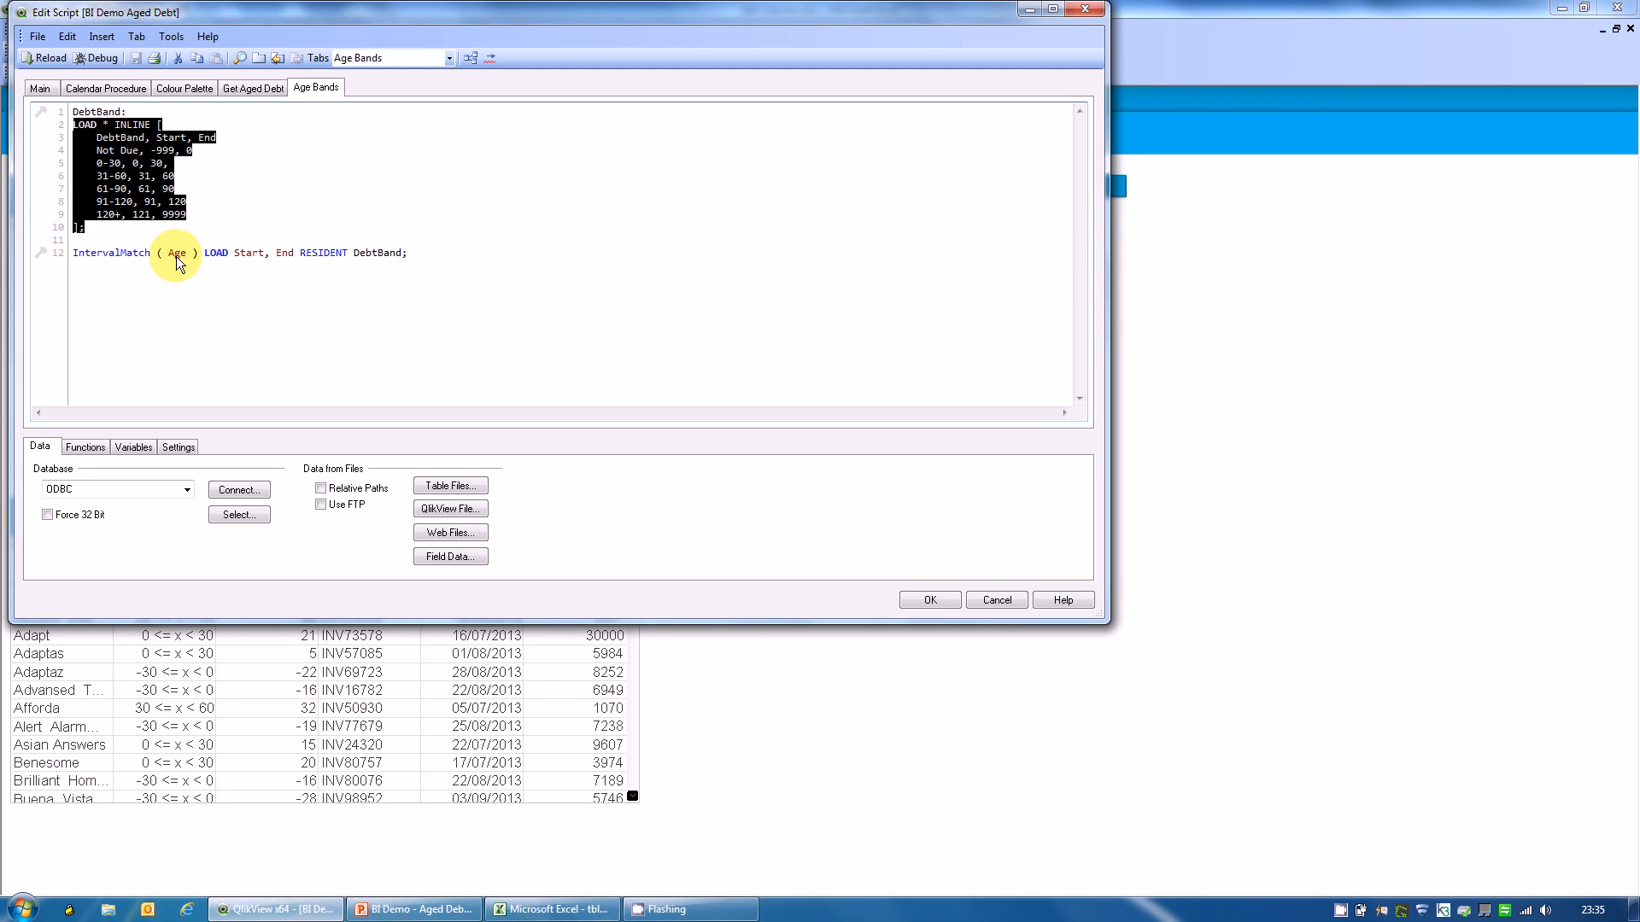
double_click(110, 252)
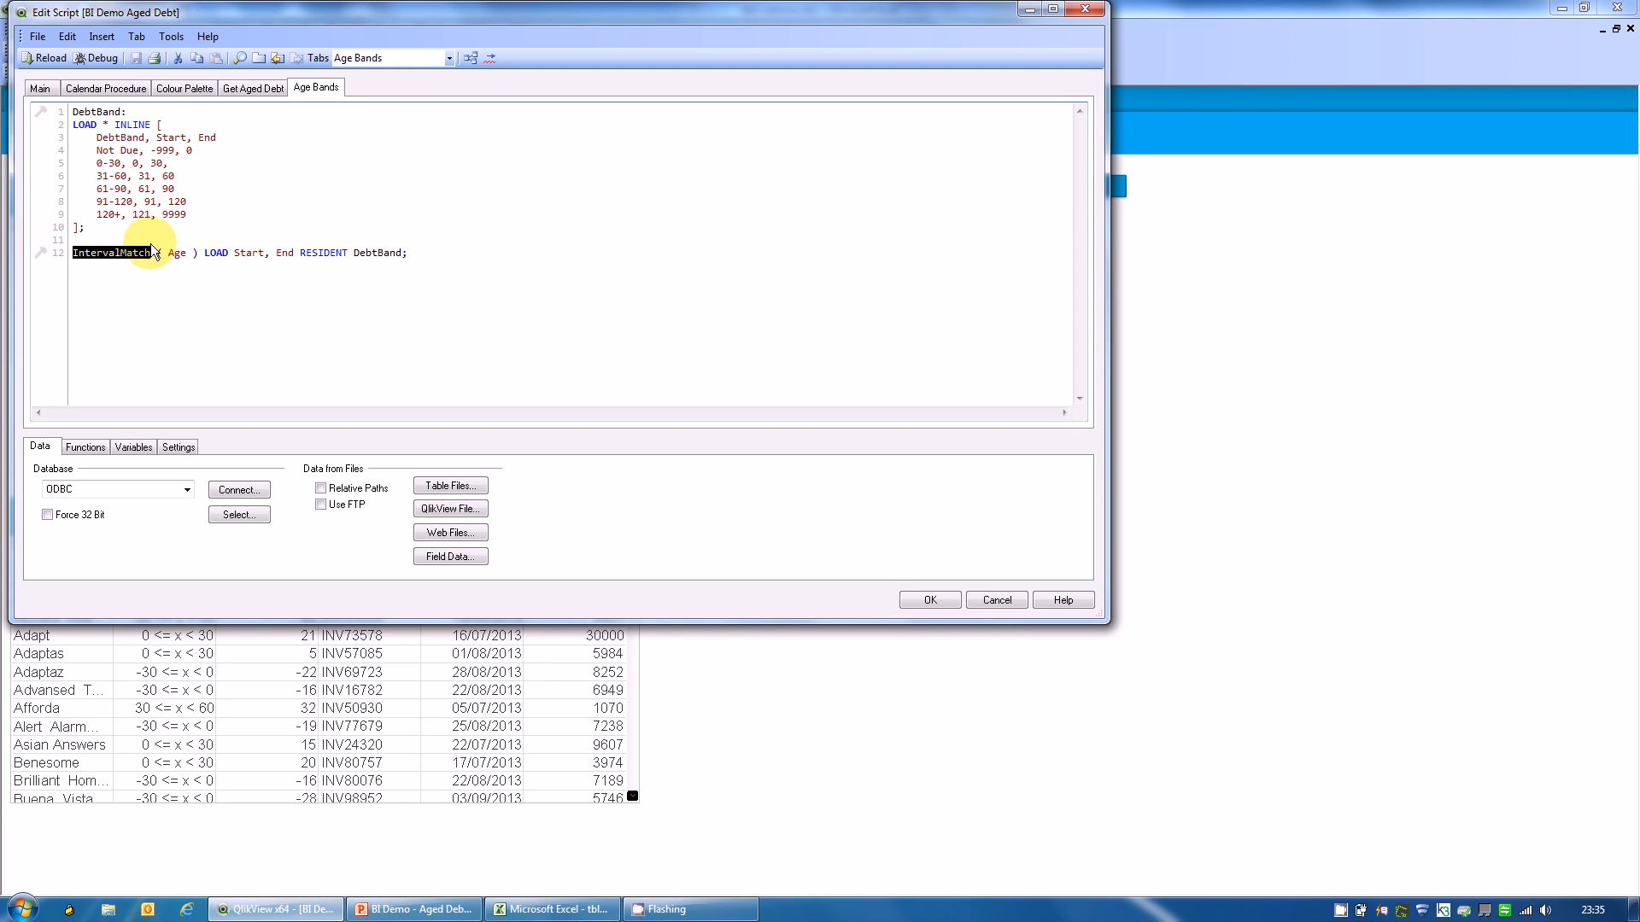
mouse_move(439, 259)
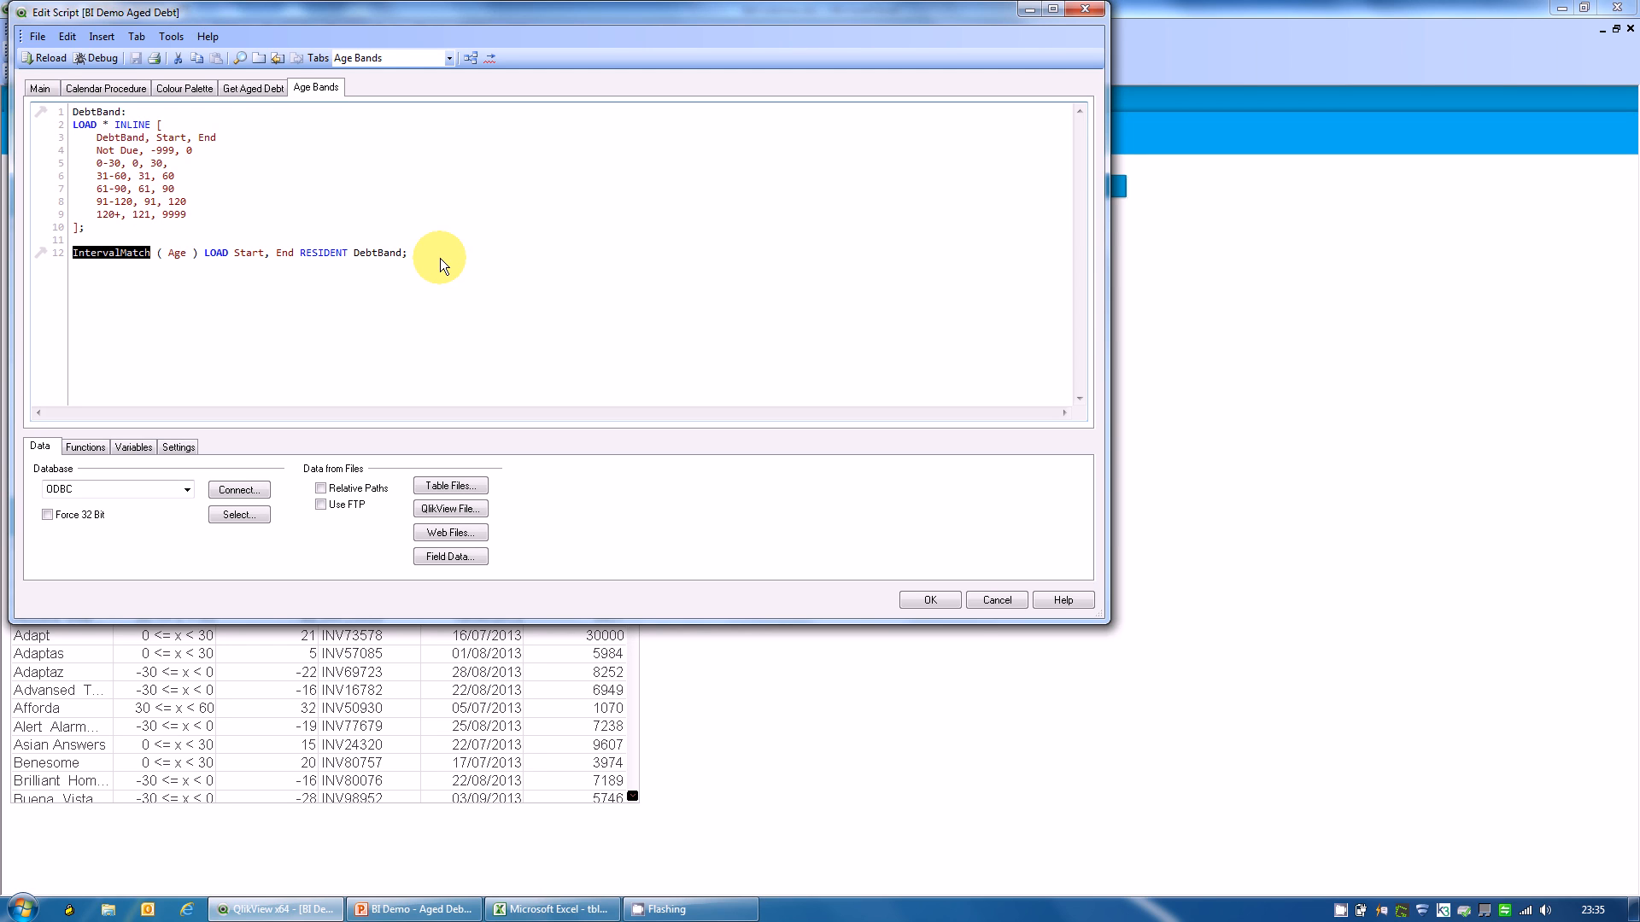
mouse_move(980, 642)
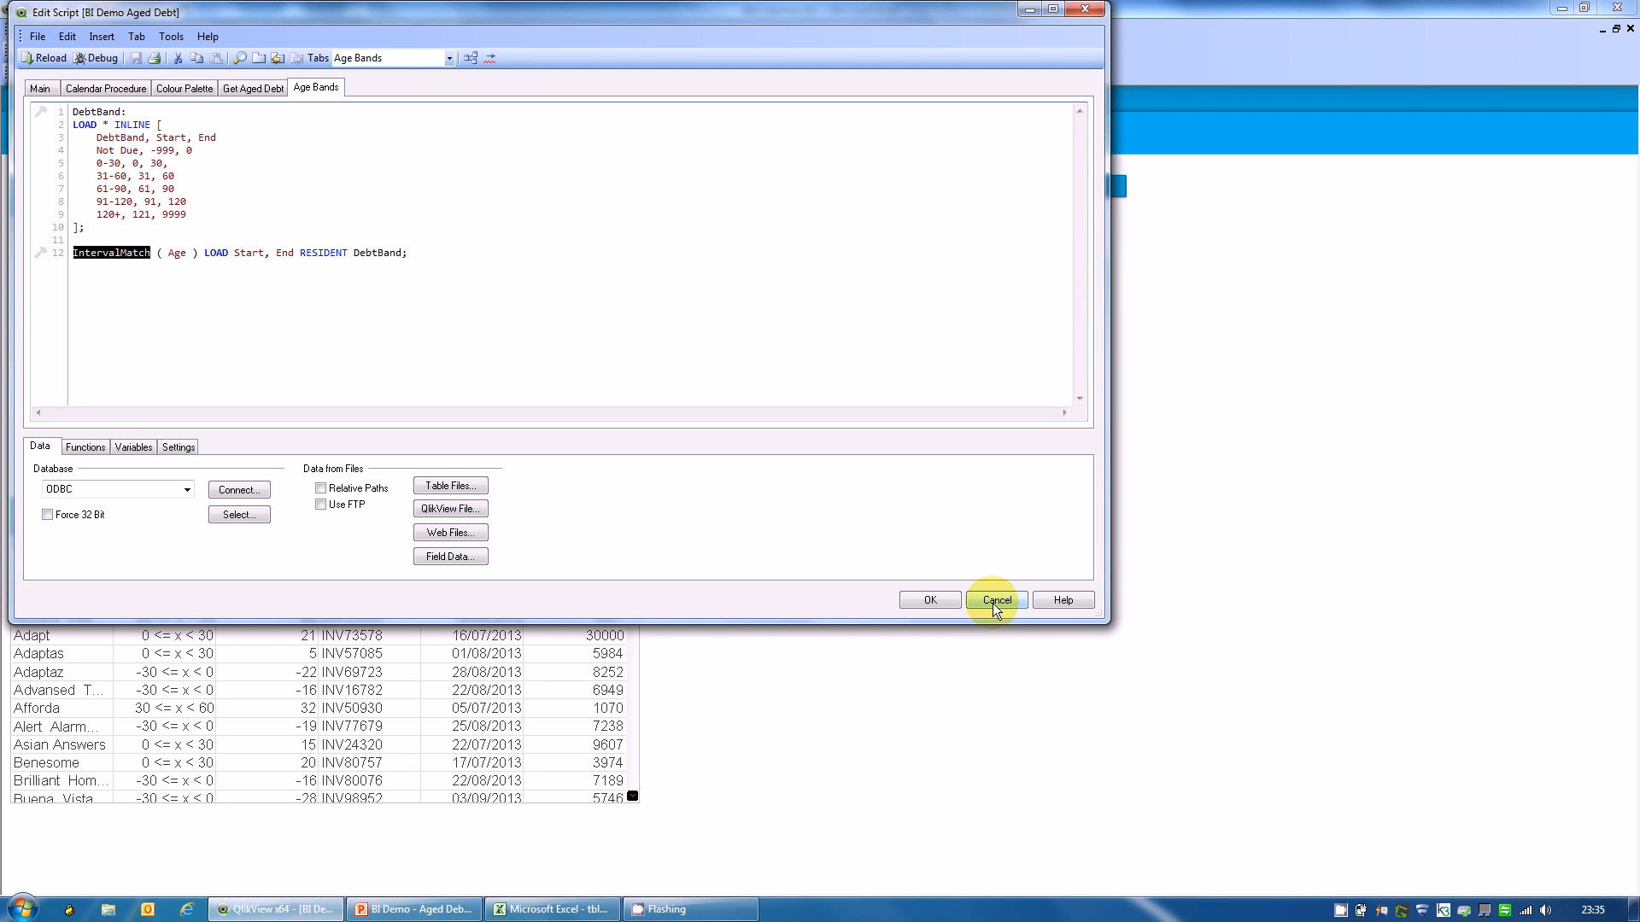
mouse_move(928, 599)
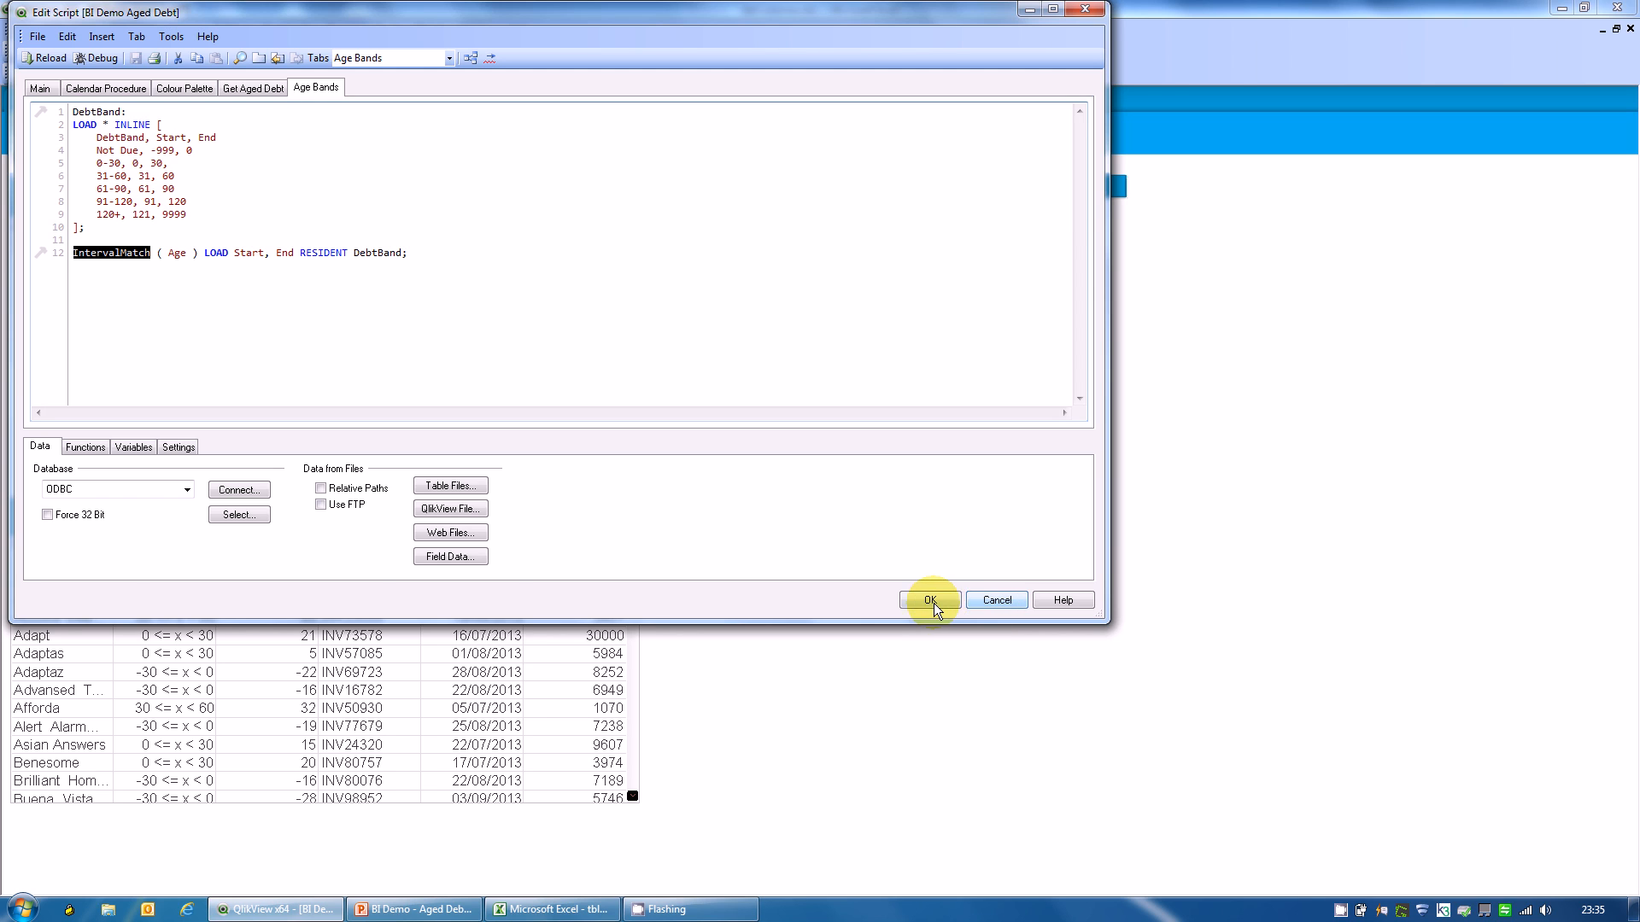
Step: Close the script editor with OK to return to the Aged Debt sheet
left_click(929, 600)
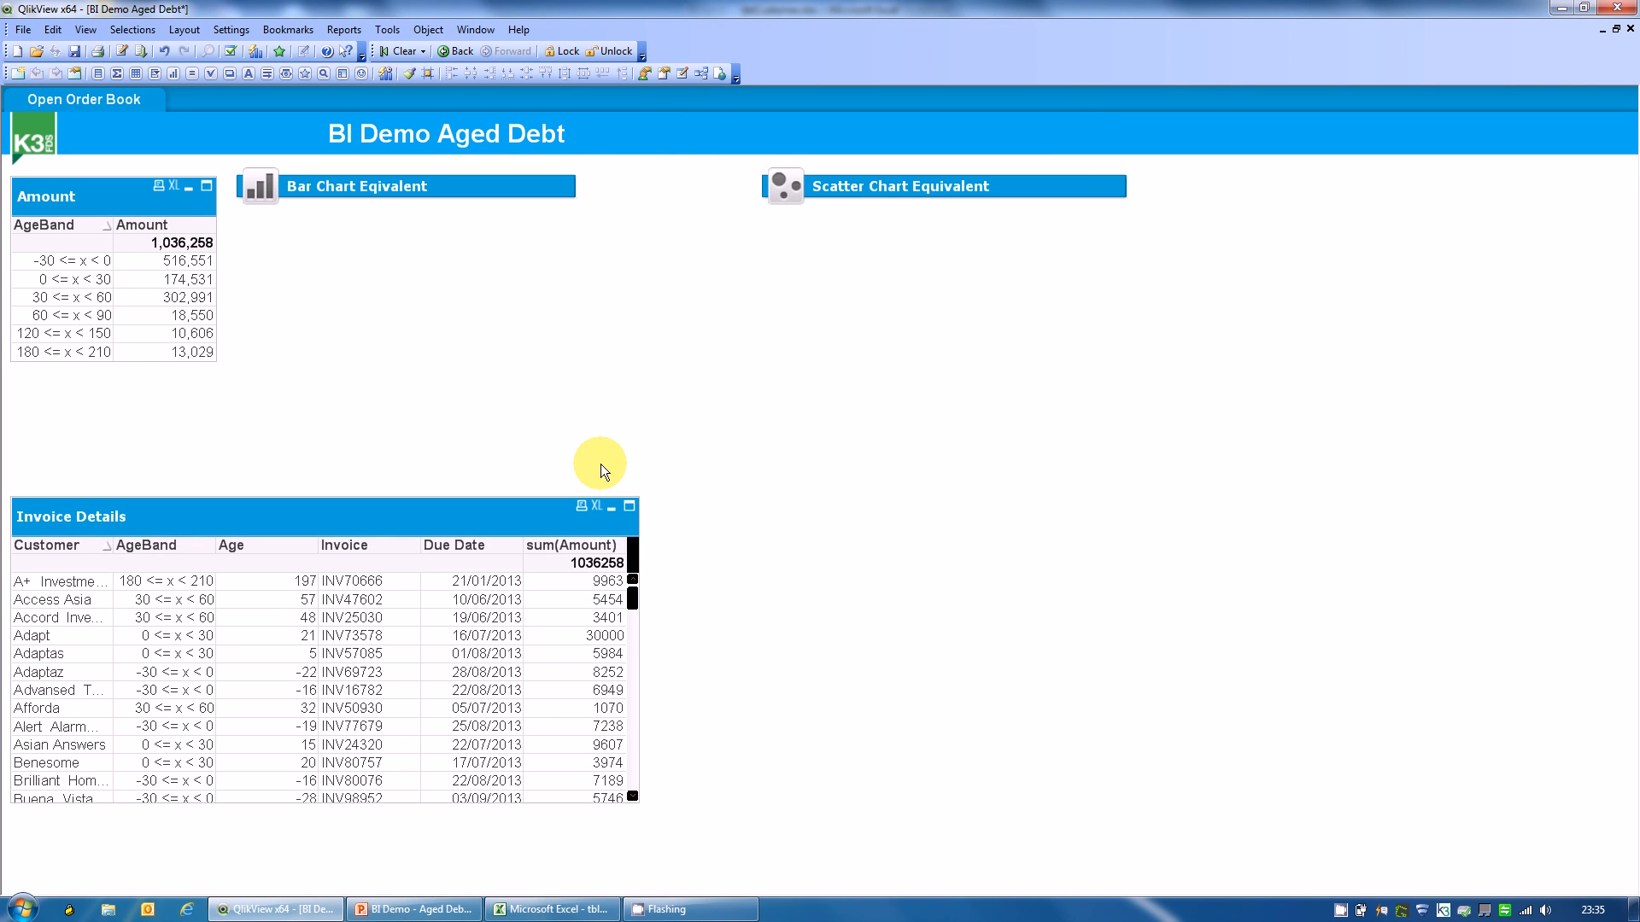
mouse_move(262, 404)
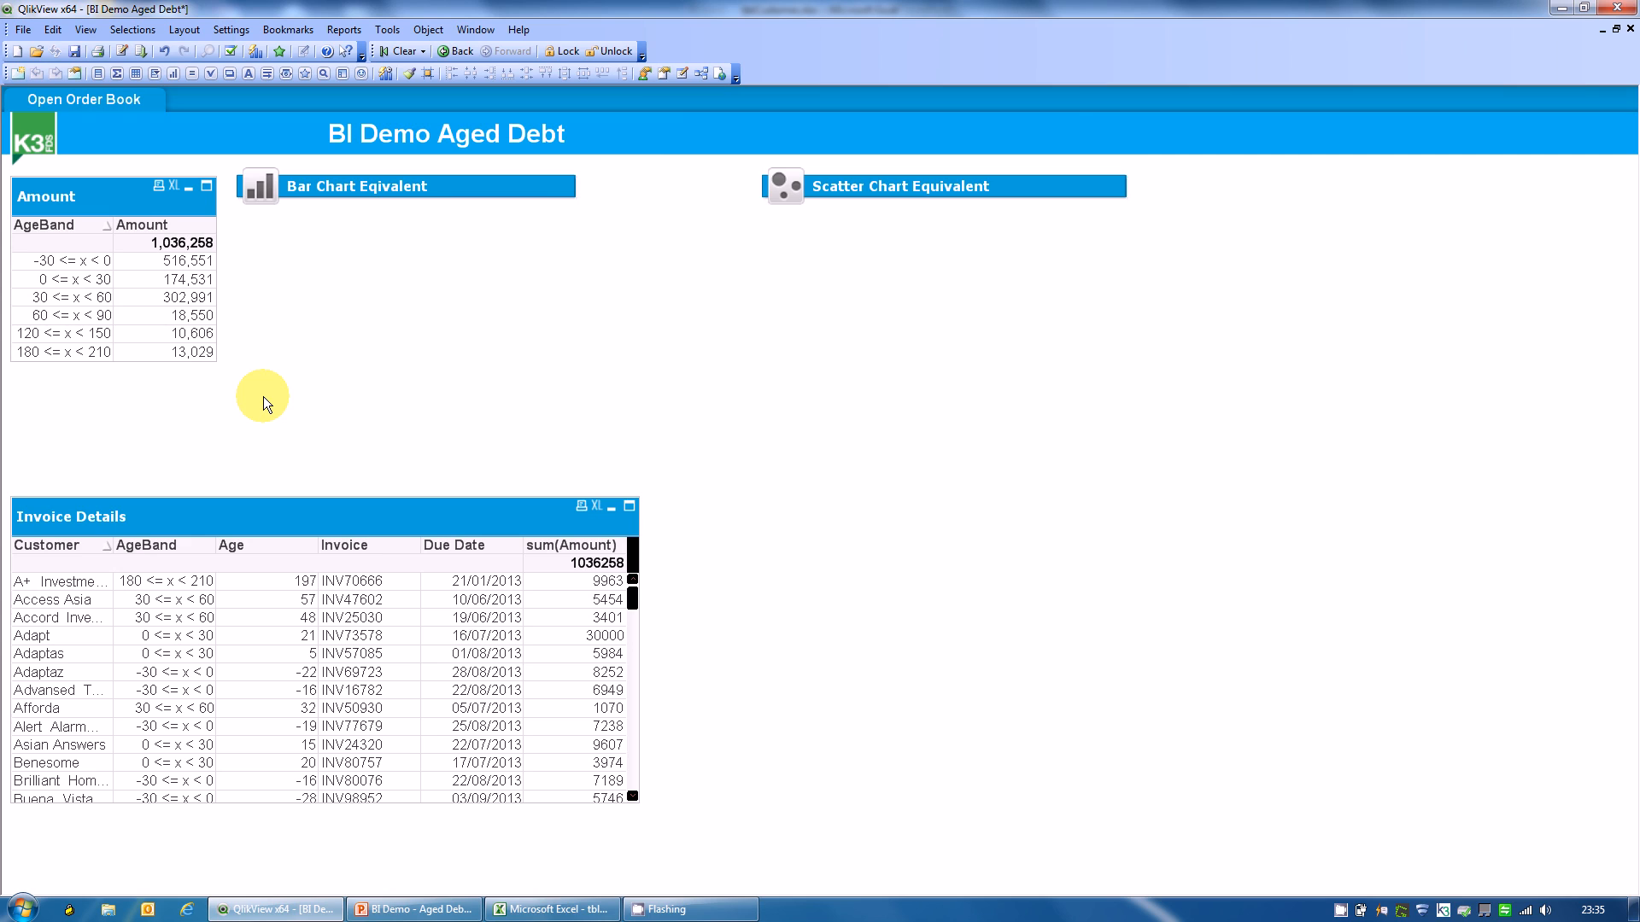
mouse_move(50, 207)
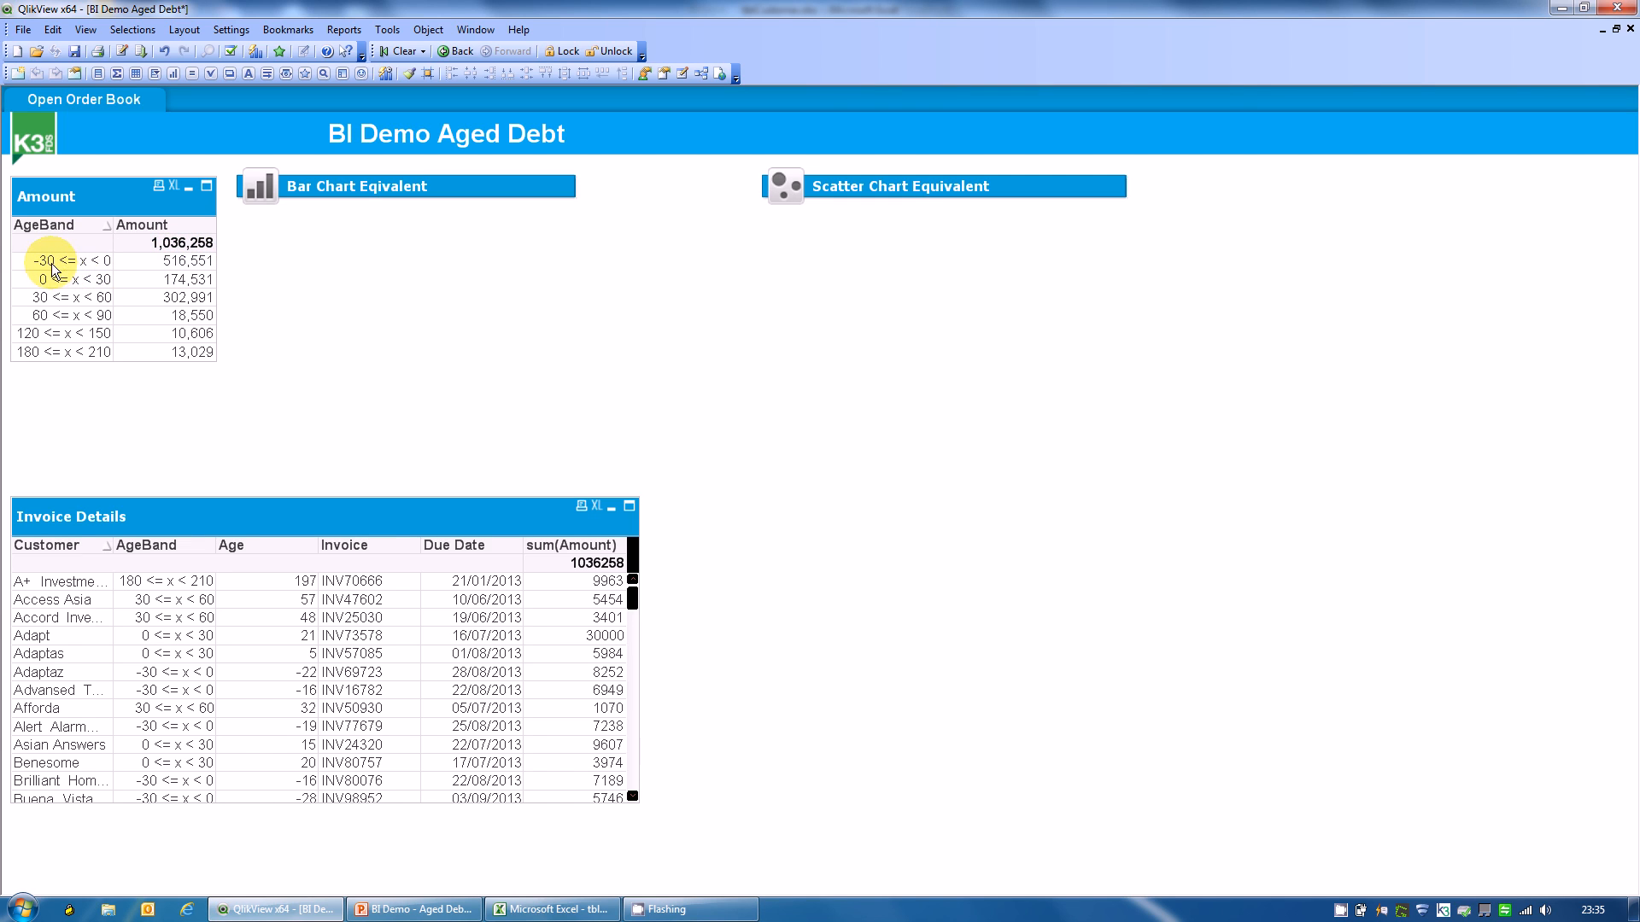
Step: Replace AgeBand with DebtBand in the Amount table, sorted by load order instead of text
right_click(110, 308)
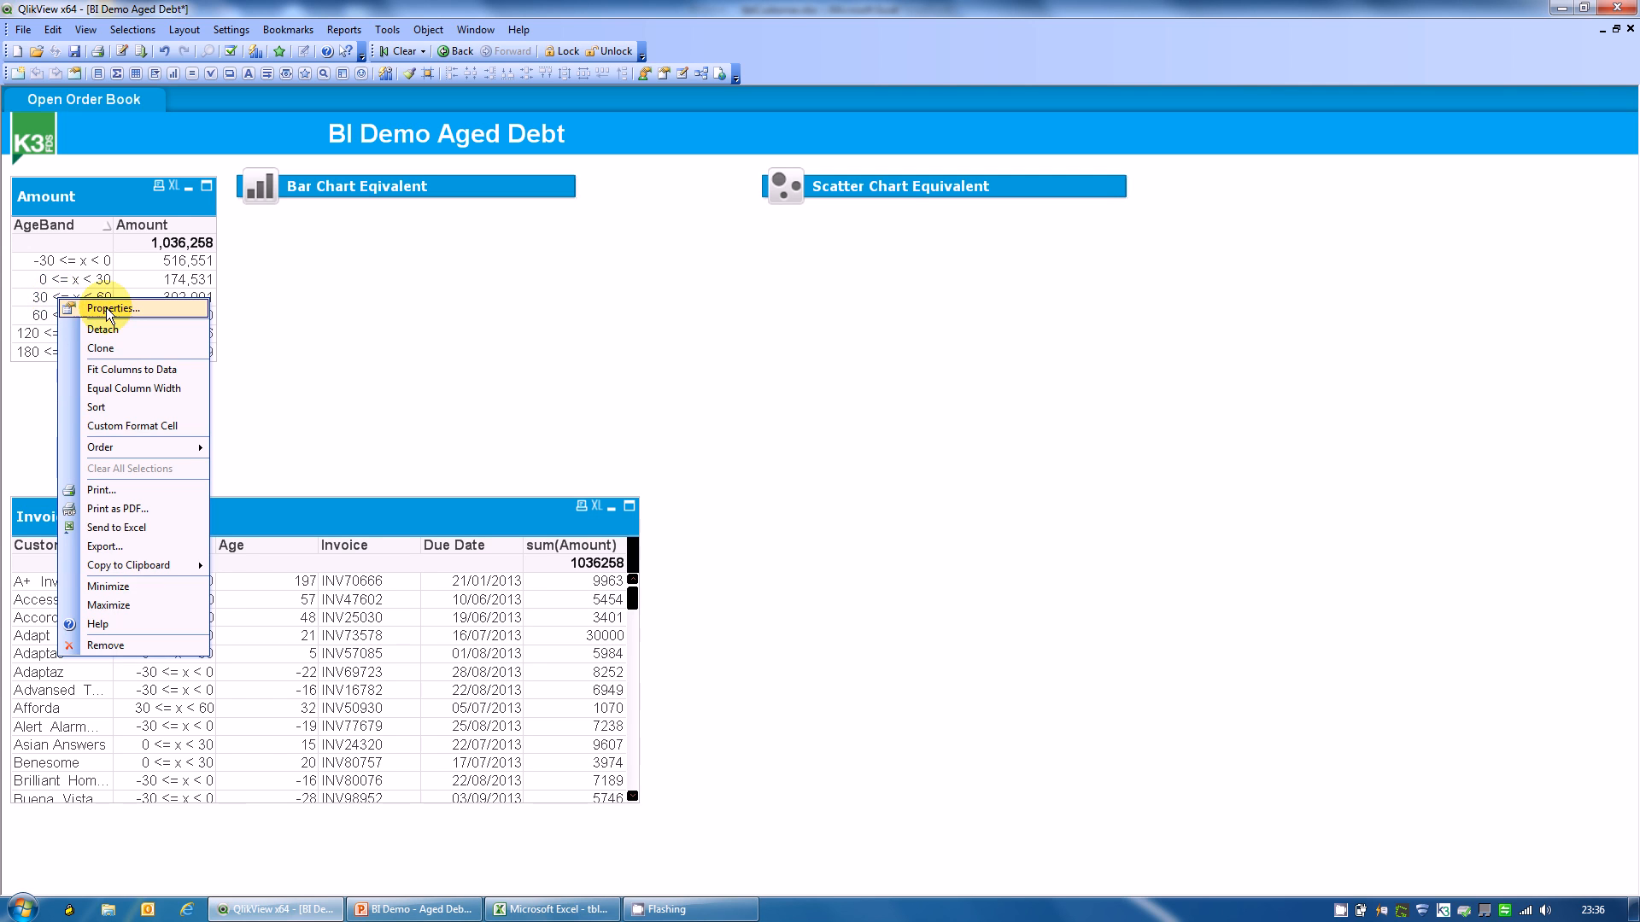
left_click(113, 308)
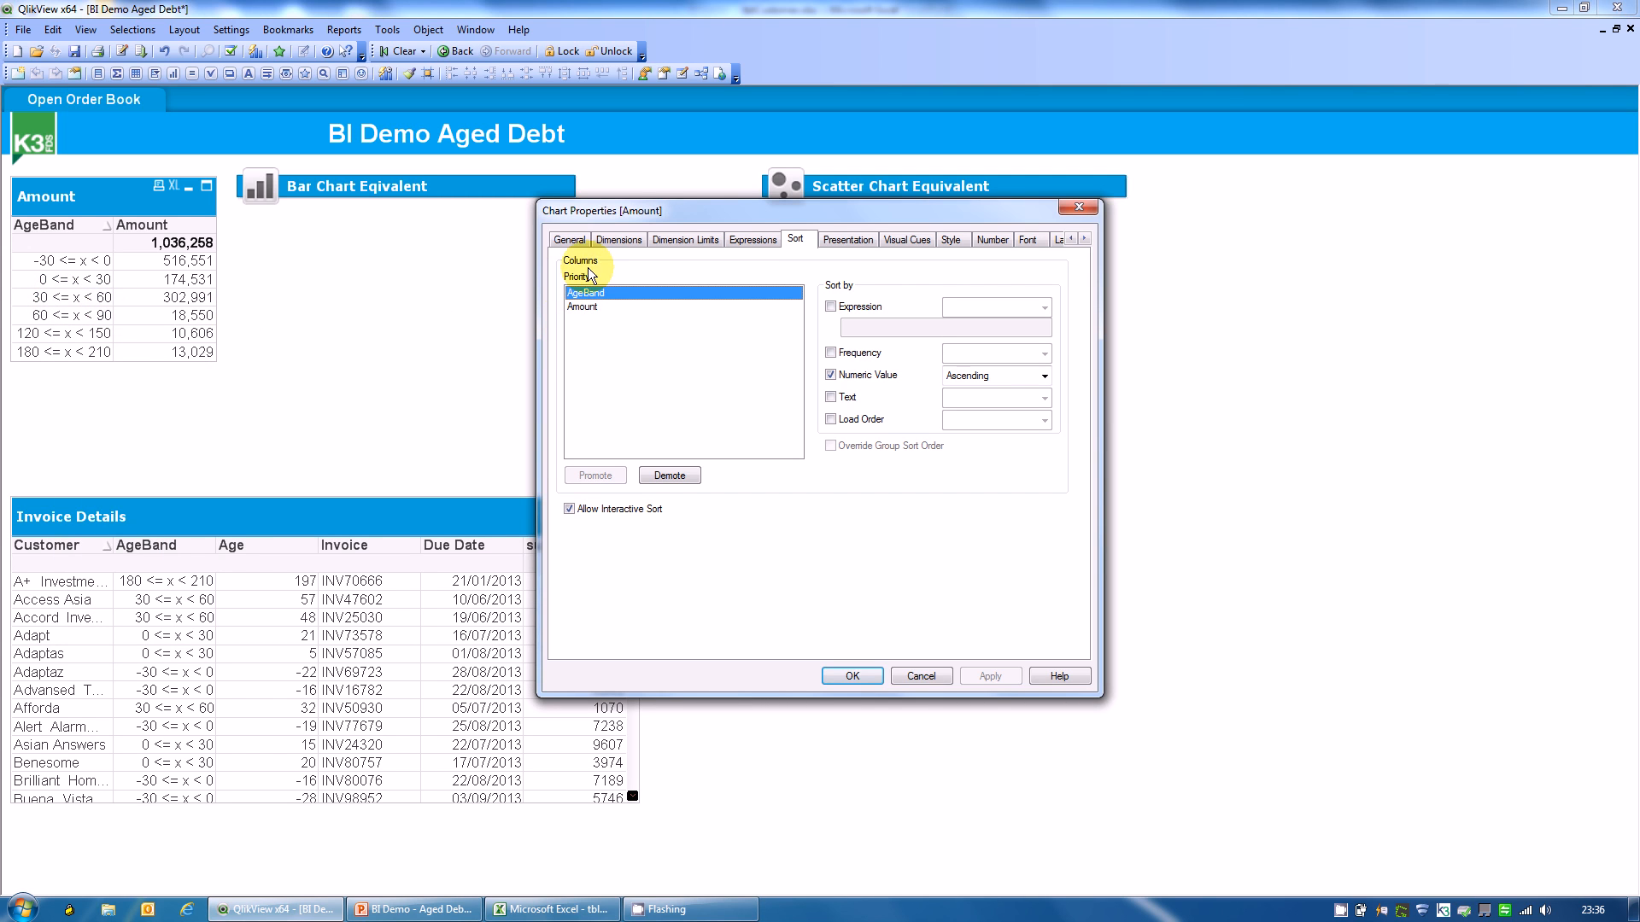
left_click(618, 239)
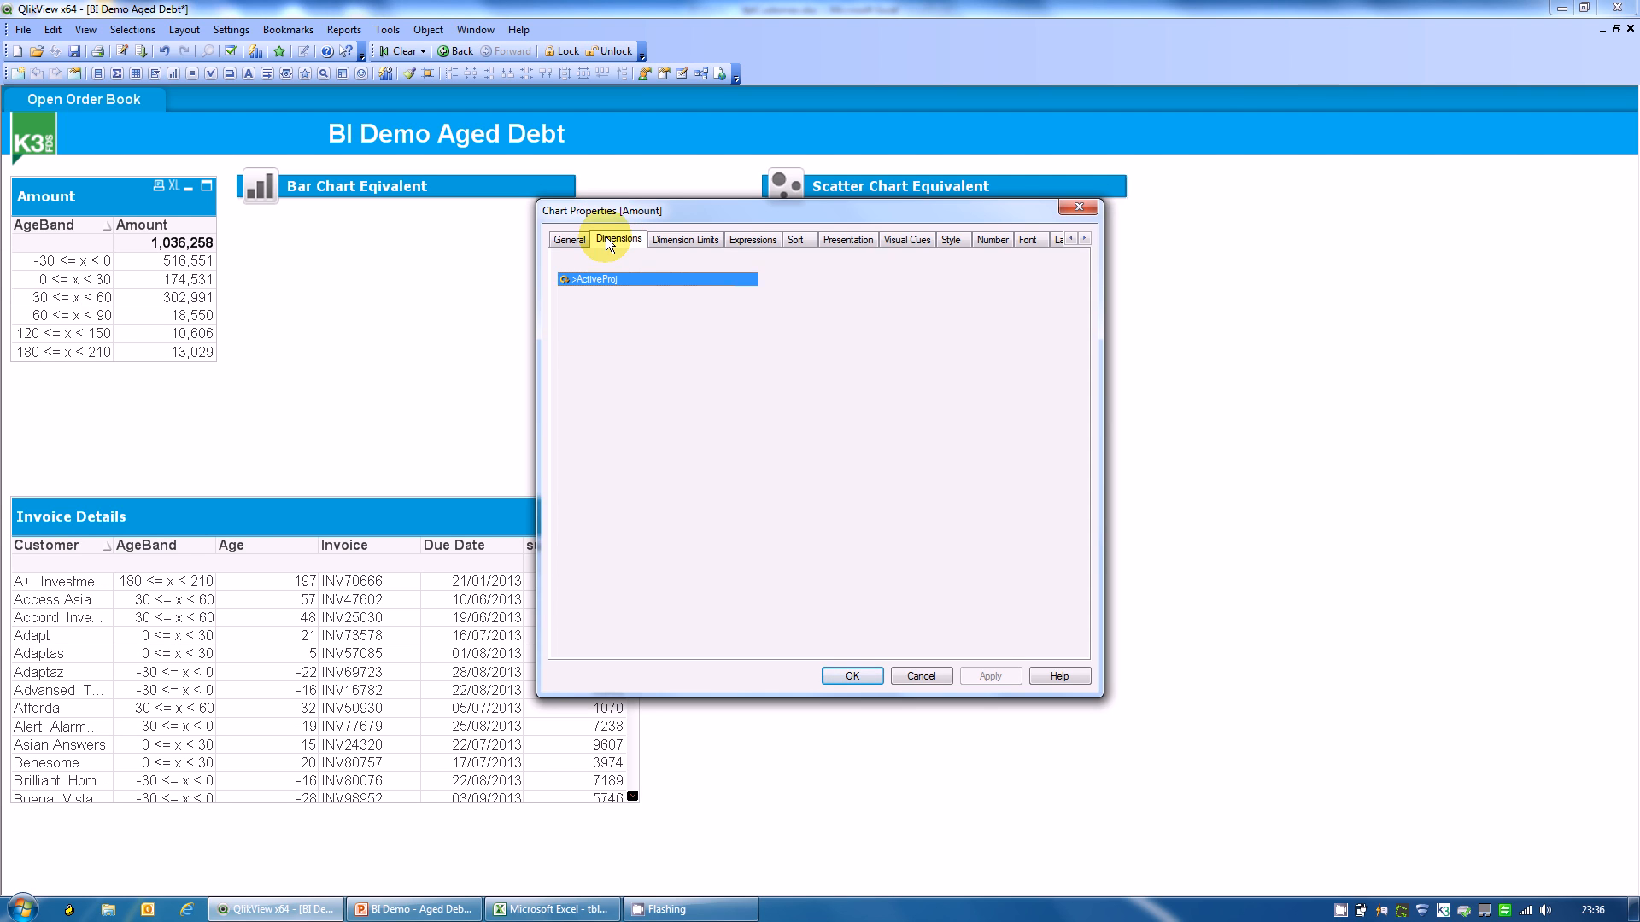
left_click(618, 238)
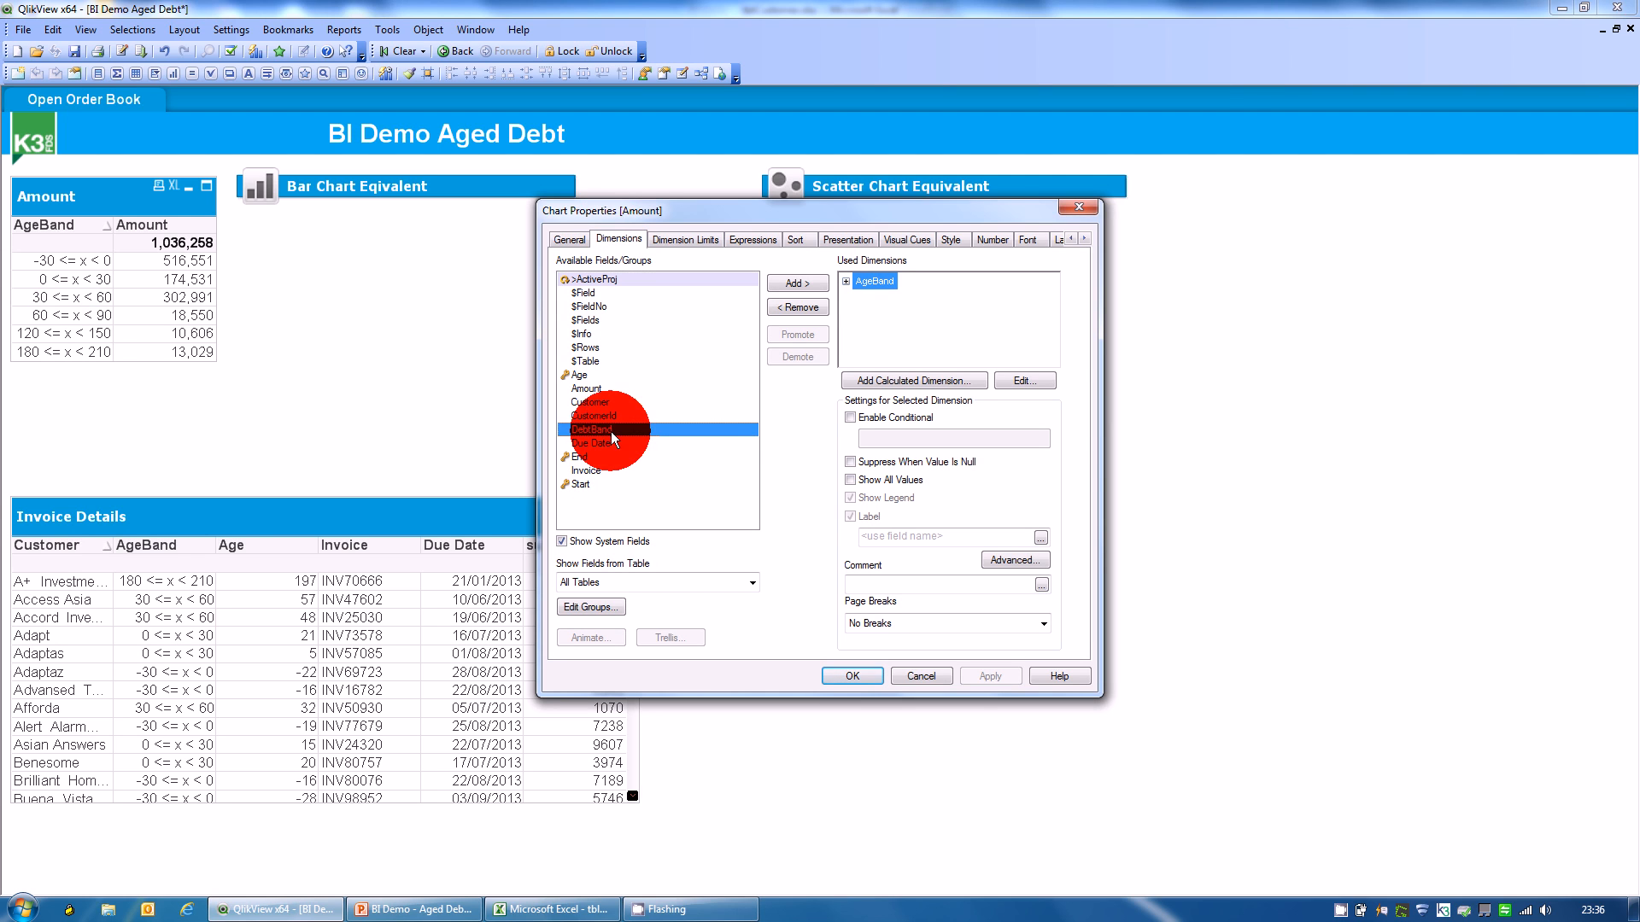
left_click(795, 283)
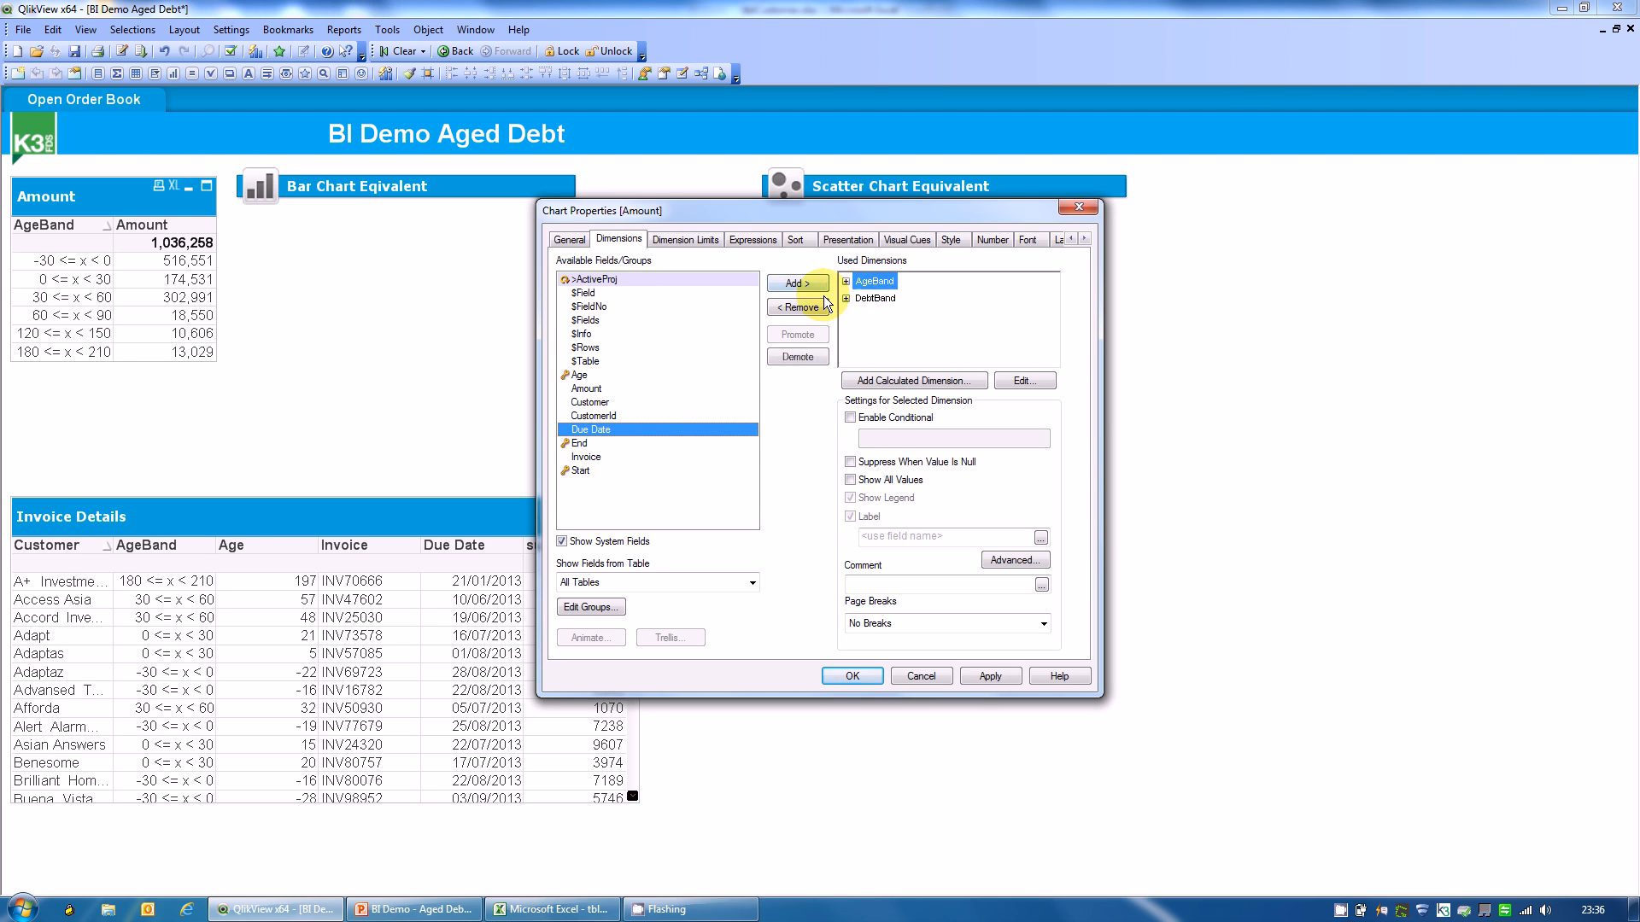
left_click(796, 239)
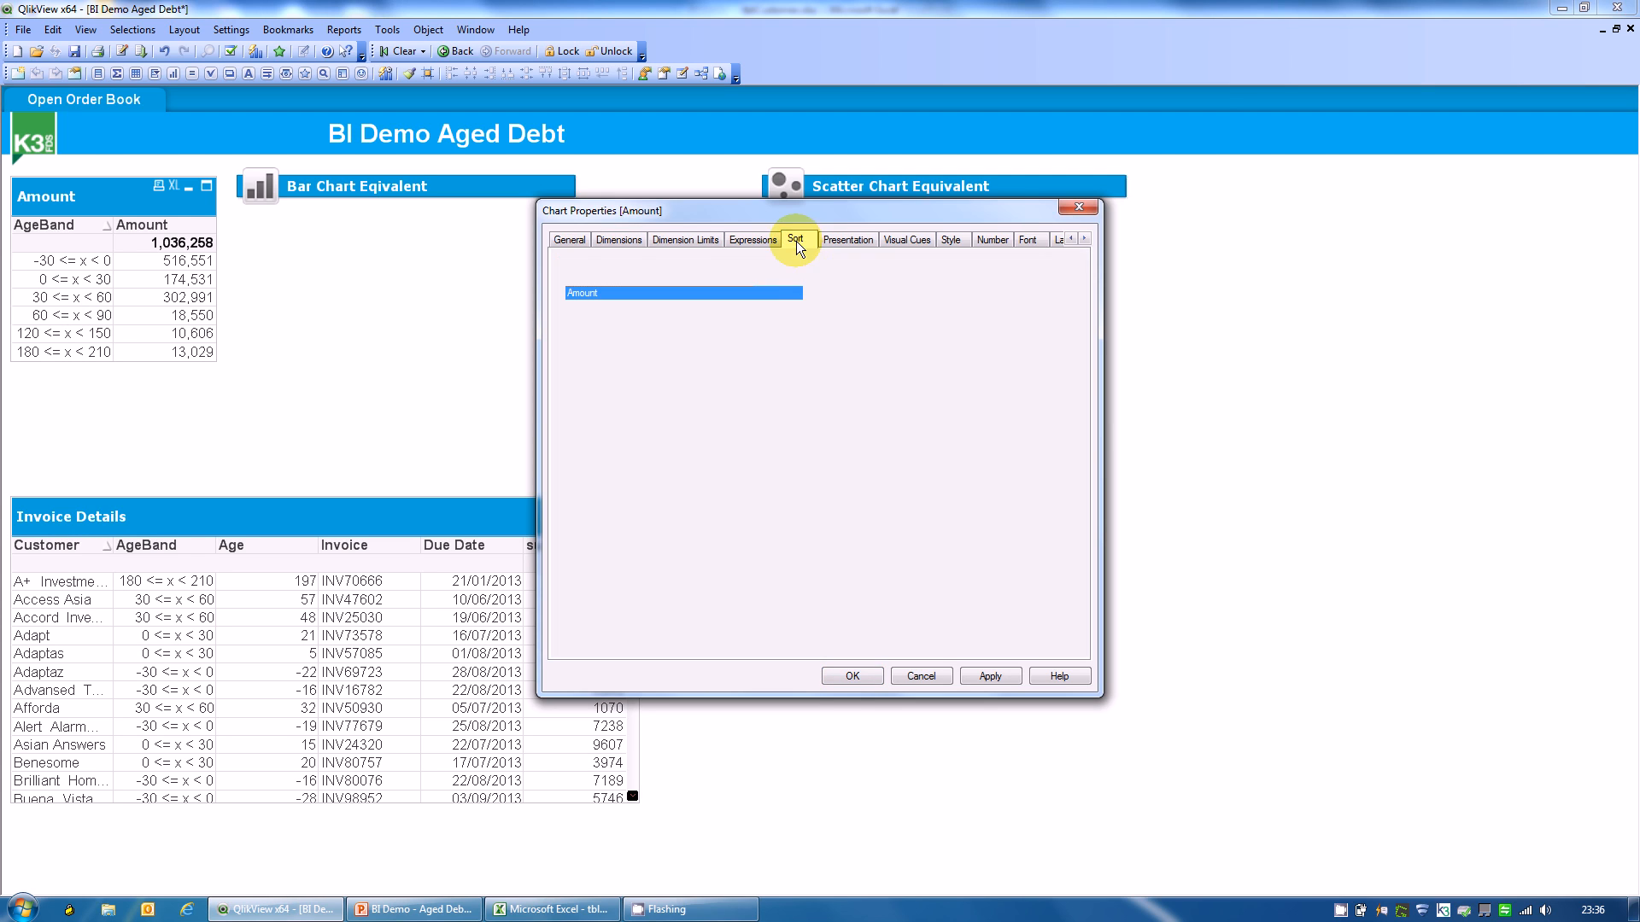
left_click(796, 240)
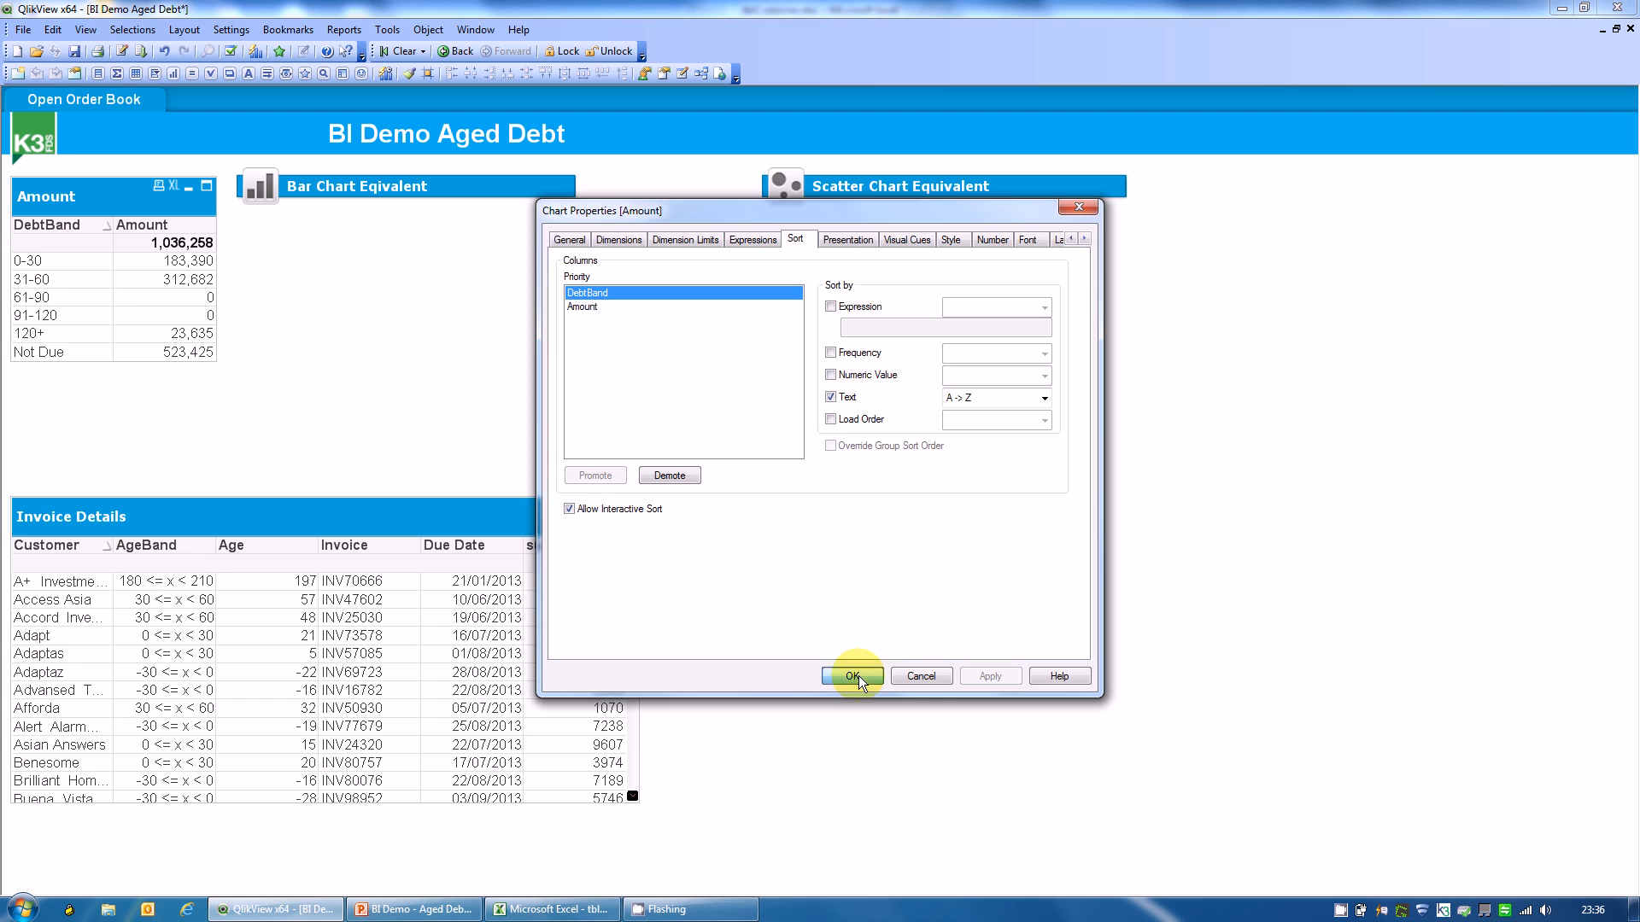
mouse_move(763, 295)
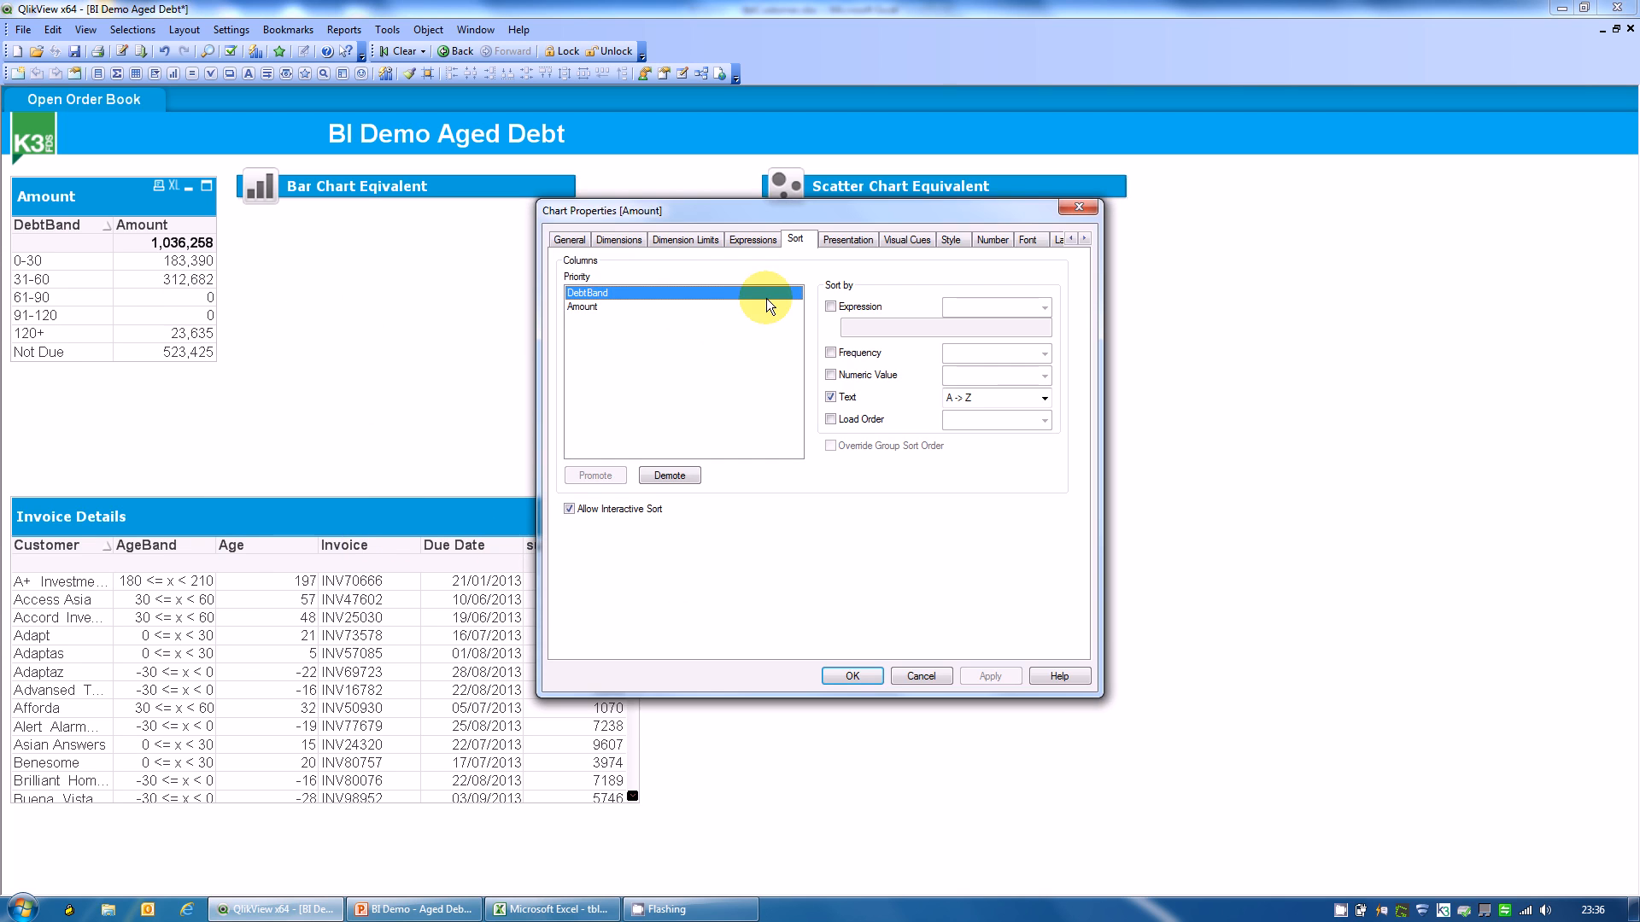
mouse_move(842, 419)
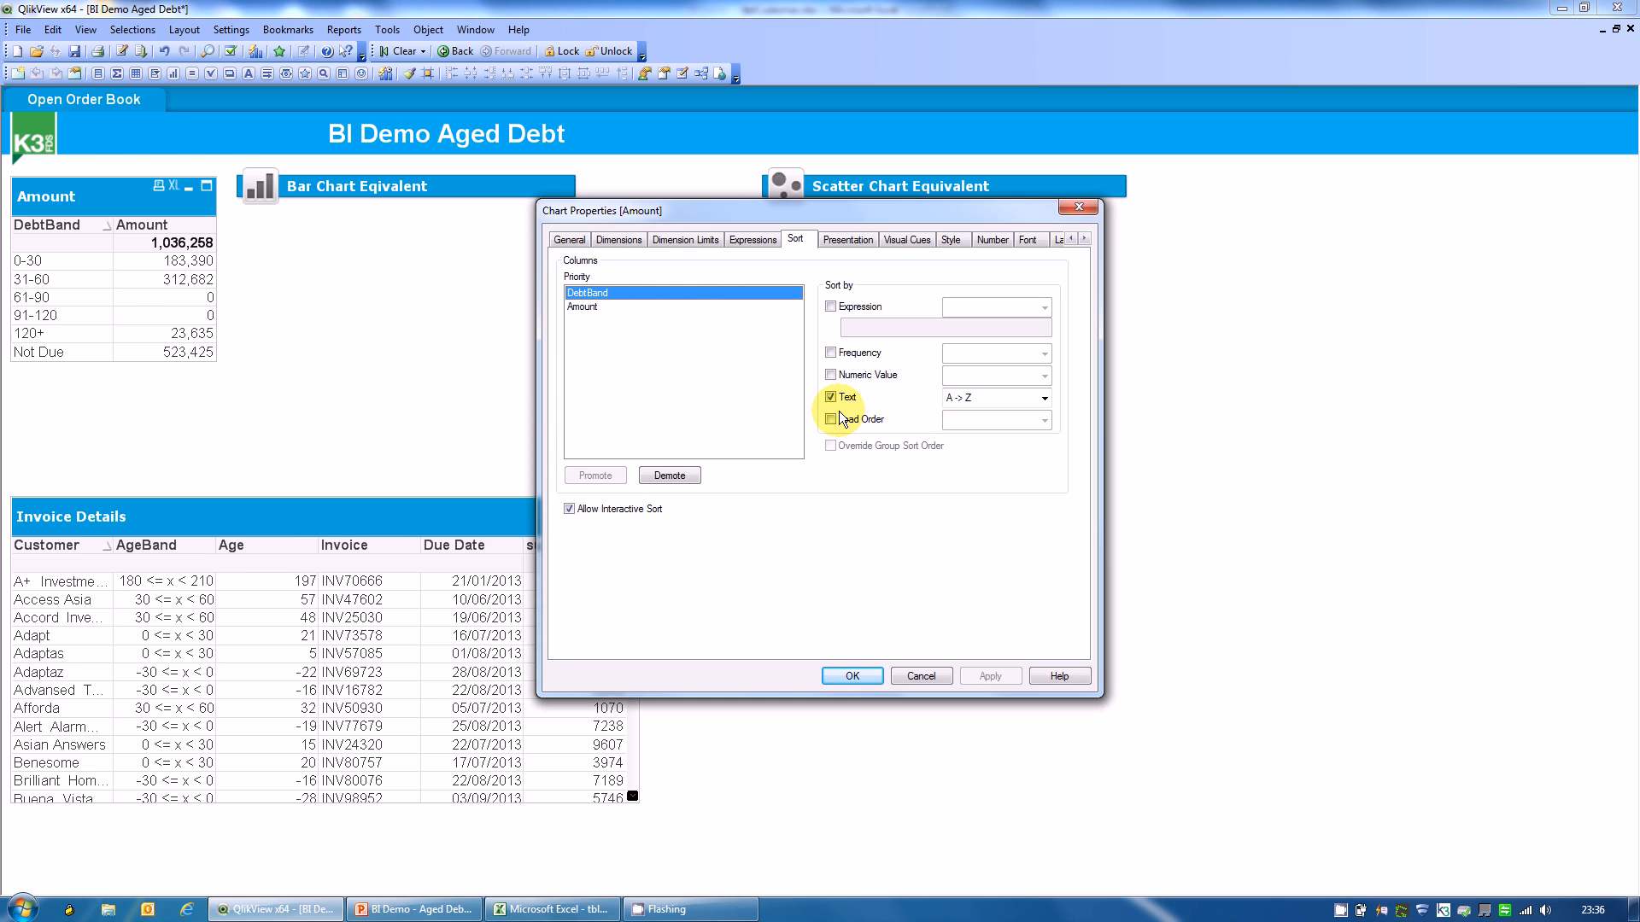
left_click(831, 420)
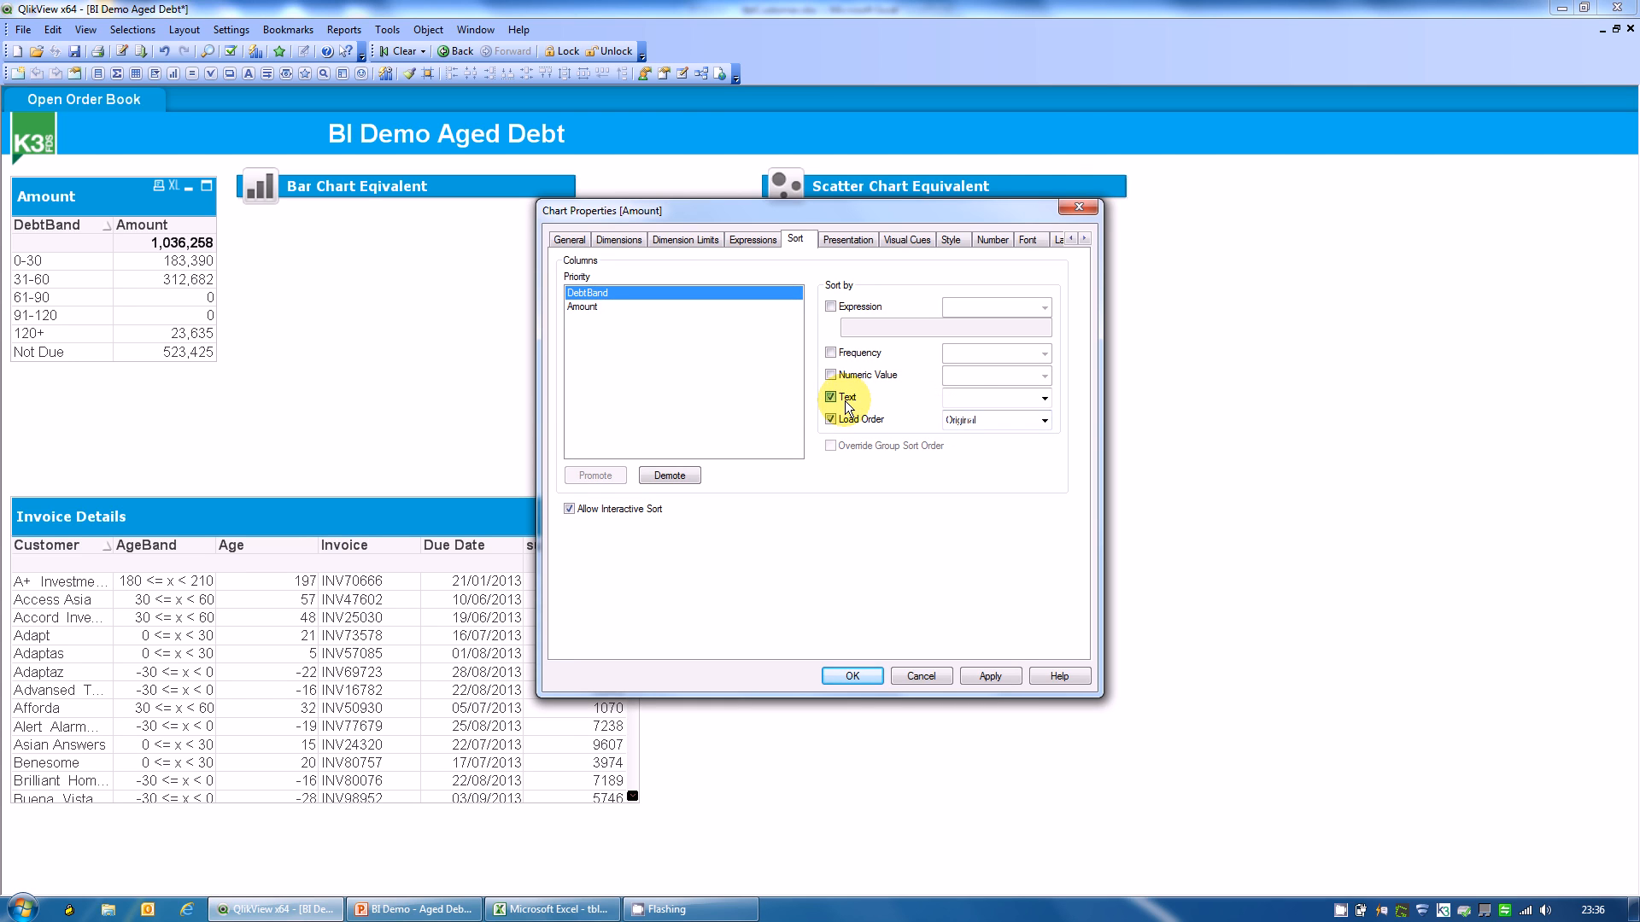
left_click(830, 396)
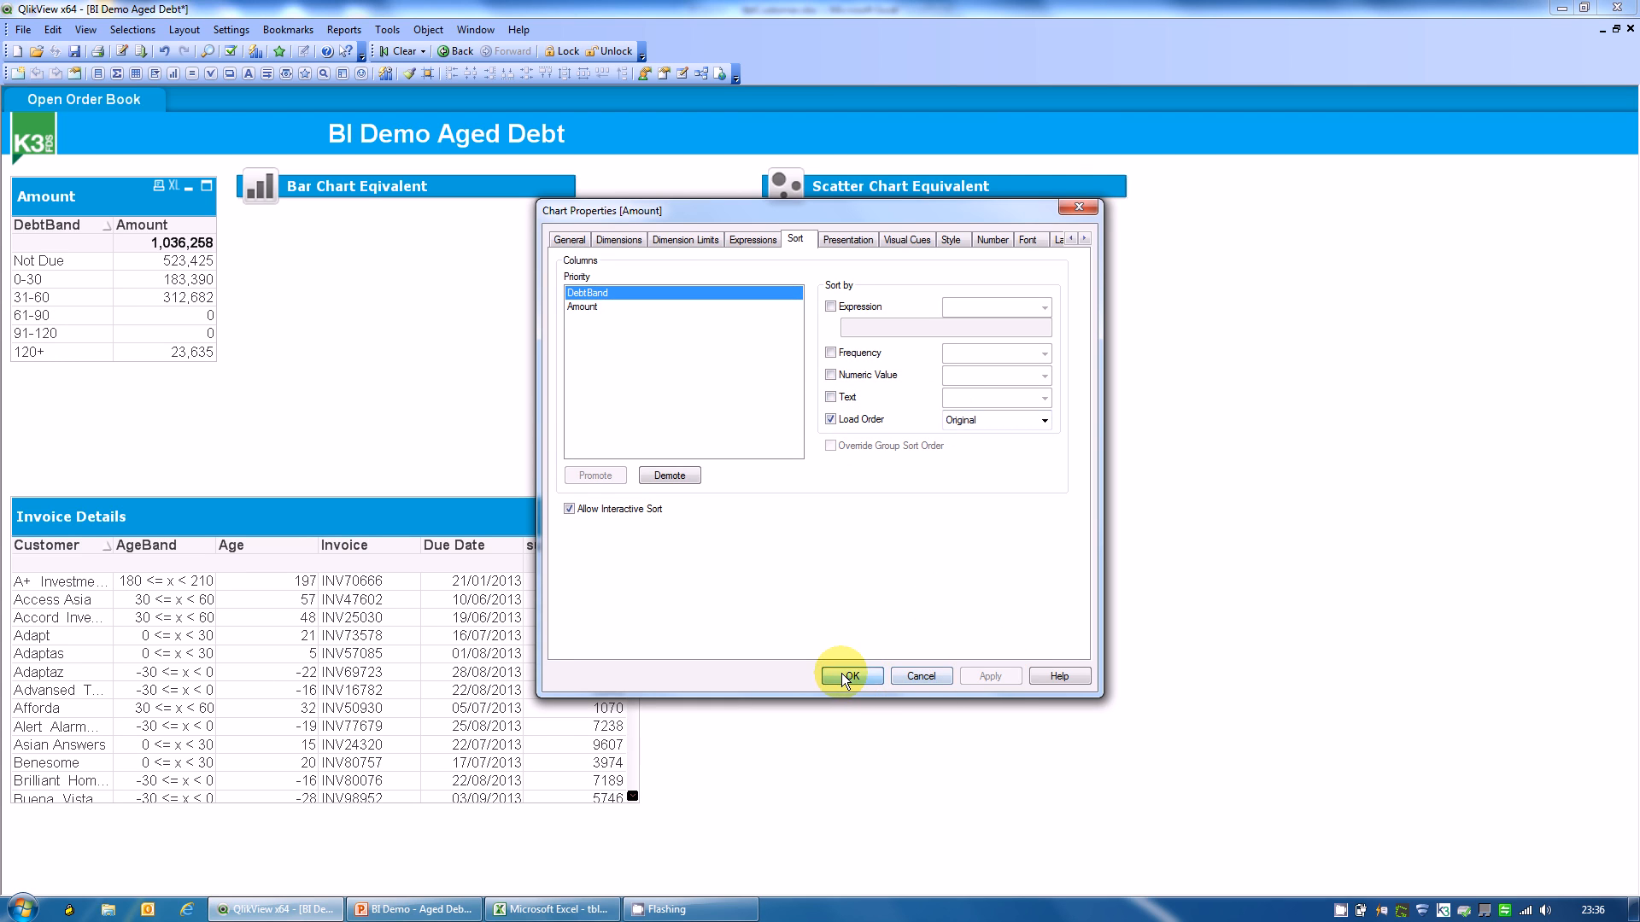
Step: Apply the properties and review the Amount table listing Not Due through 120+, totalling 1,036,258
left_click(848, 676)
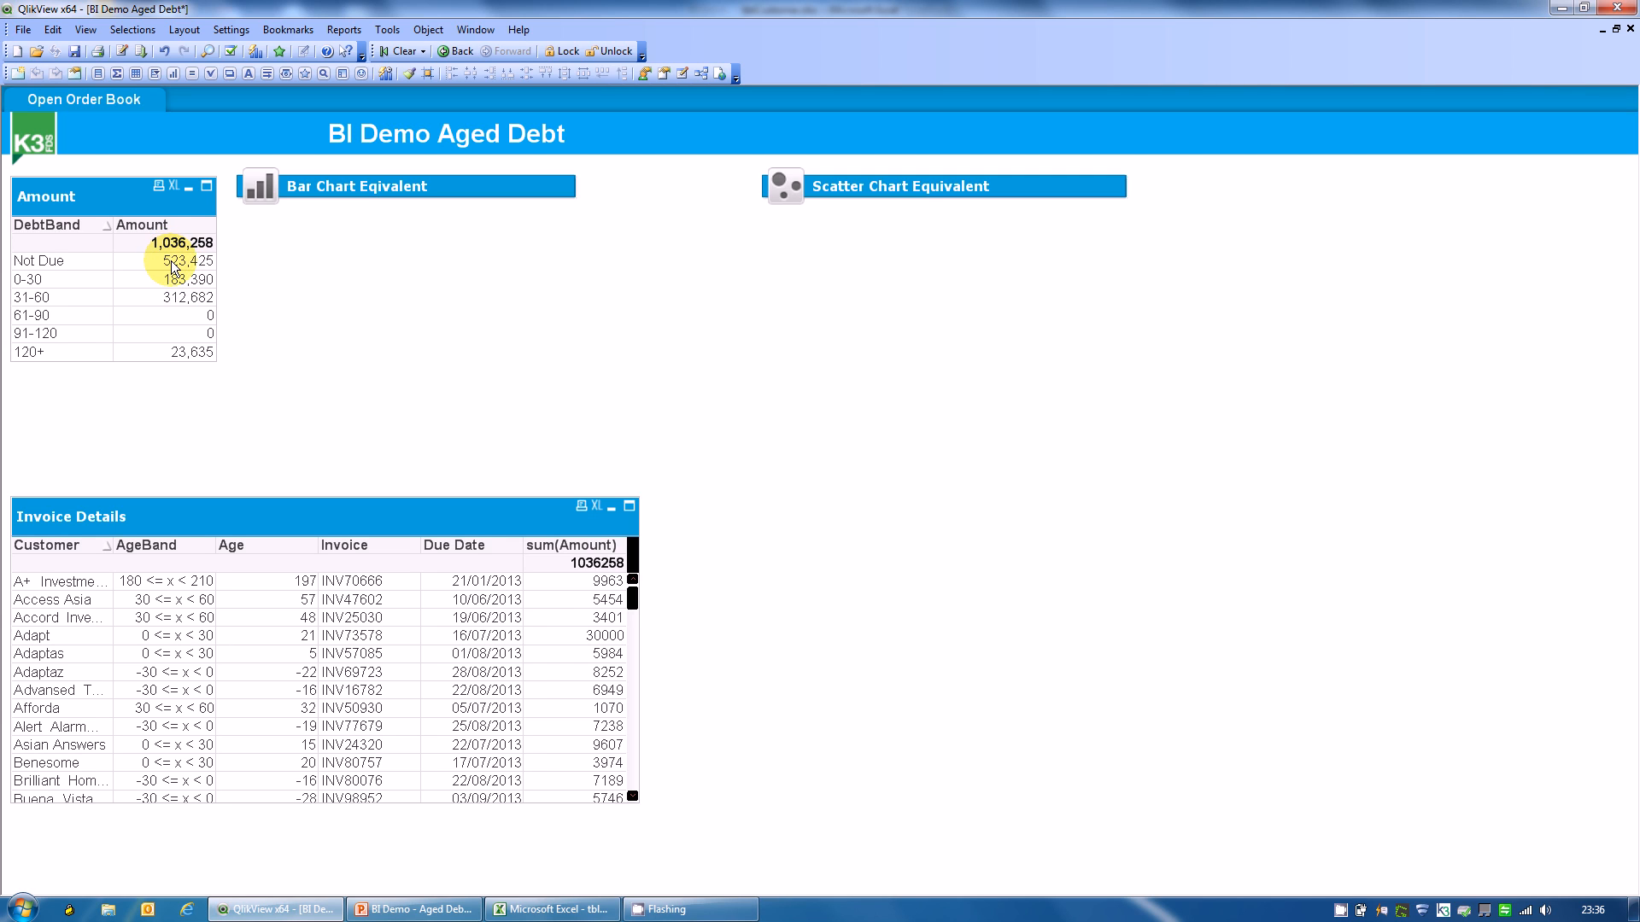
mouse_move(162, 303)
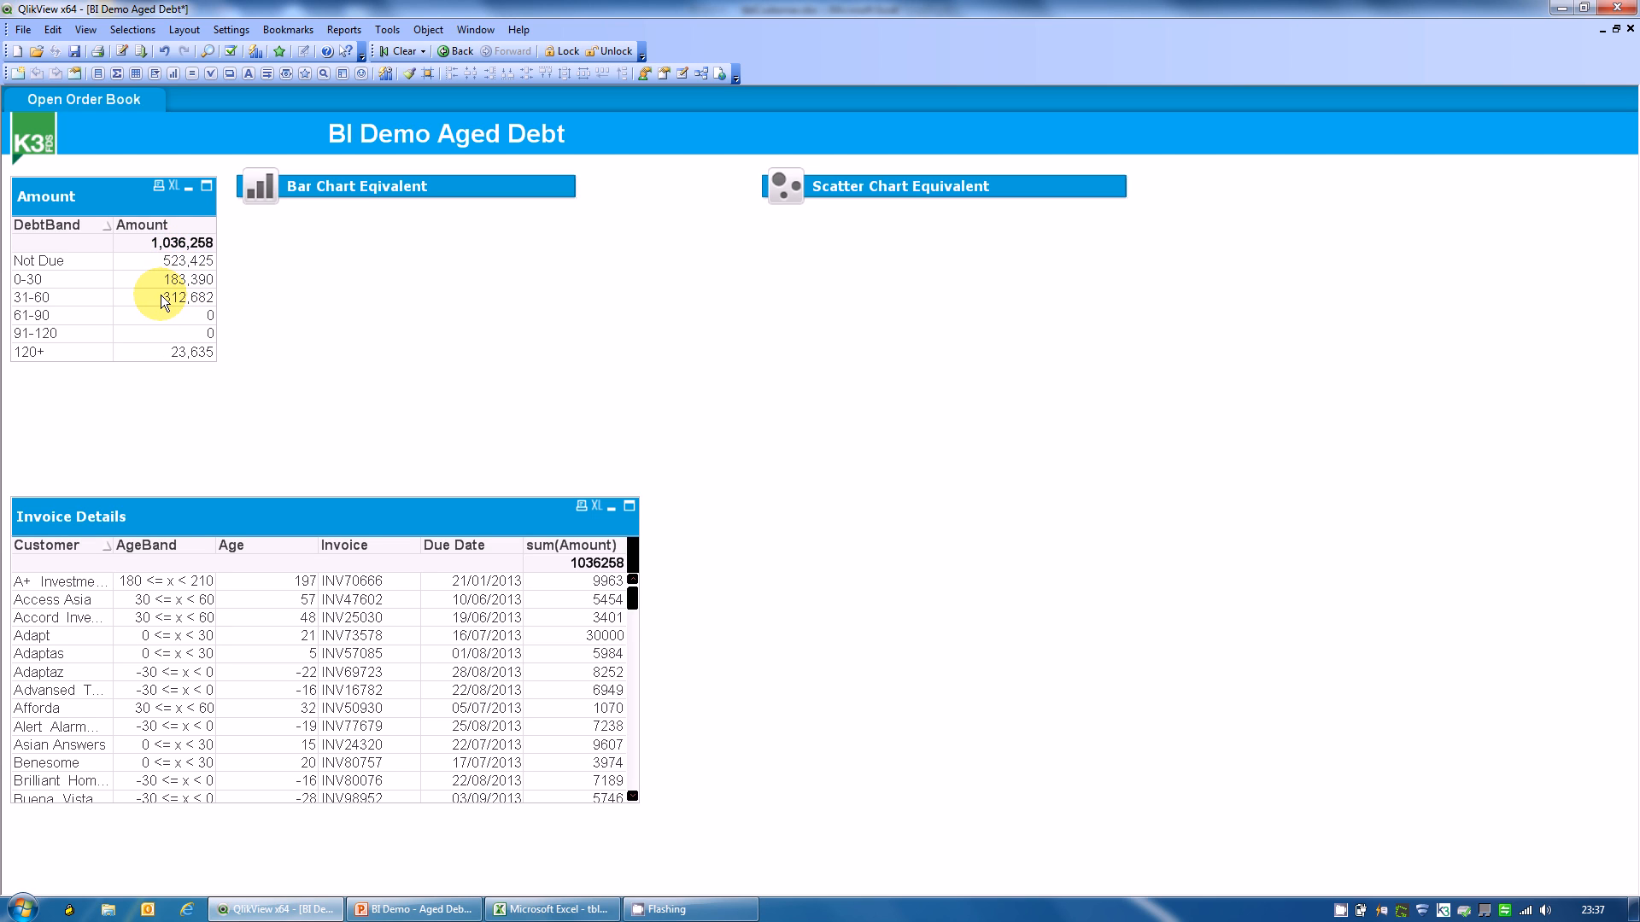
left_click(35, 353)
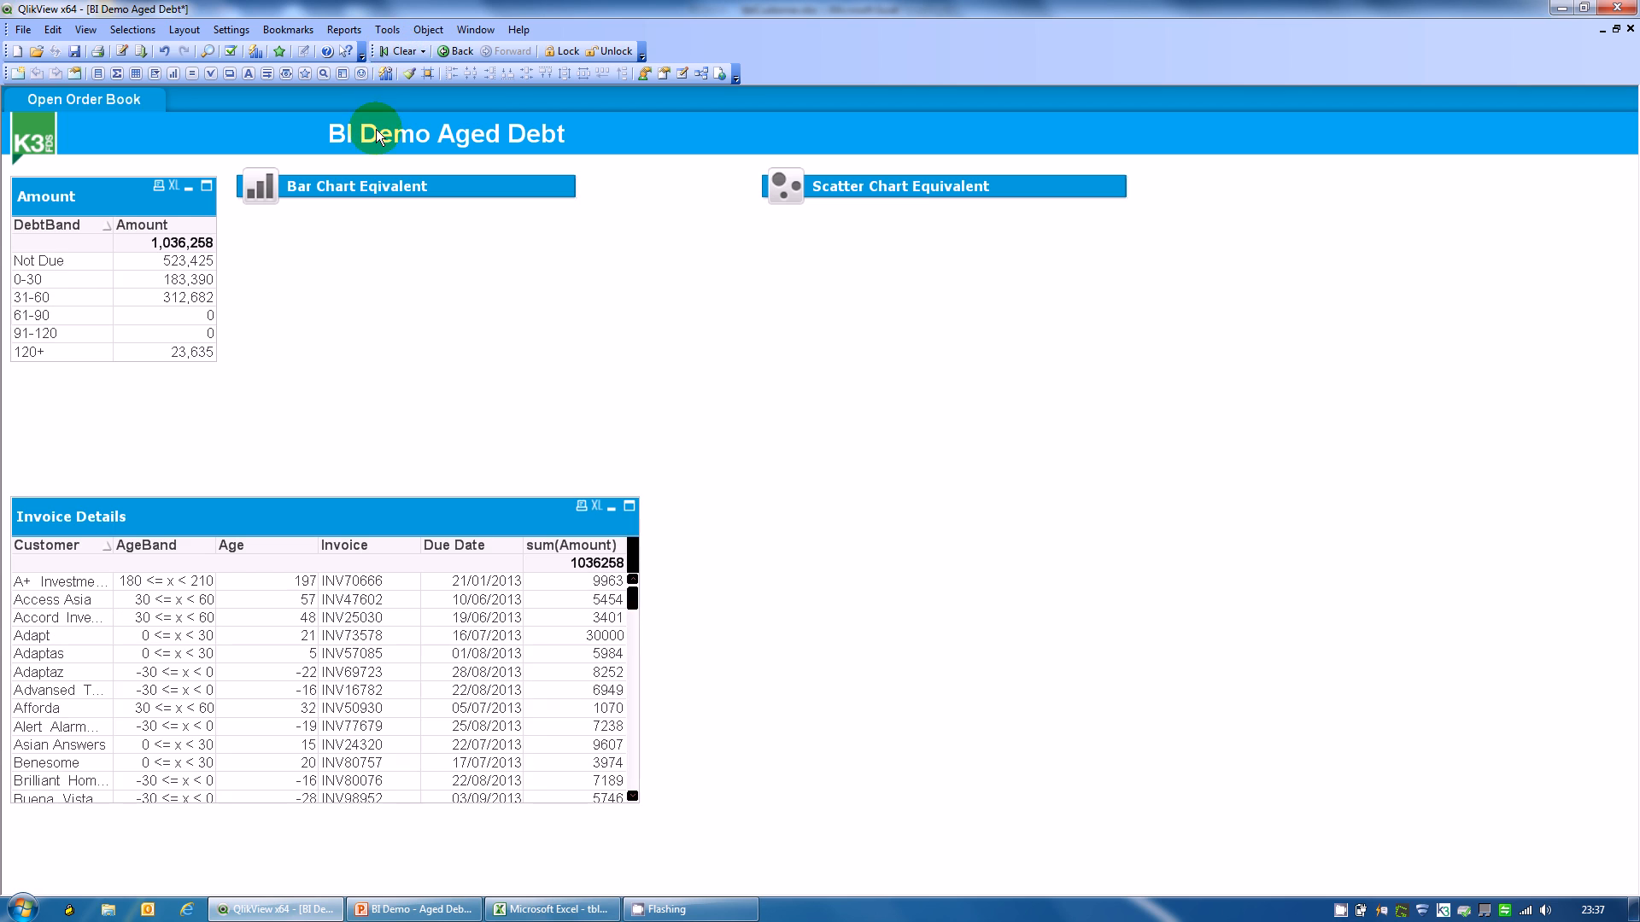
mouse_move(318, 196)
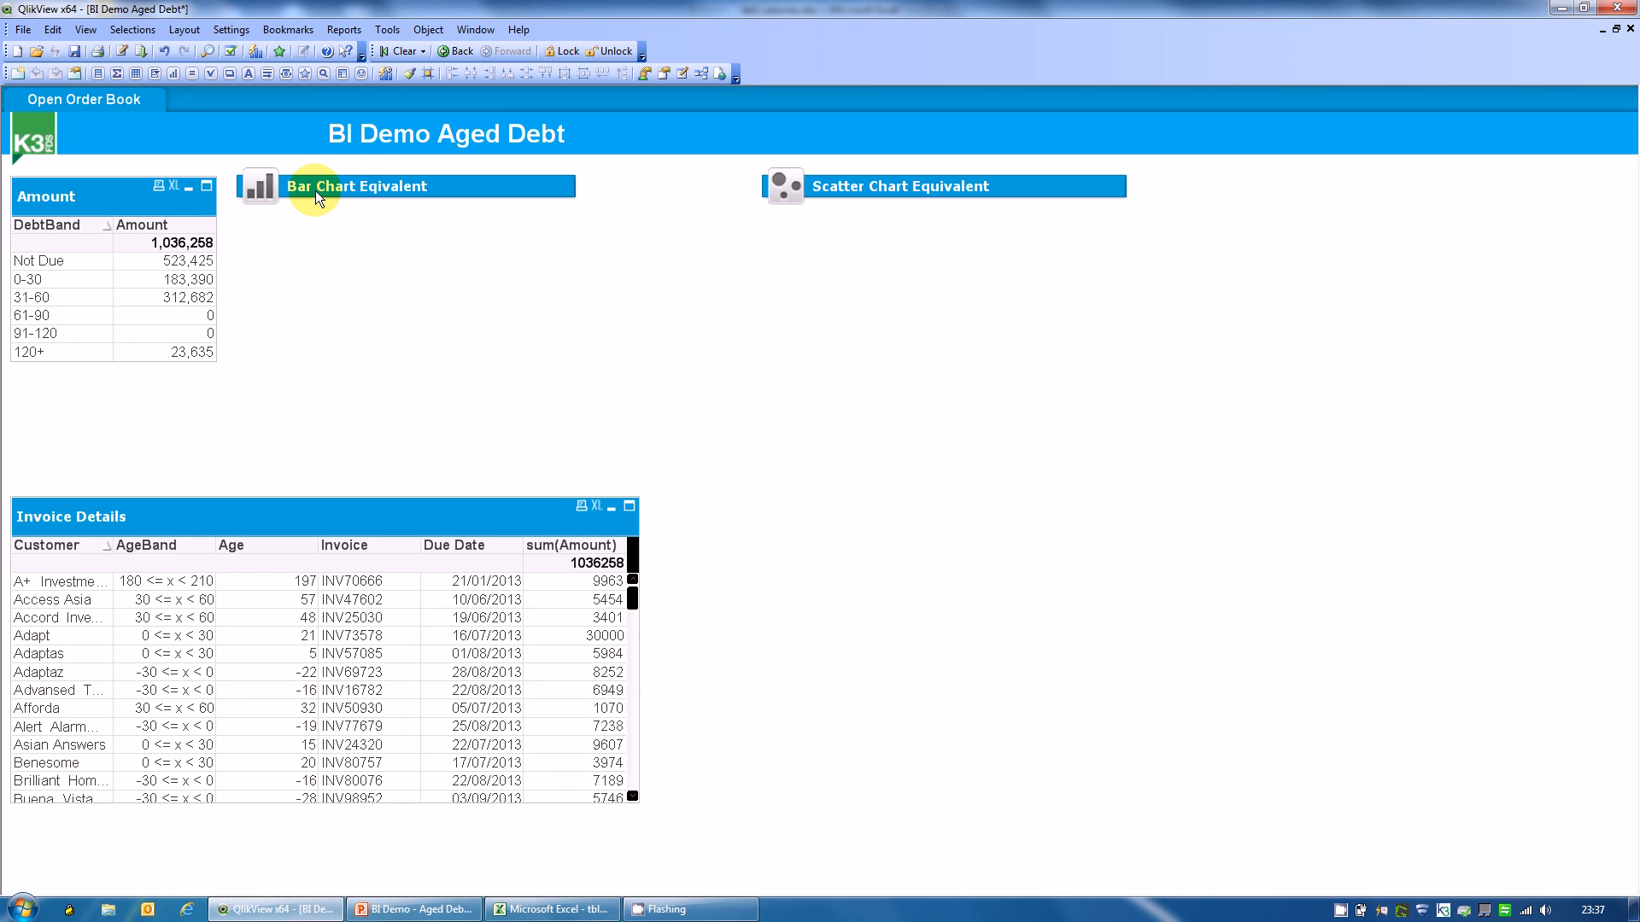
Step: Restore the Bar Chart Equivalent, keep colours, and select the 30 <= x < 60 band (302,991)
left_click(358, 186)
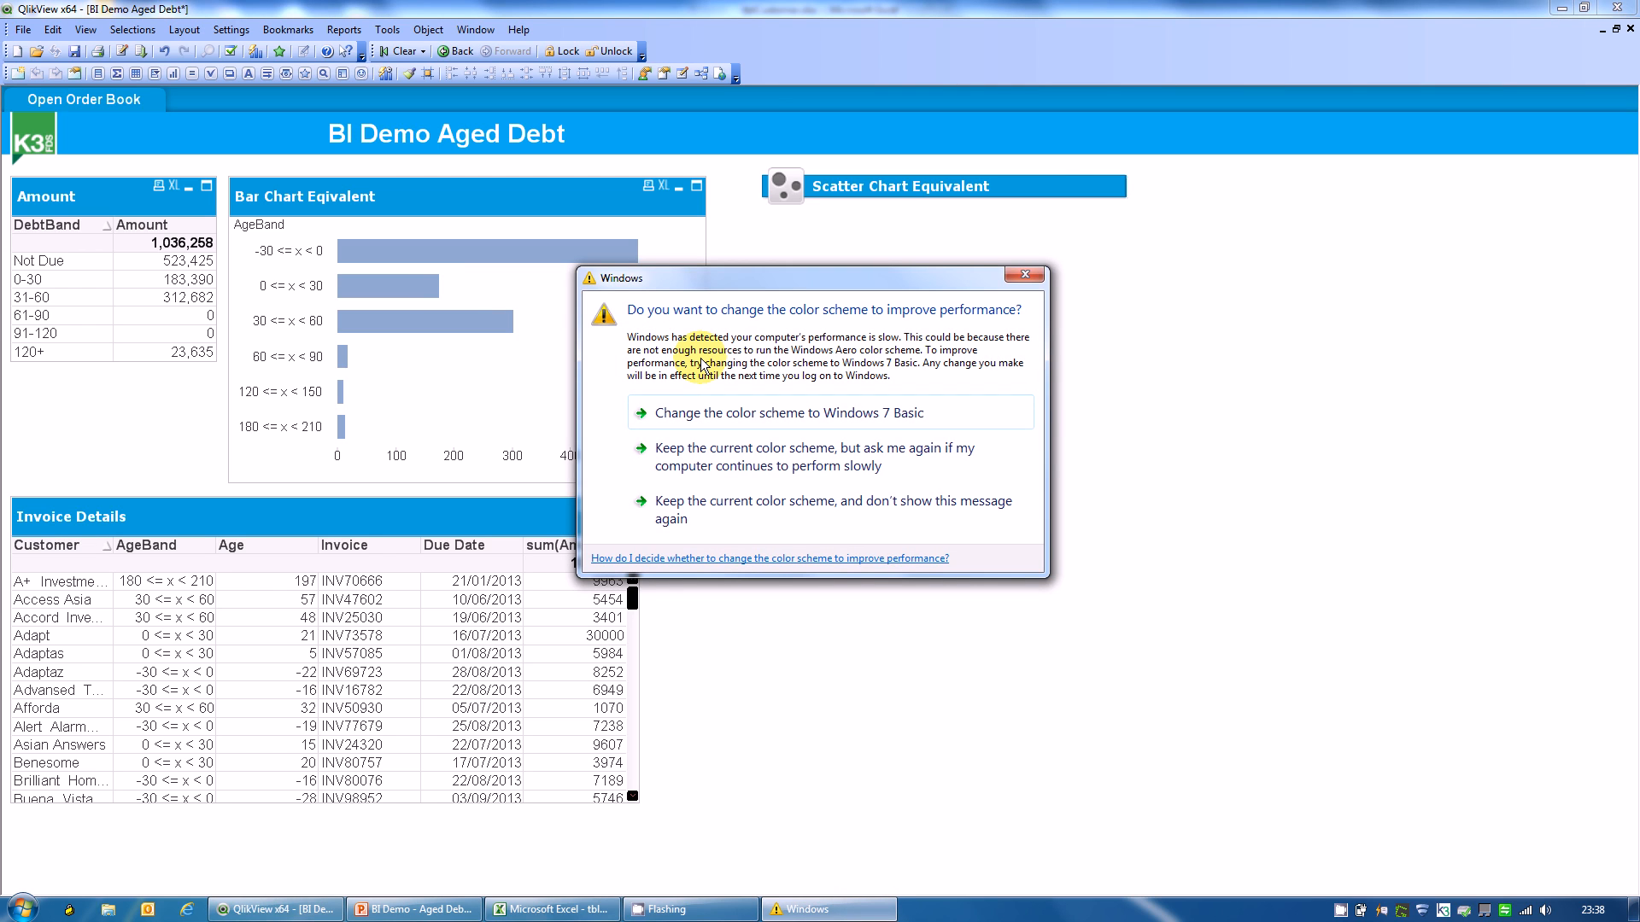
mouse_move(695, 457)
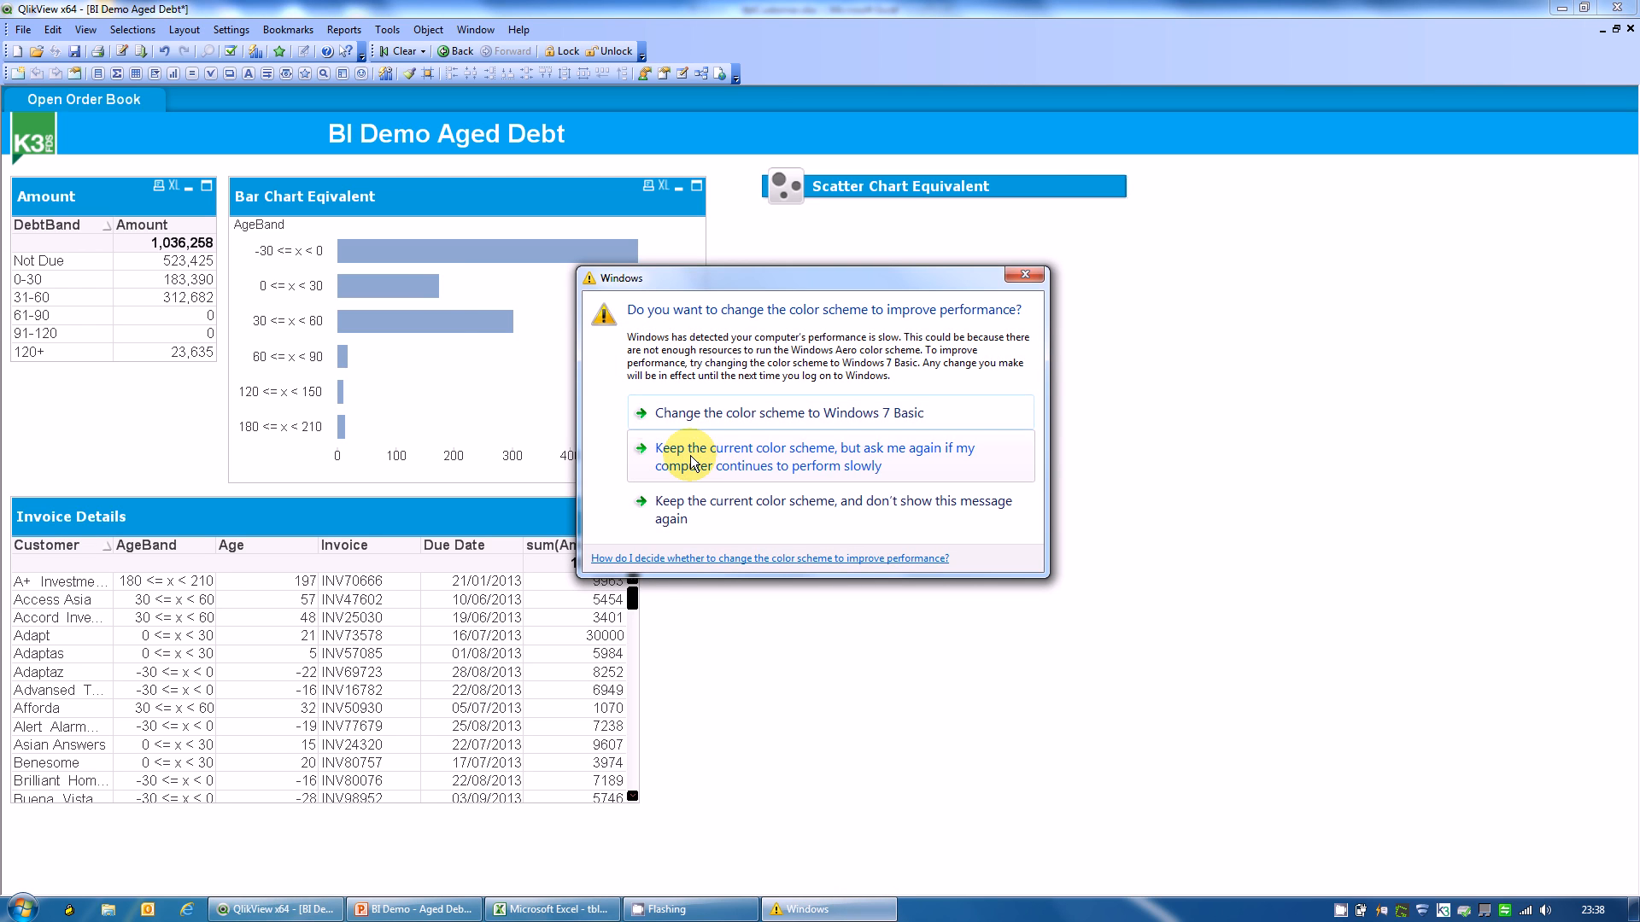
mouse_move(685, 507)
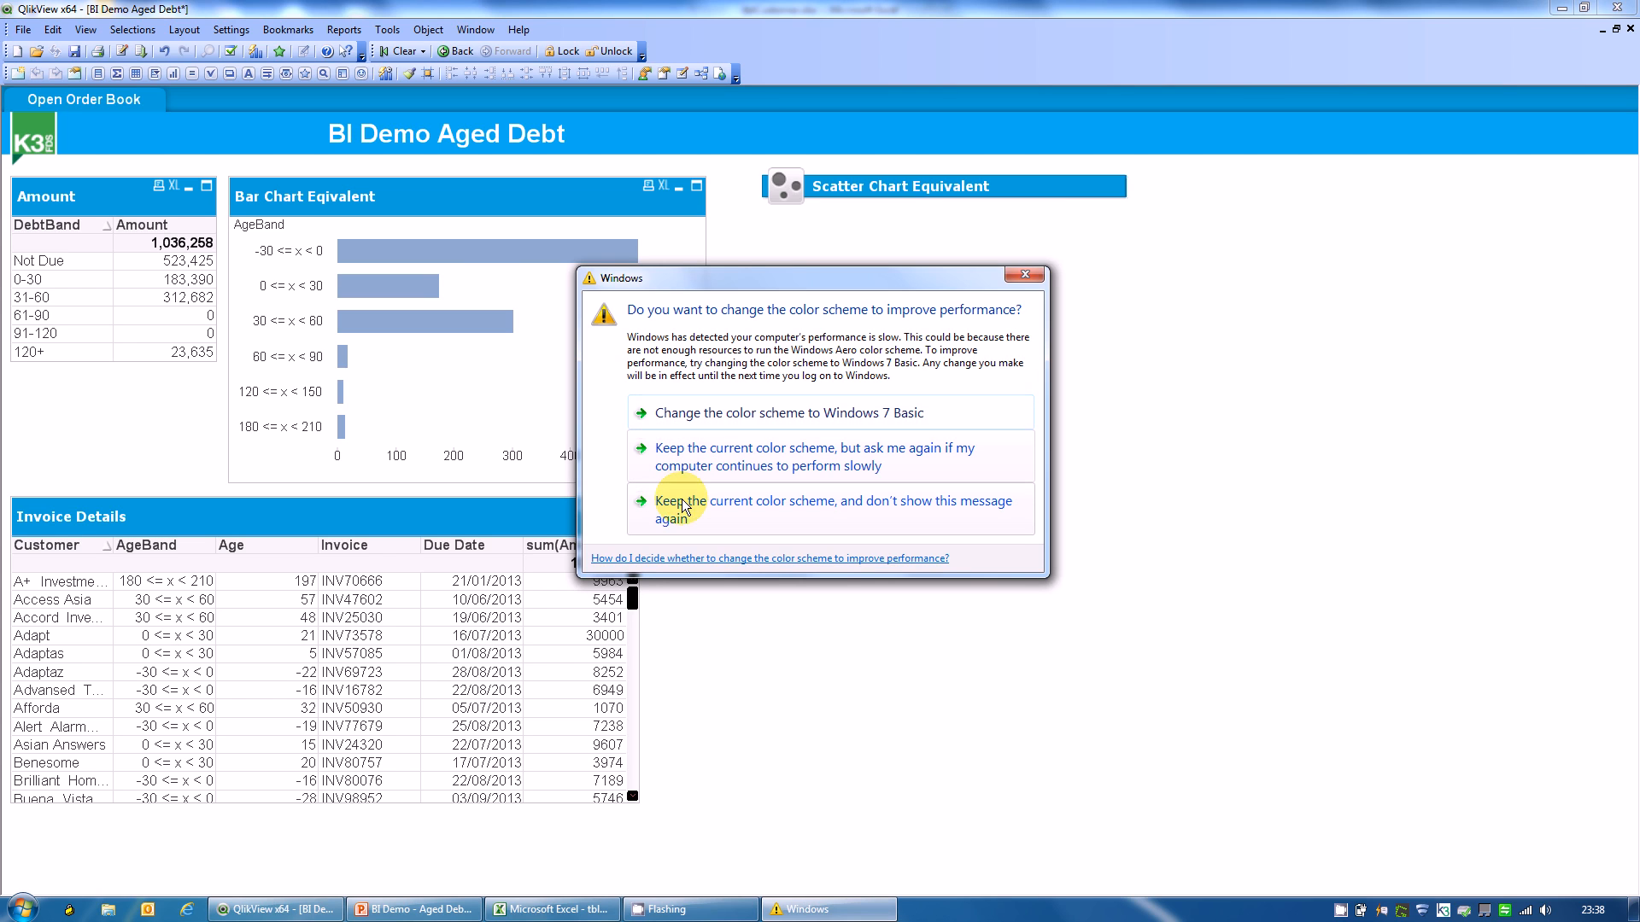
left_click(829, 509)
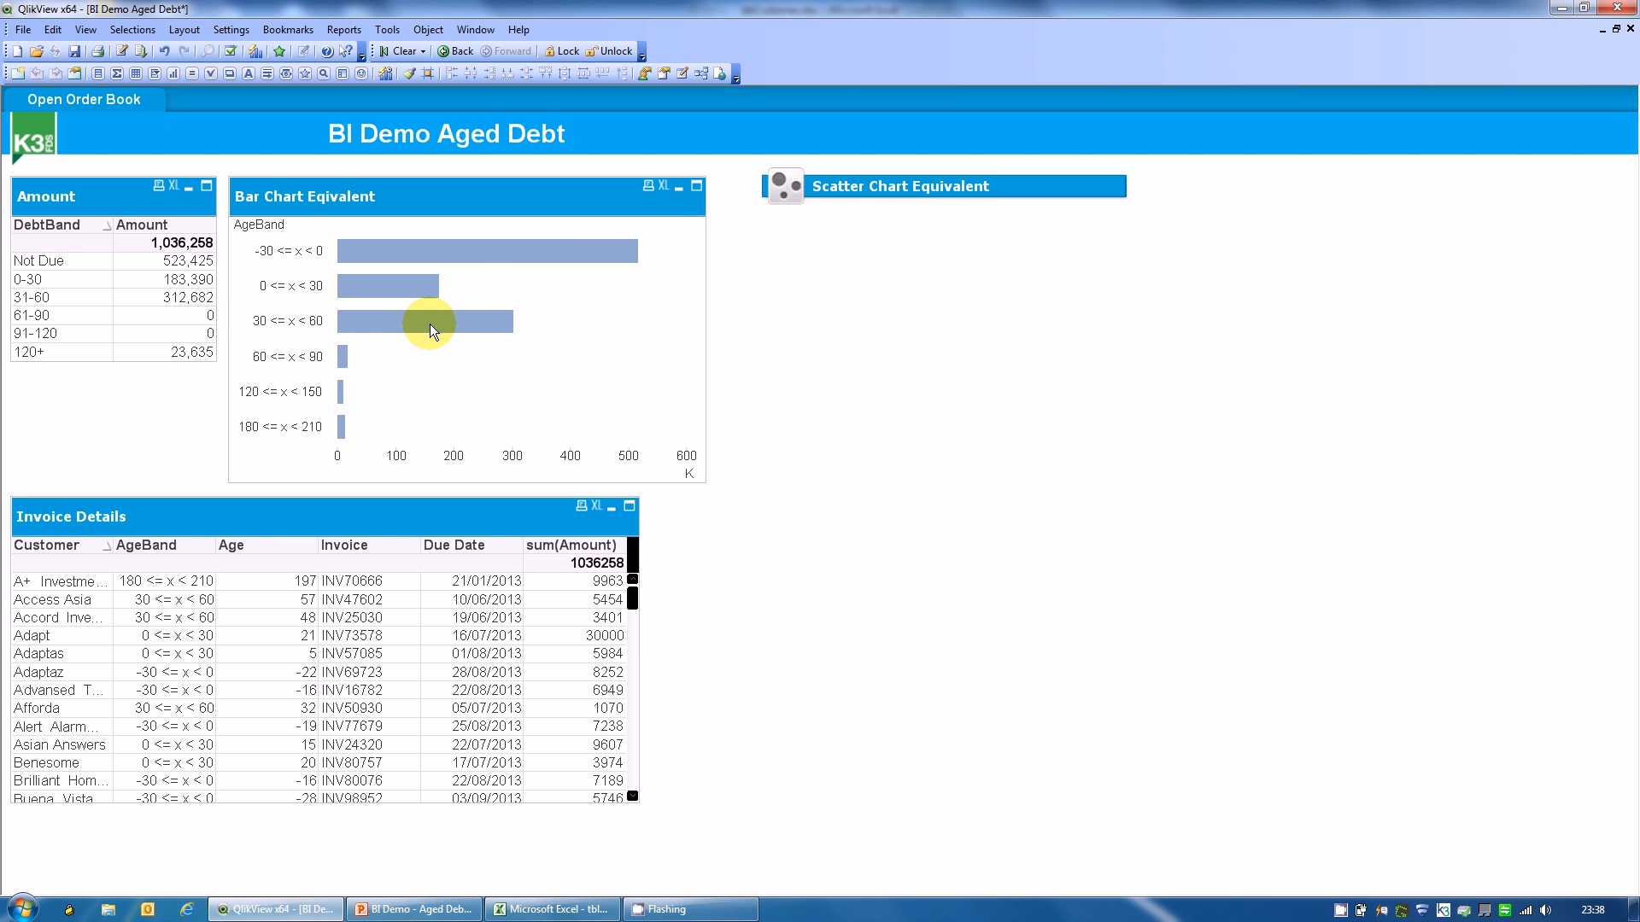
left_click(424, 320)
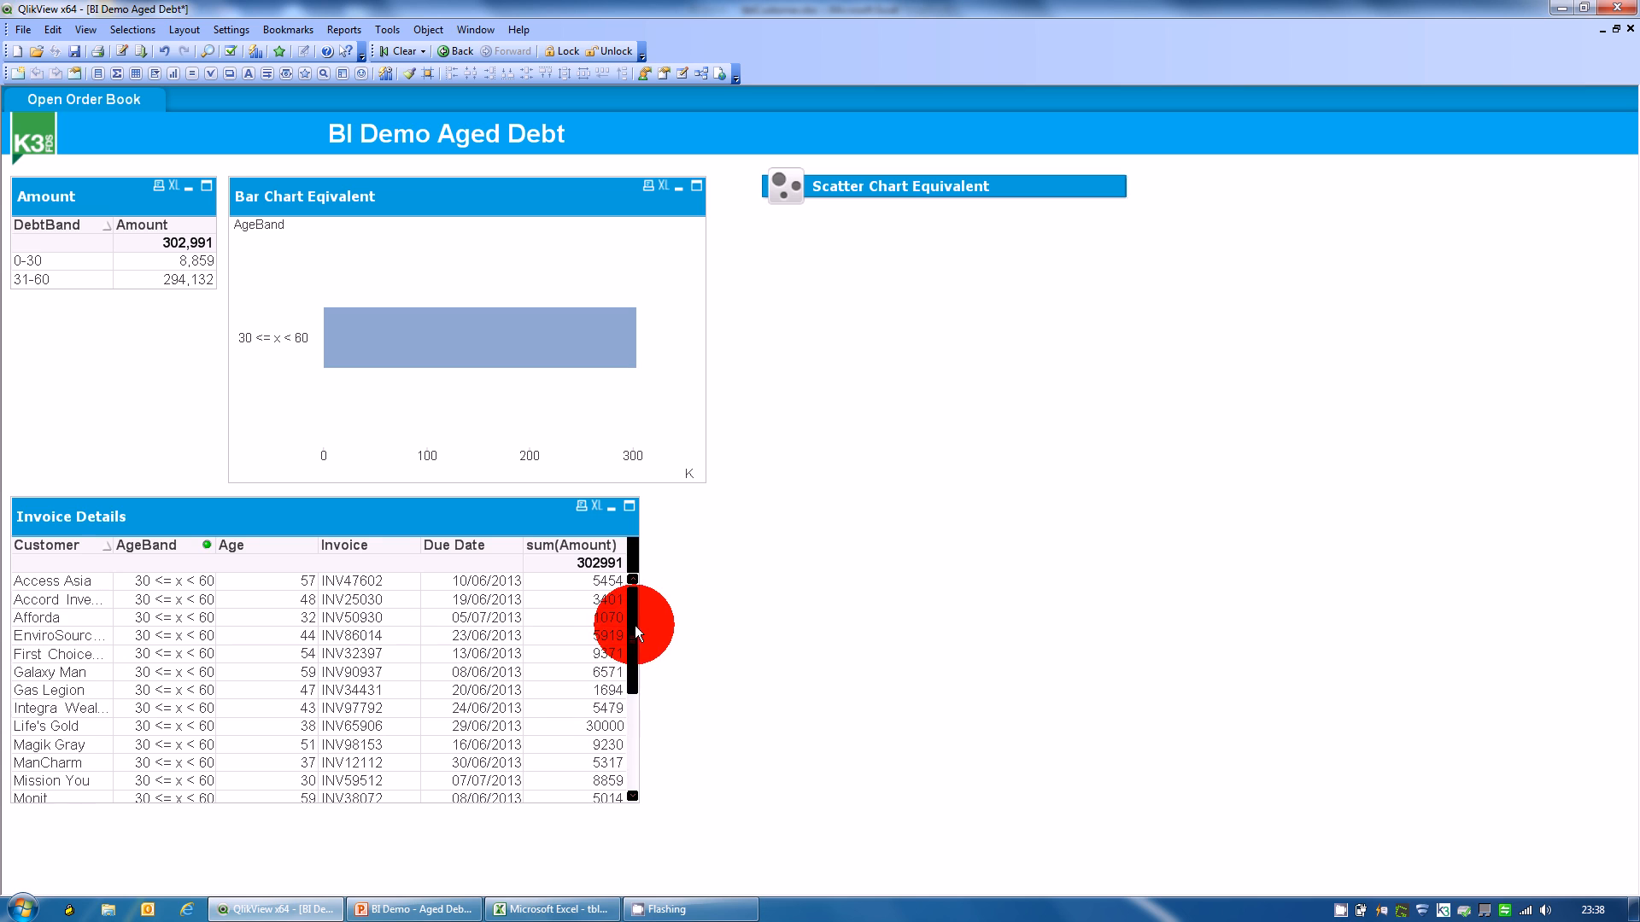
scroll("down", 3)
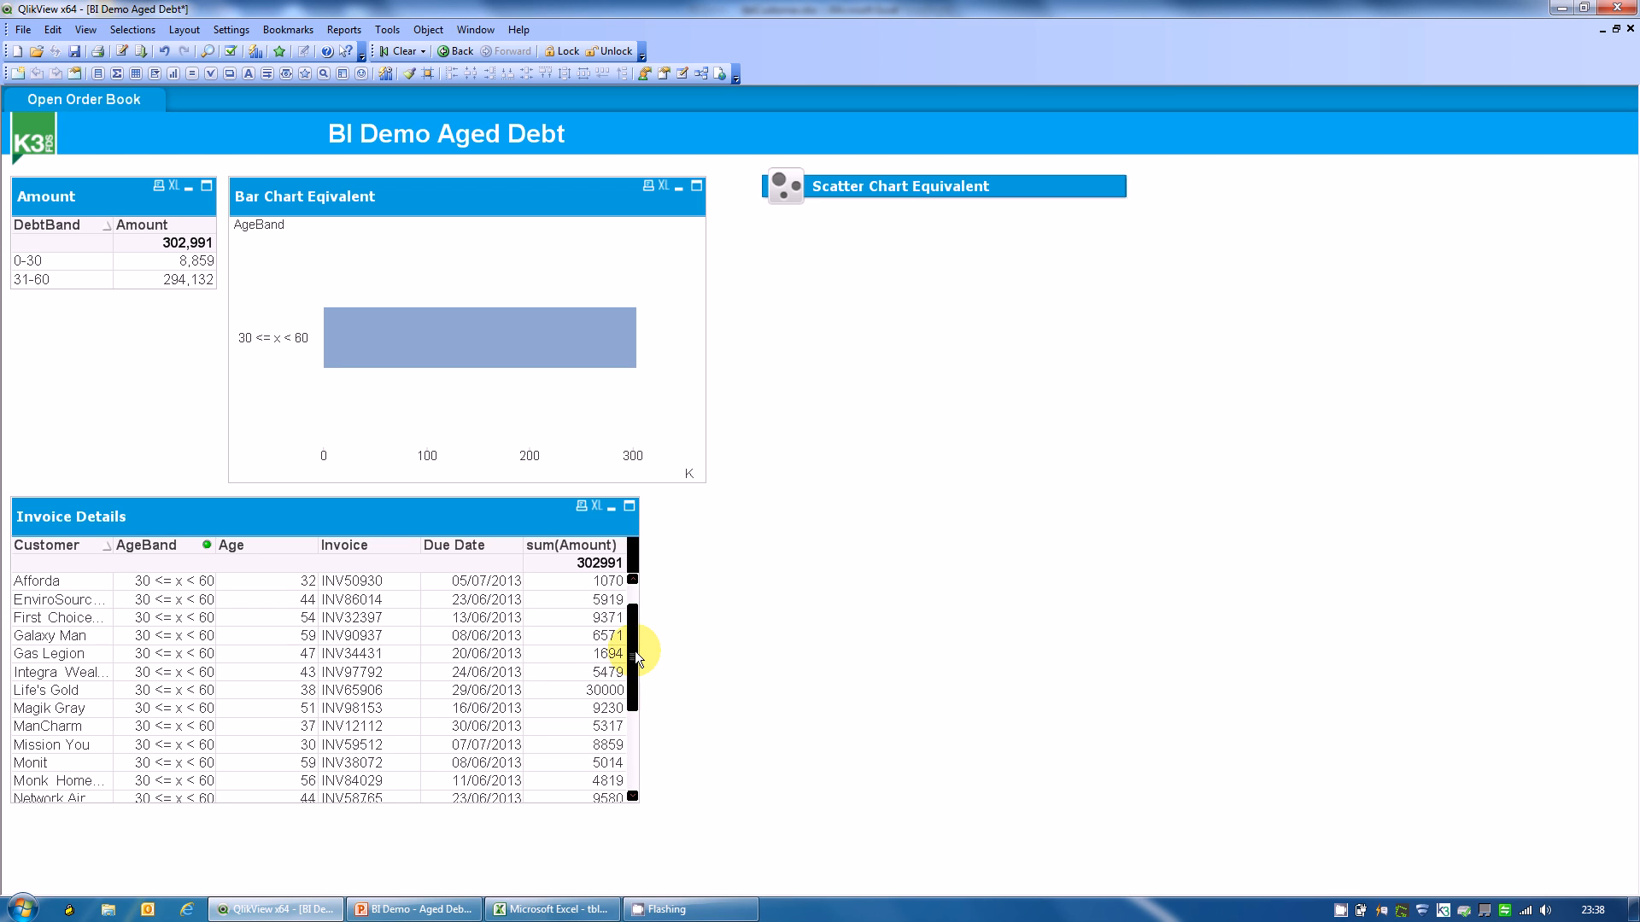
right_click(298, 551)
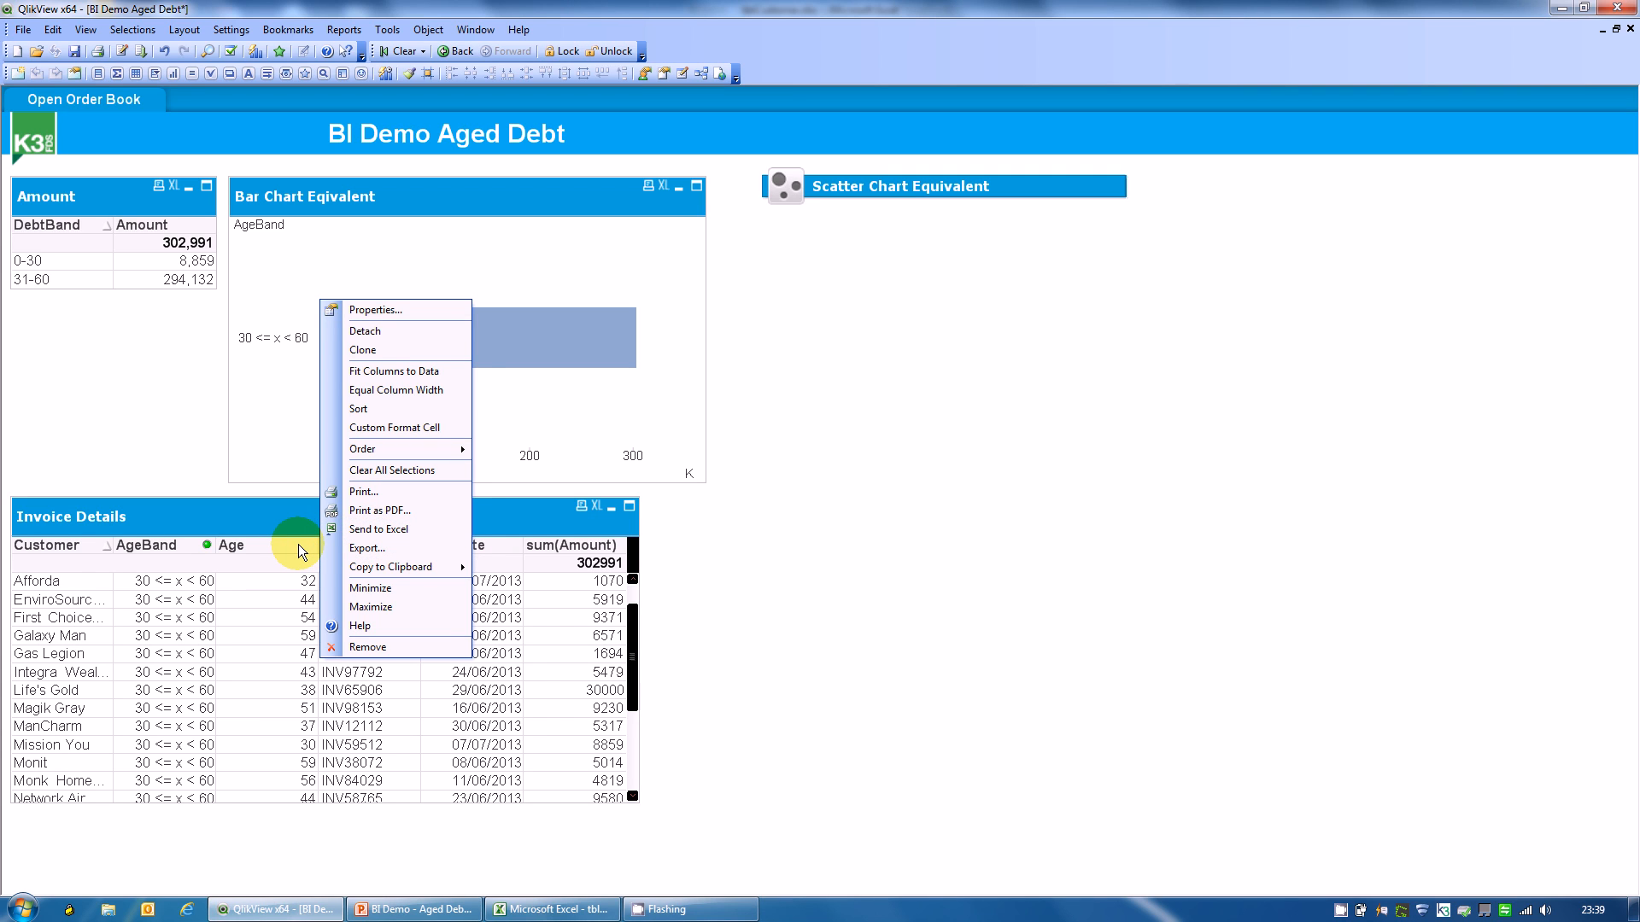
mouse_move(499, 520)
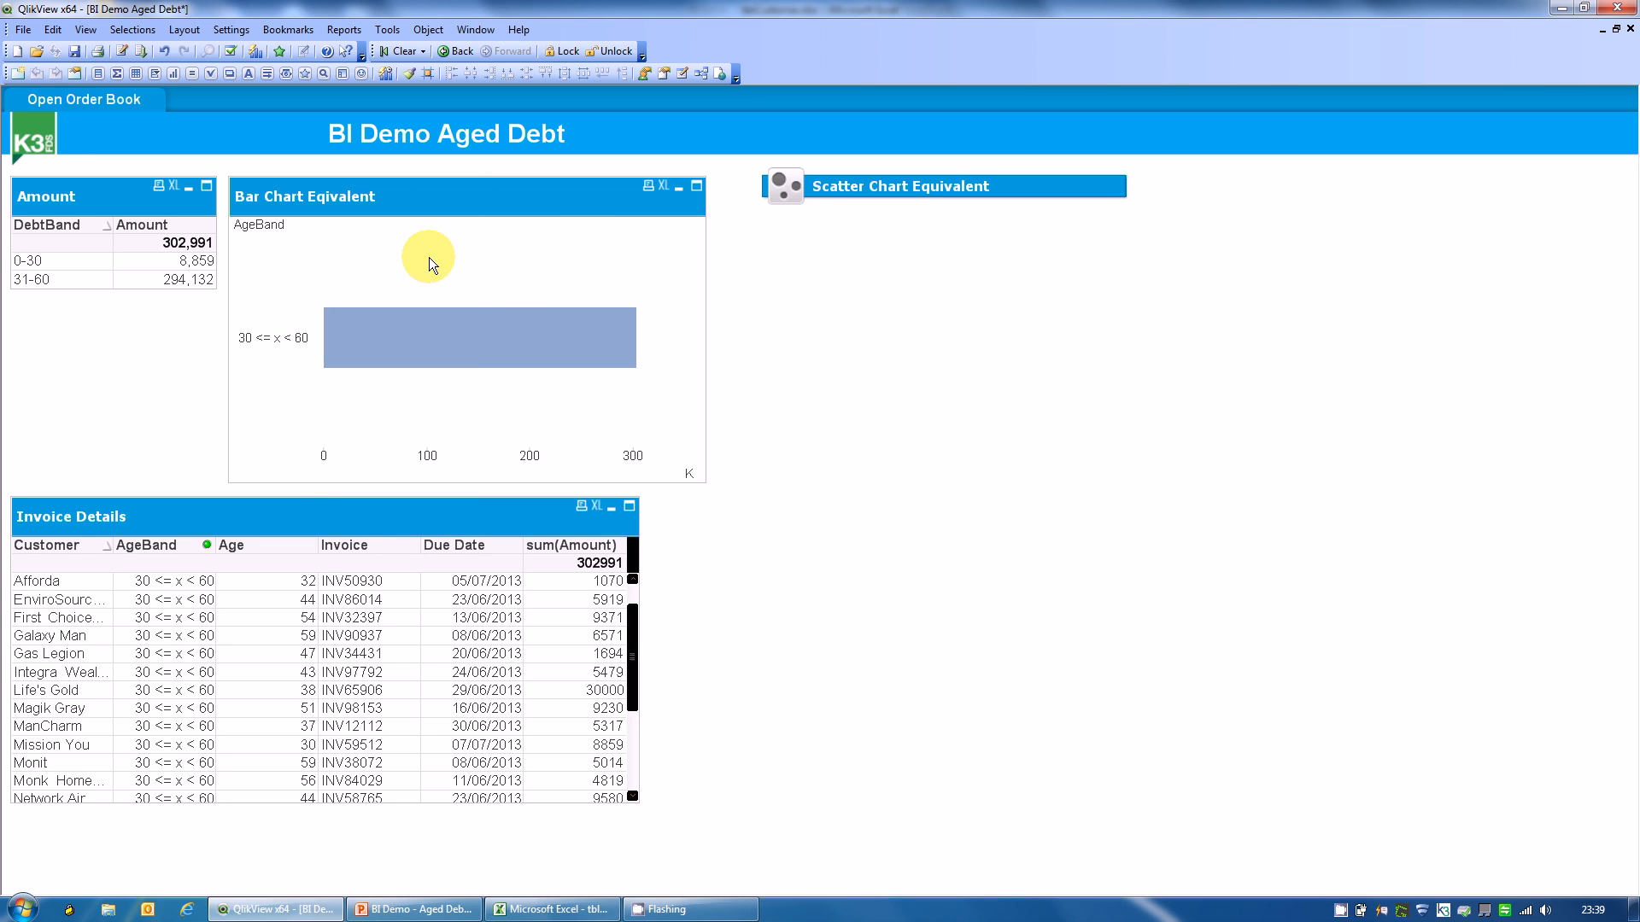
left_click(397, 51)
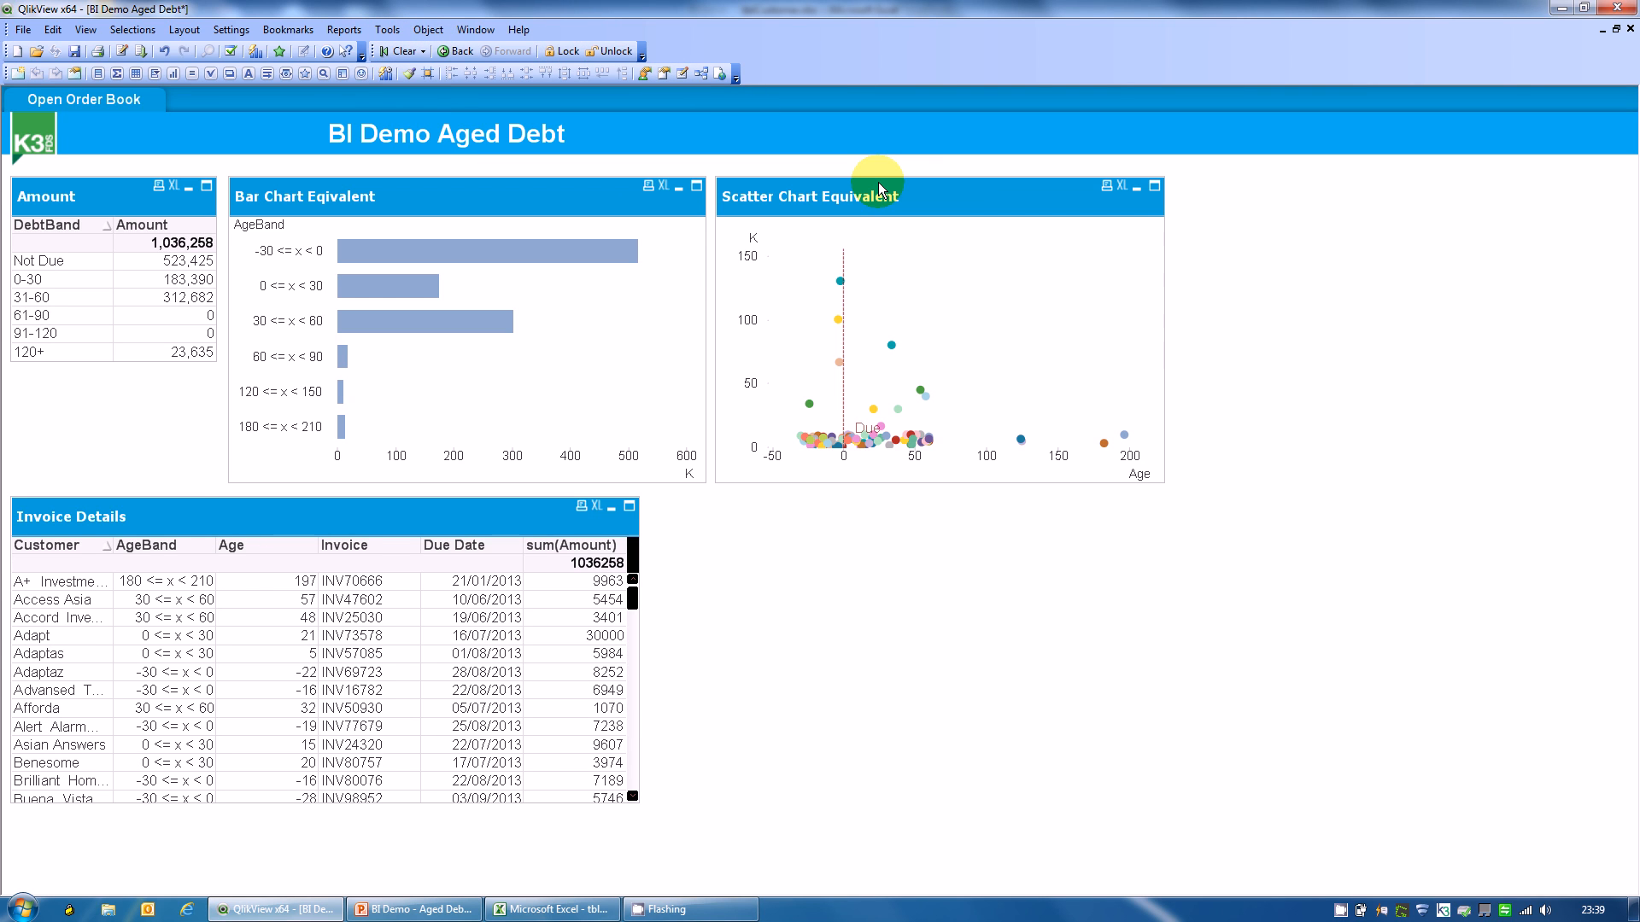
mouse_move(885, 188)
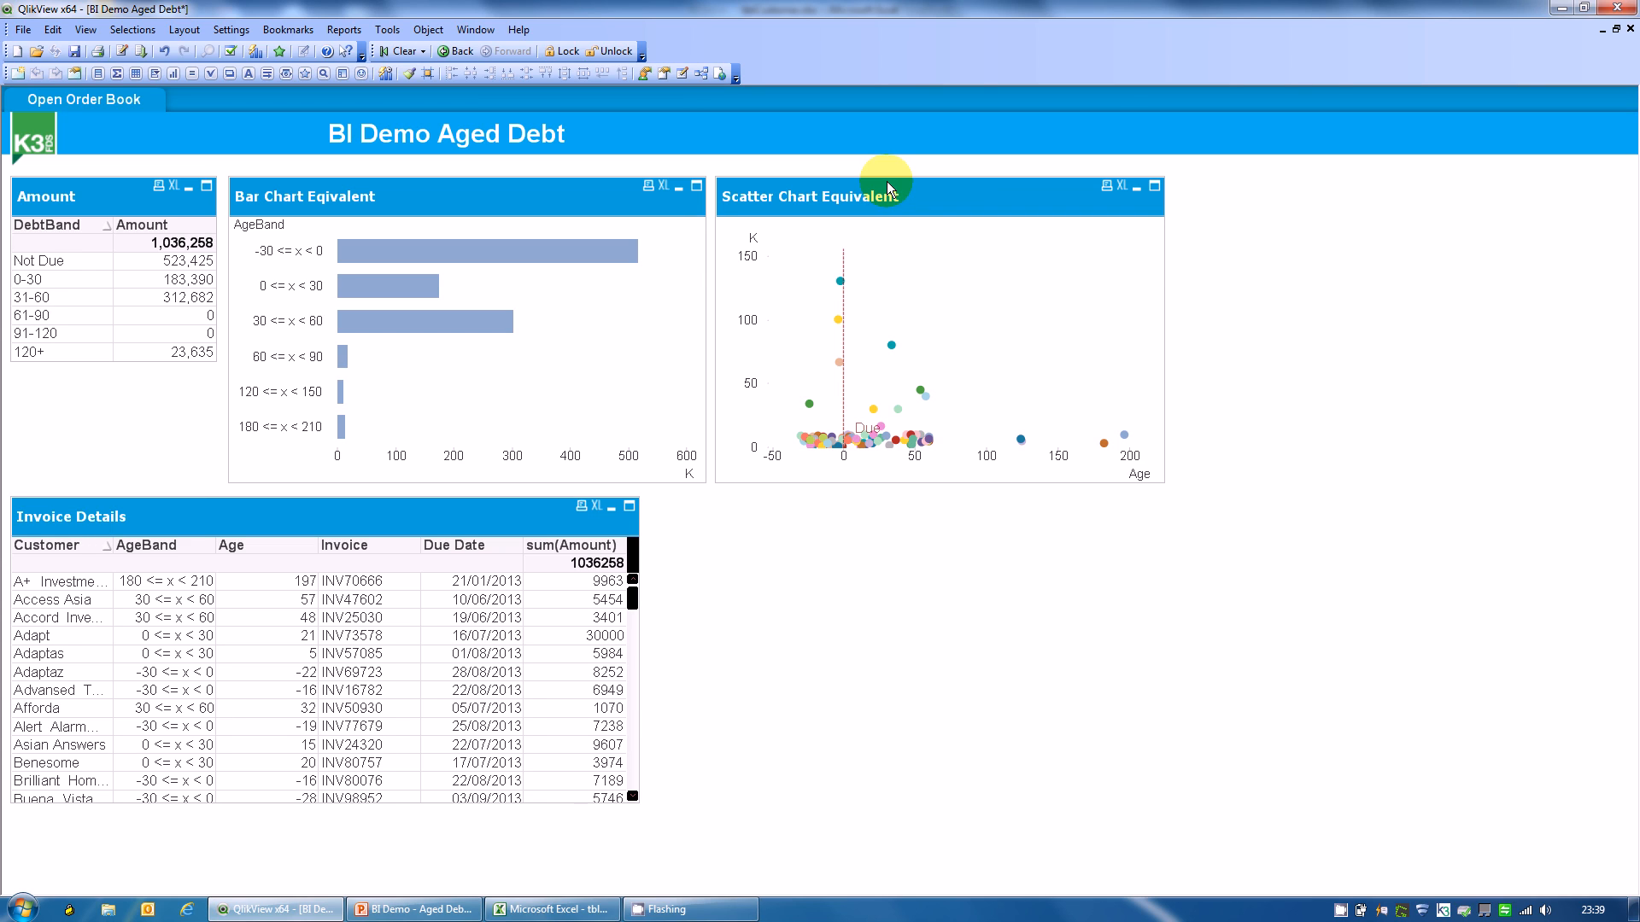
mouse_move(856, 282)
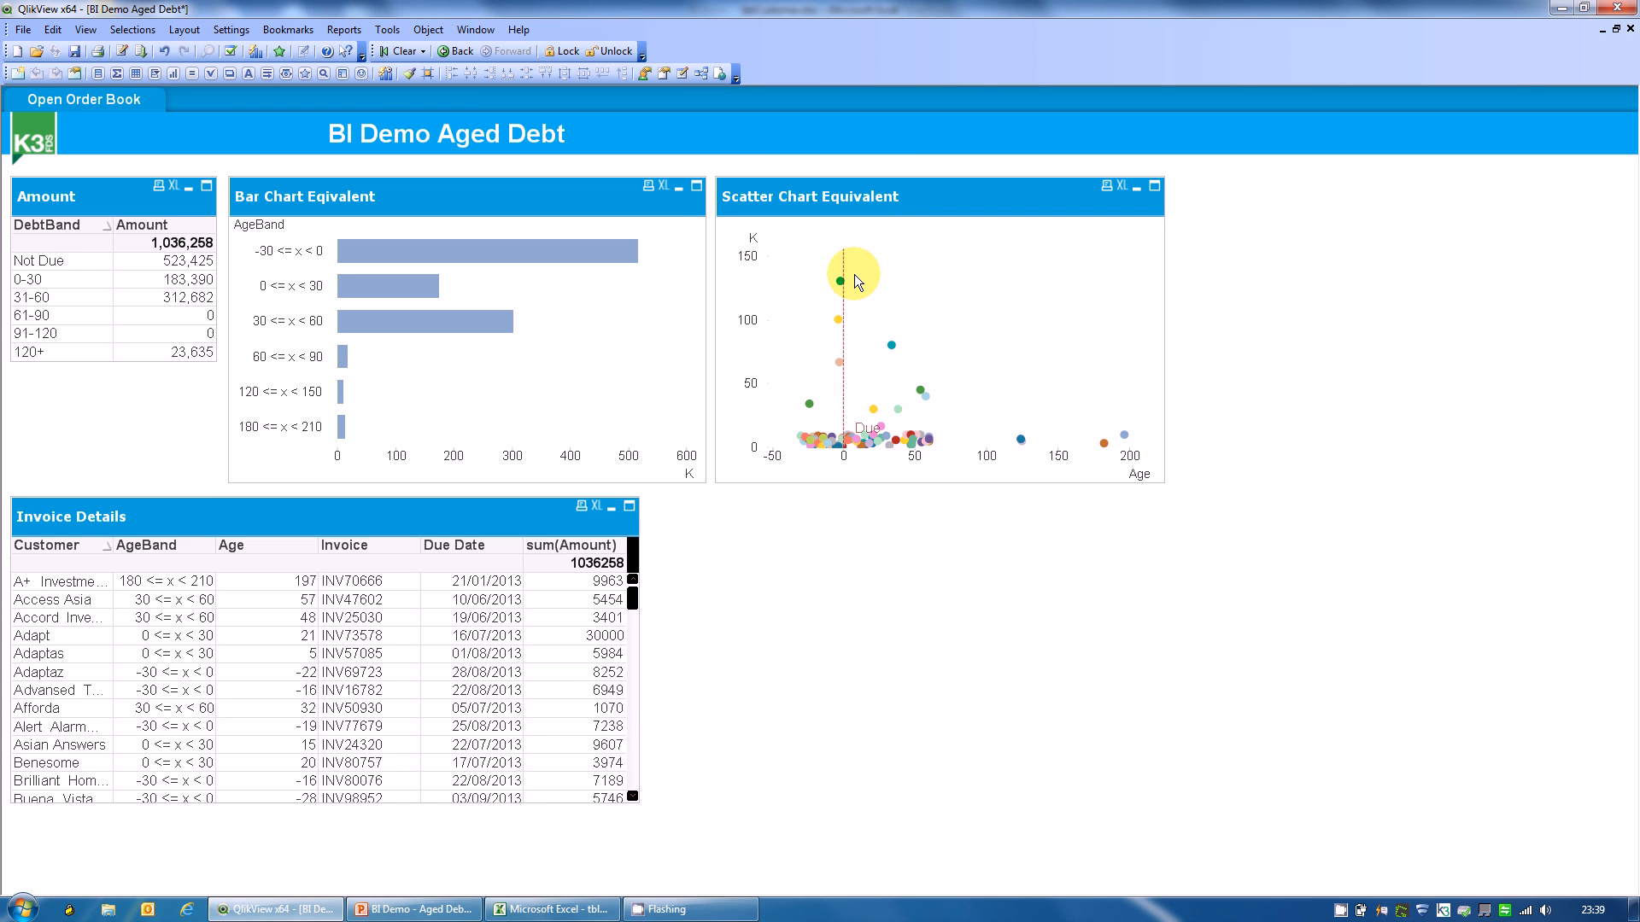
mouse_move(829, 287)
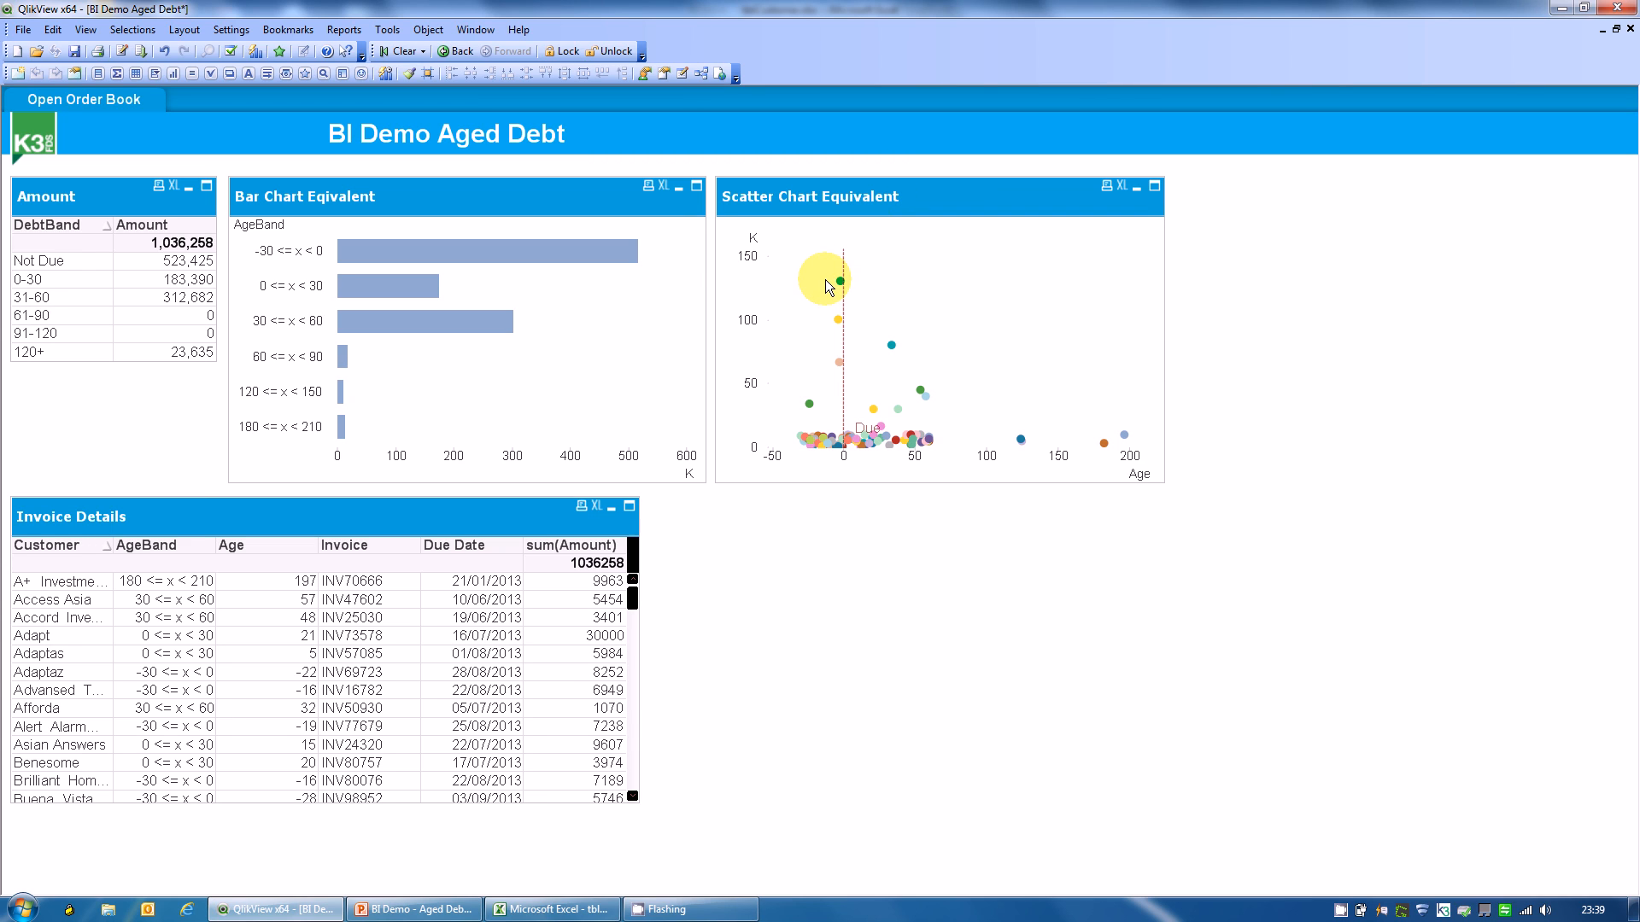
mouse_move(838, 285)
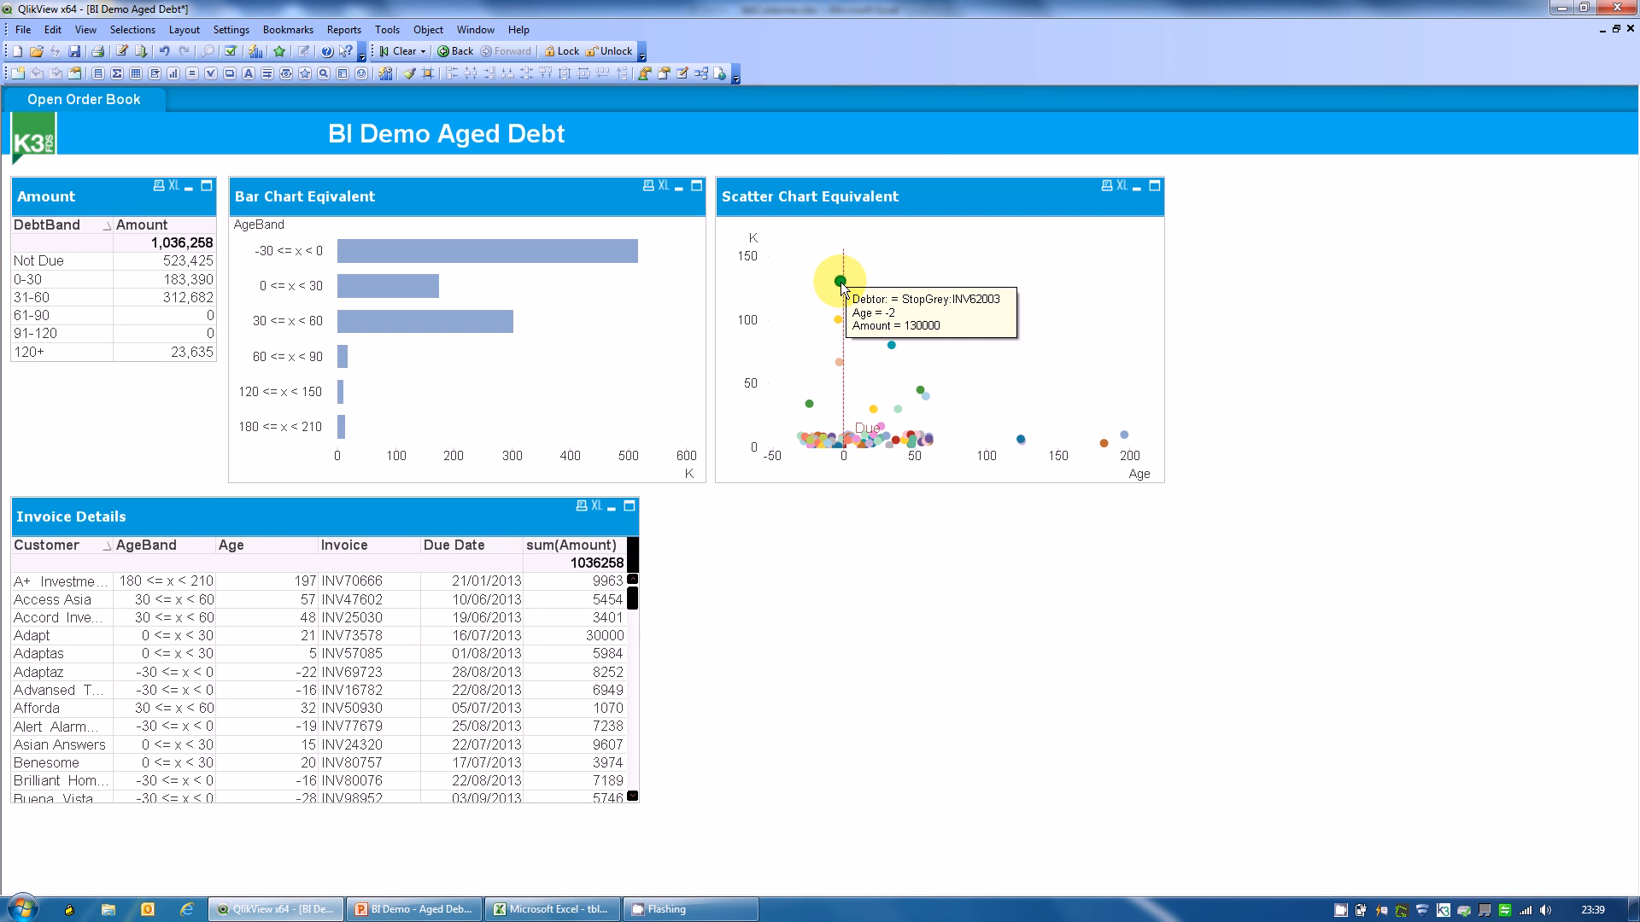
mouse_move(749, 274)
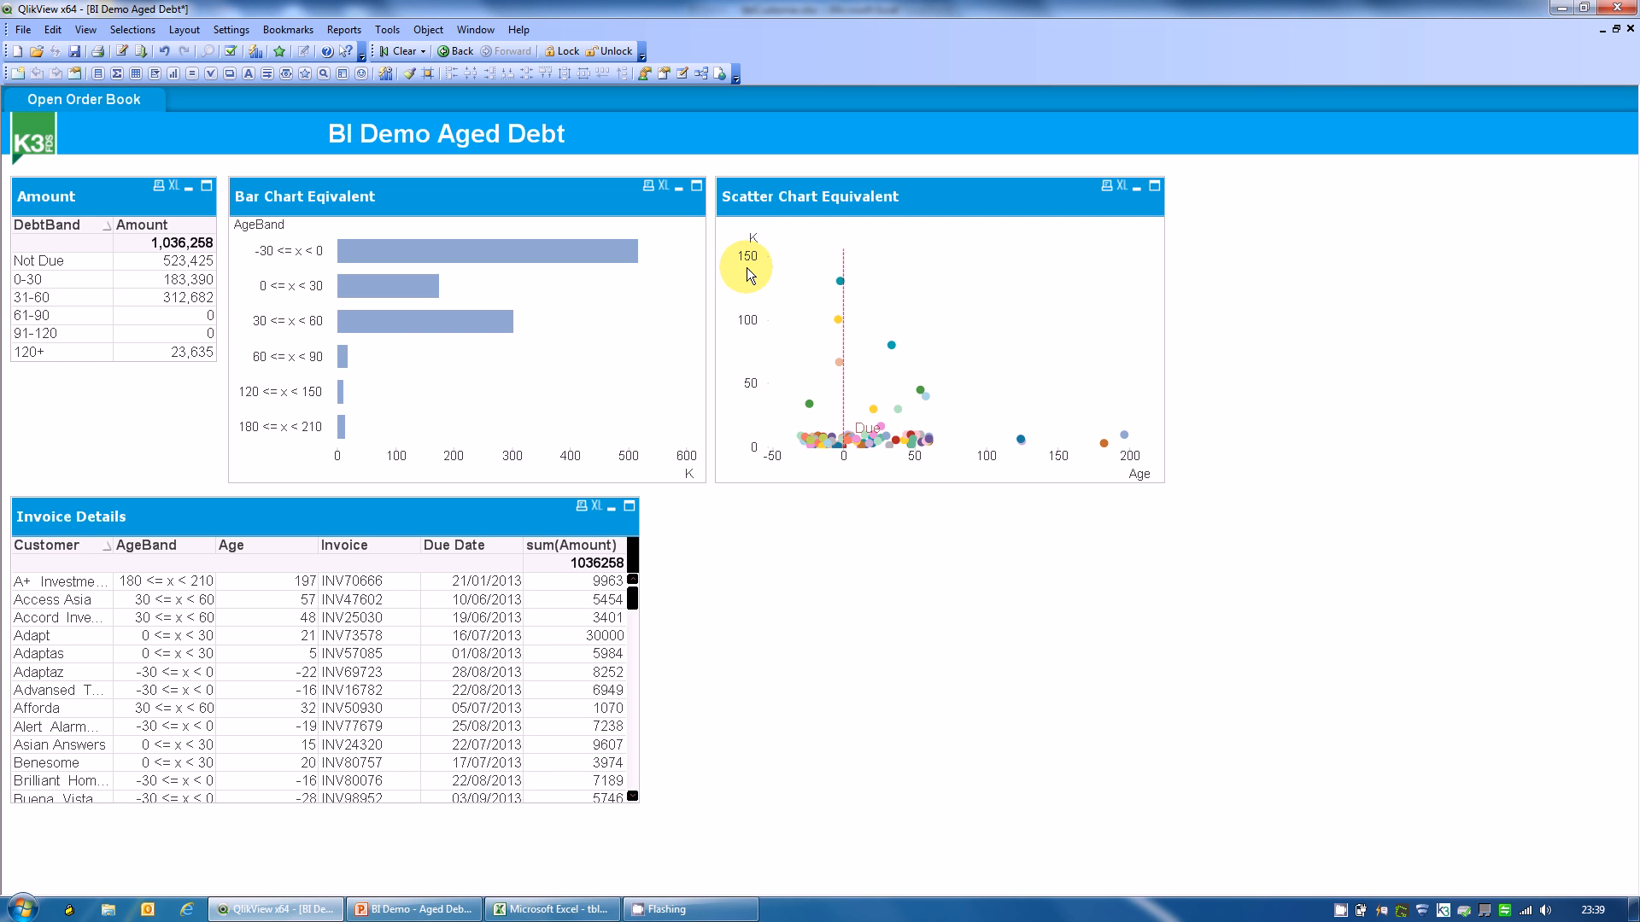
mouse_move(750, 248)
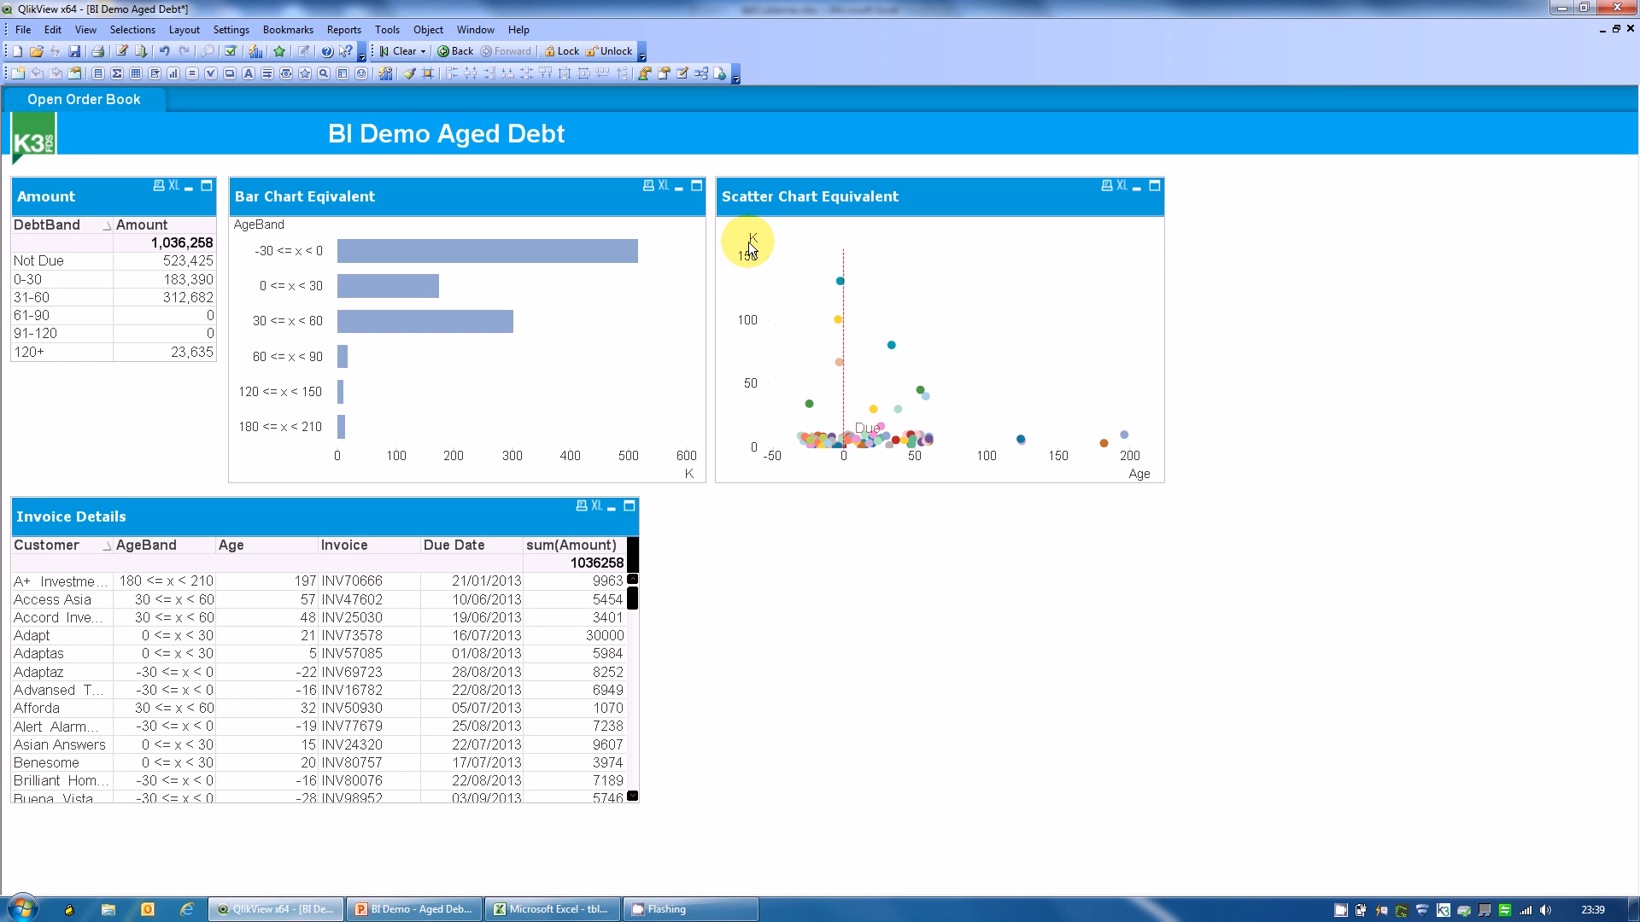
mouse_move(779, 455)
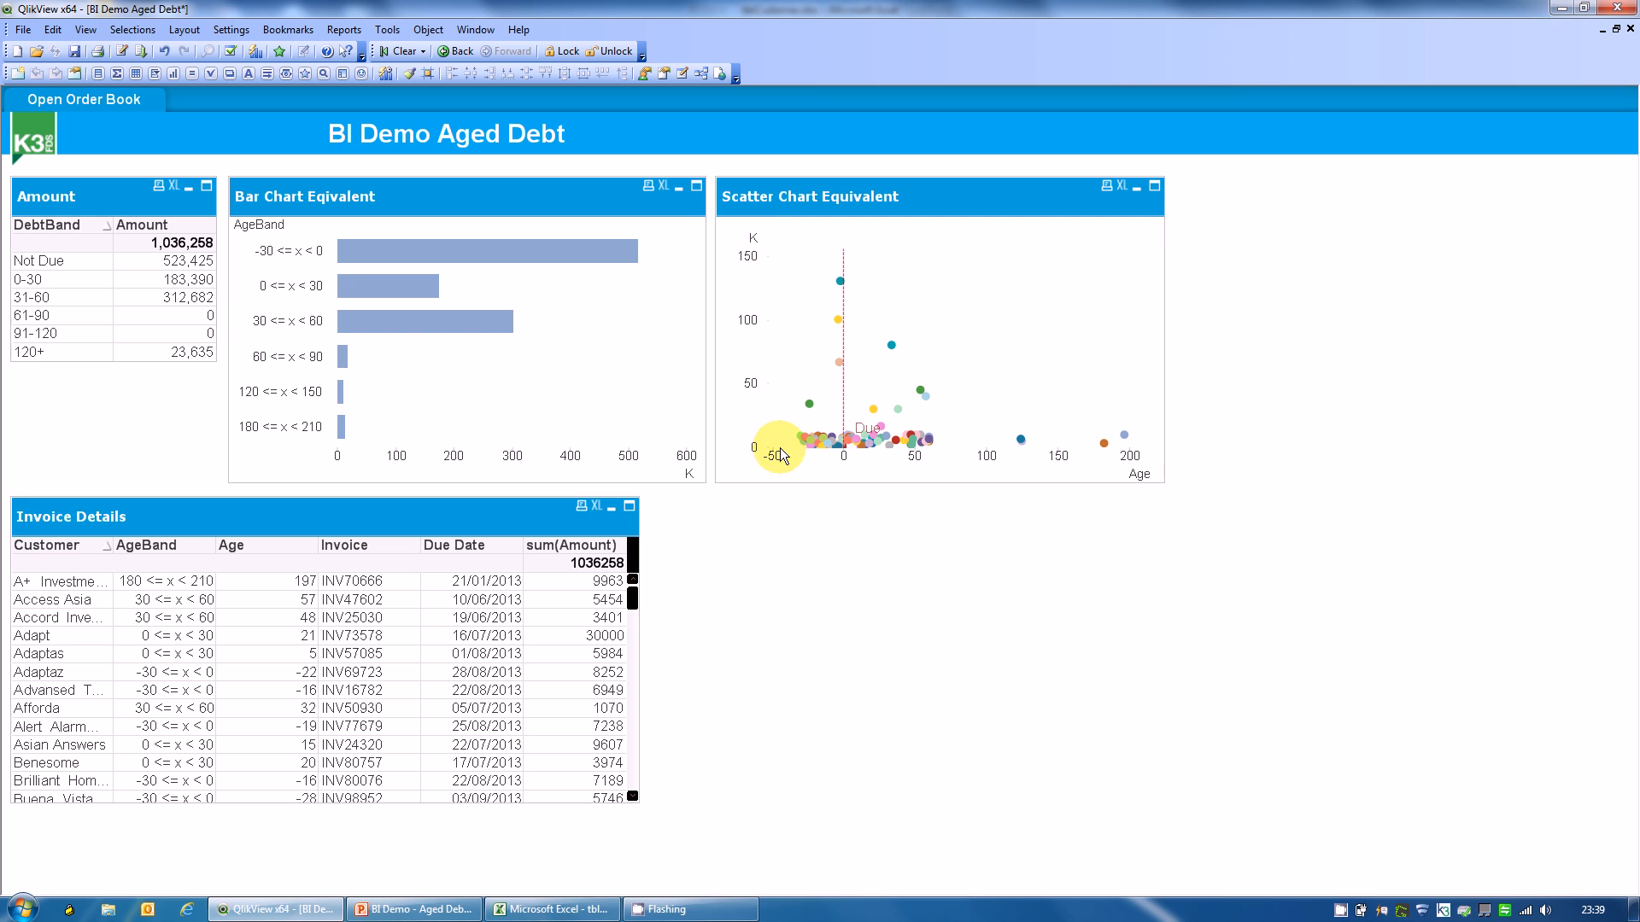
mouse_move(1135, 458)
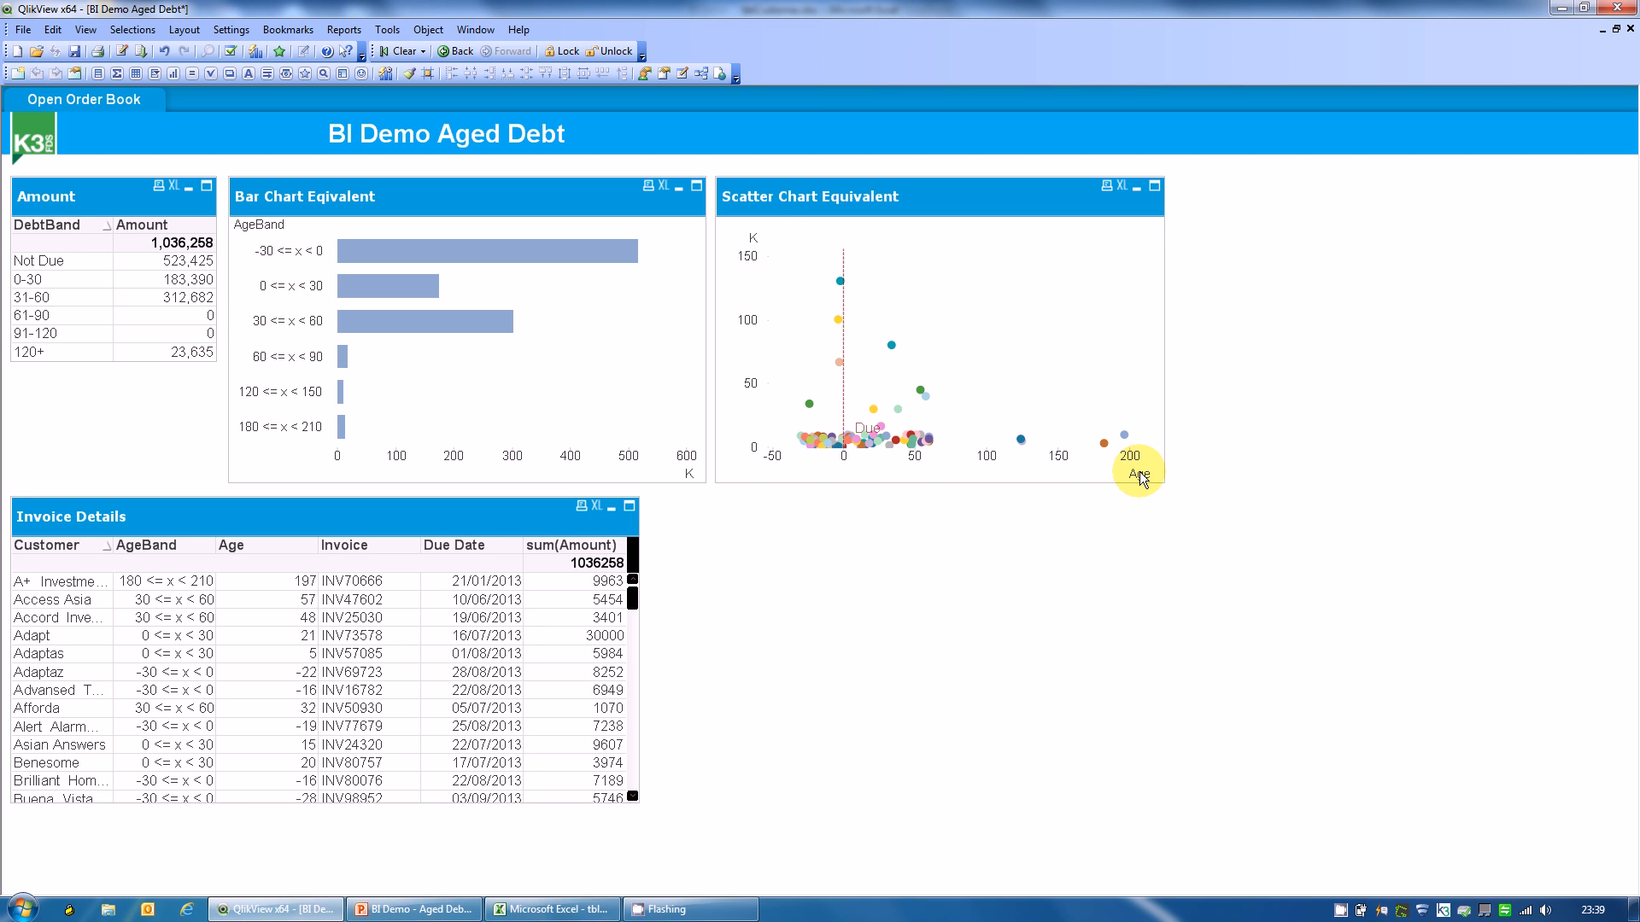
mouse_move(848, 455)
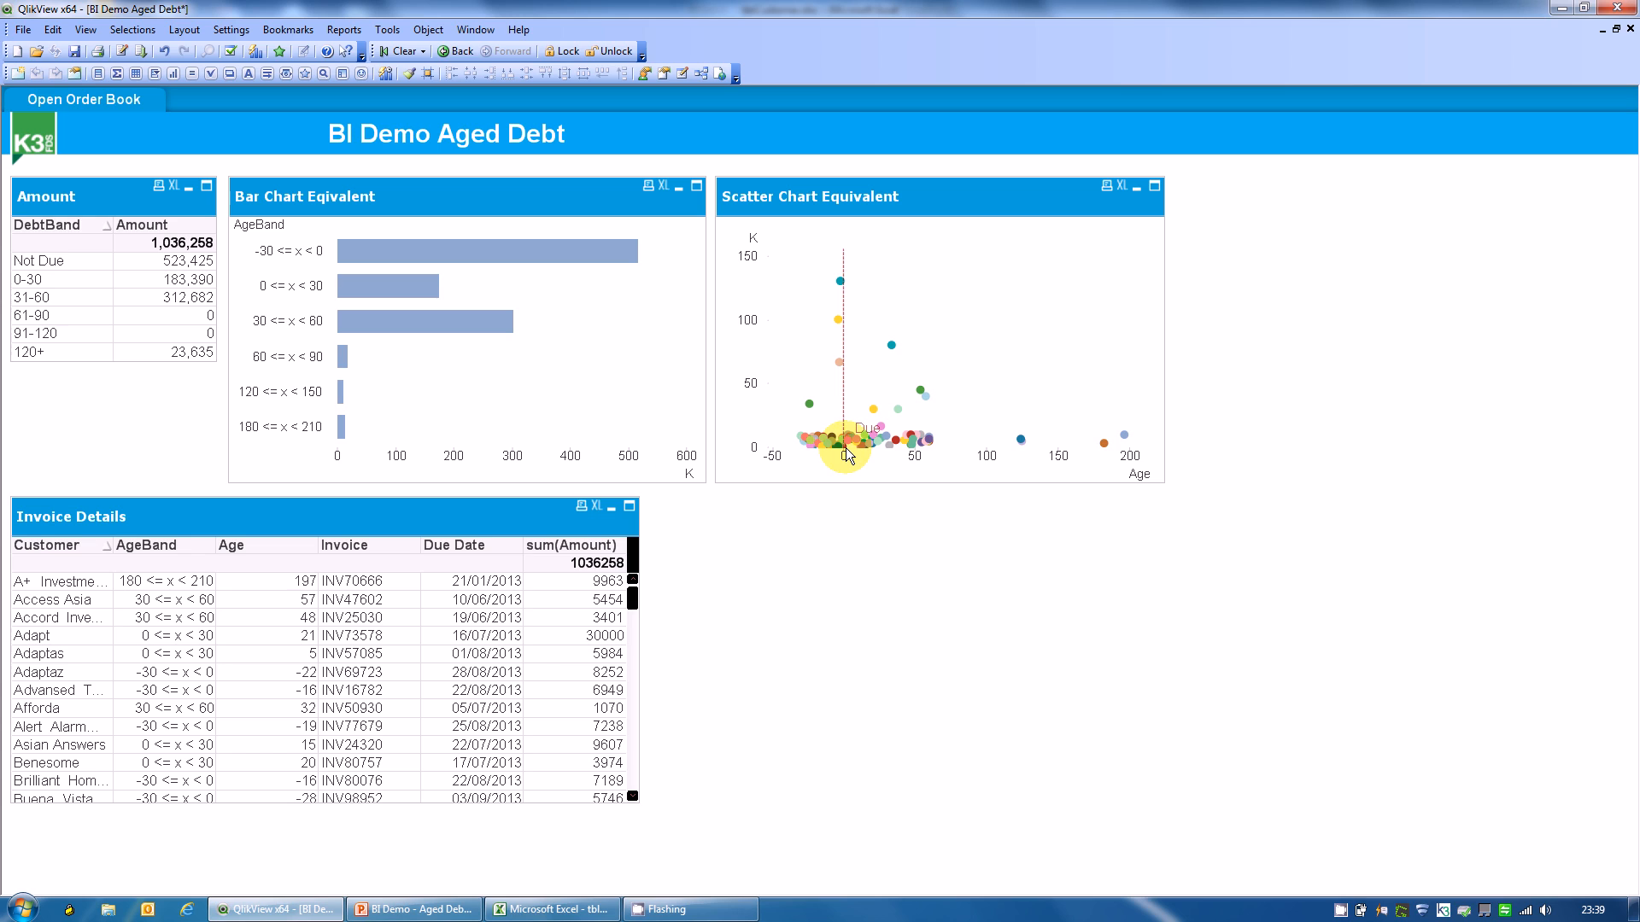
mouse_move(856, 340)
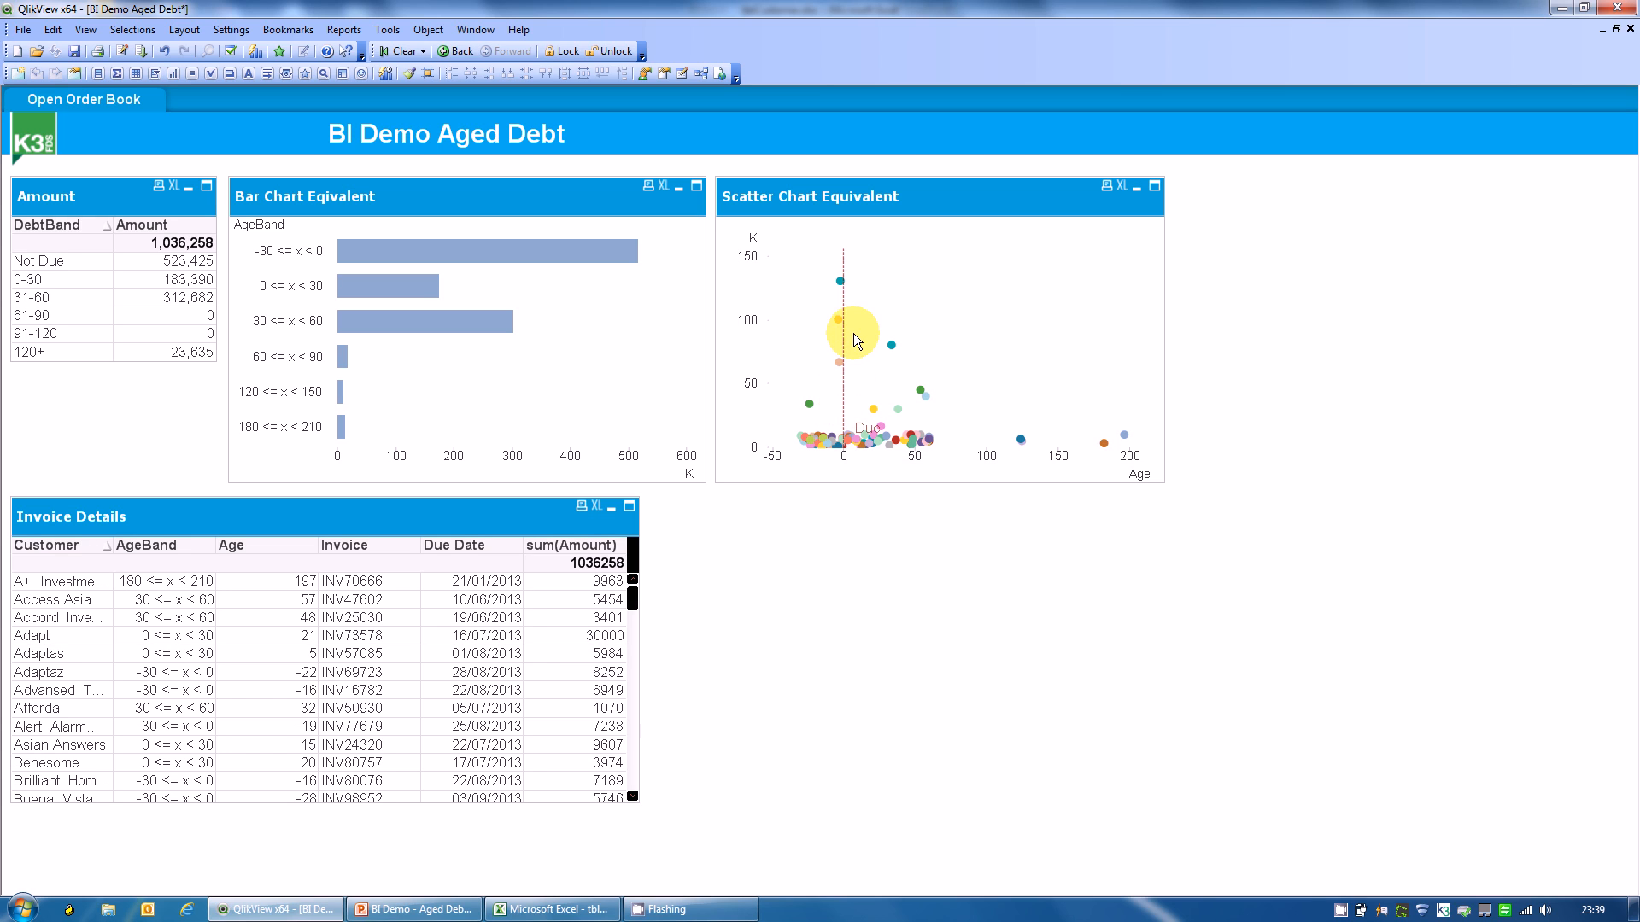
mouse_move(847, 260)
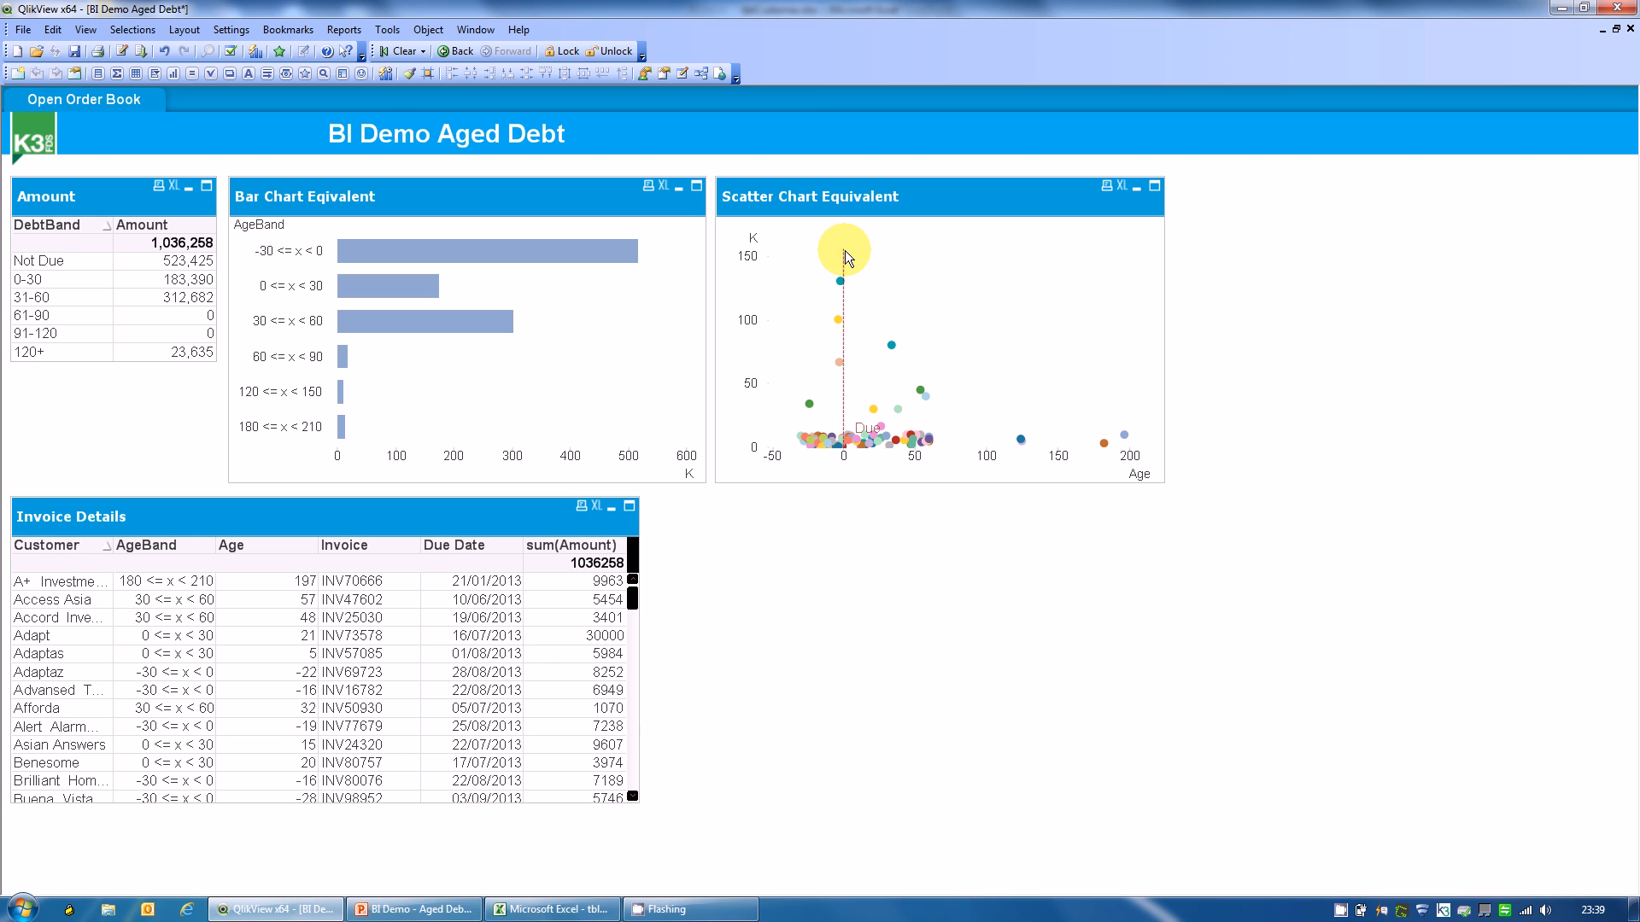
mouse_move(818, 451)
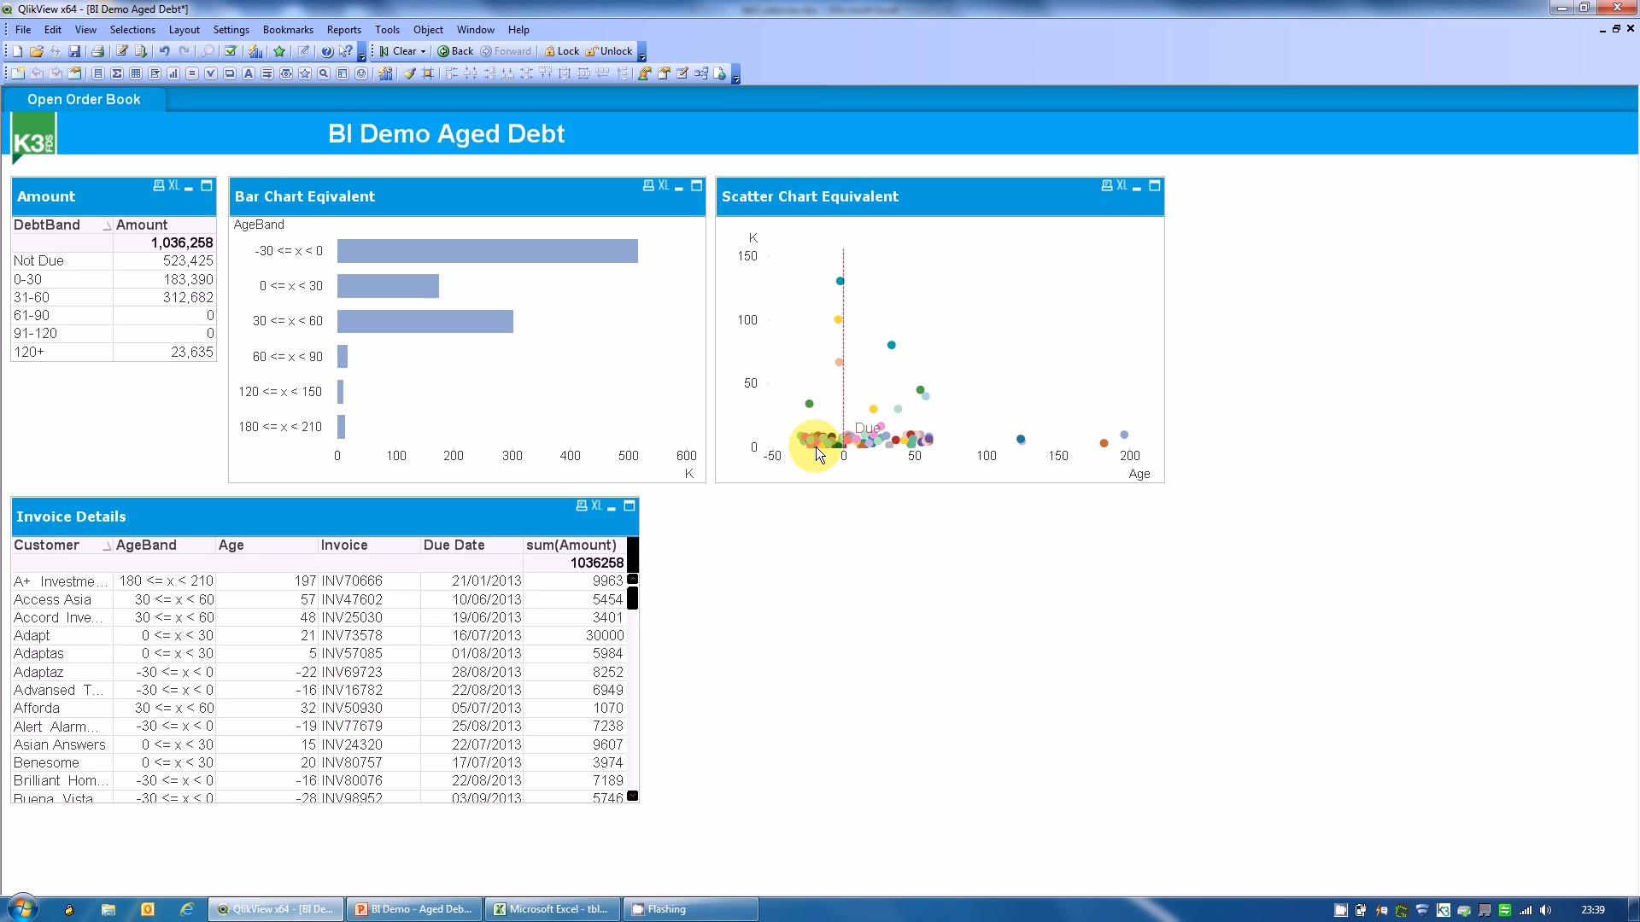
mouse_move(792, 435)
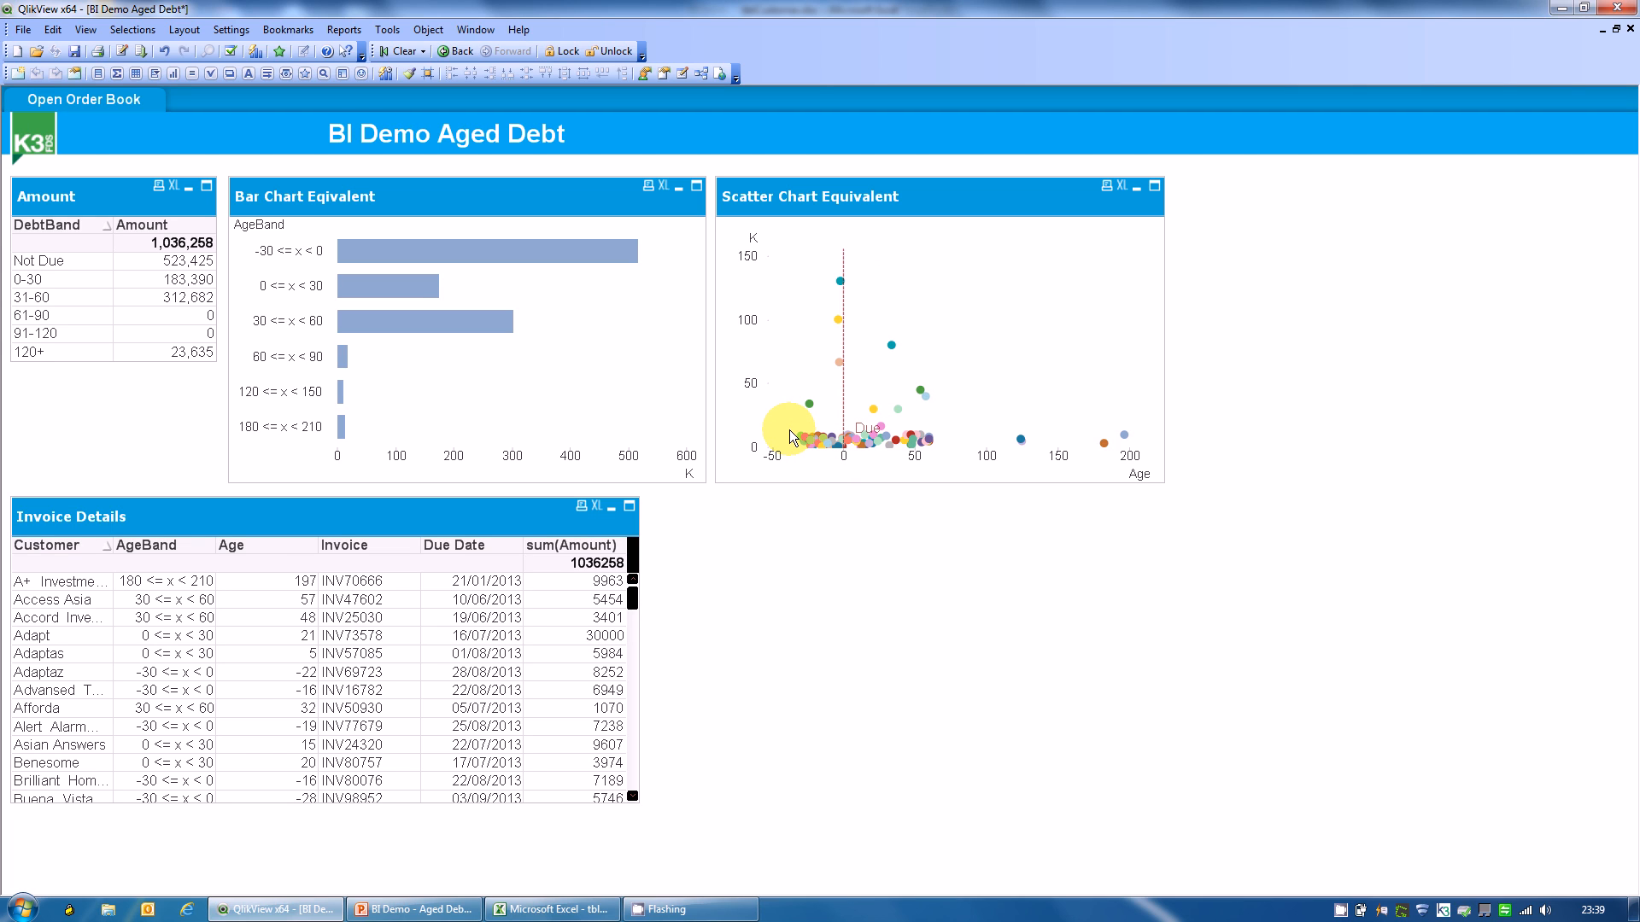
mouse_move(803, 436)
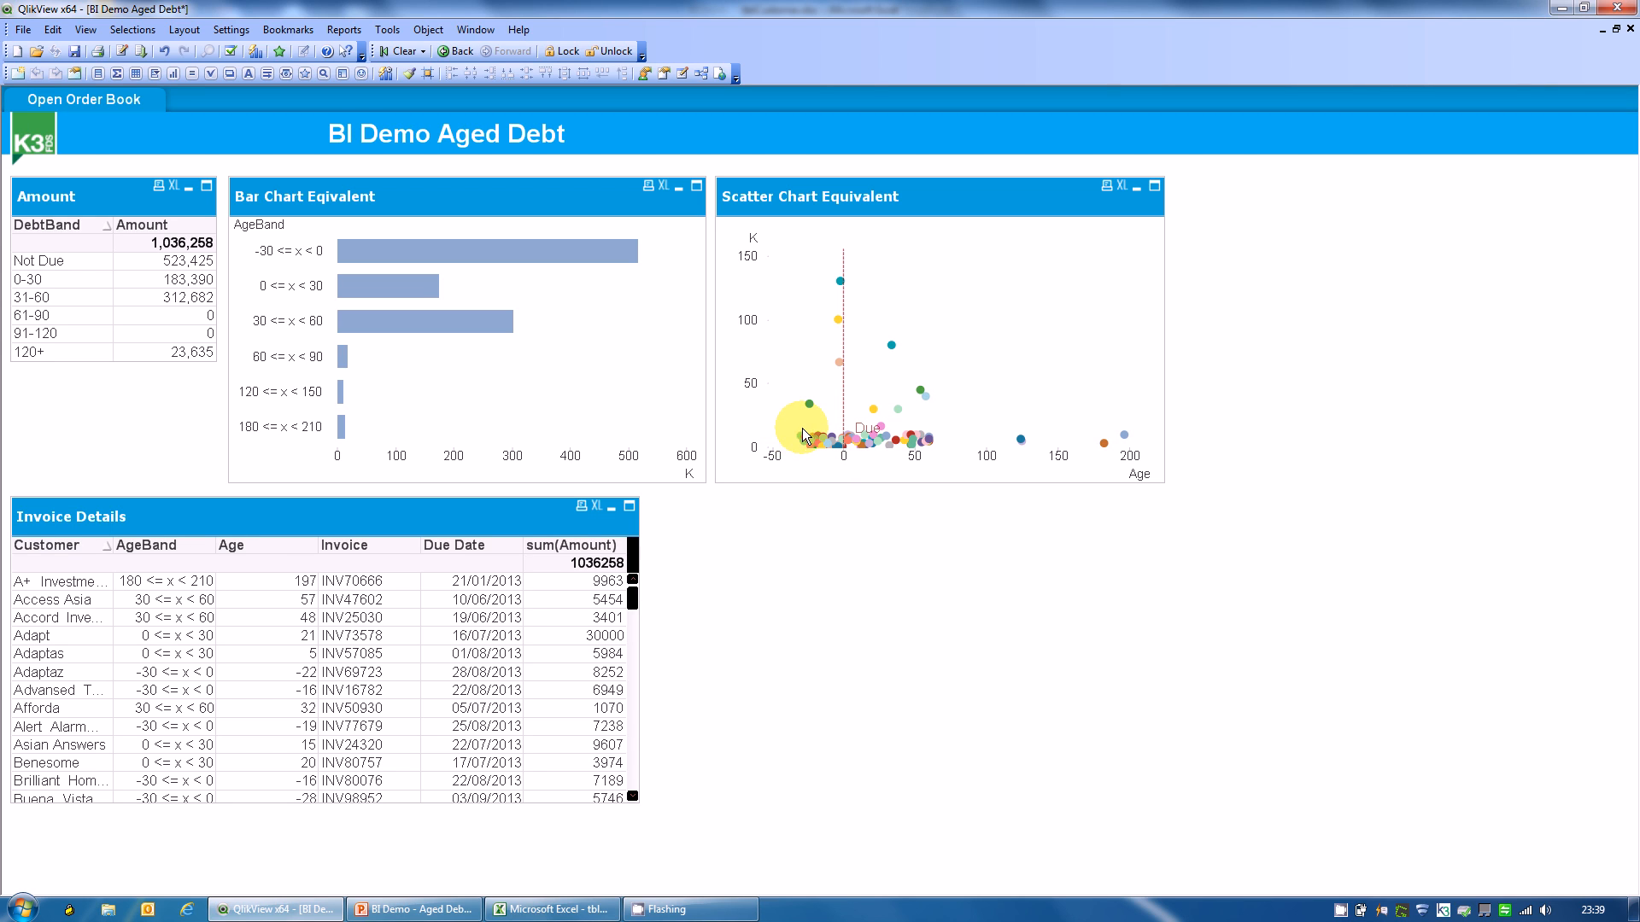
mouse_move(909, 455)
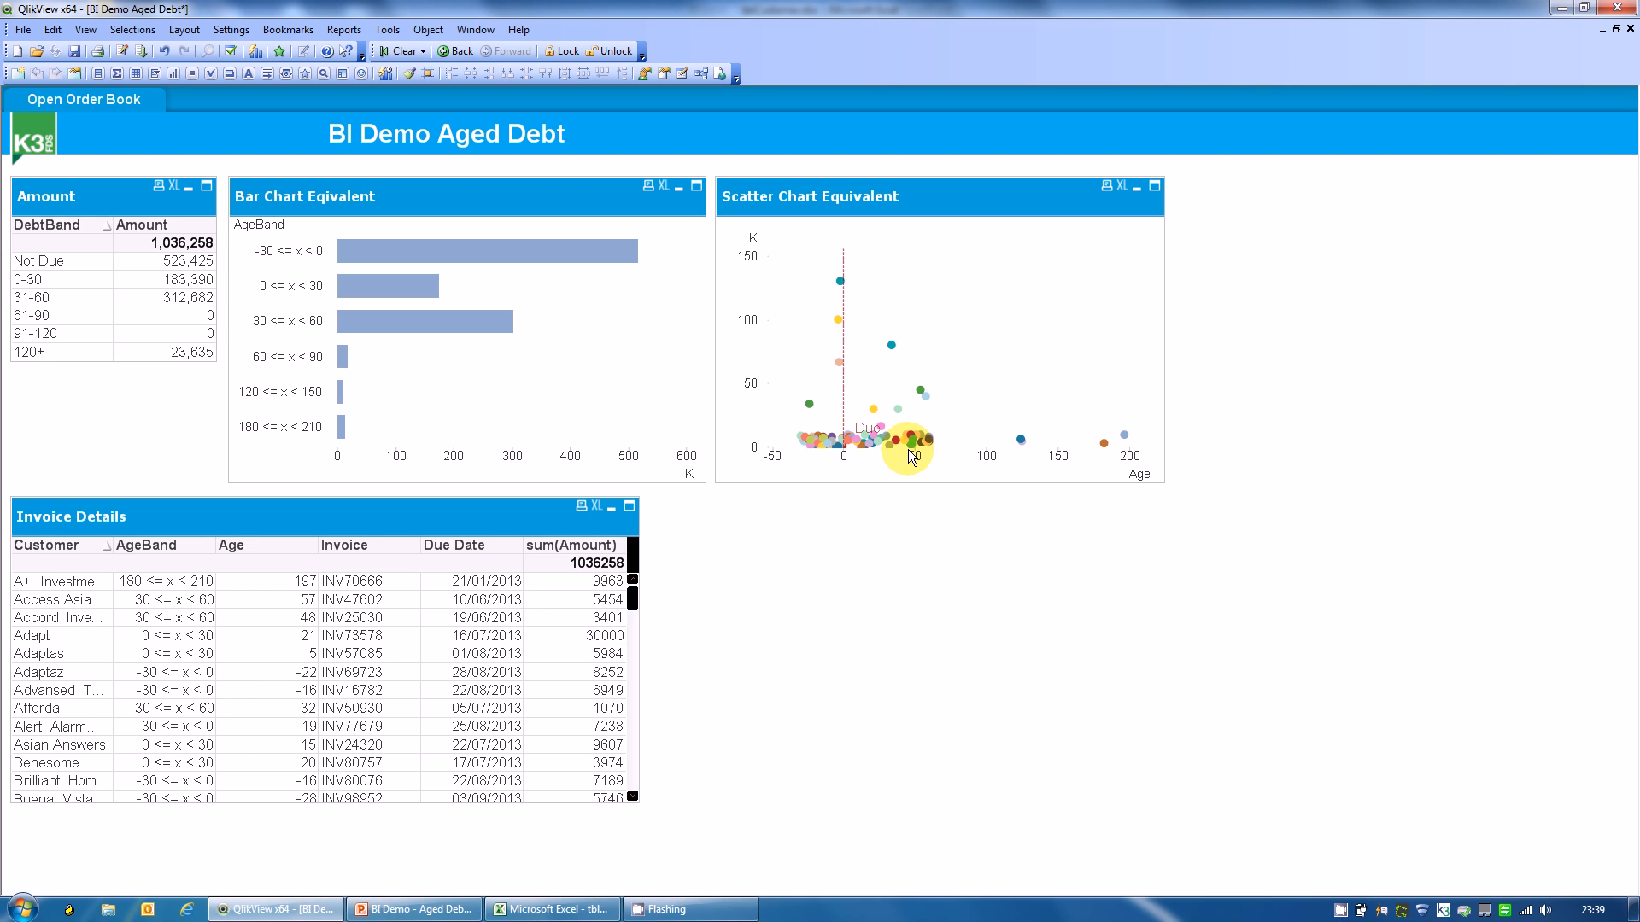
mouse_move(911, 448)
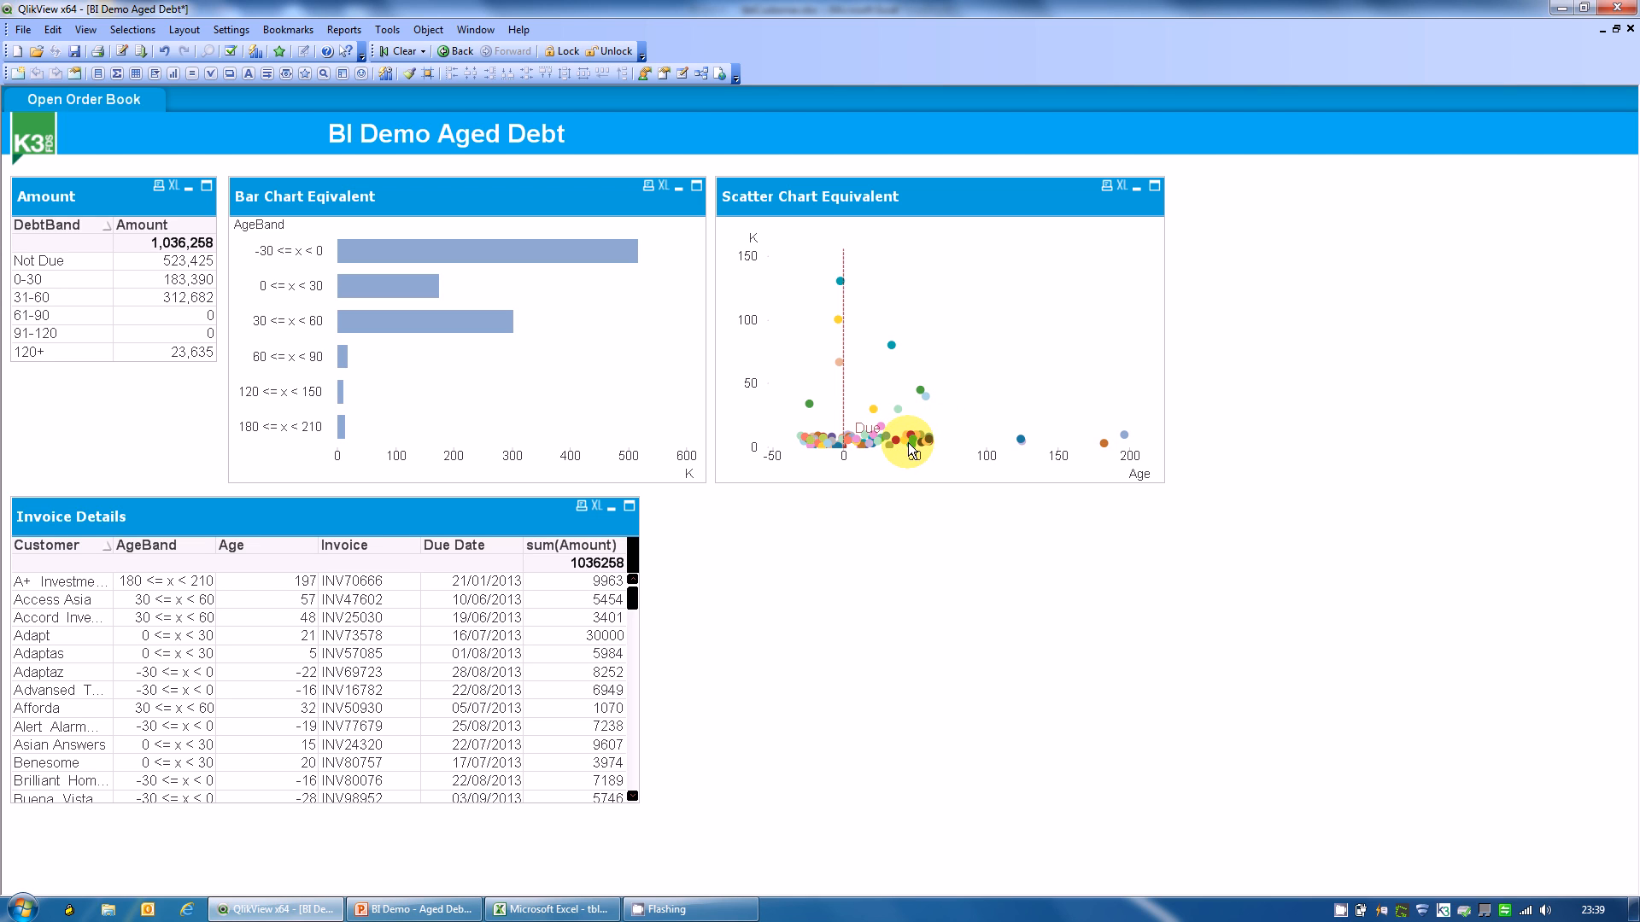
mouse_move(918, 434)
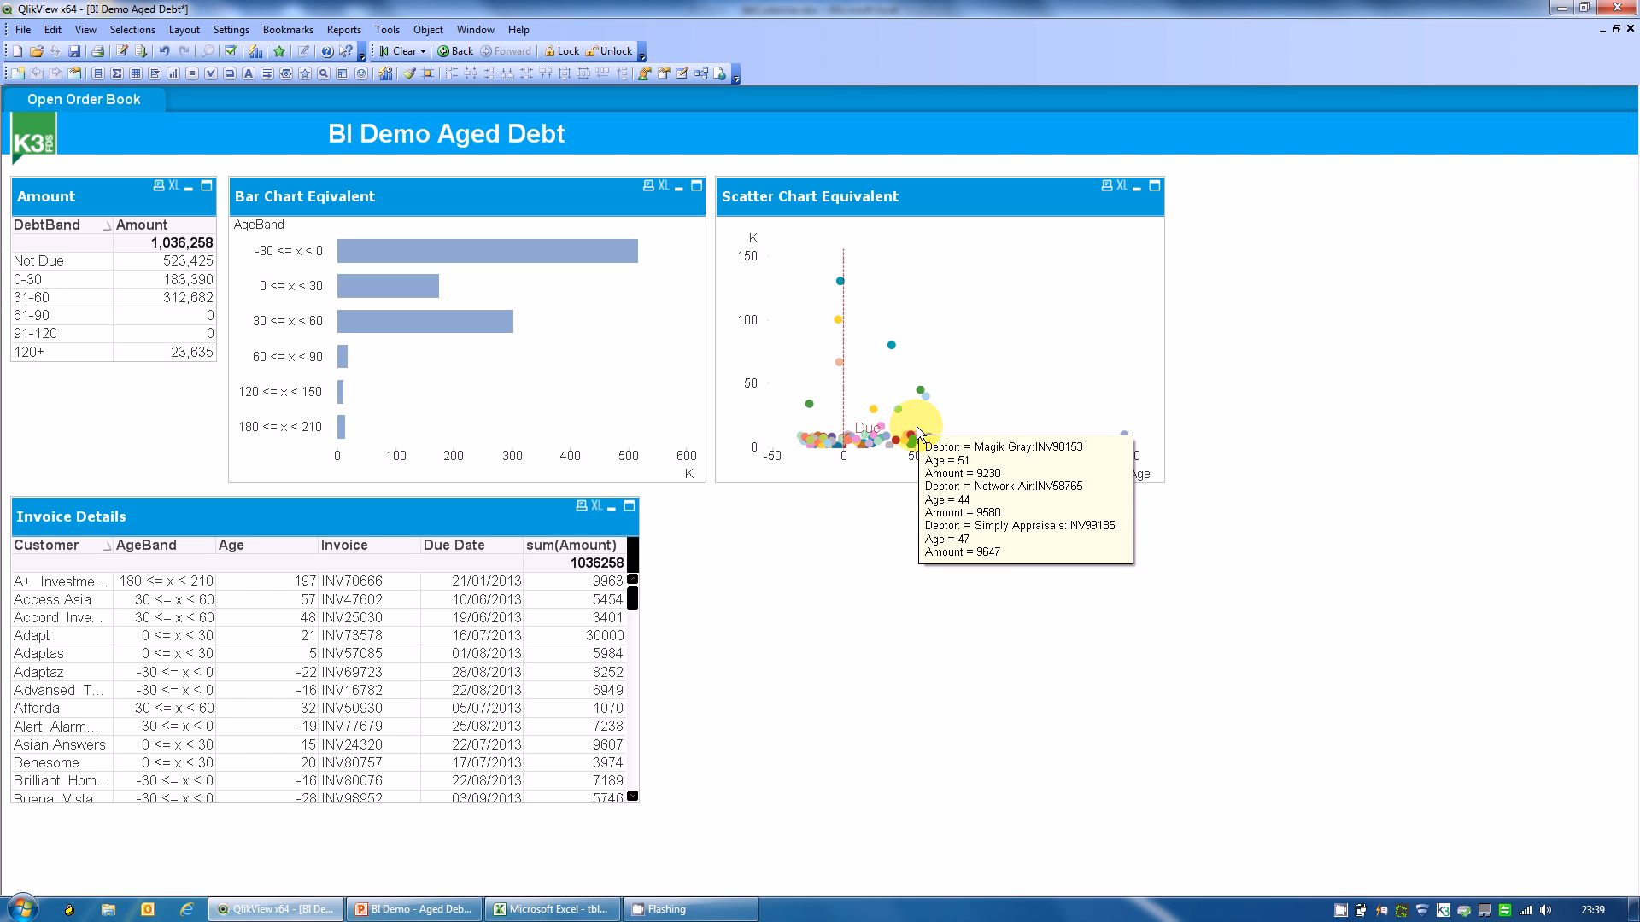
mouse_move(926, 439)
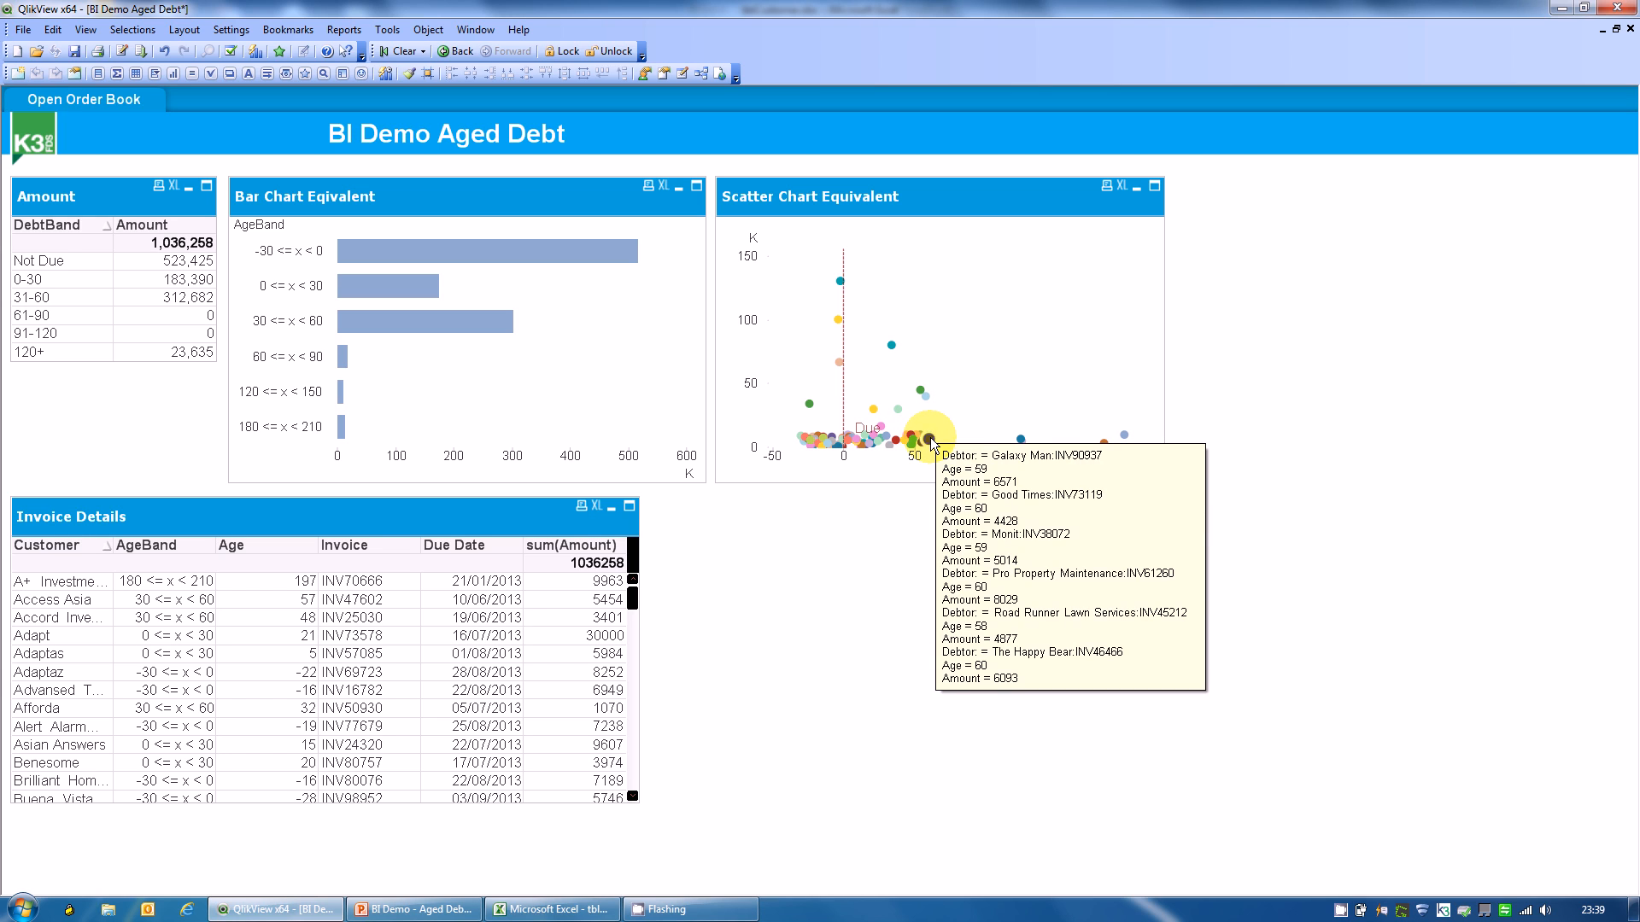
mouse_move(918, 438)
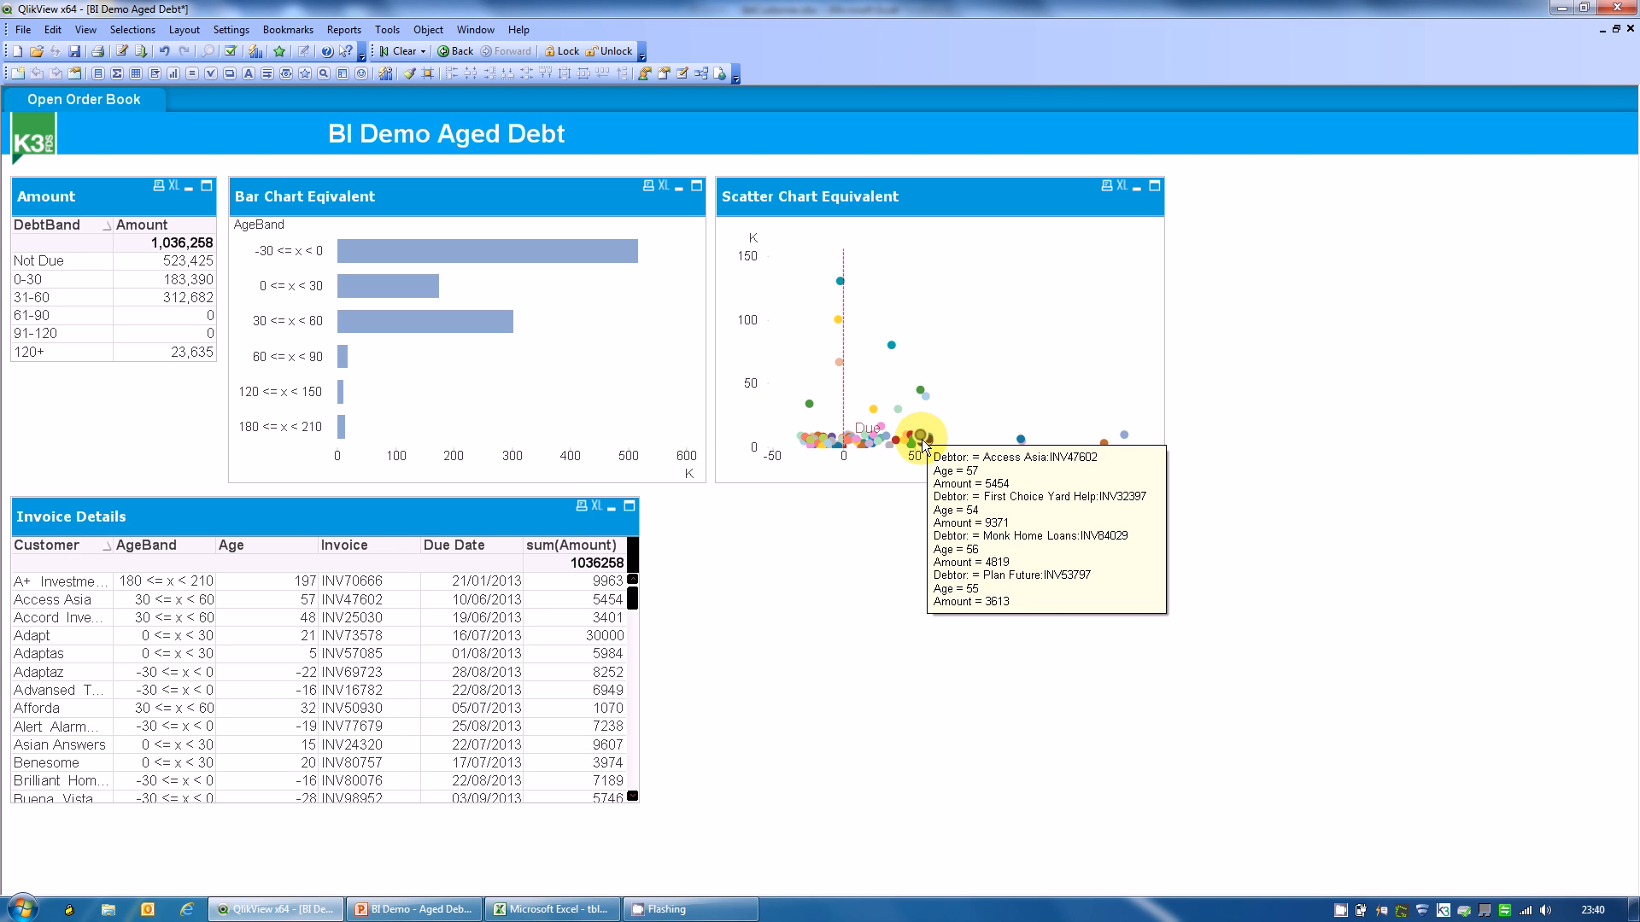
mouse_move(913, 450)
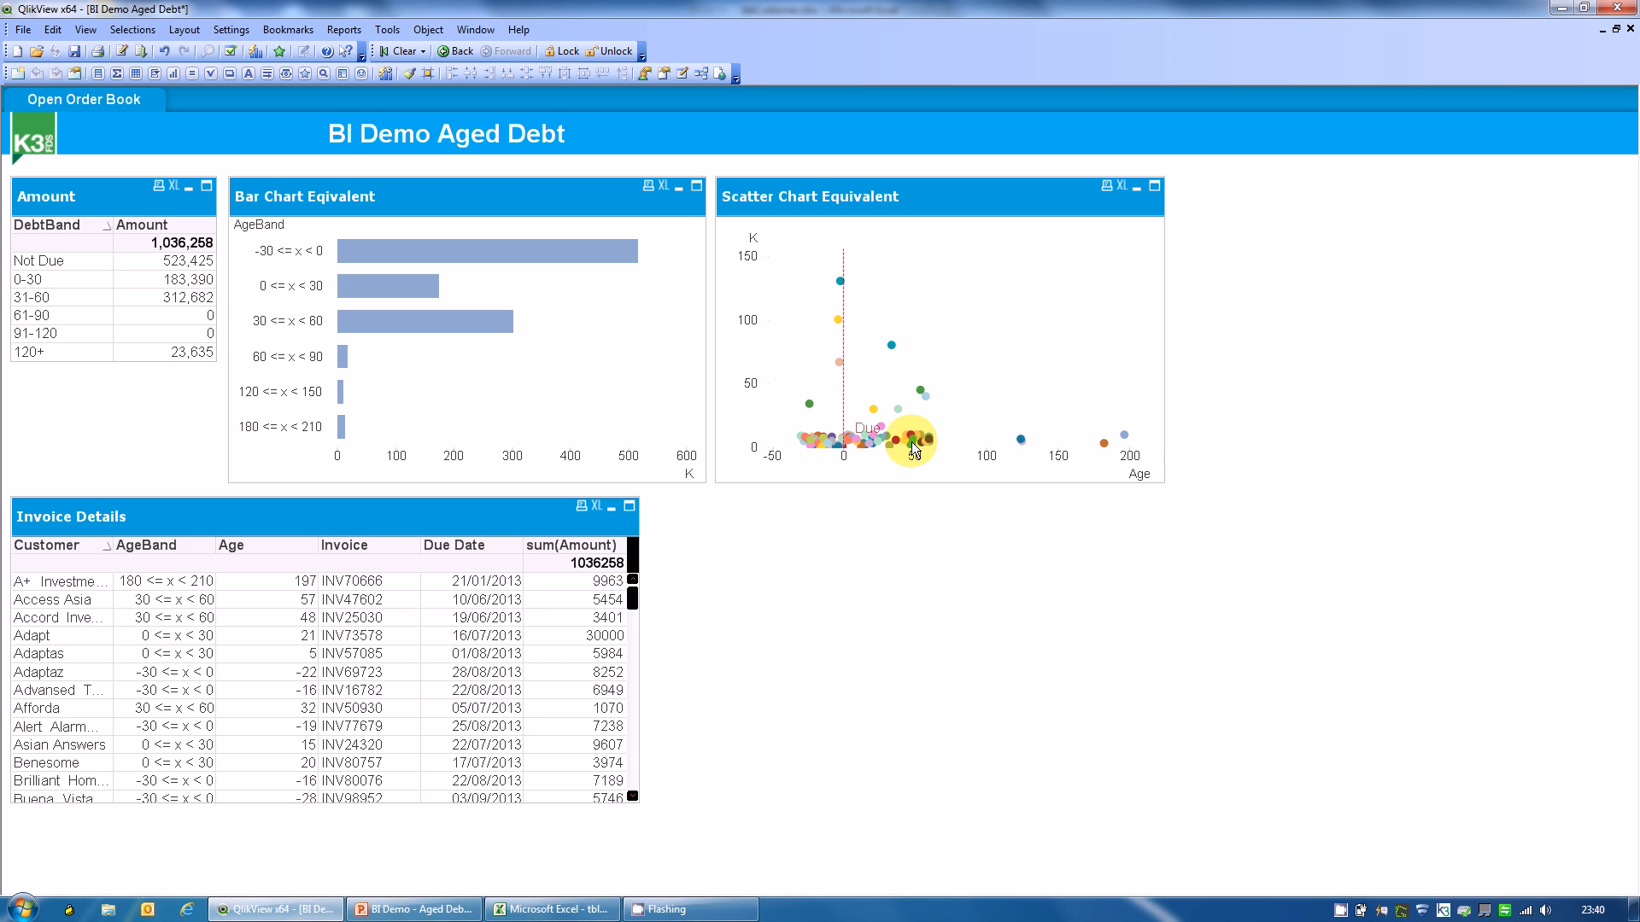
mouse_move(870, 418)
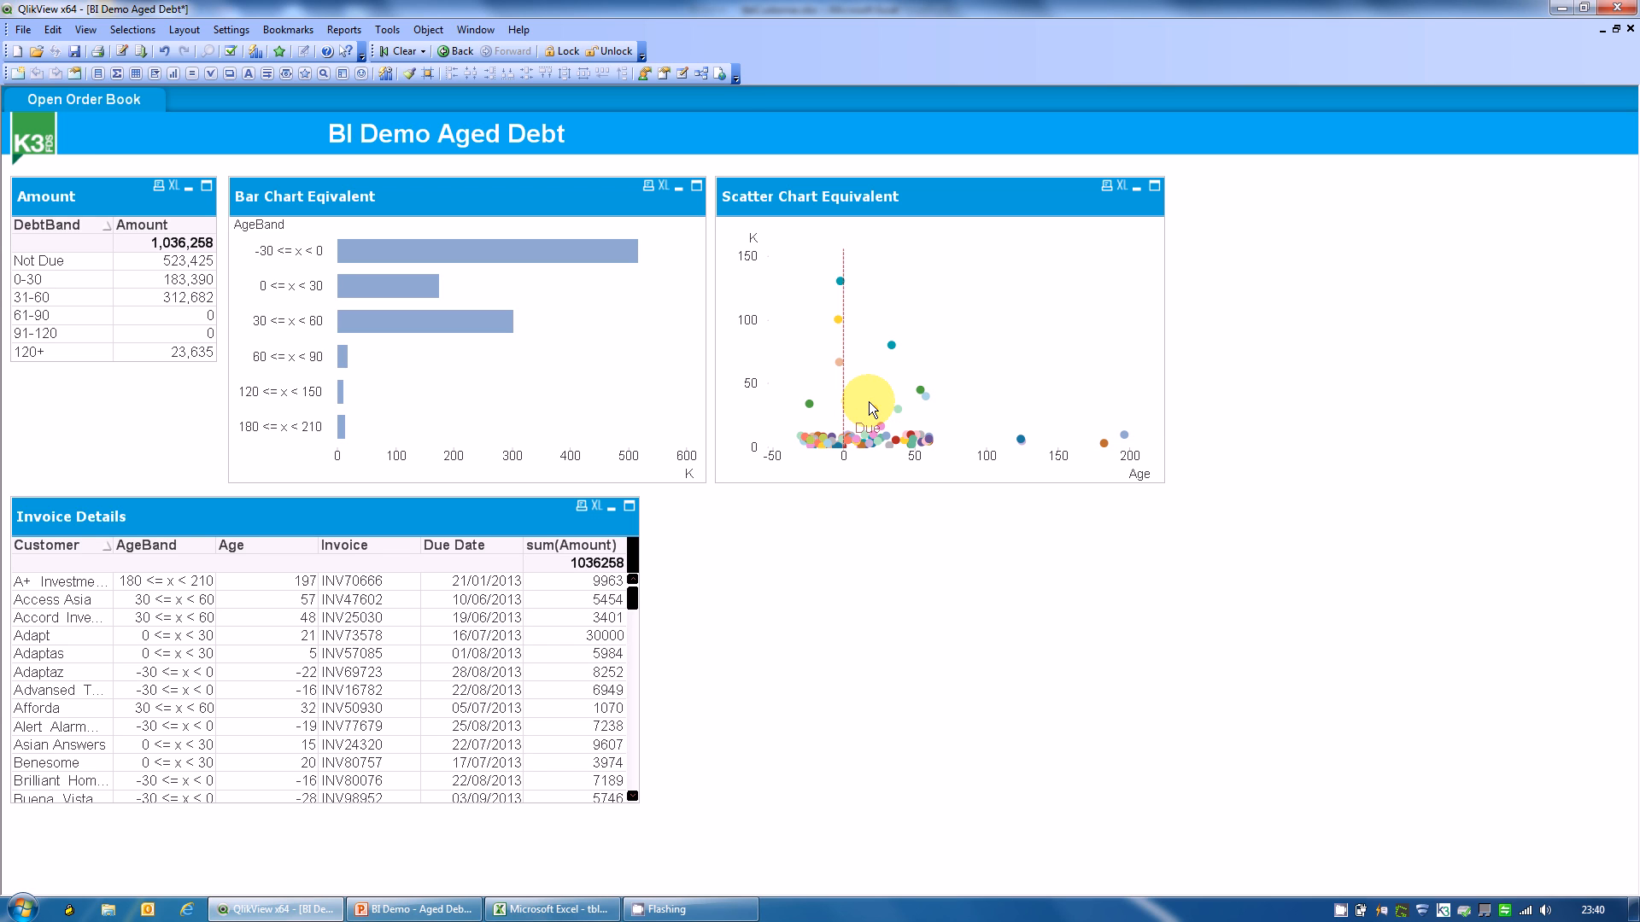
mouse_move(793, 433)
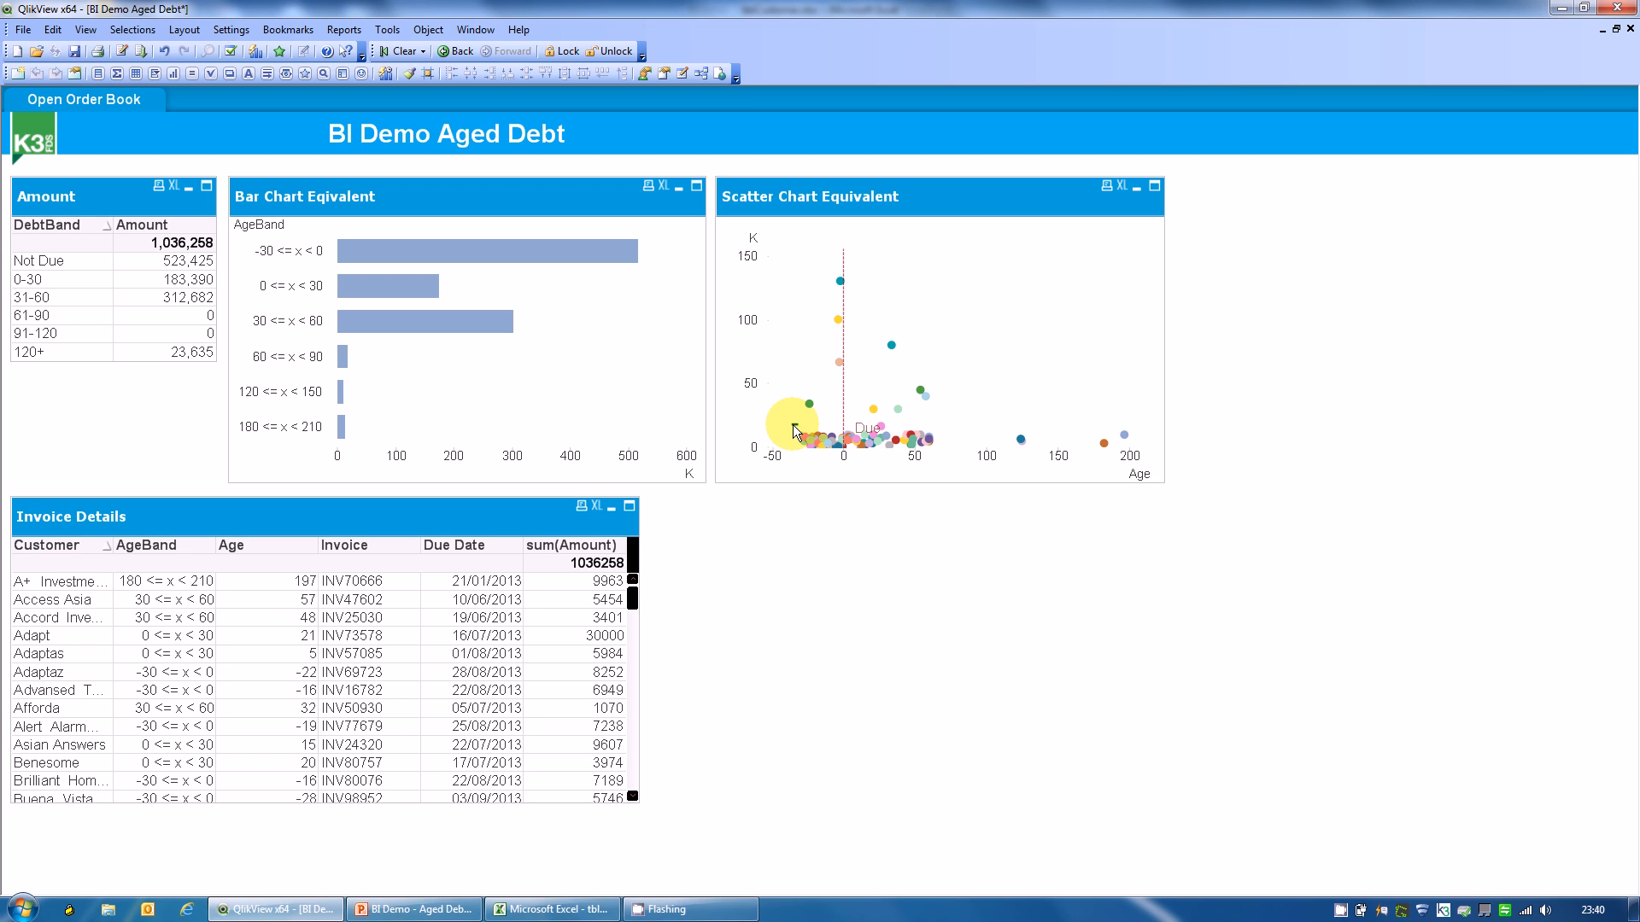
mouse_move(811, 429)
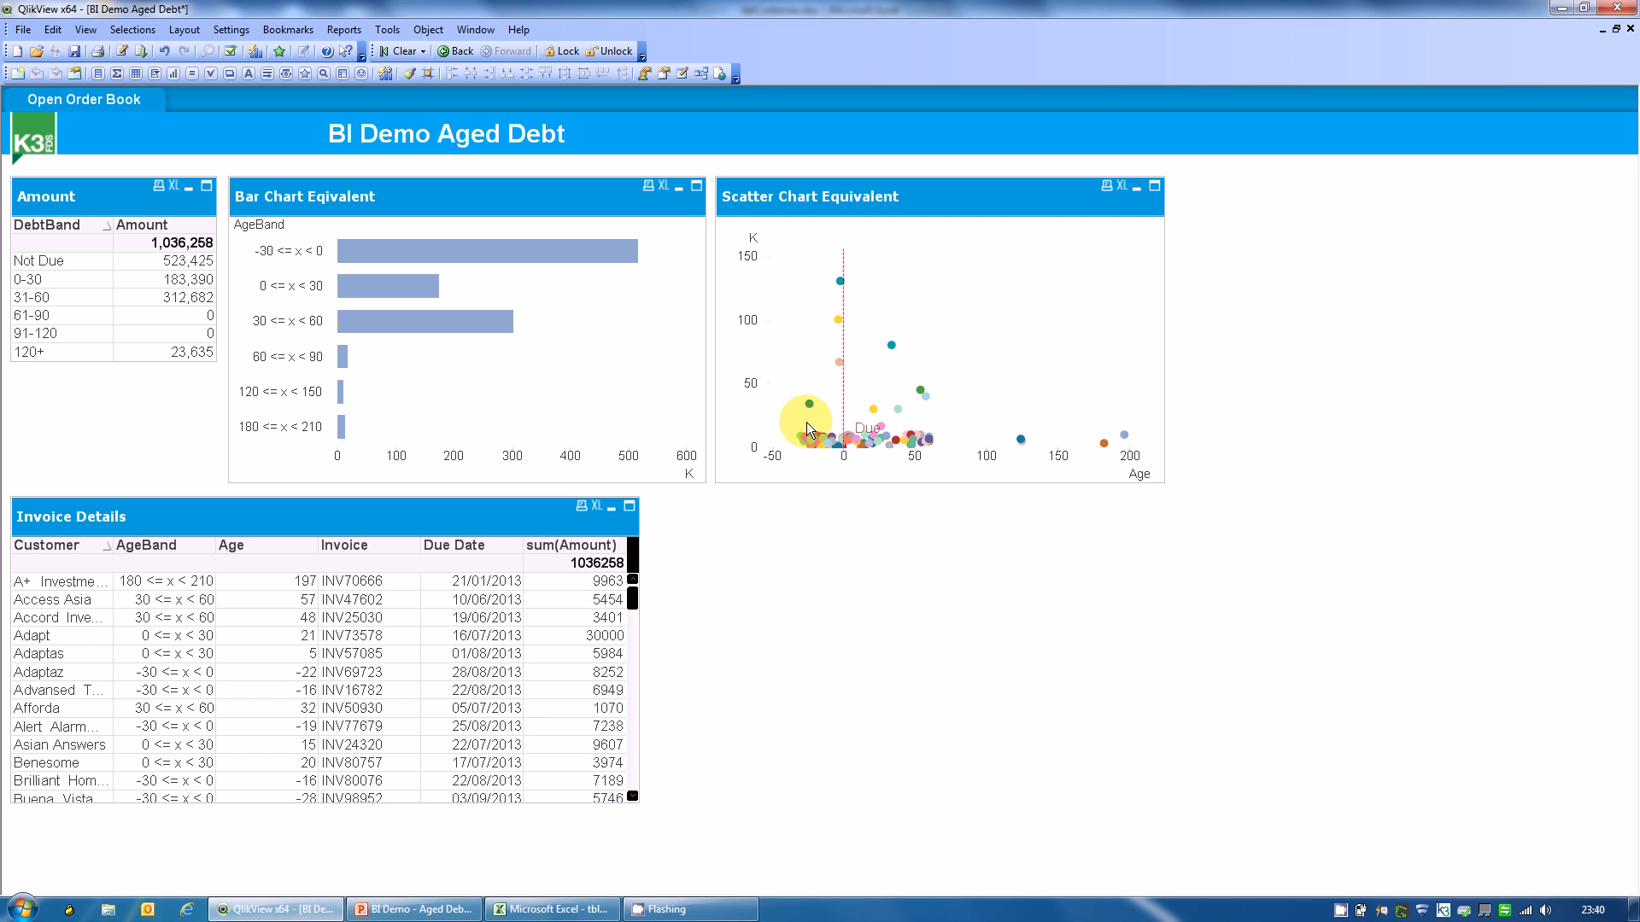
mouse_move(805, 290)
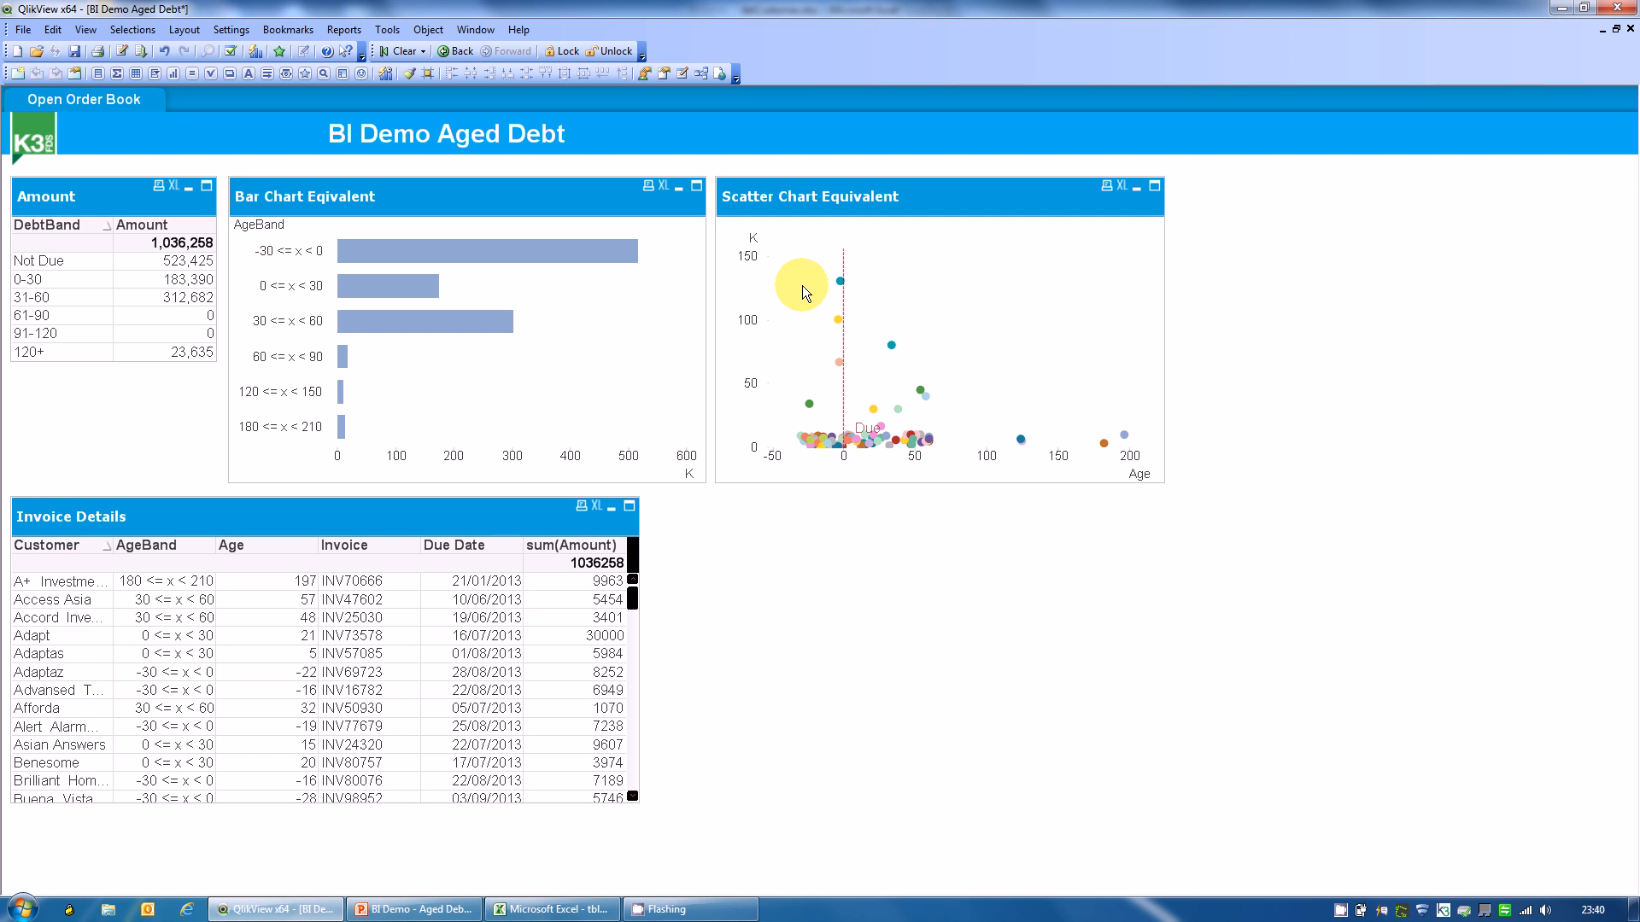
mouse_move(852, 364)
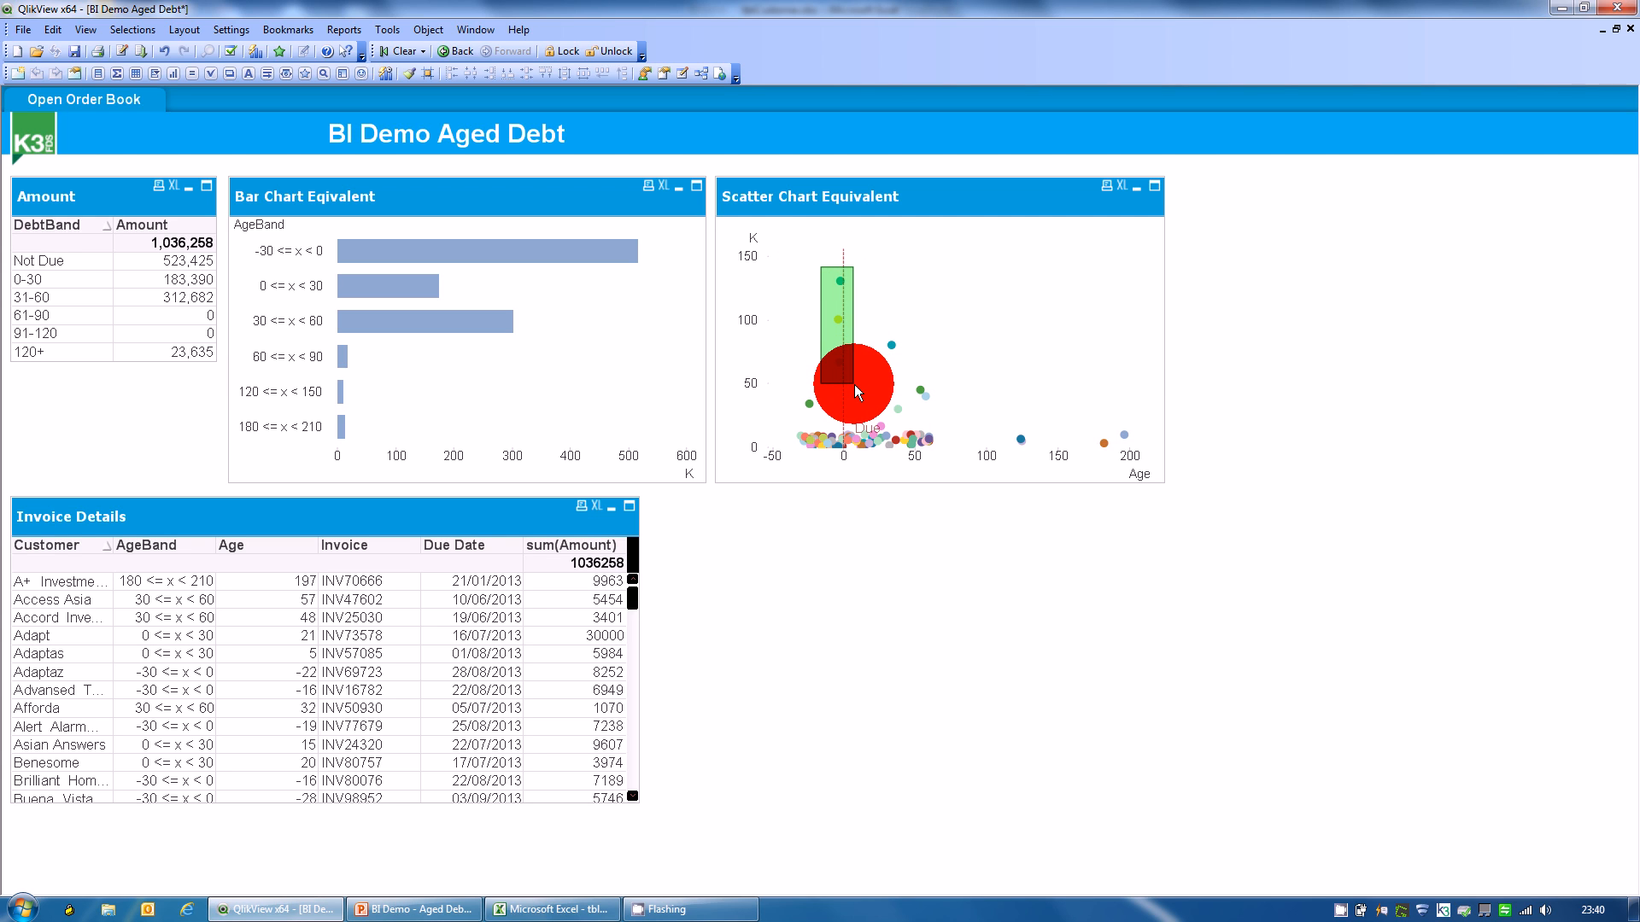
Step: Lasso the three tall Not Due points aged −2 to −4 days, totalling 297,500
left_click(853, 383)
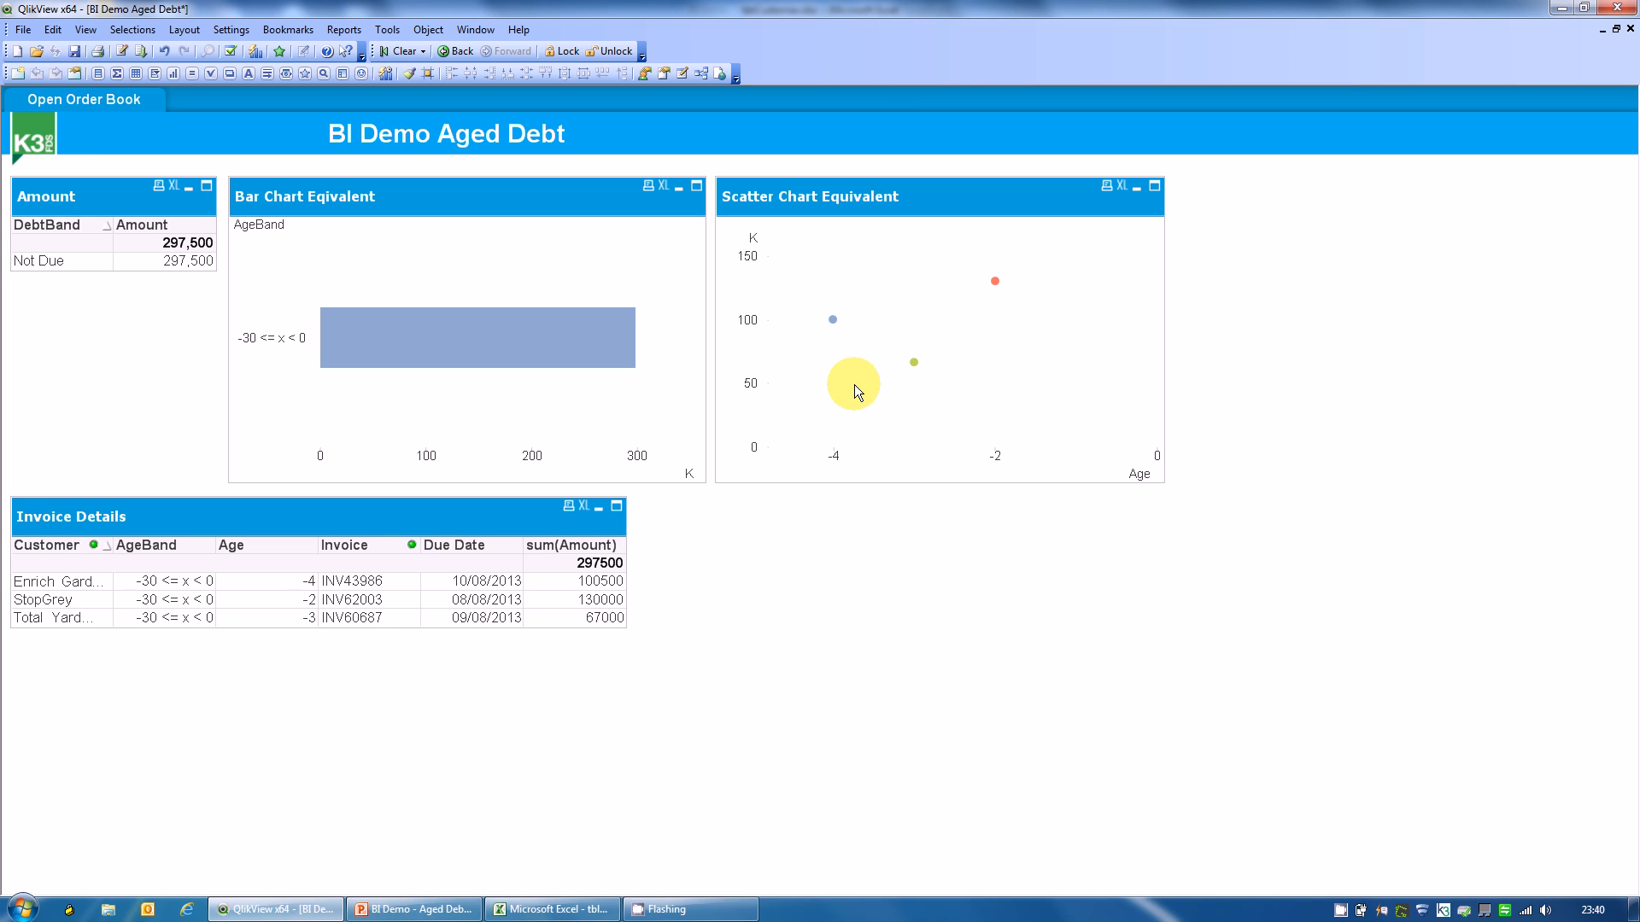
mouse_move(149, 606)
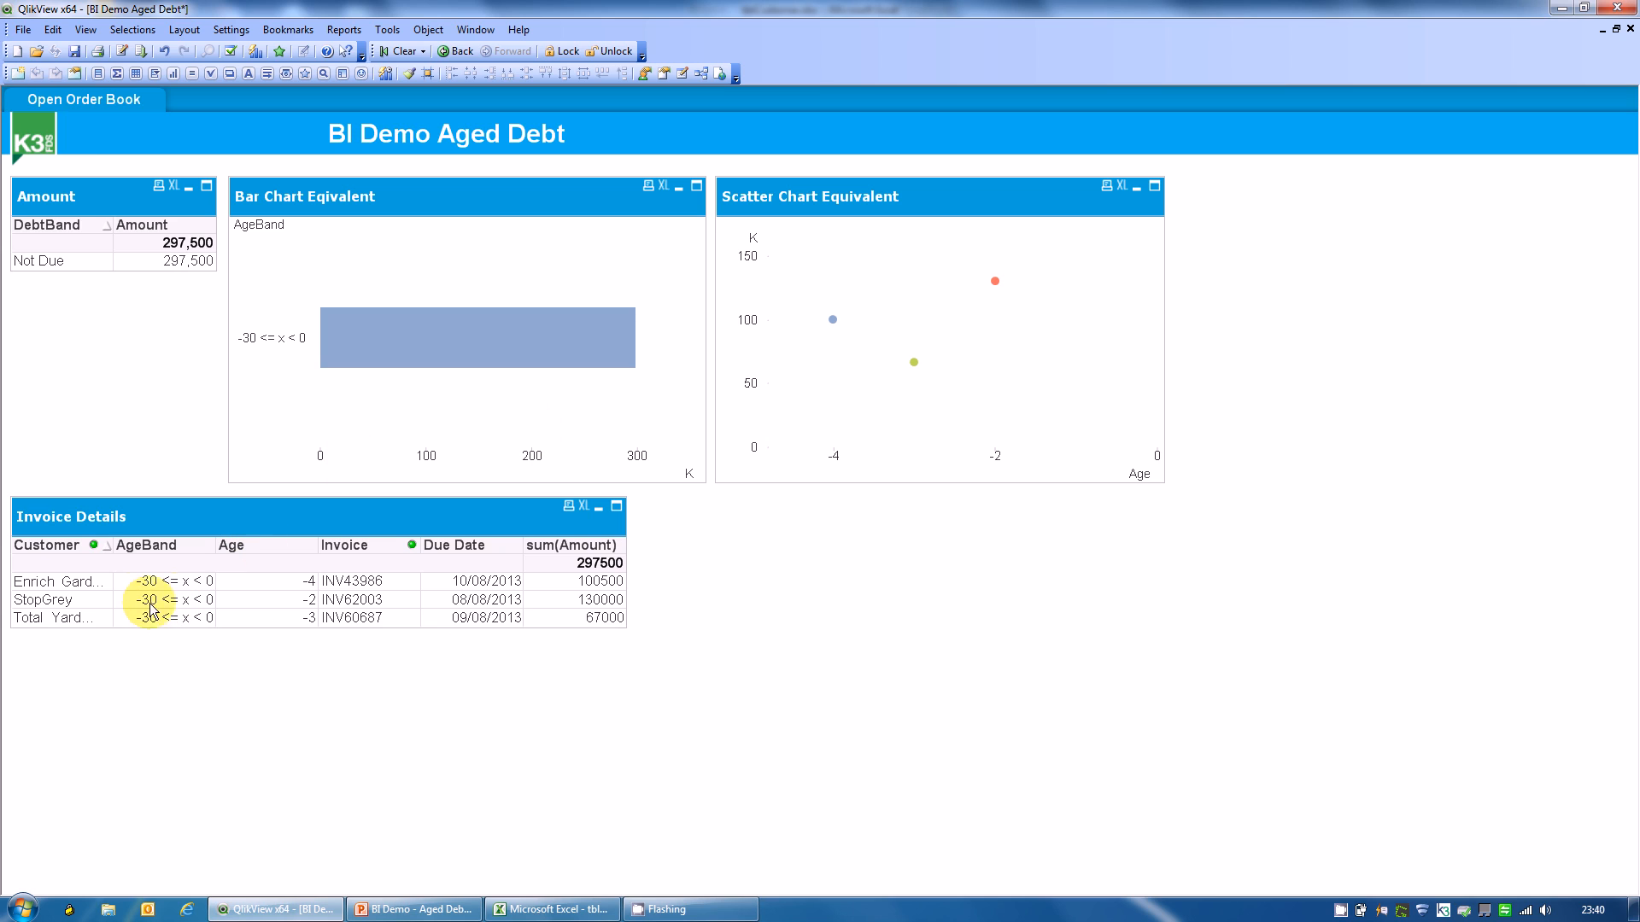
mouse_move(337, 623)
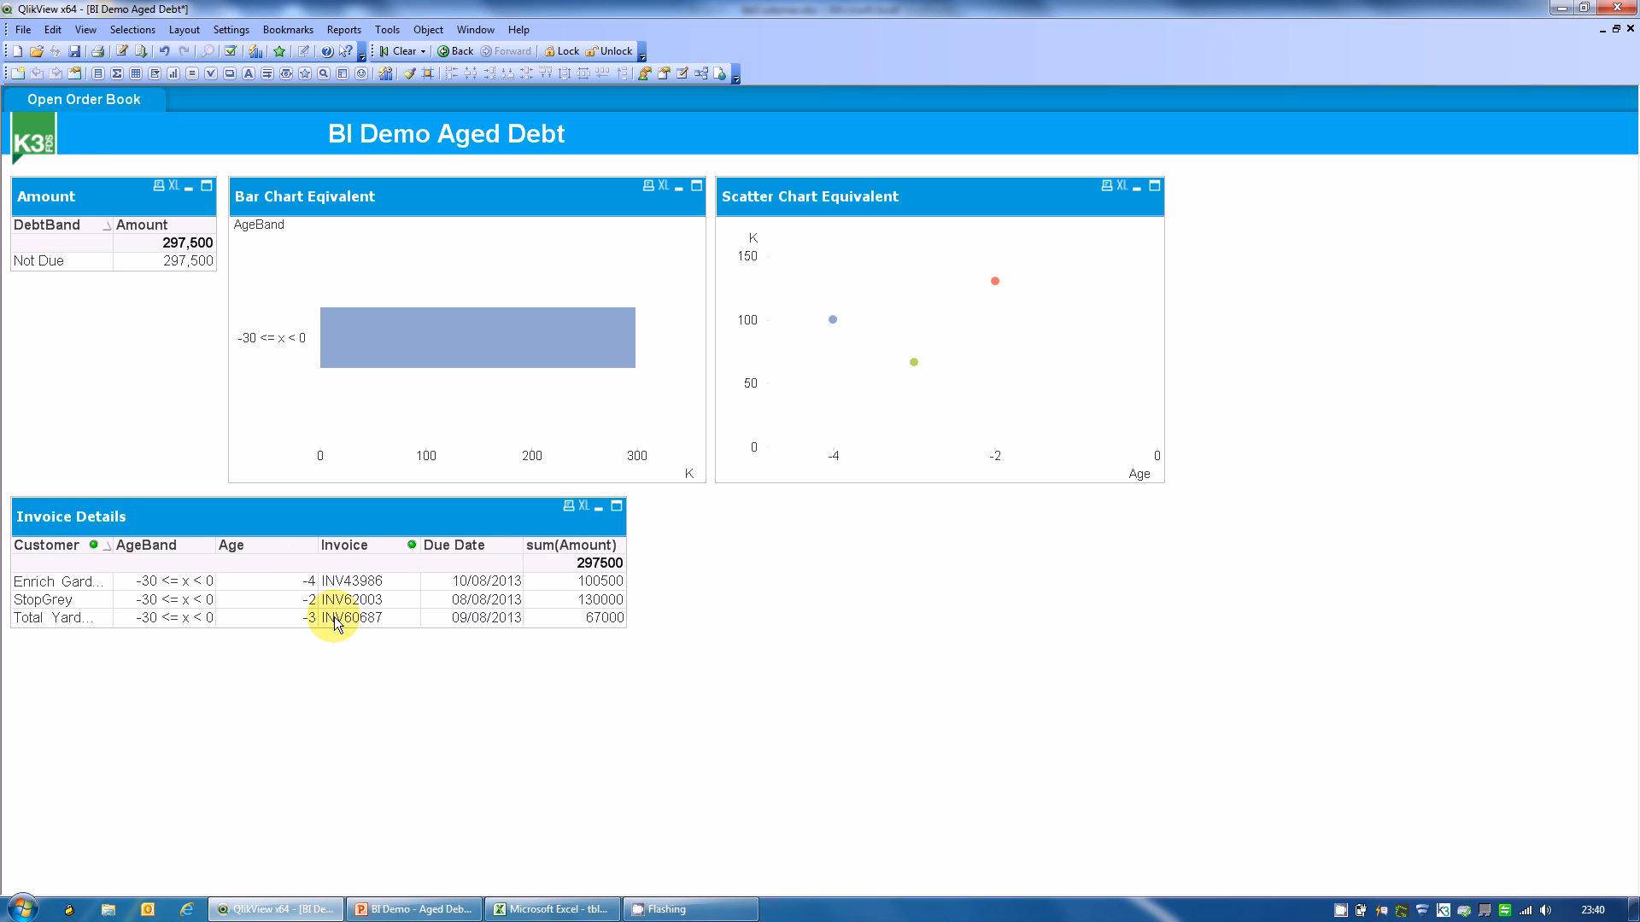
mouse_move(60, 609)
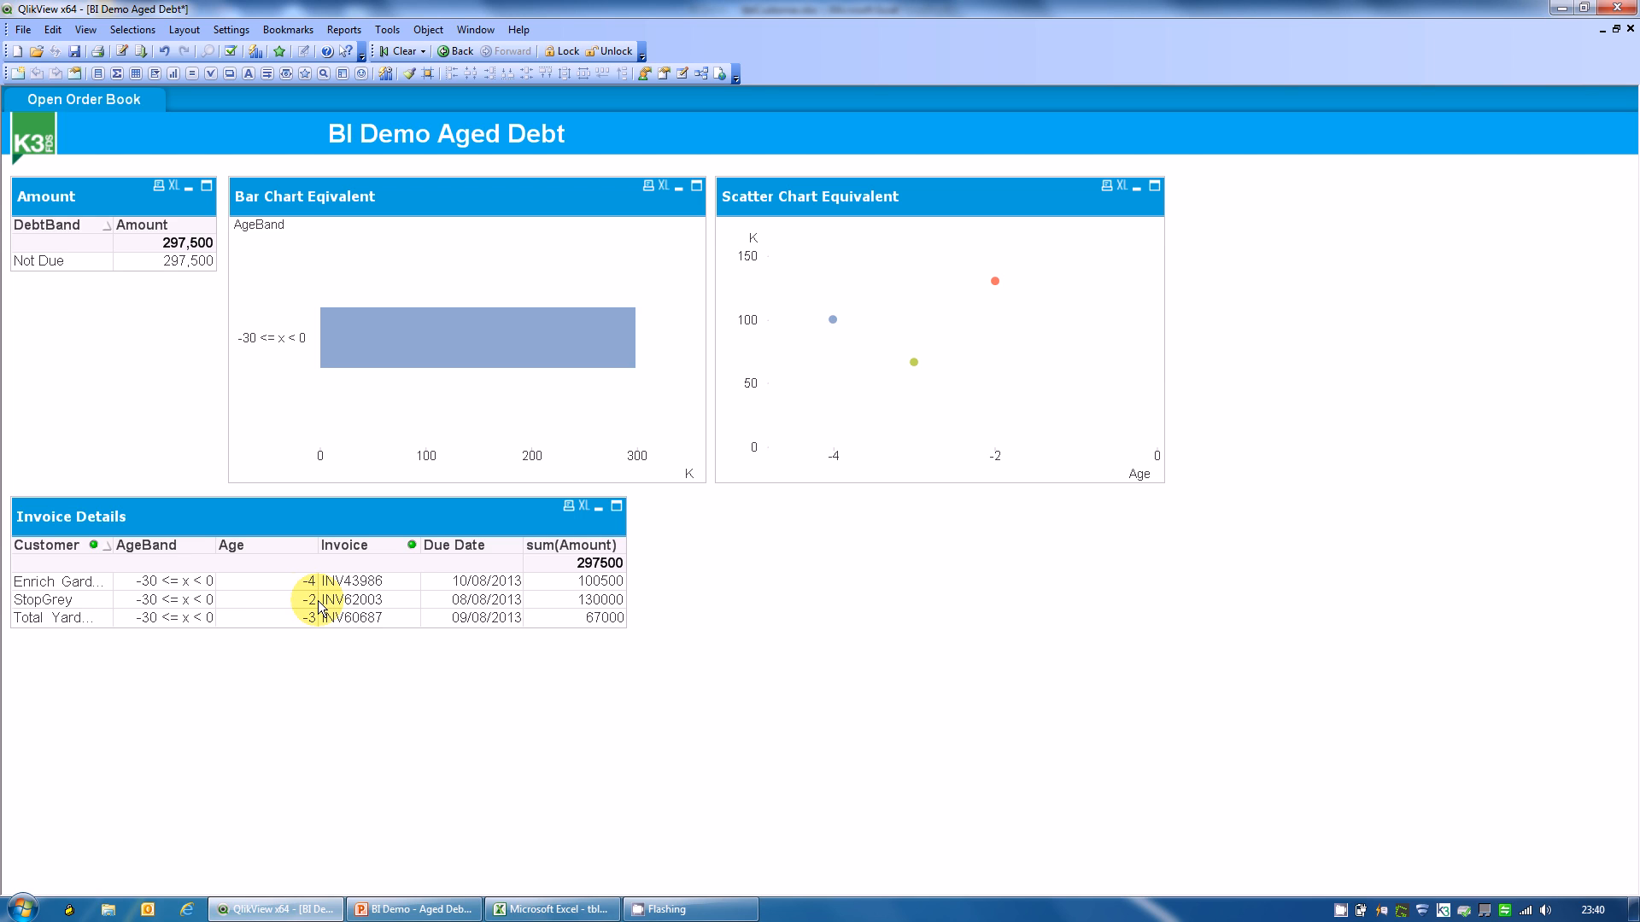
mouse_move(674, 521)
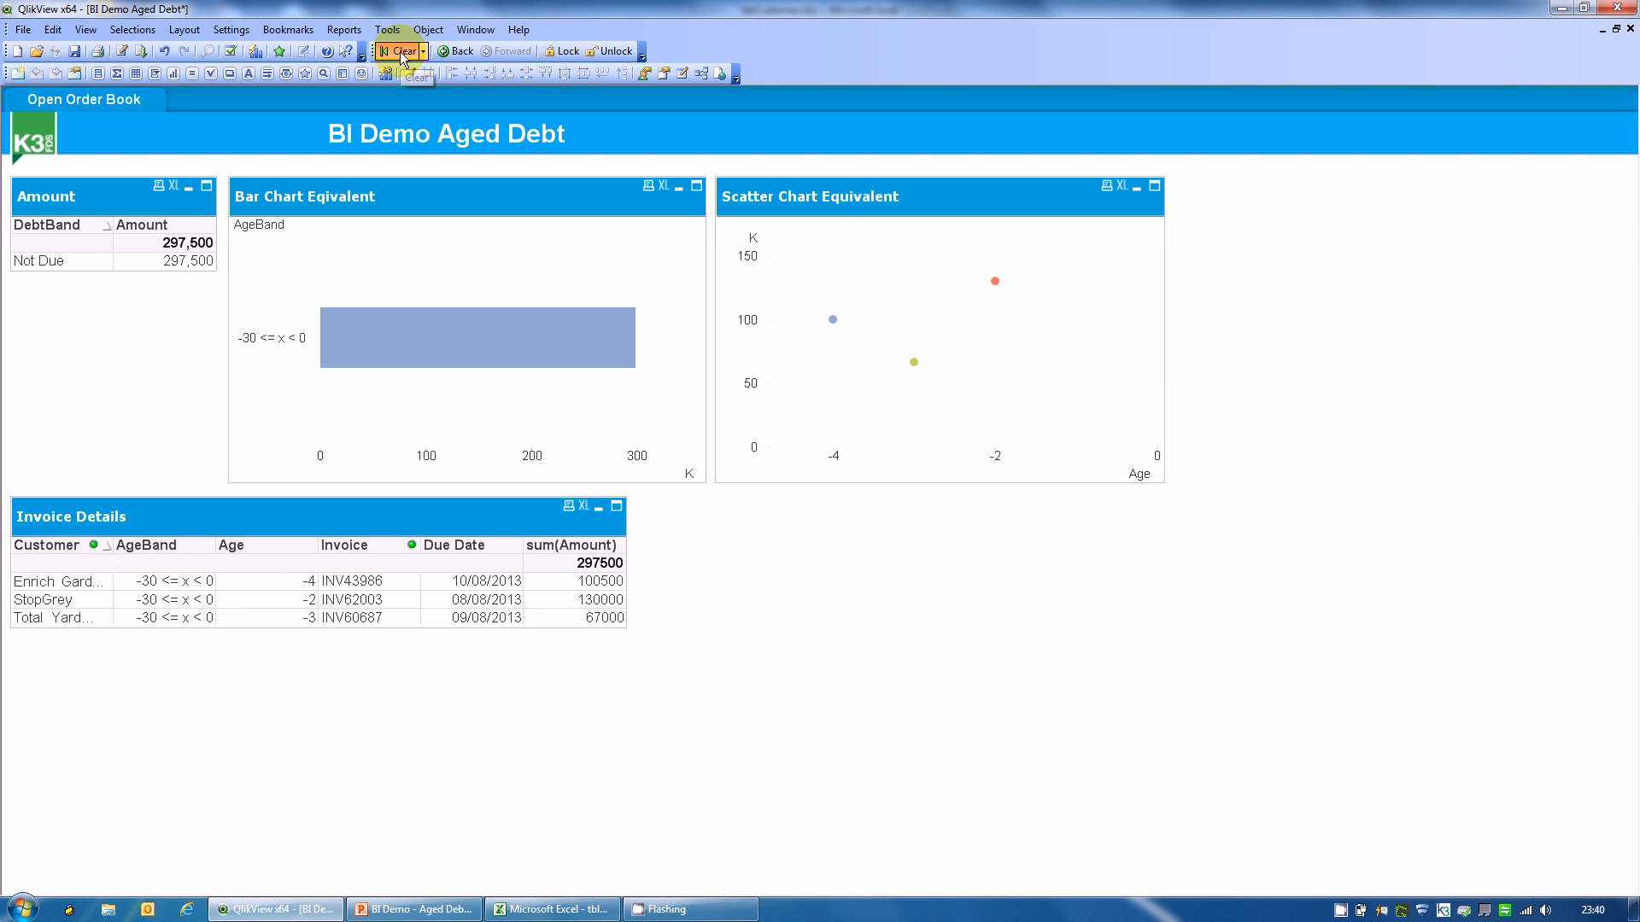
Step: Clear selections, then lasso the mid-height scatter points between ages 20 and 60
left_click(401, 50)
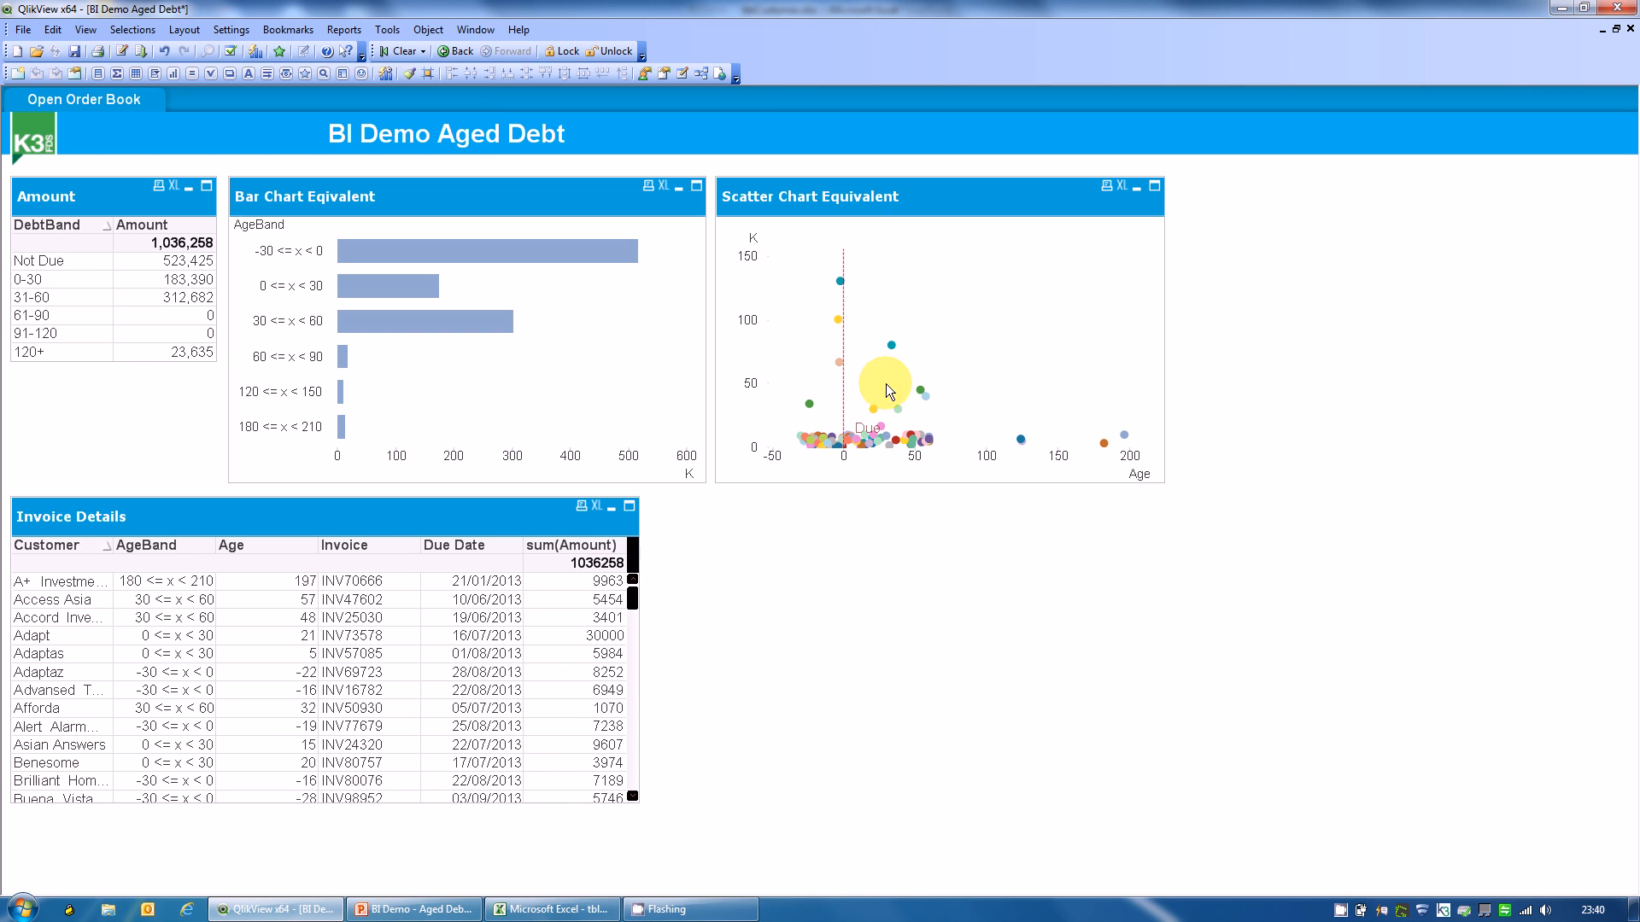
left_click(881, 359)
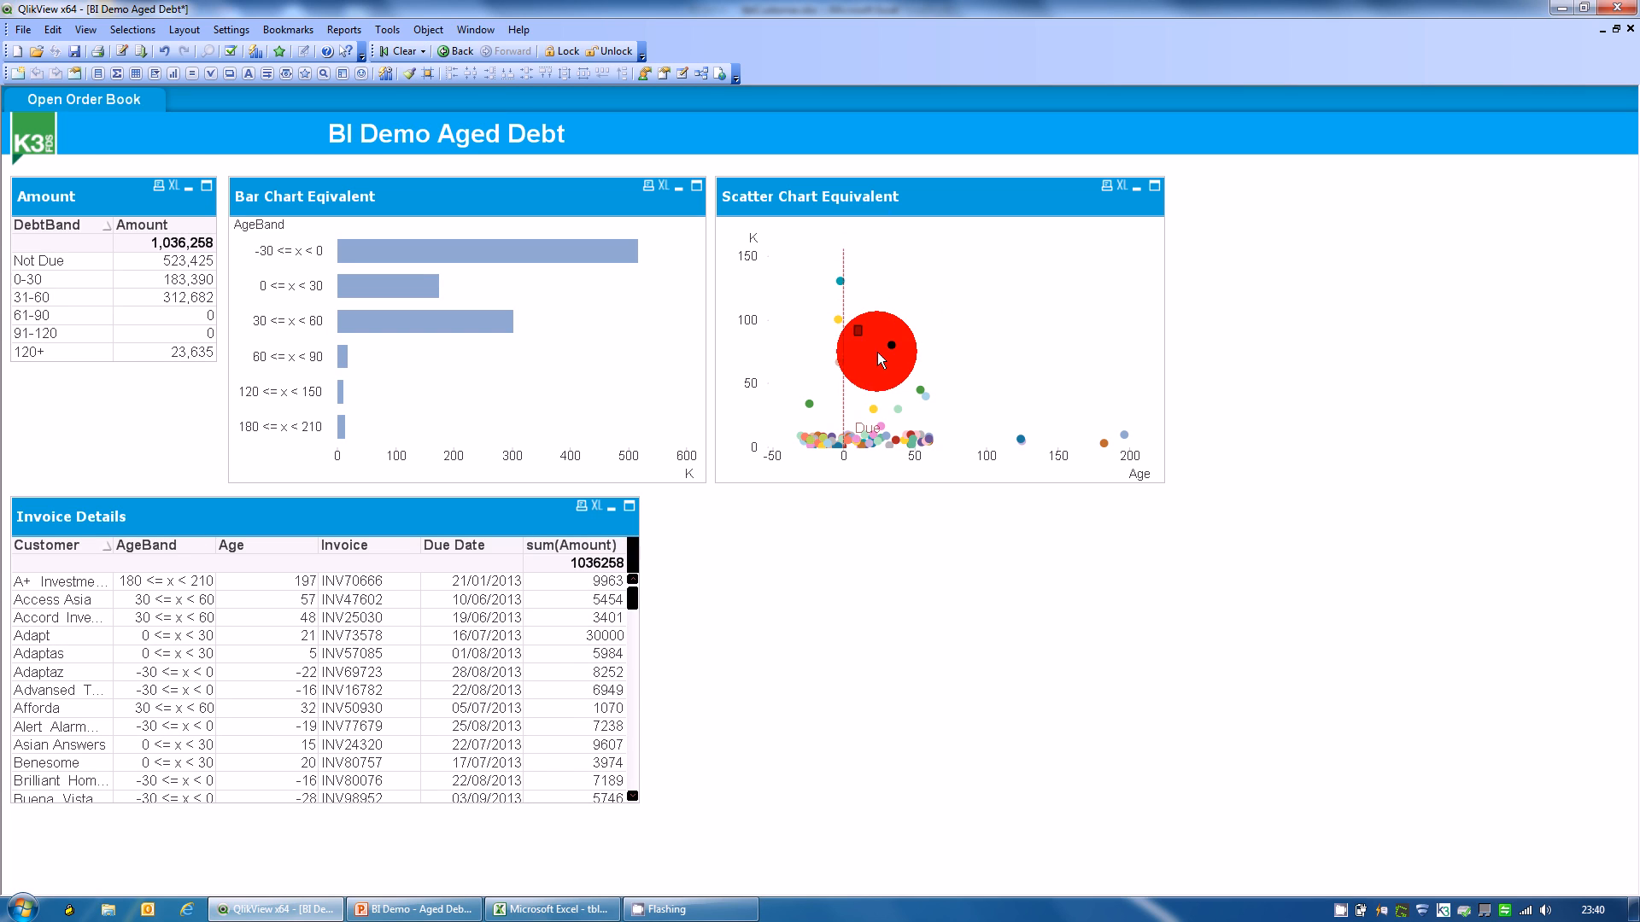
mouse_move(960, 428)
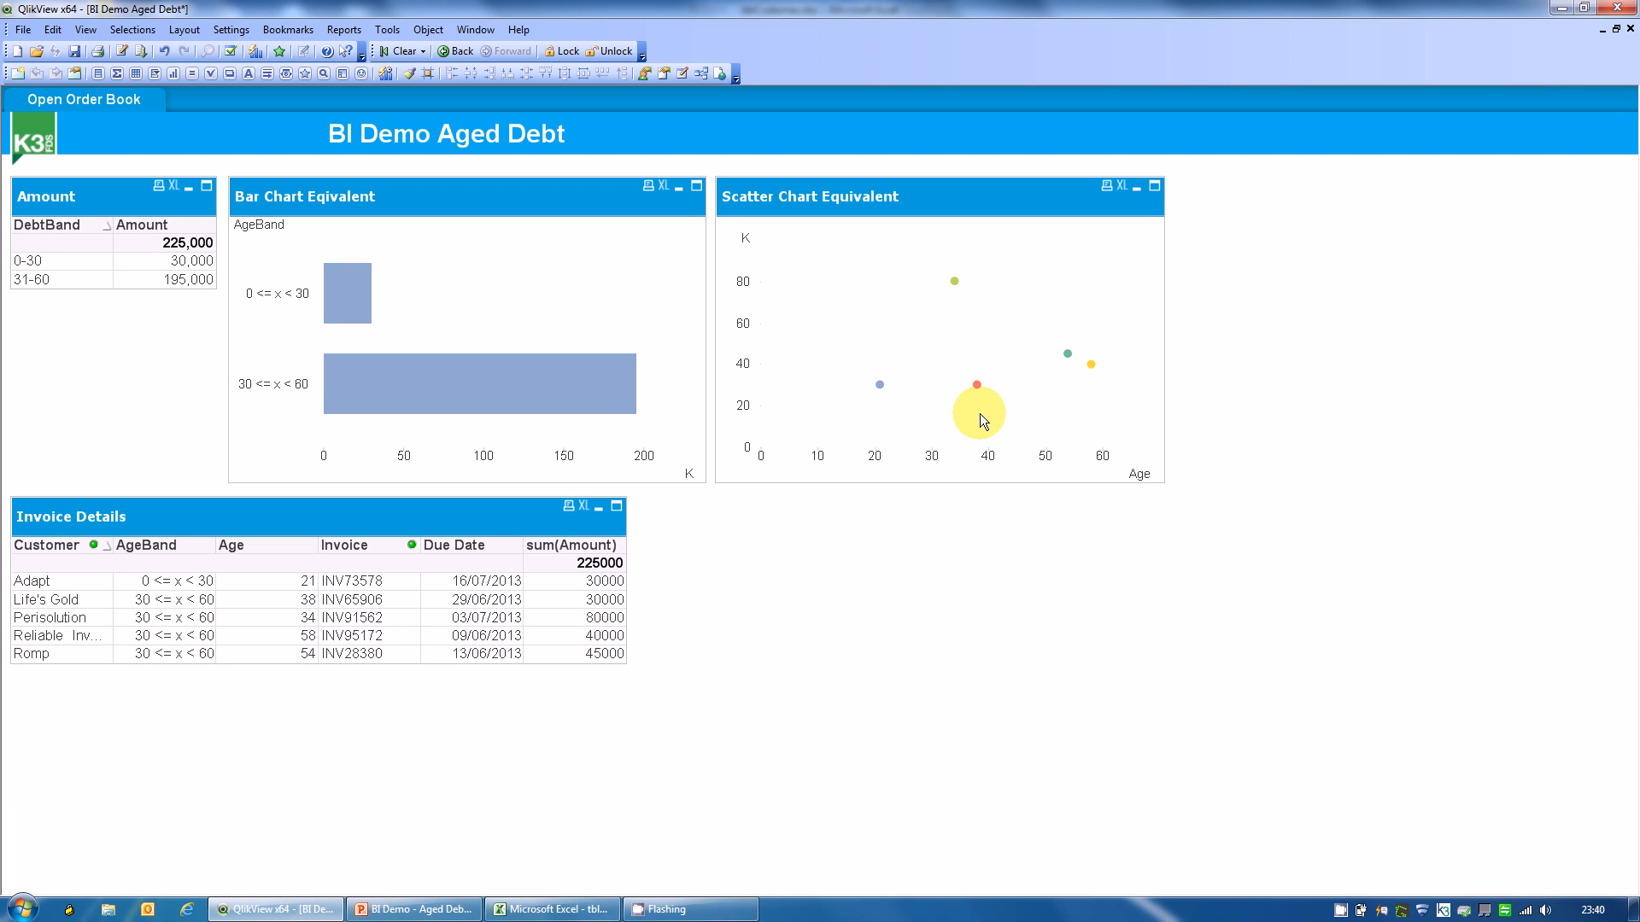
mouse_move(1096, 378)
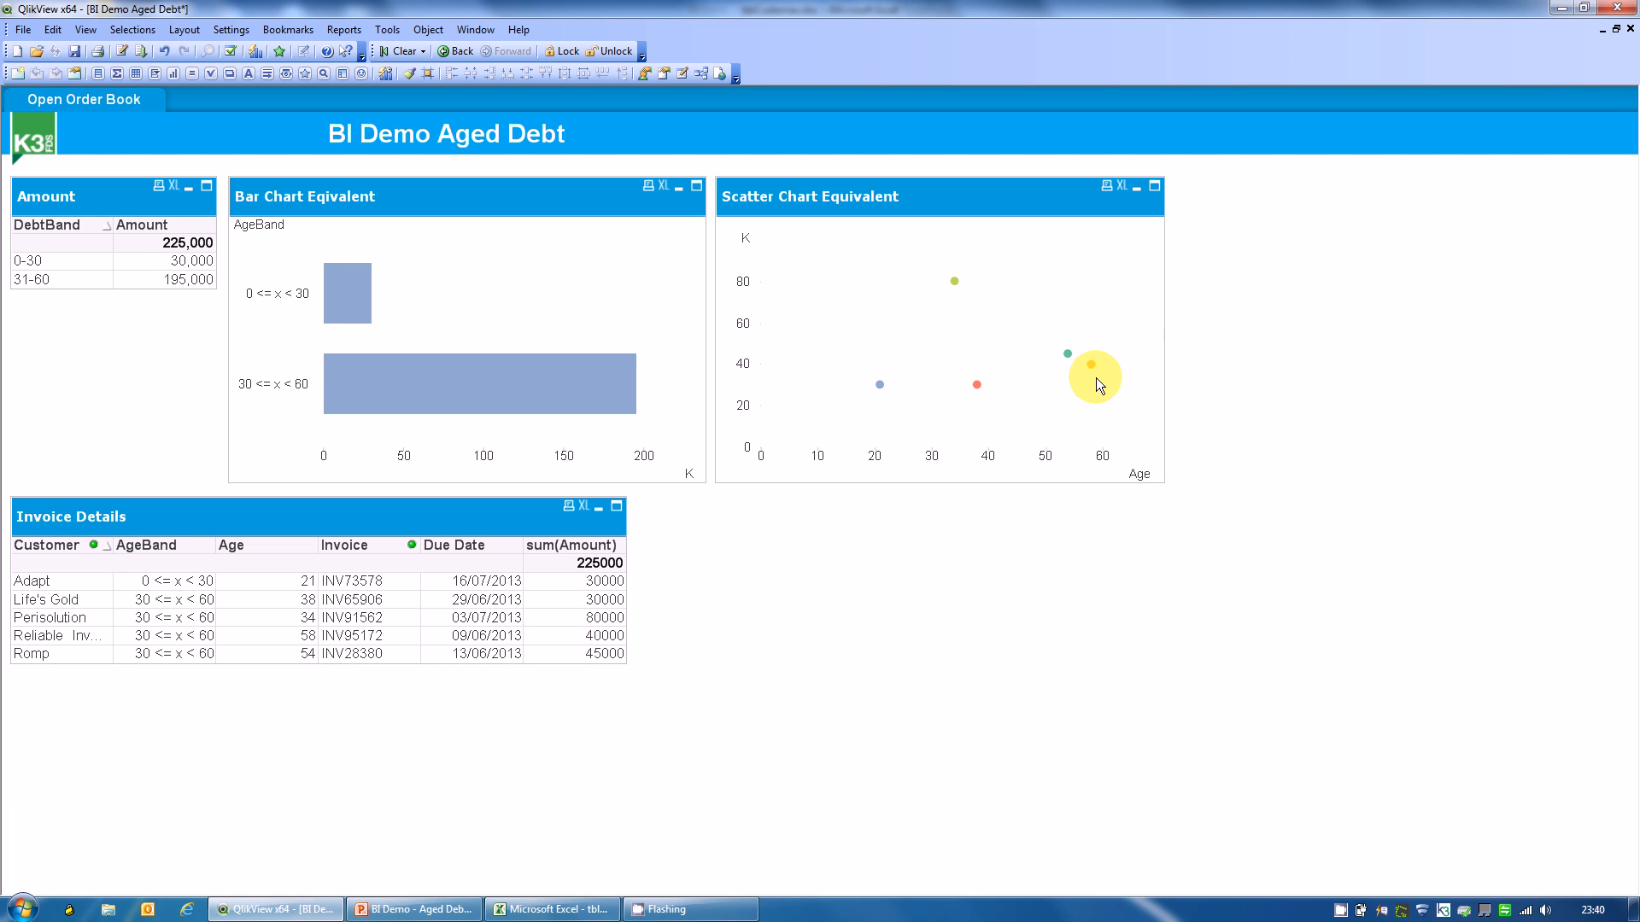
mouse_move(1093, 402)
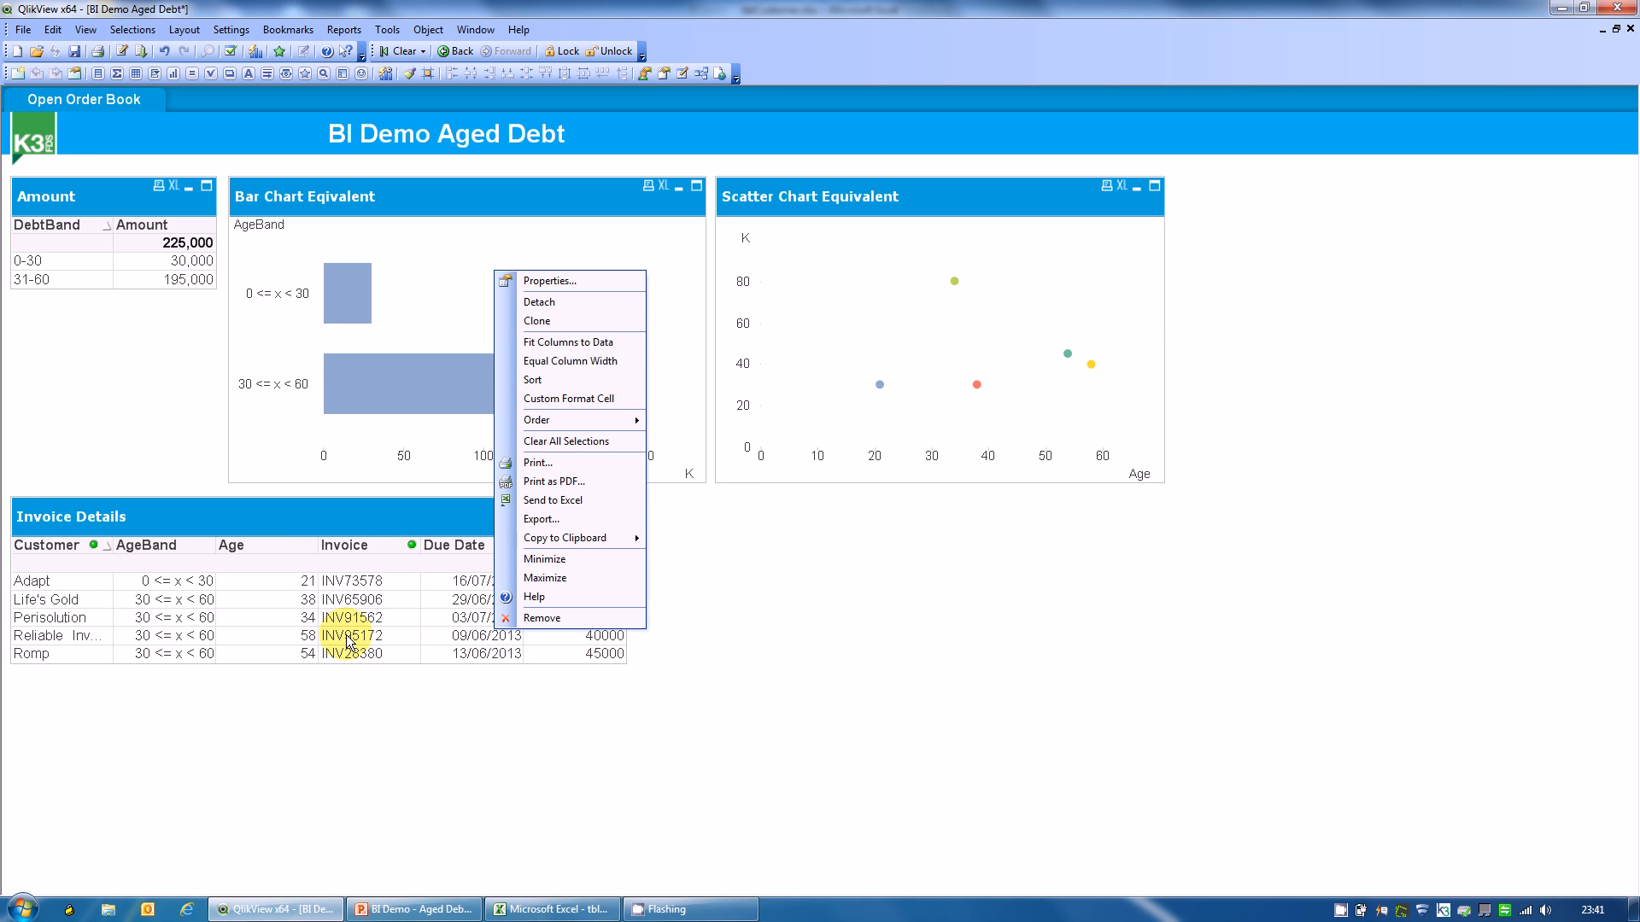
mouse_move(552, 499)
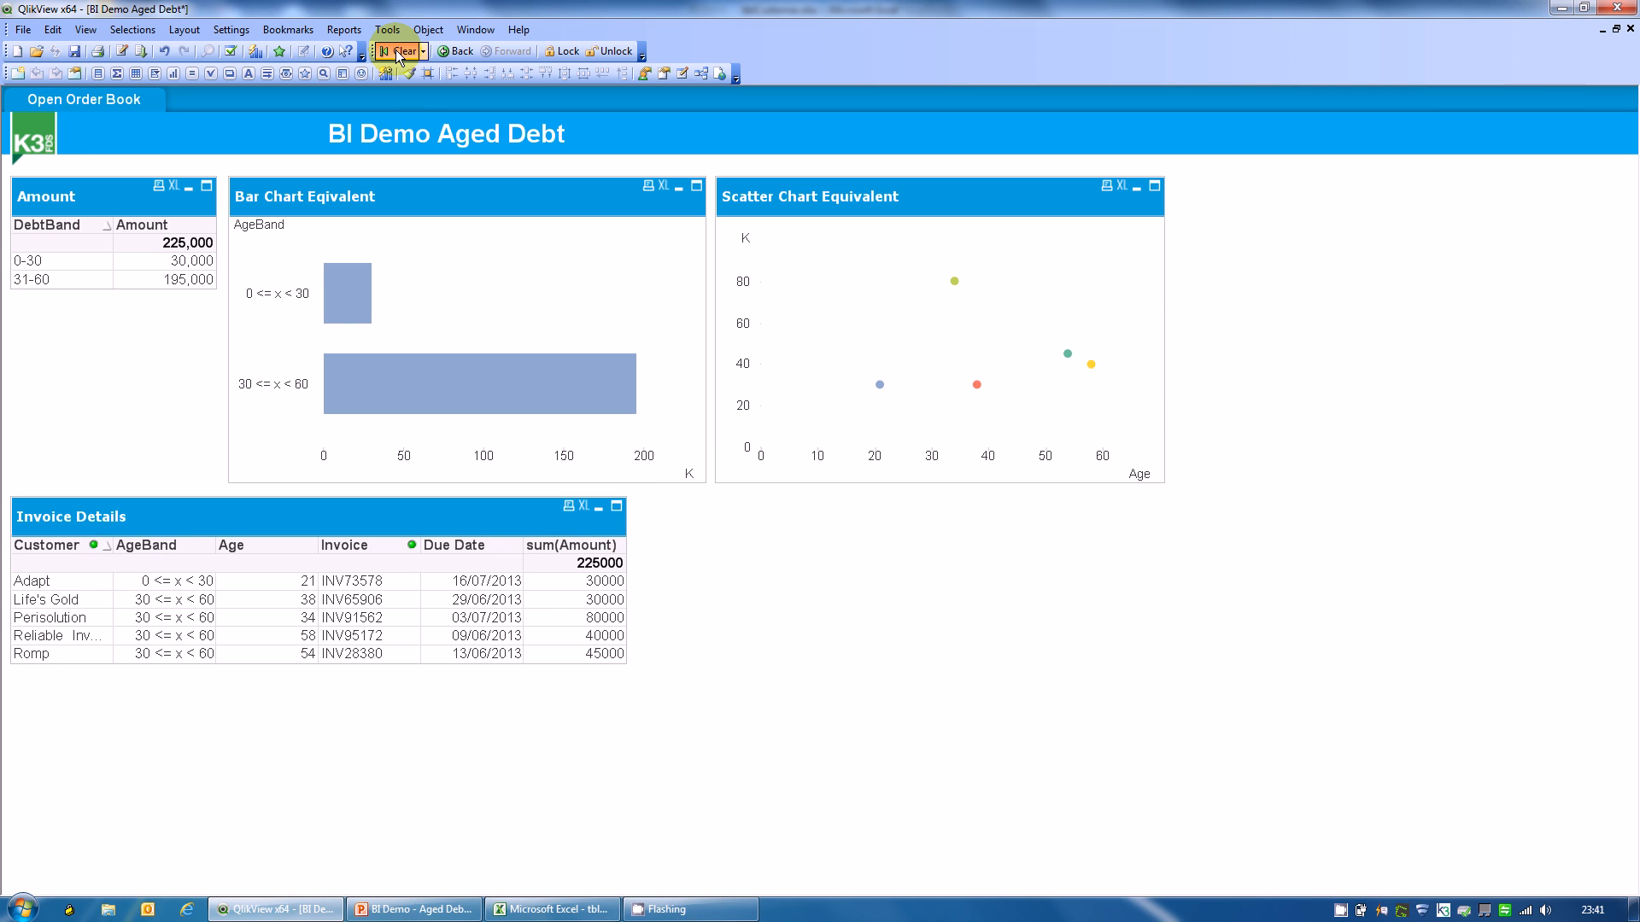
Step: Clear the five-invoice filter so all debt bands total 1,036,258 again
left_click(402, 50)
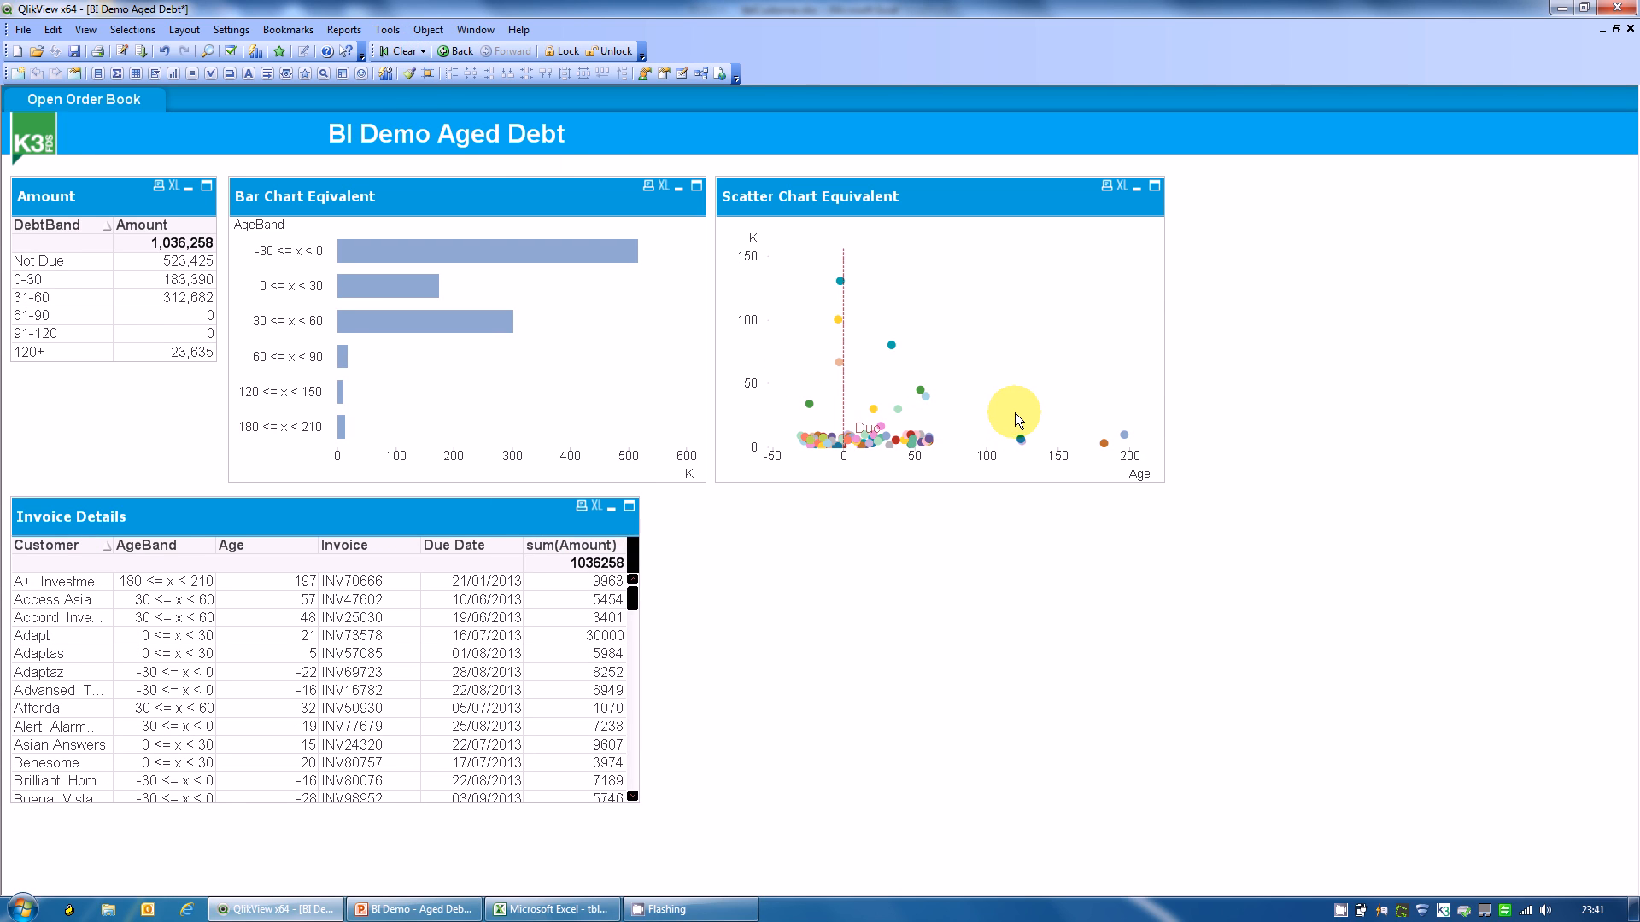
mouse_move(1002, 411)
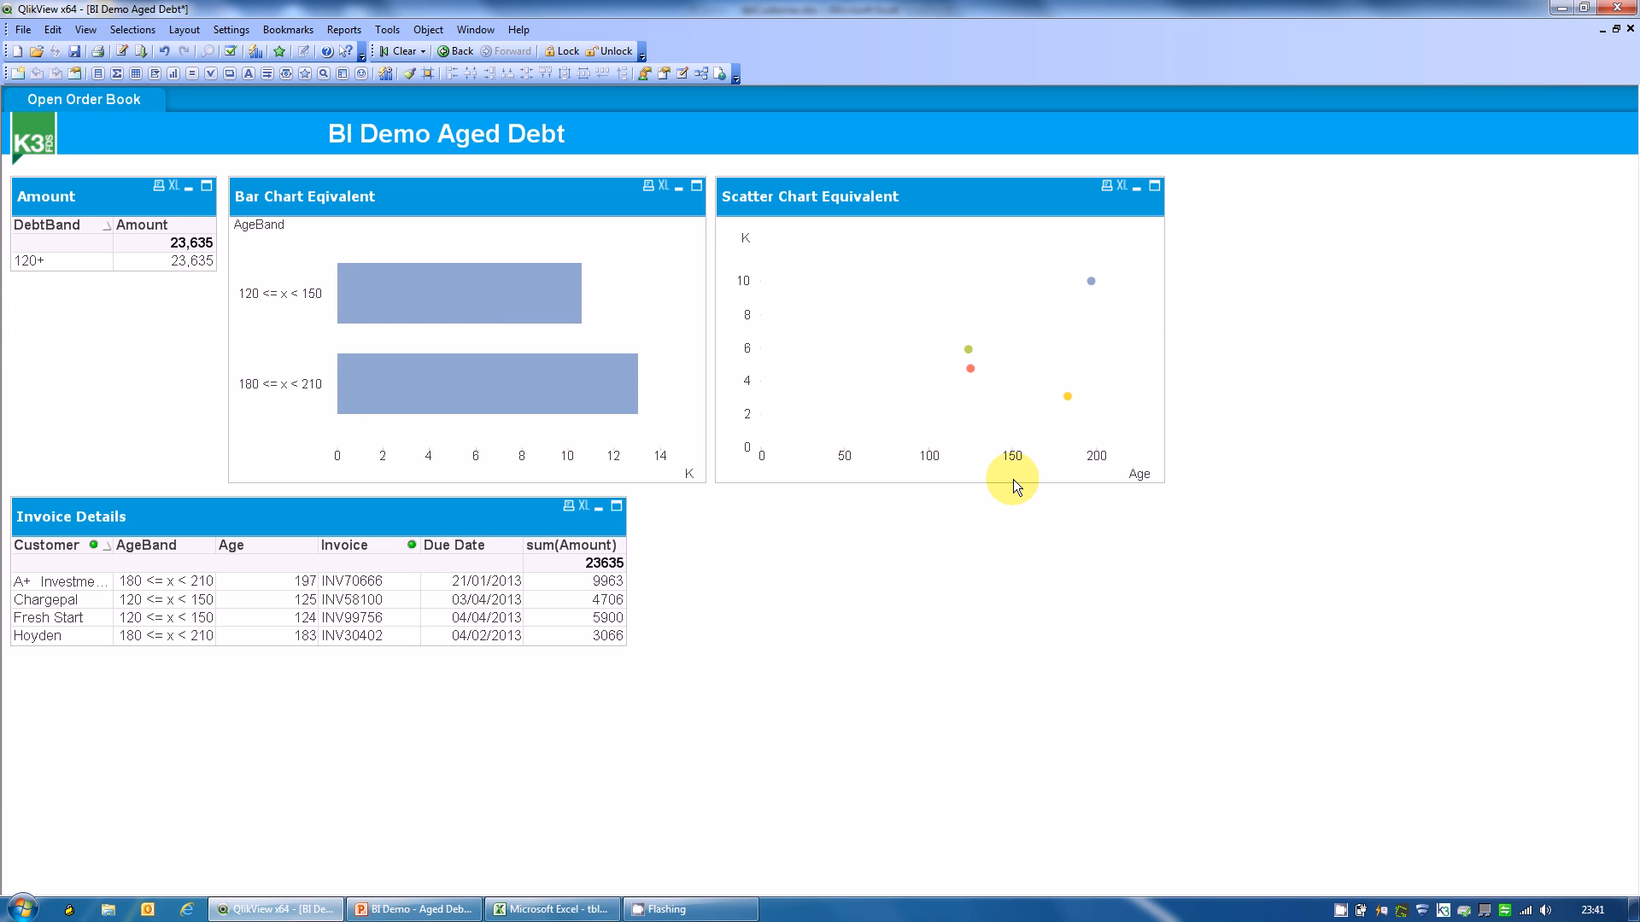
mouse_move(558, 601)
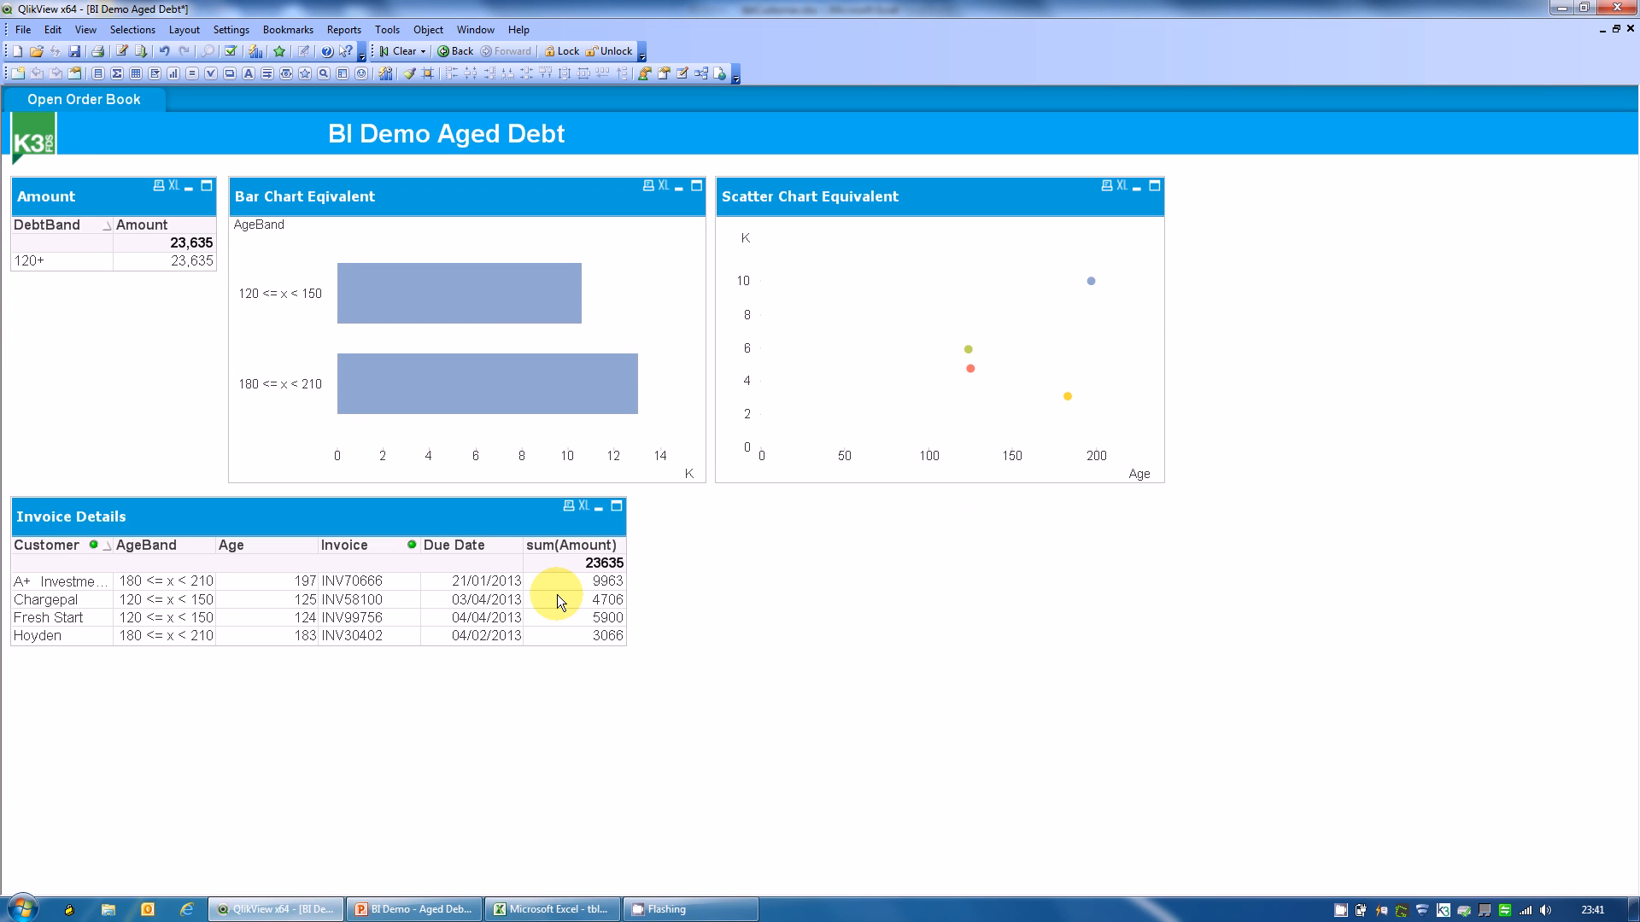
mouse_move(536, 615)
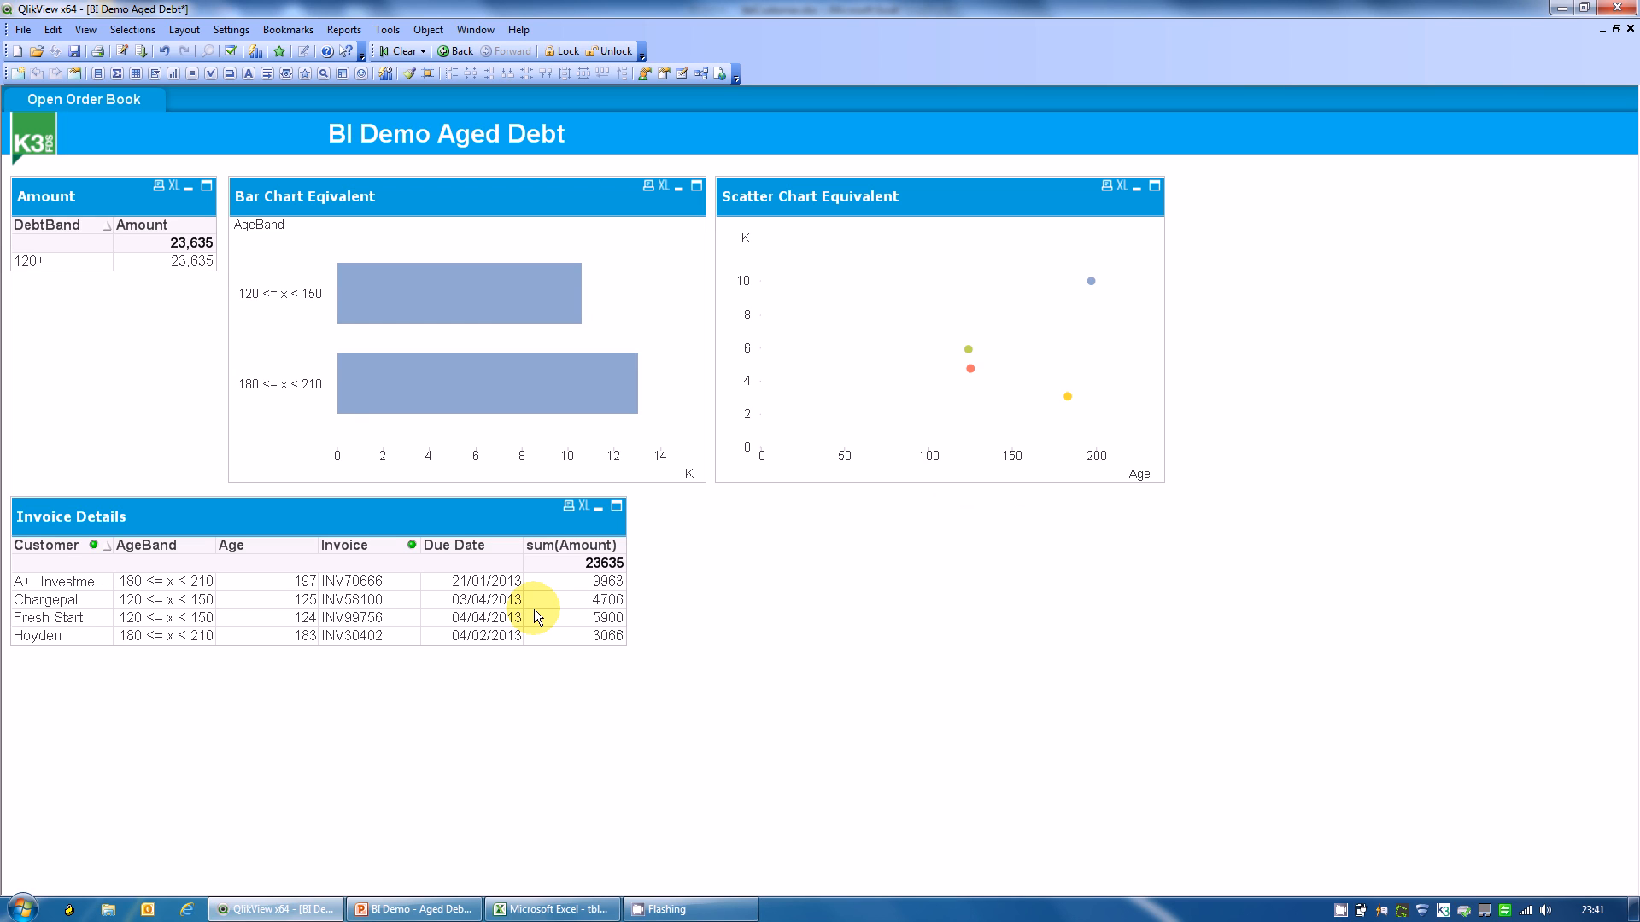
mouse_move(536, 632)
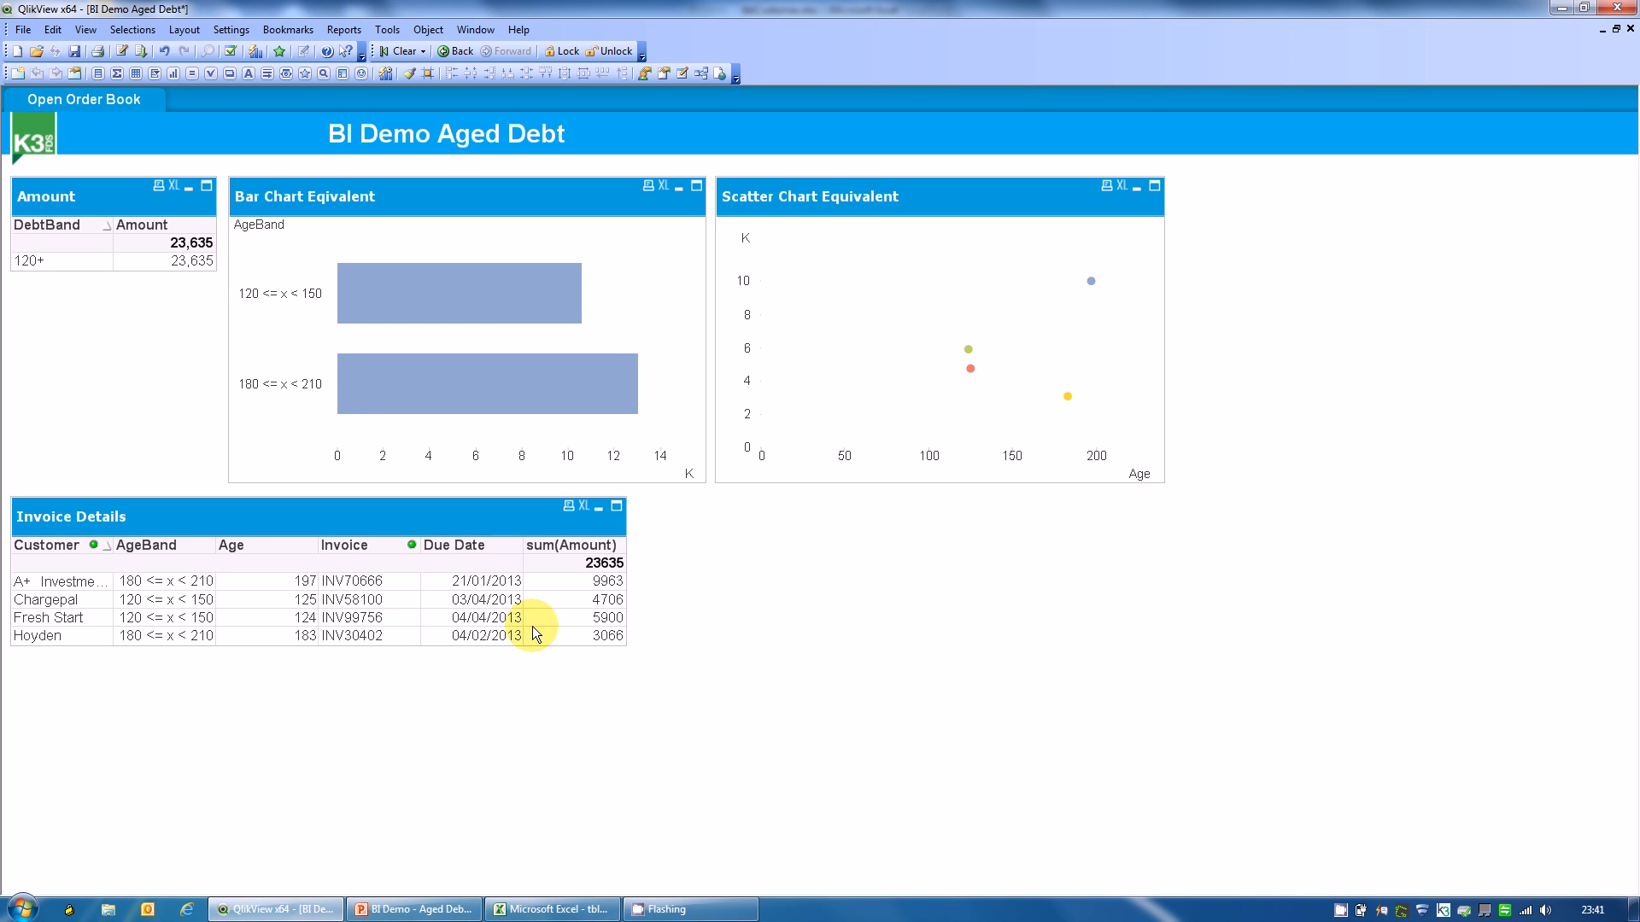
mouse_move(1080, 252)
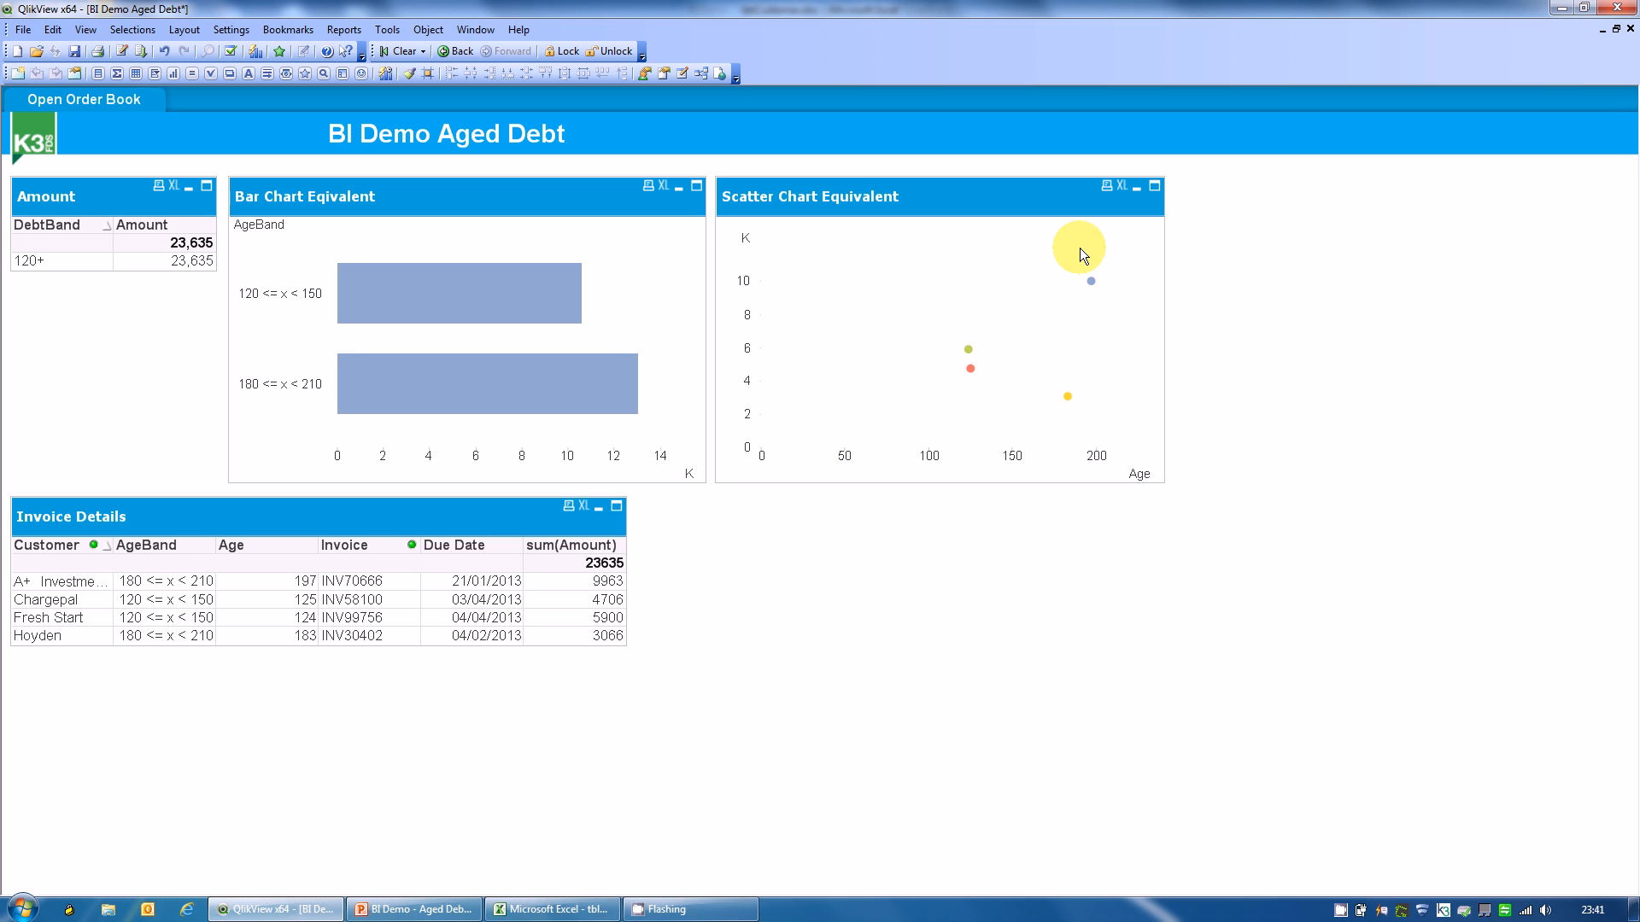
mouse_move(1091, 283)
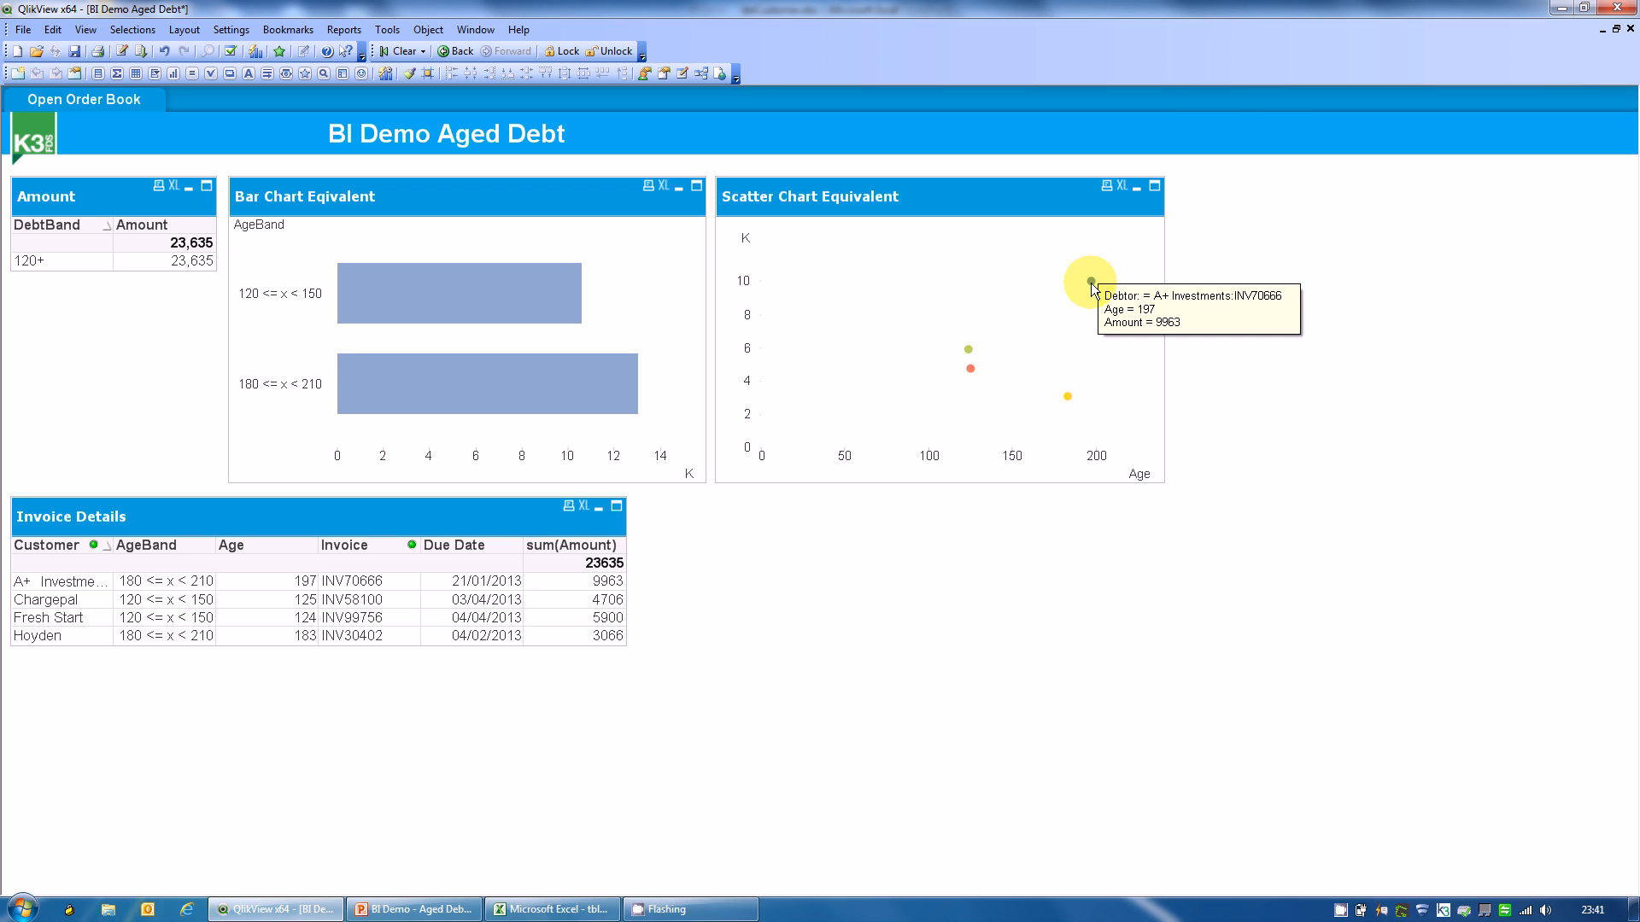
mouse_move(1072, 403)
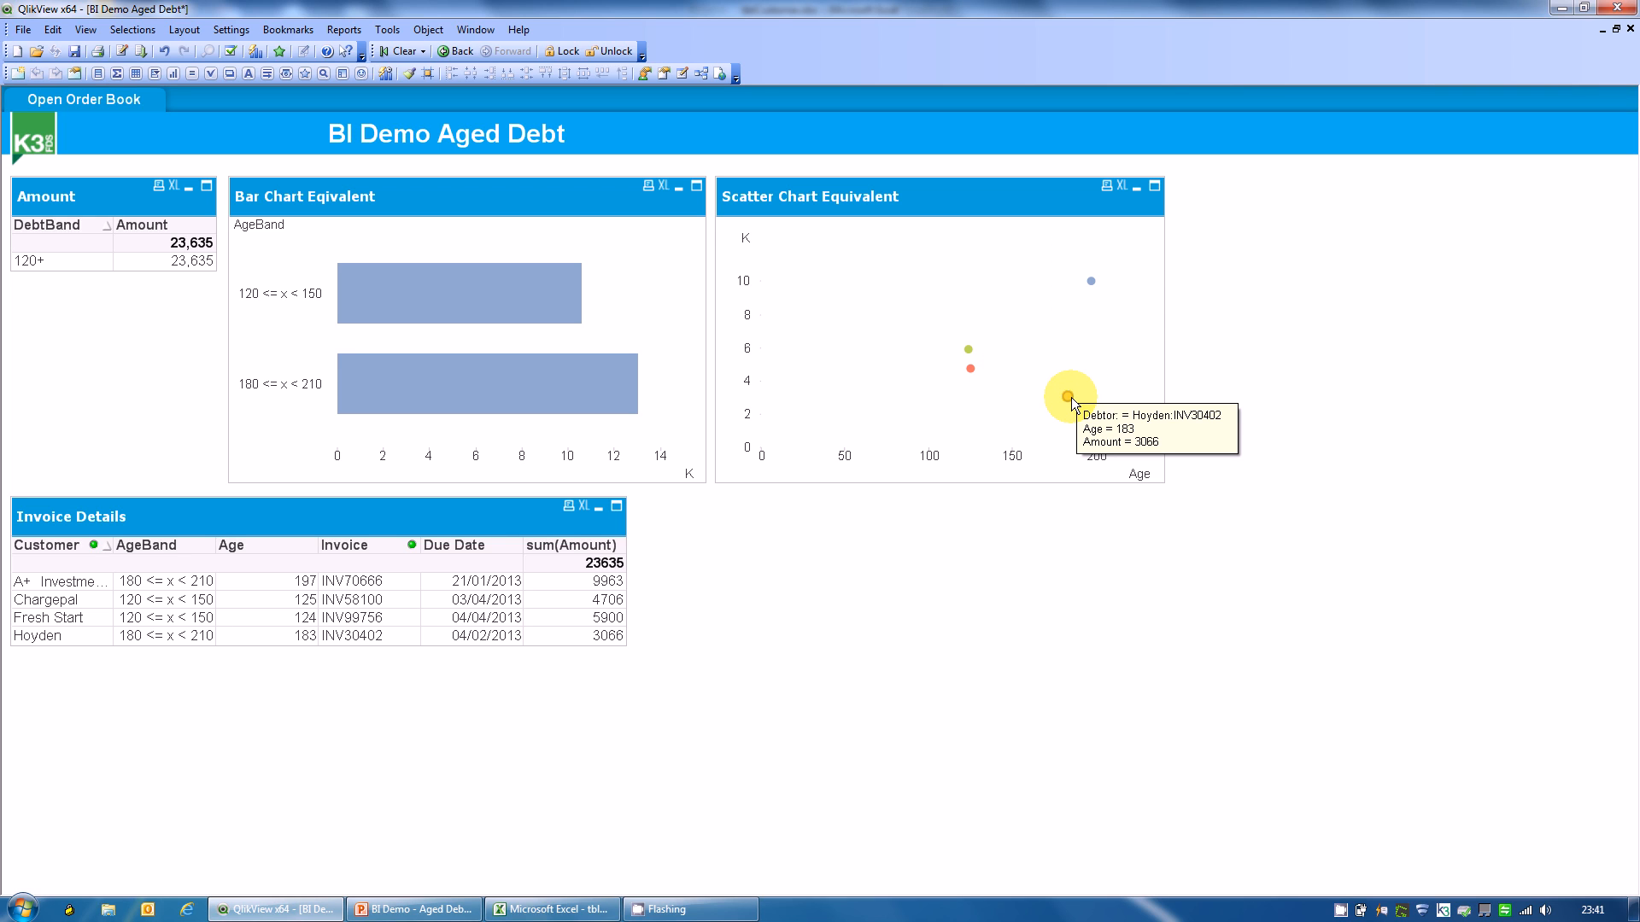
mouse_move(1090, 283)
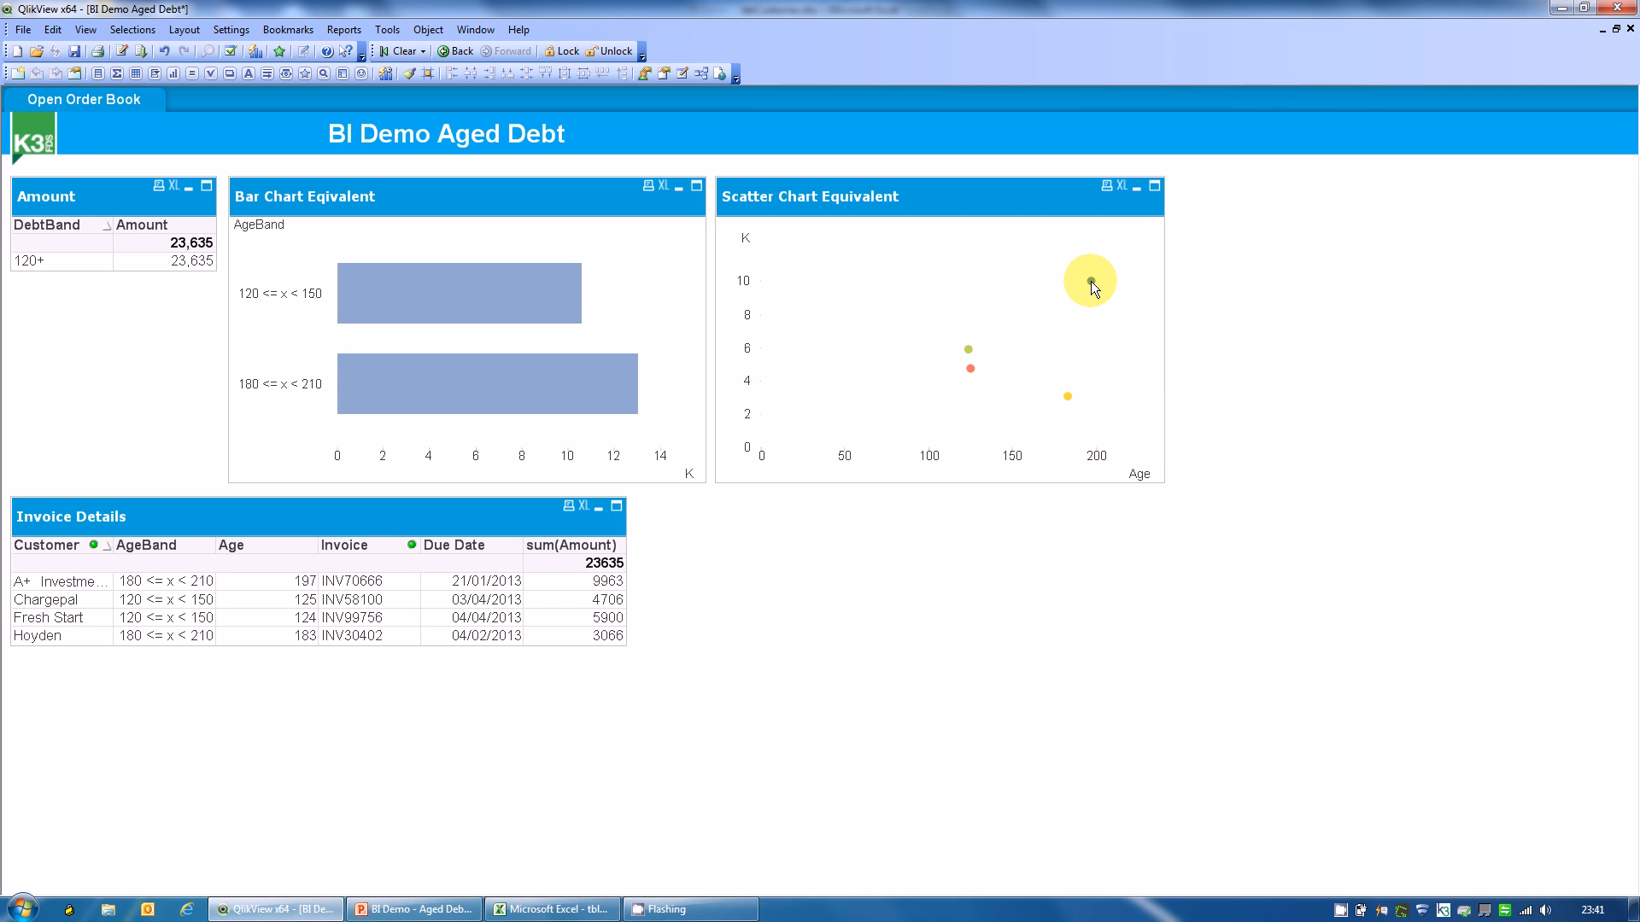
mouse_move(1067, 404)
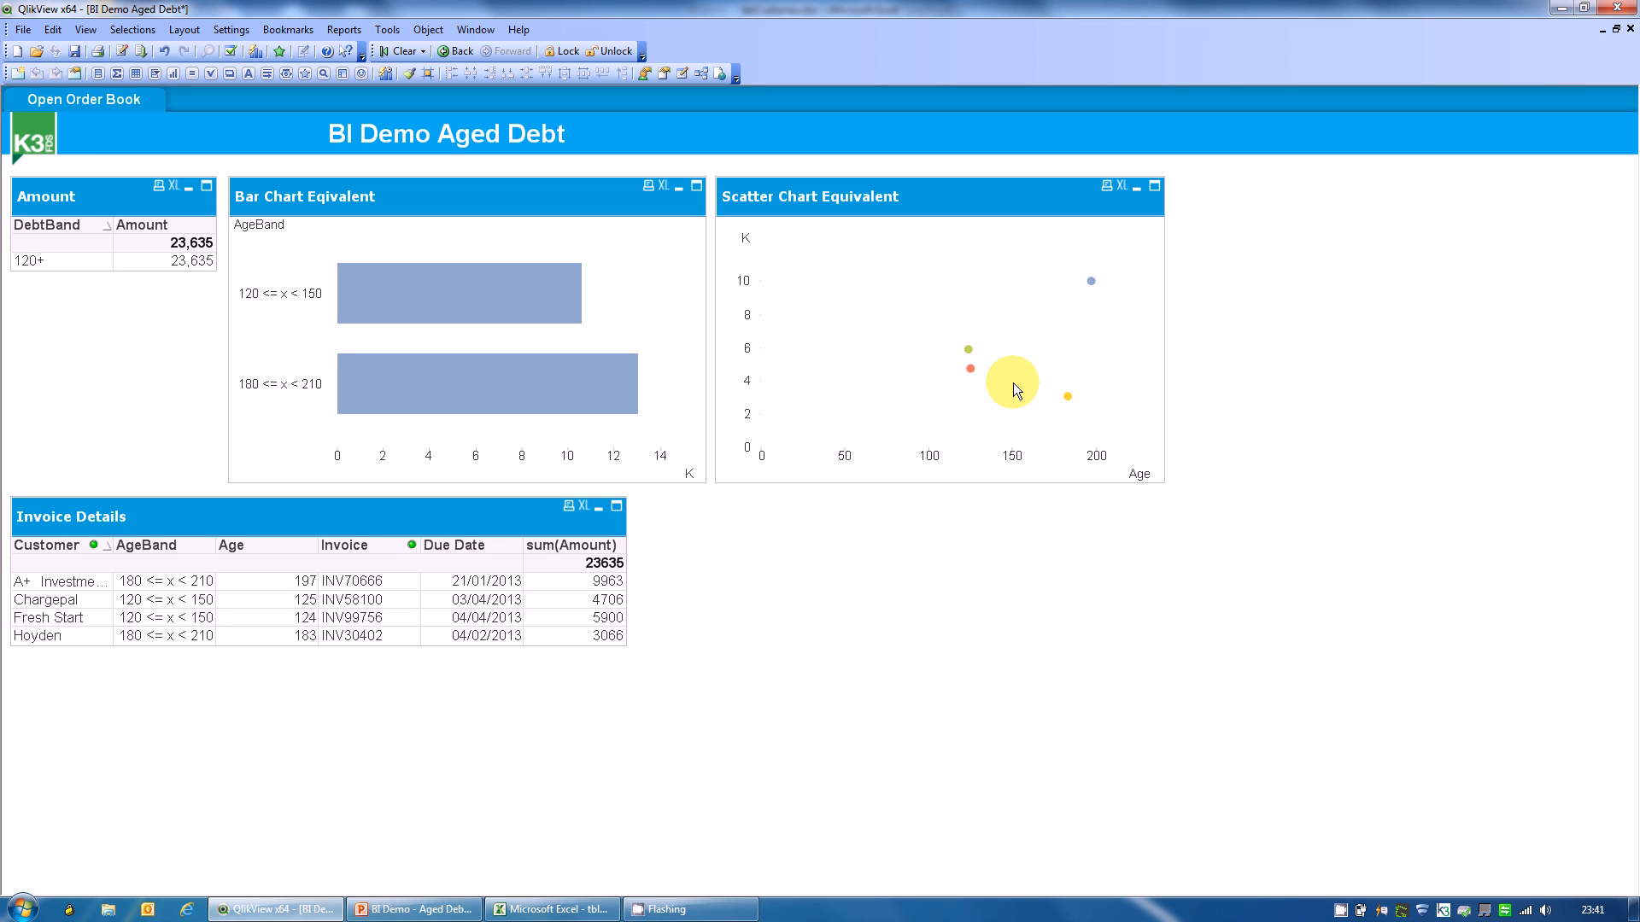
mouse_move(907, 331)
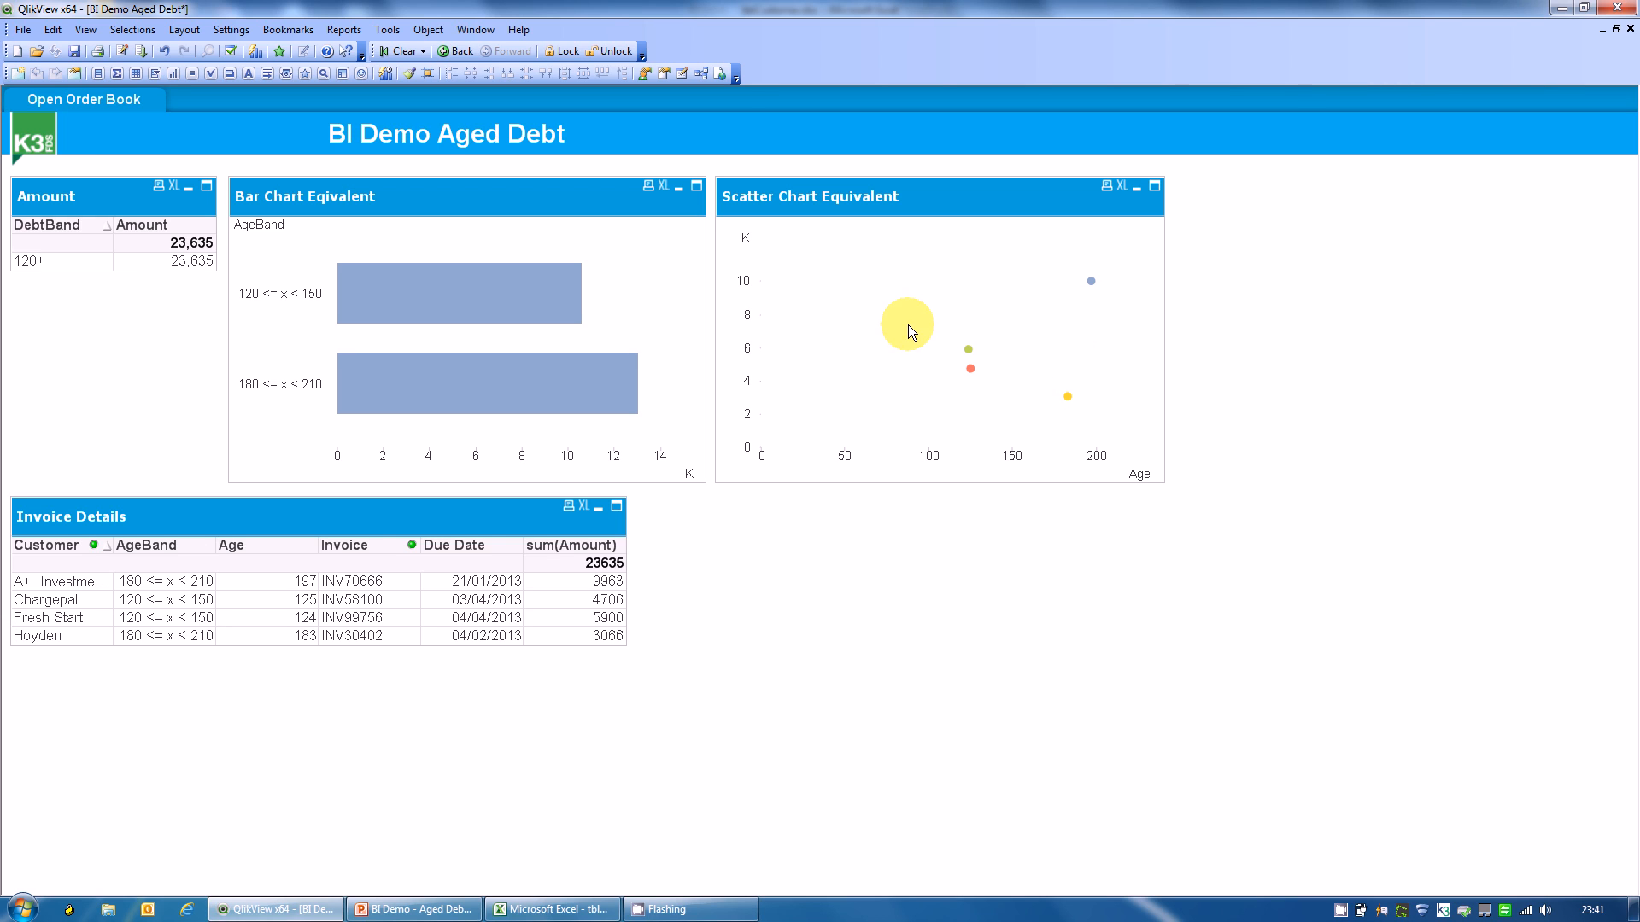
mouse_move(447, 144)
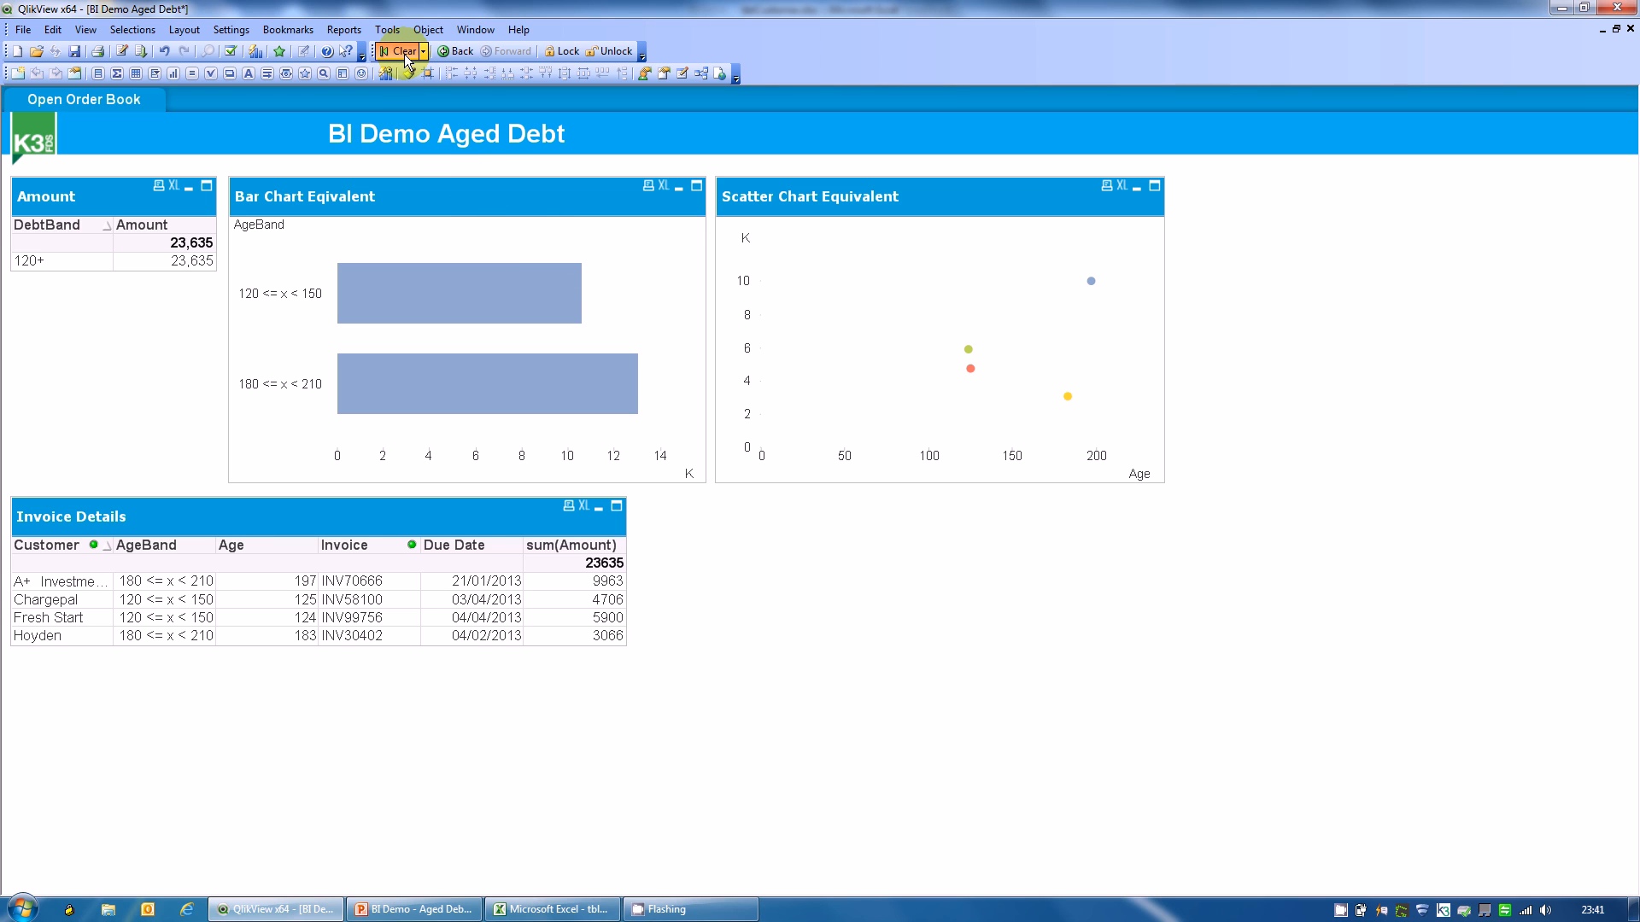
Step: Clear all selections so every debt band and invoice shows
left_click(400, 50)
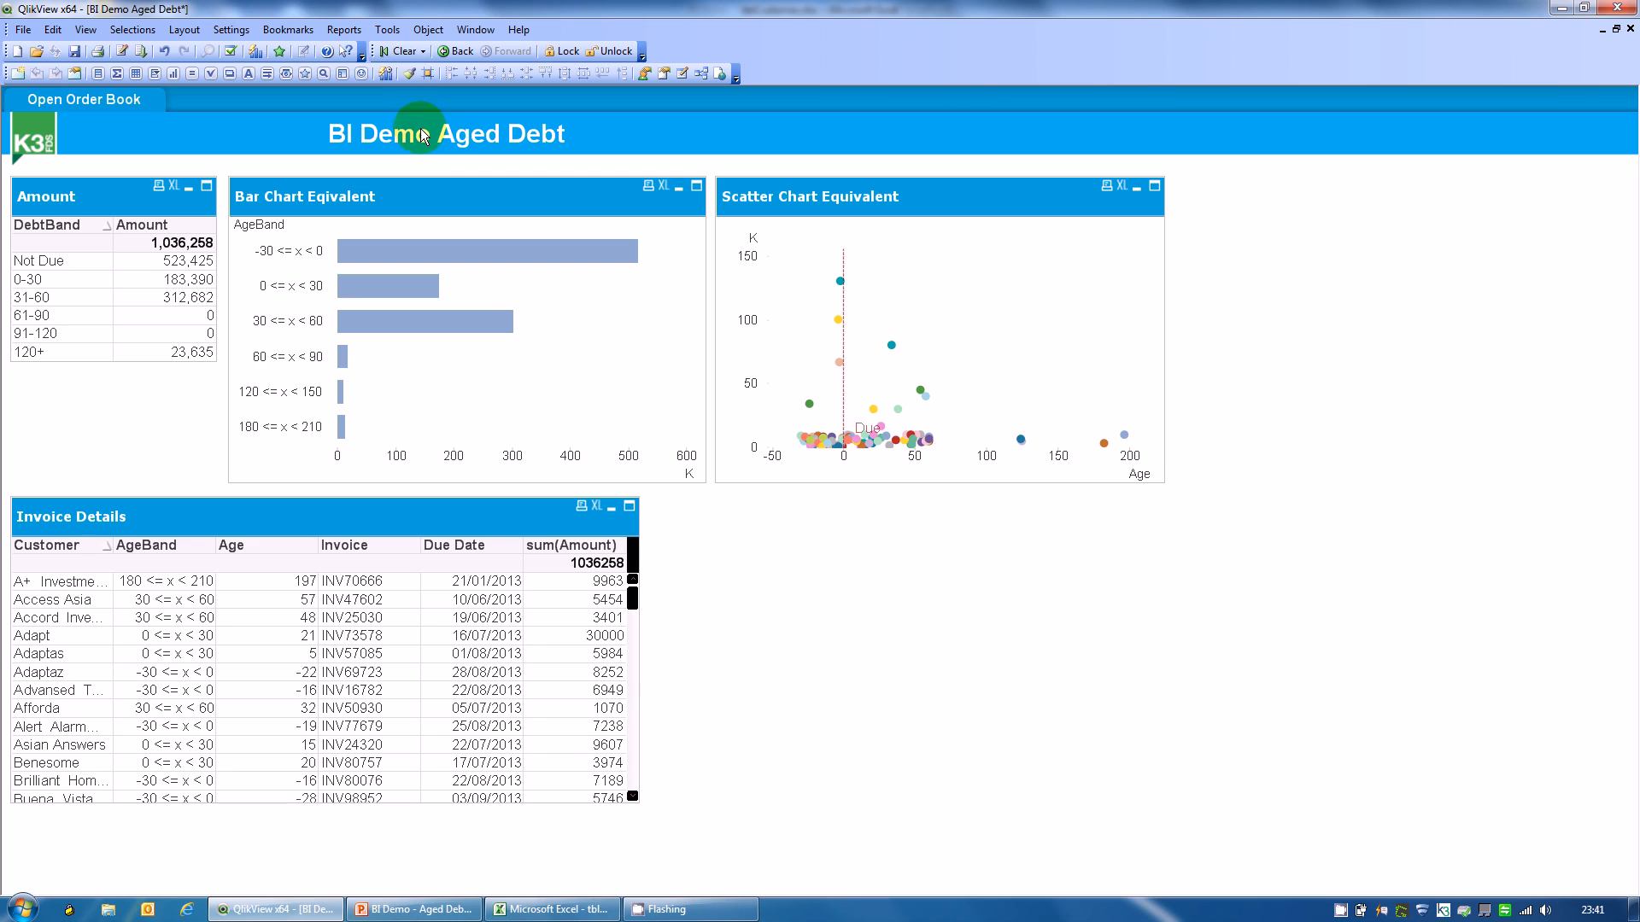
mouse_move(438, 171)
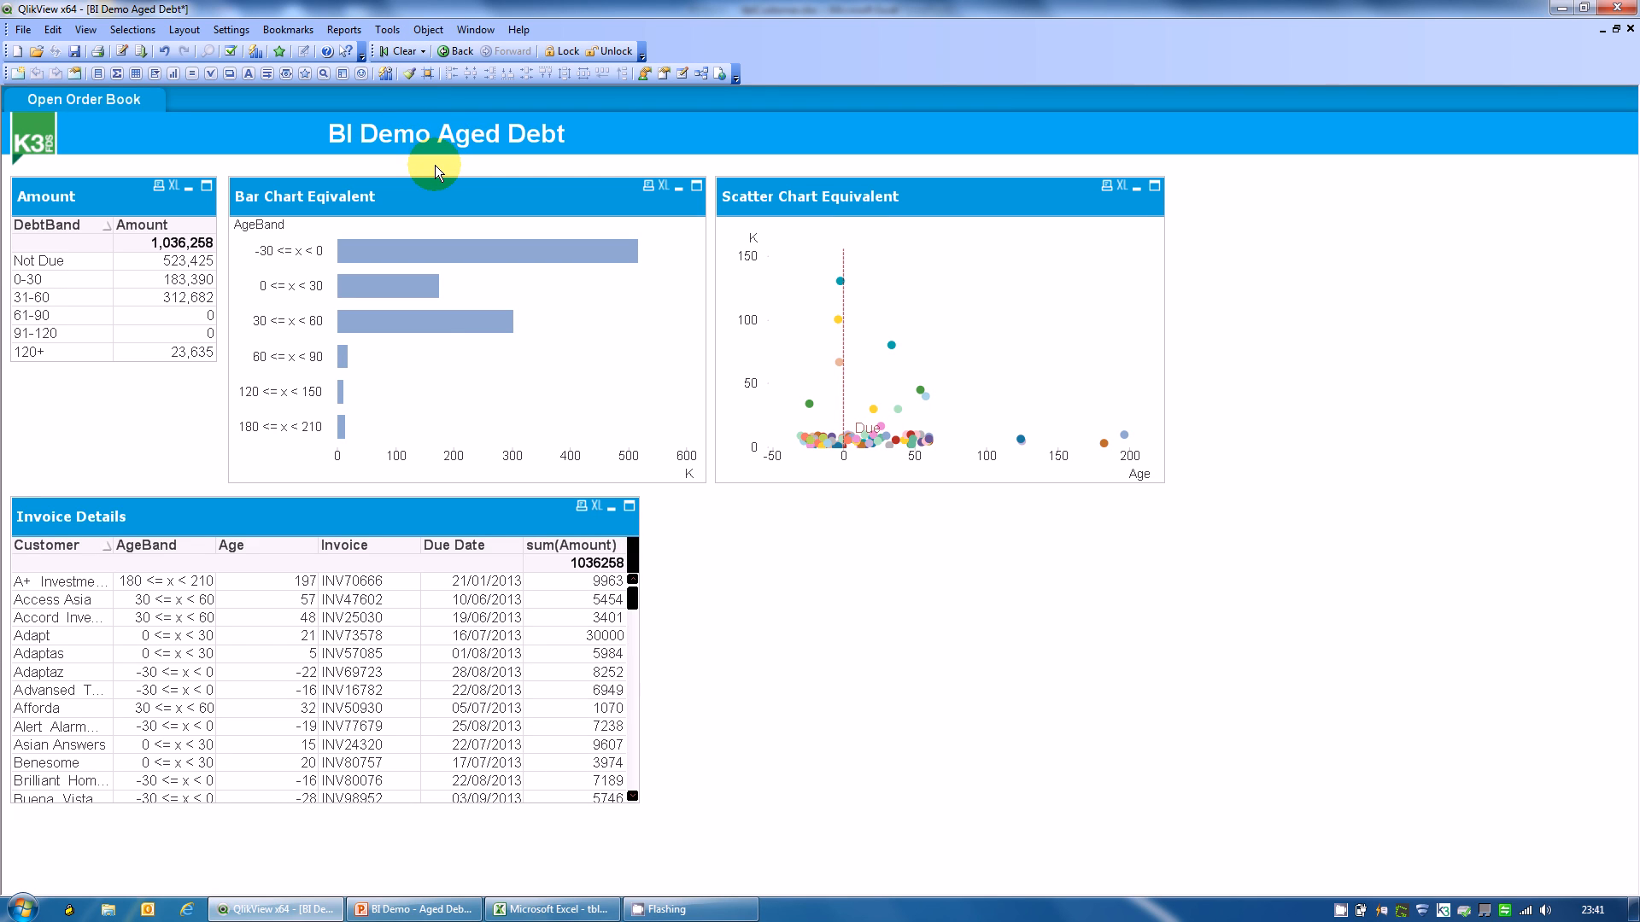
mouse_move(830, 285)
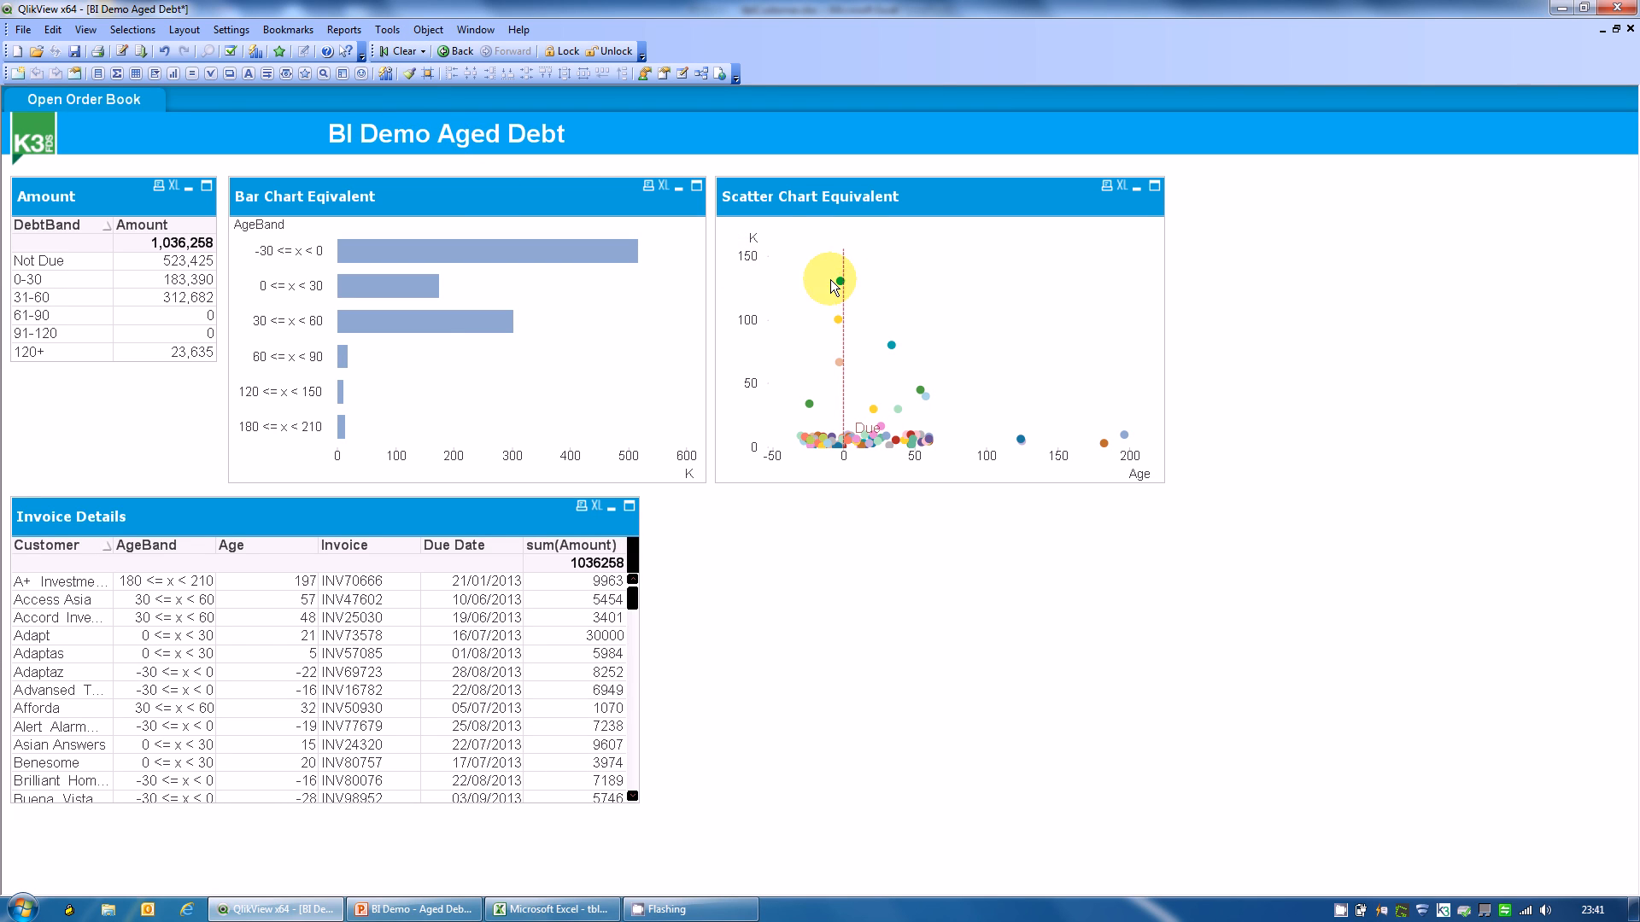
mouse_move(827, 309)
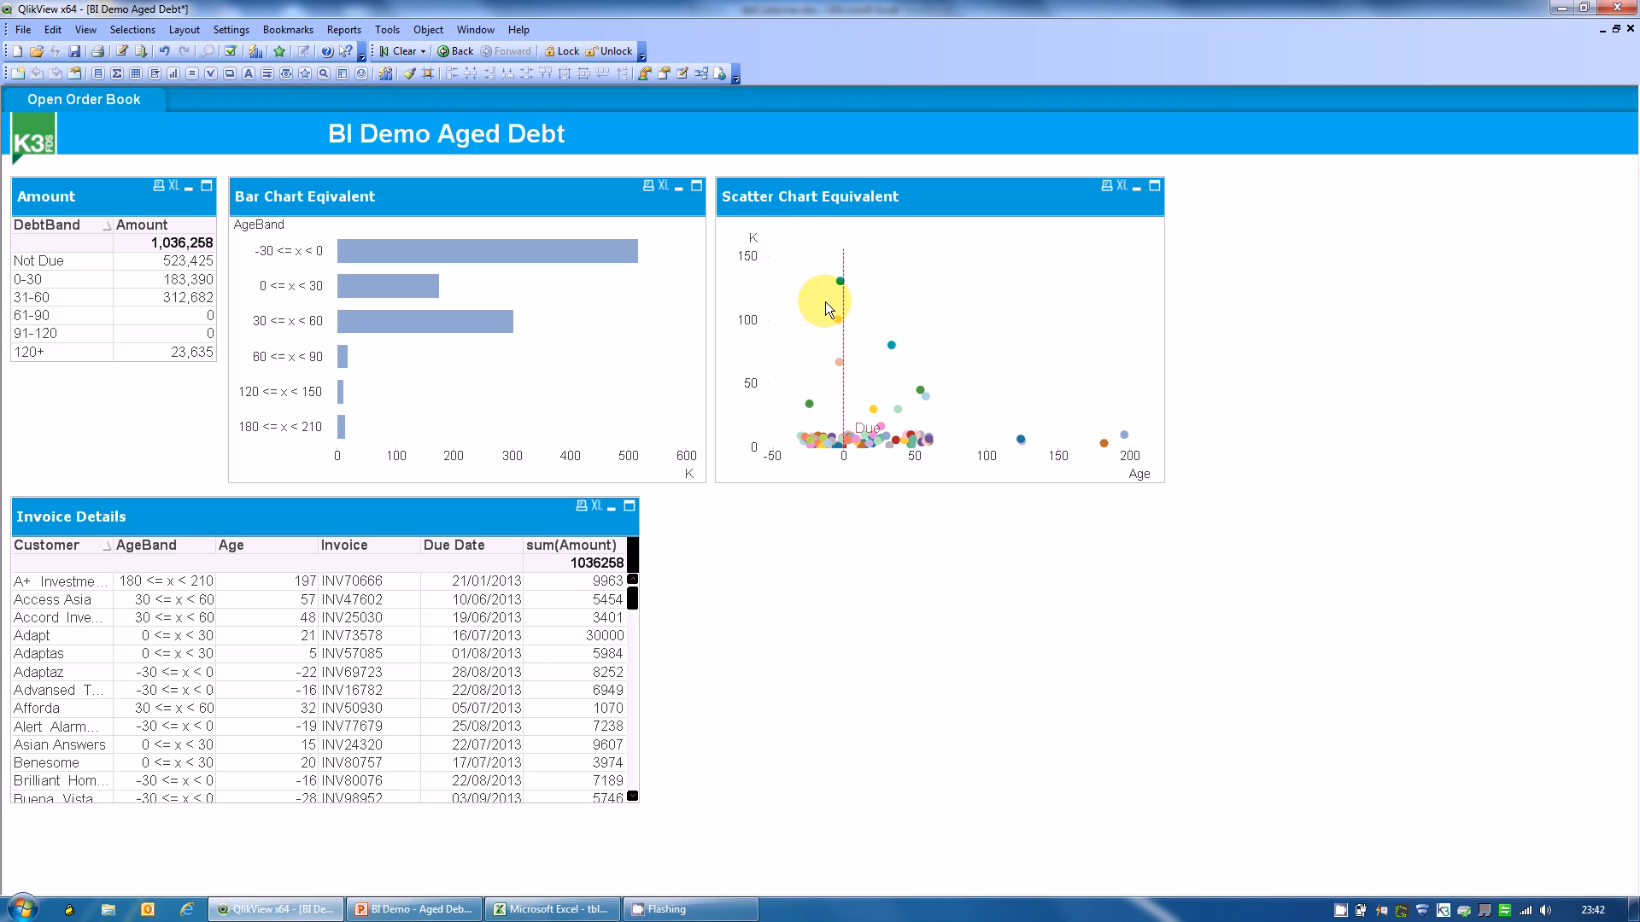
mouse_move(825, 275)
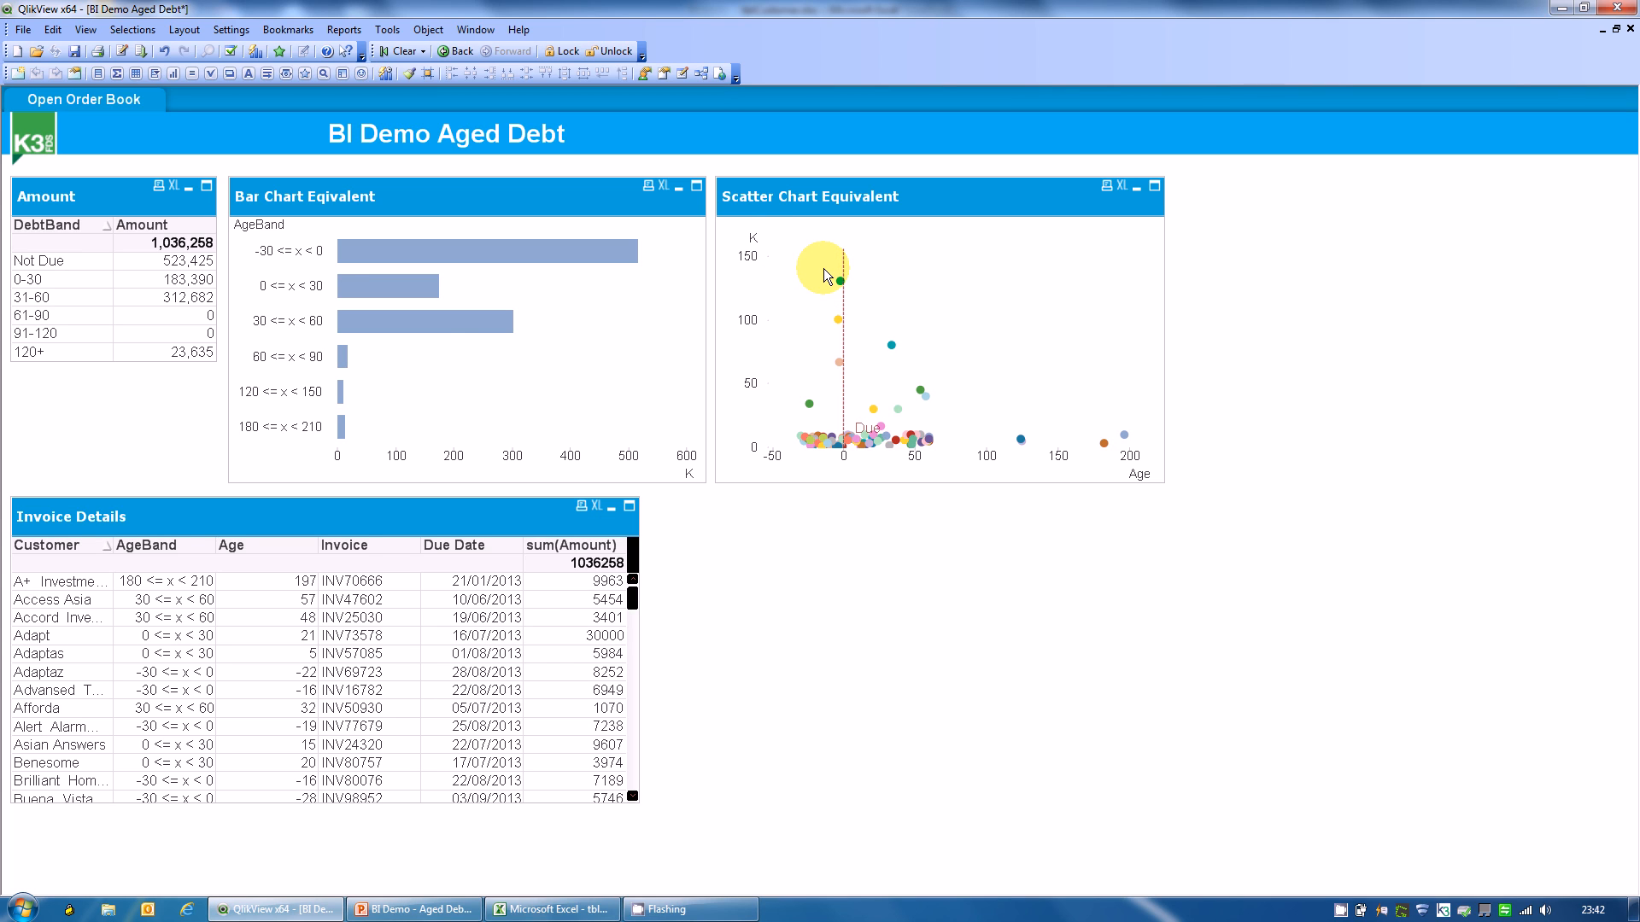
mouse_move(805, 270)
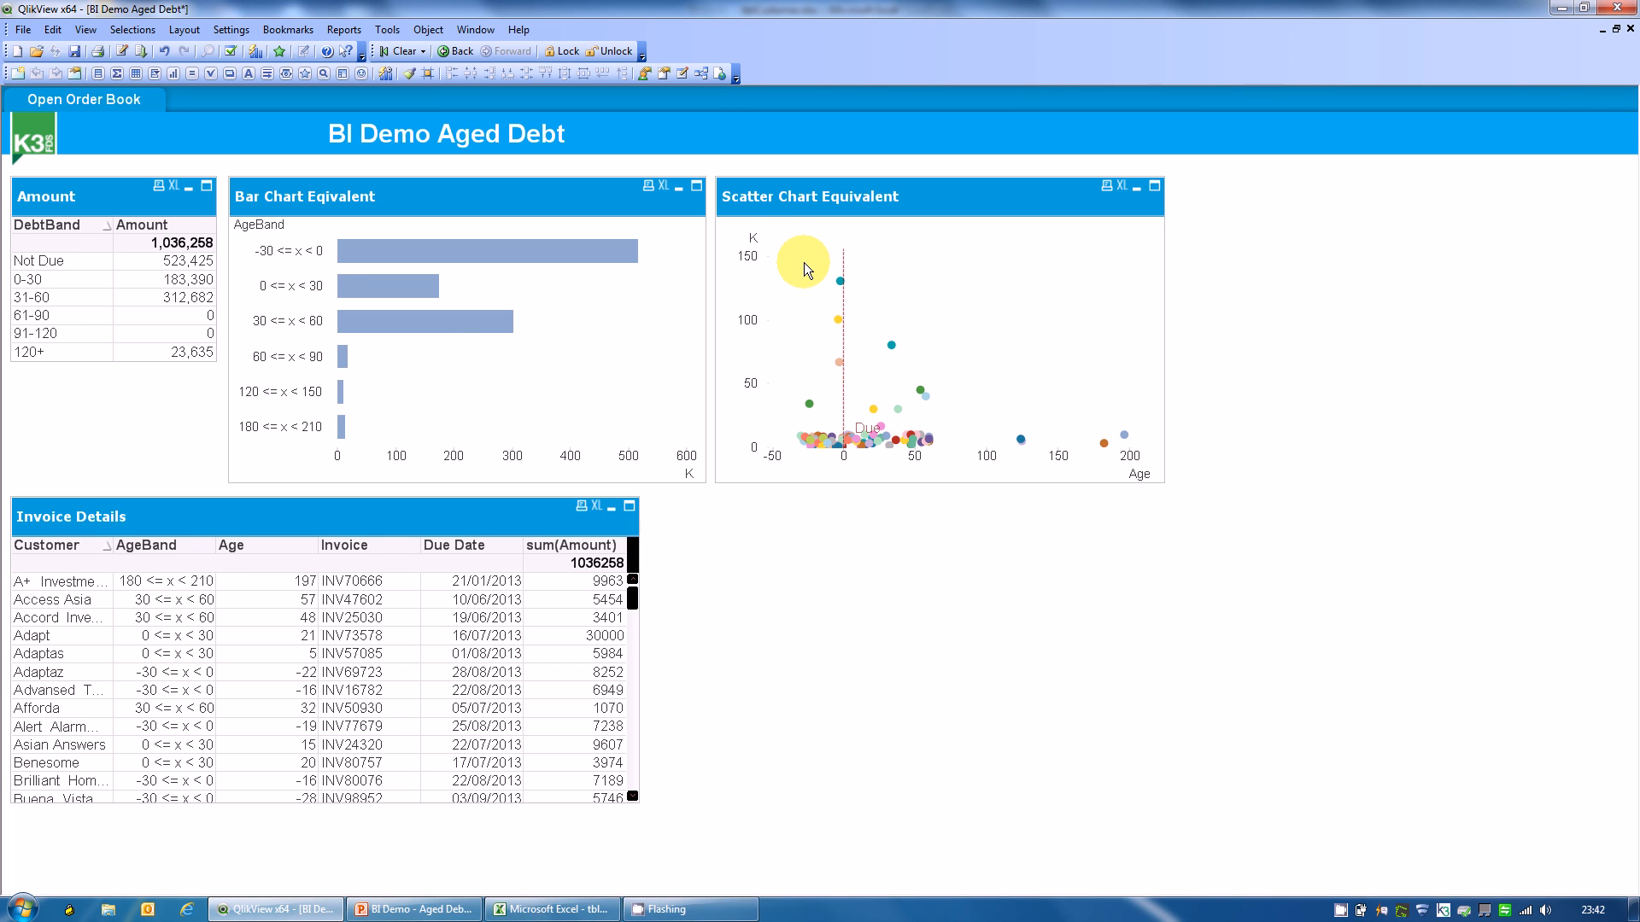
mouse_move(786, 465)
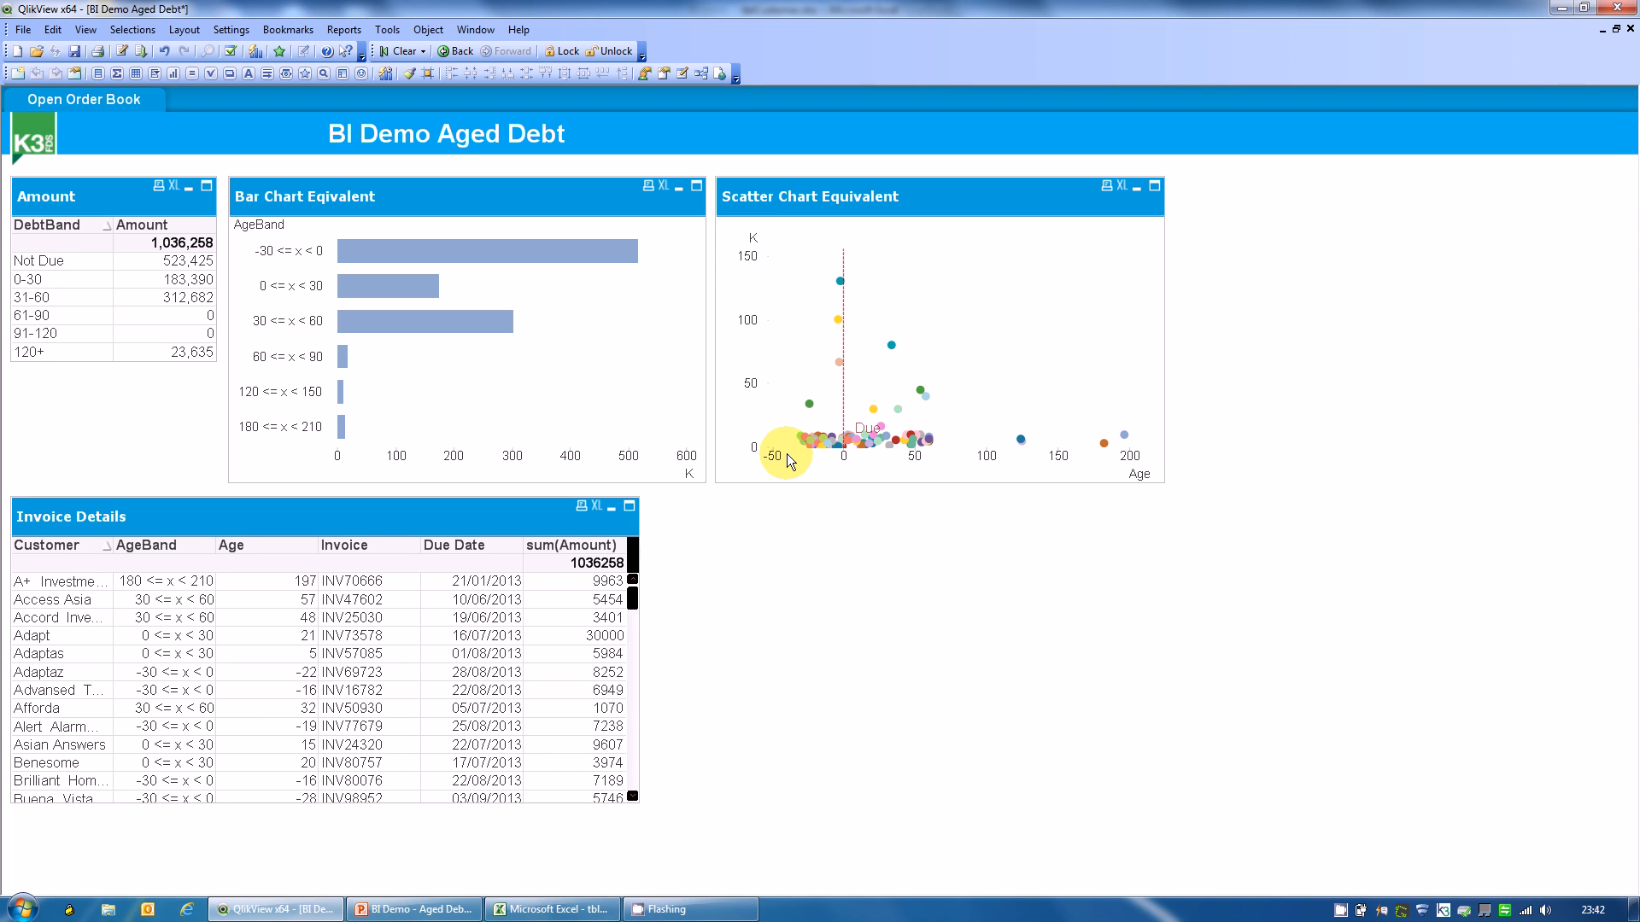
mouse_move(1119, 484)
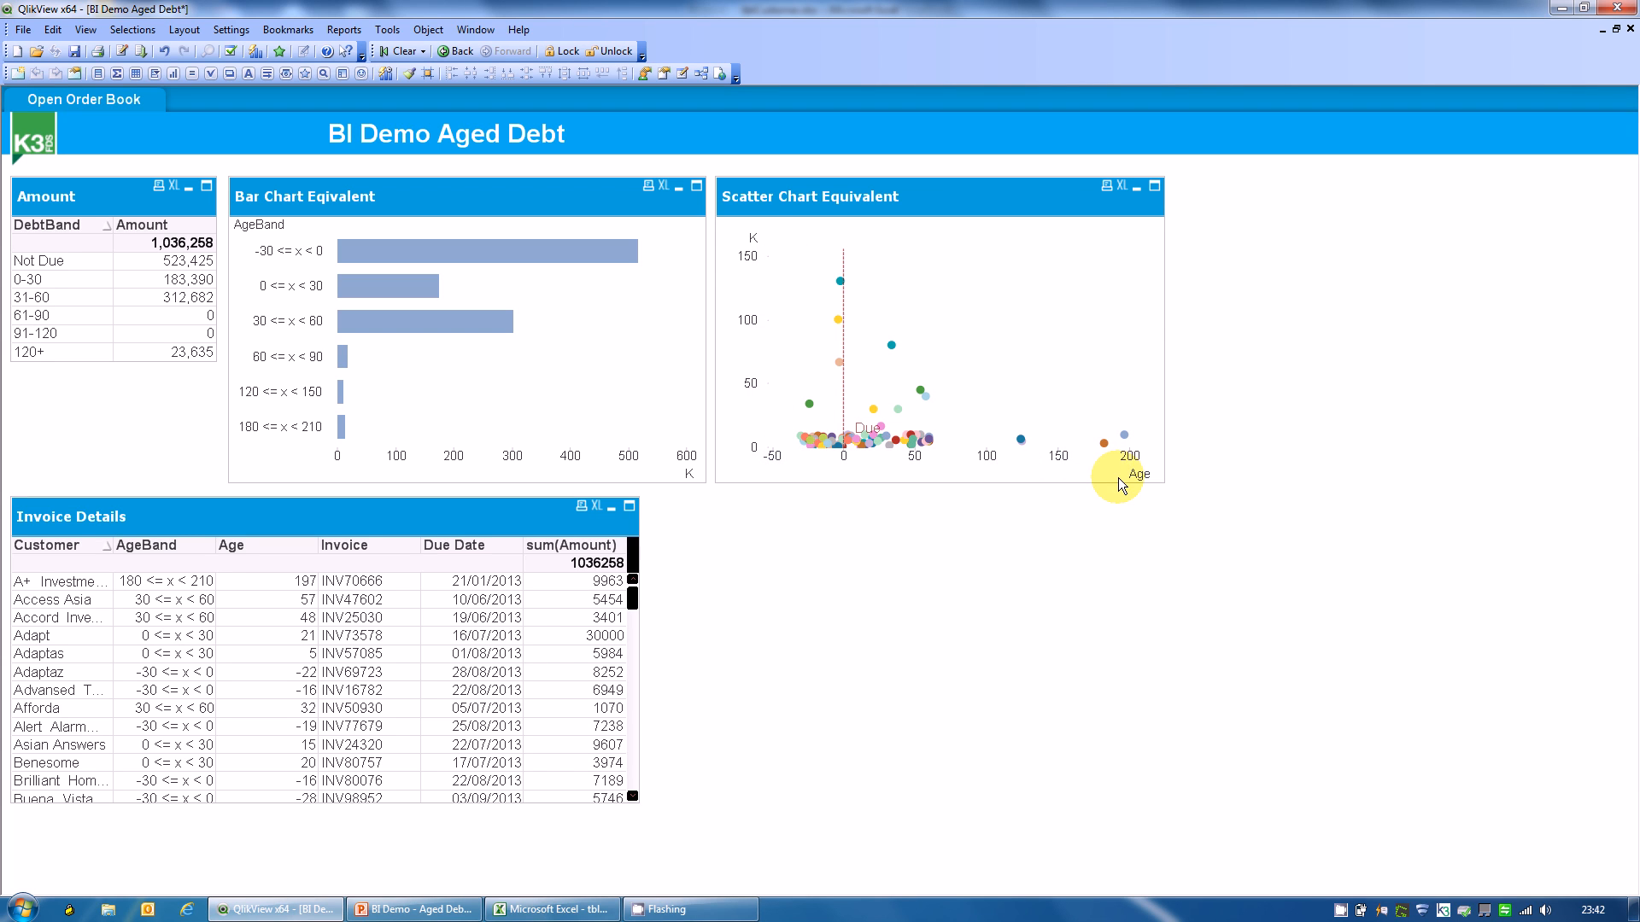
mouse_move(758, 234)
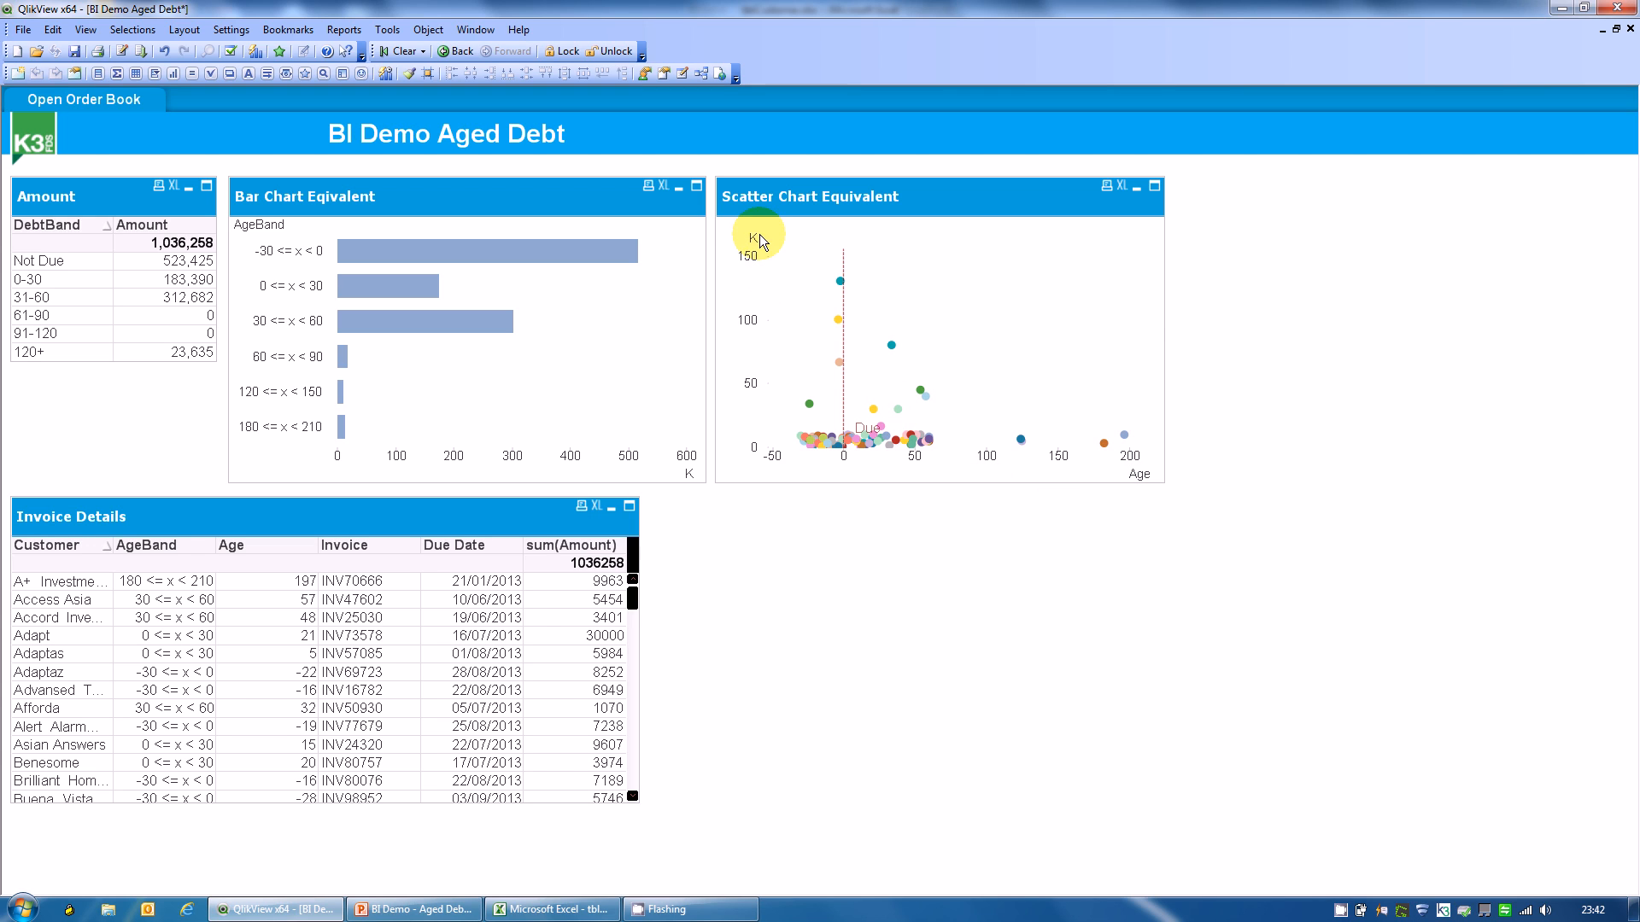
mouse_move(1105, 470)
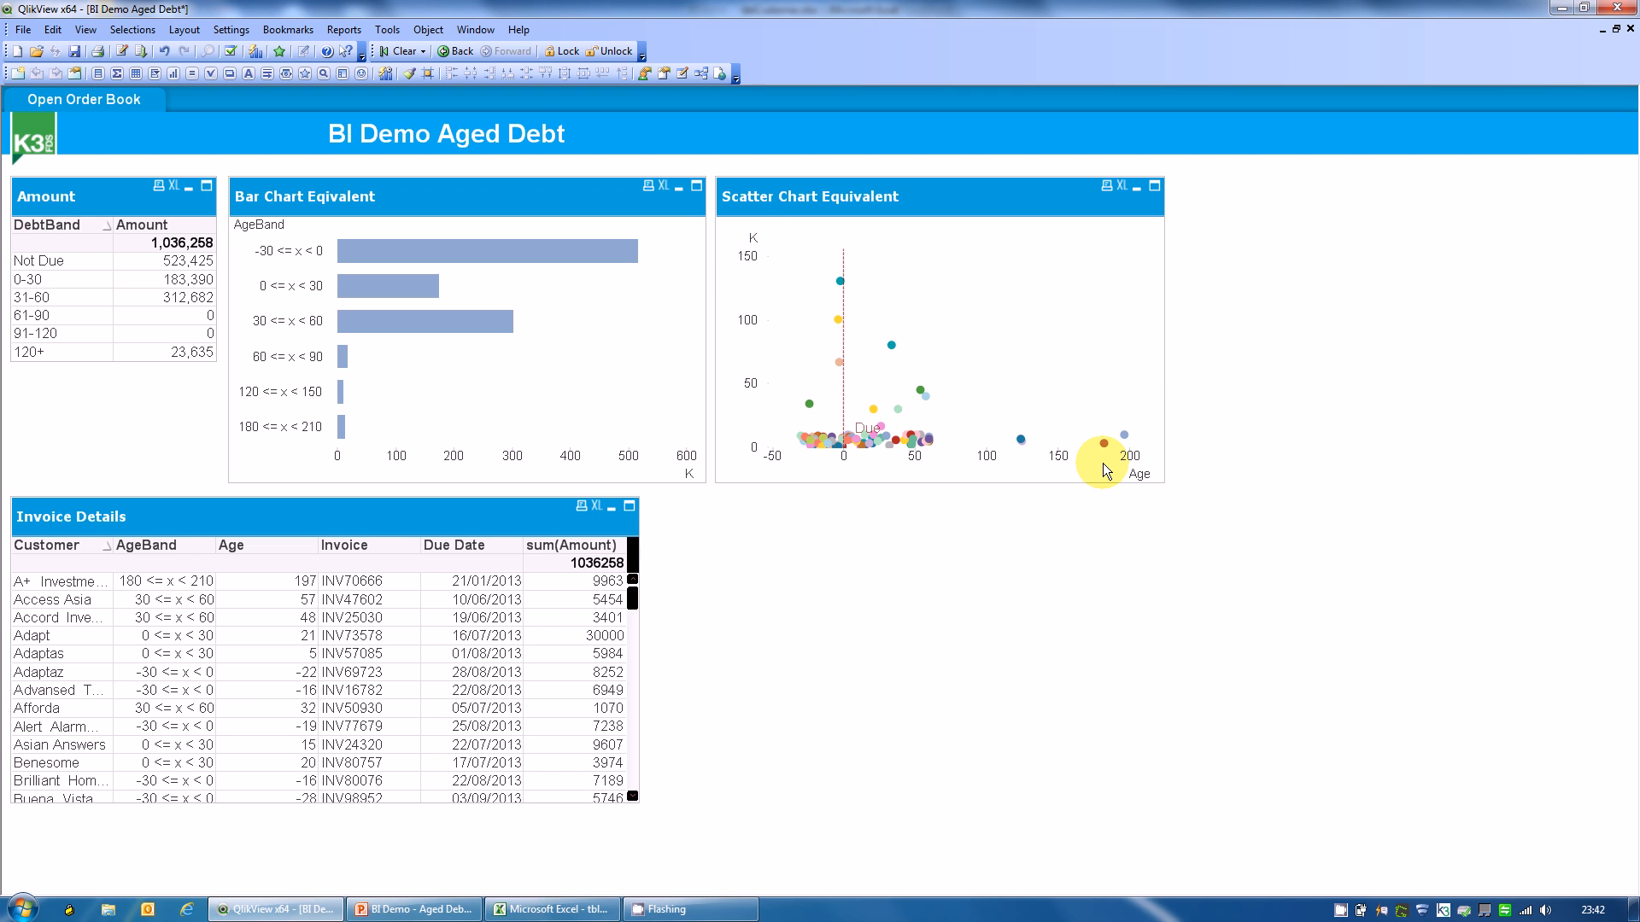
mouse_move(1136, 484)
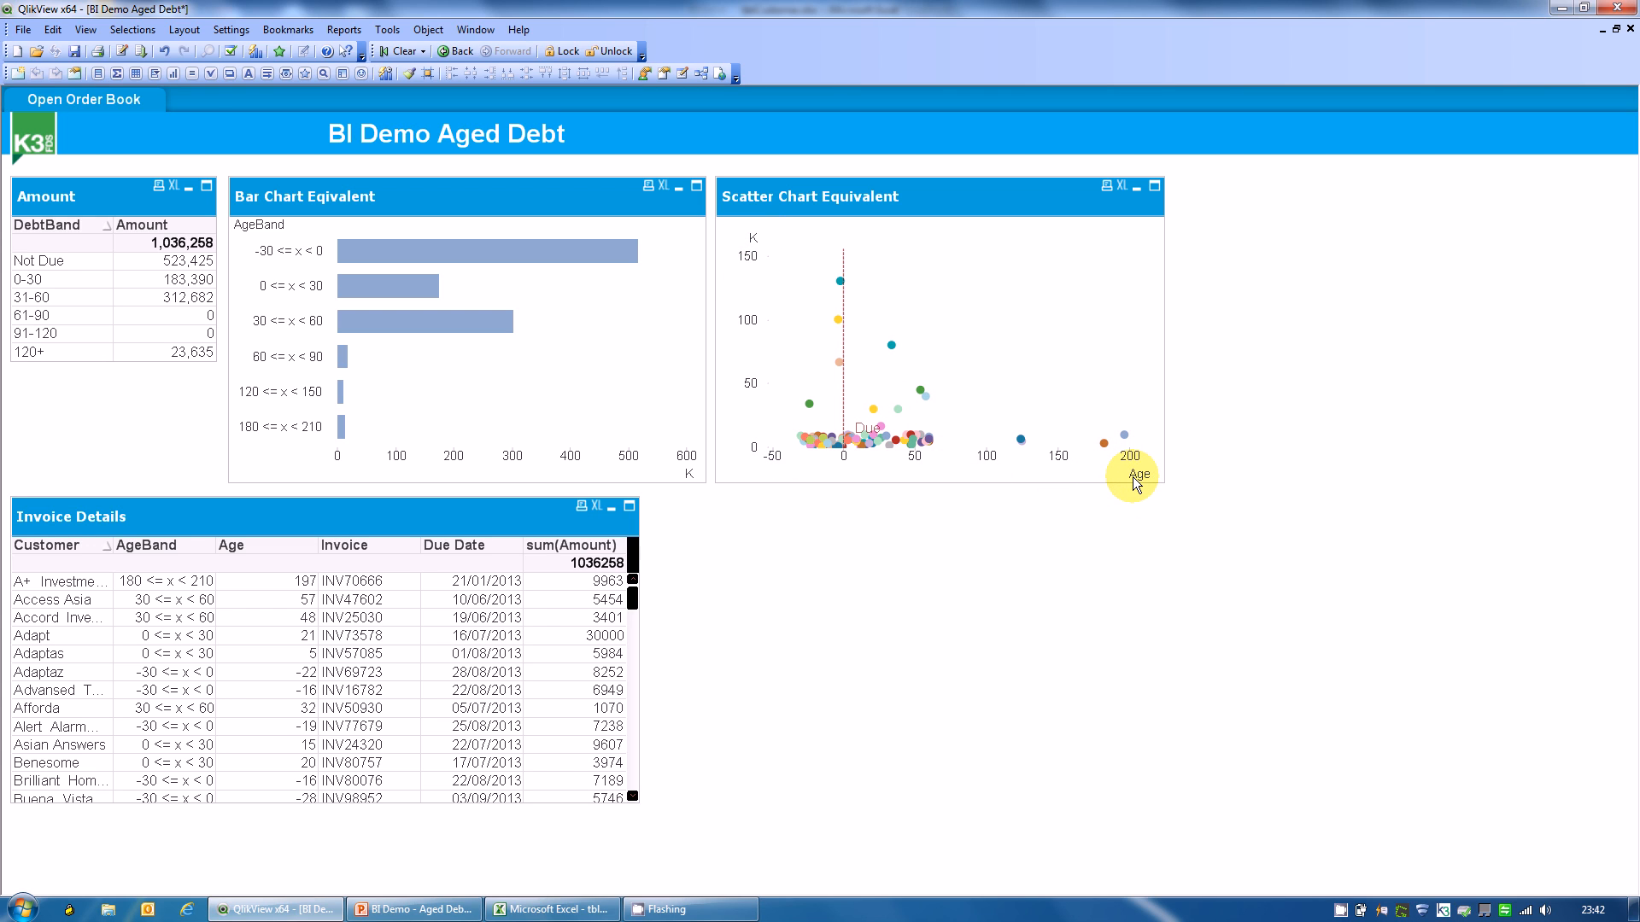
mouse_move(891, 348)
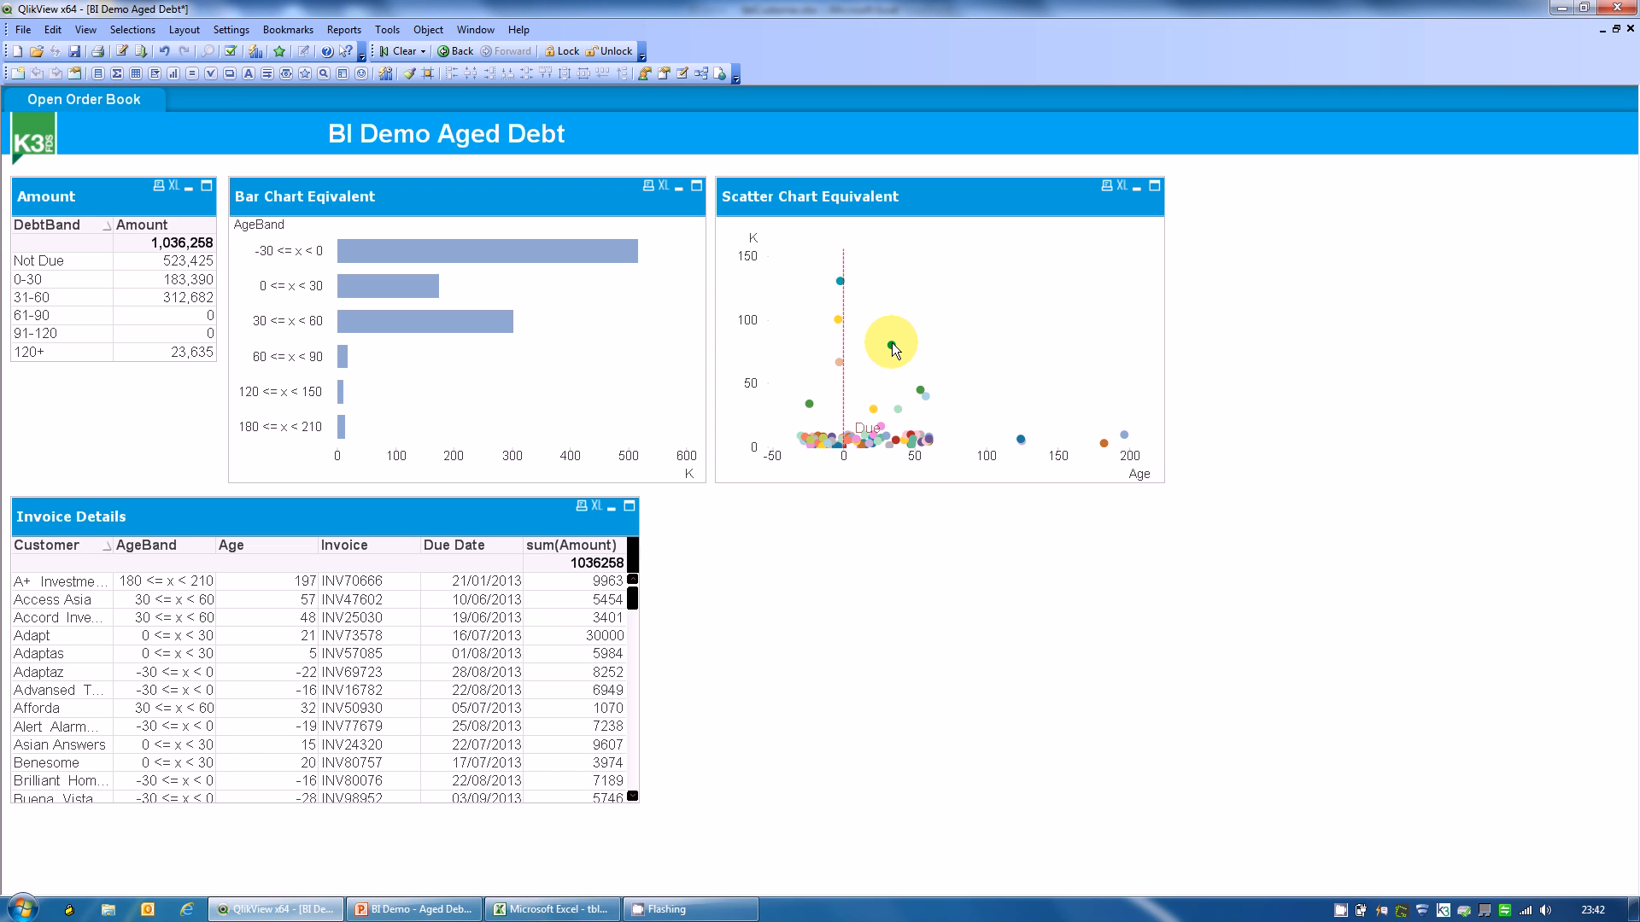
mouse_move(890, 348)
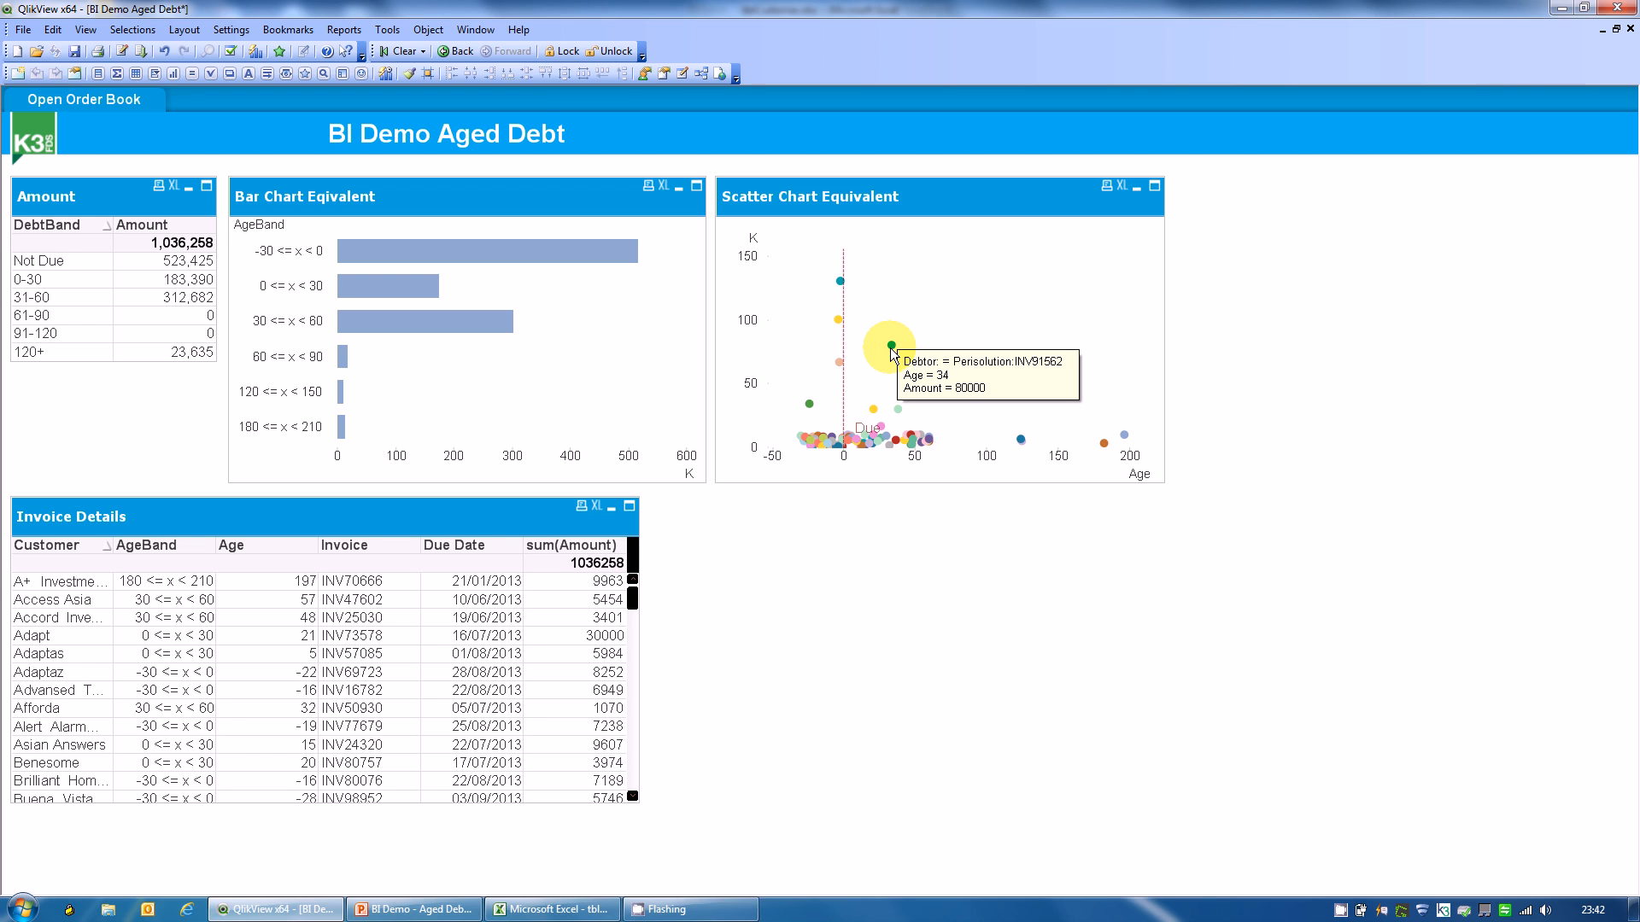
mouse_move(905, 378)
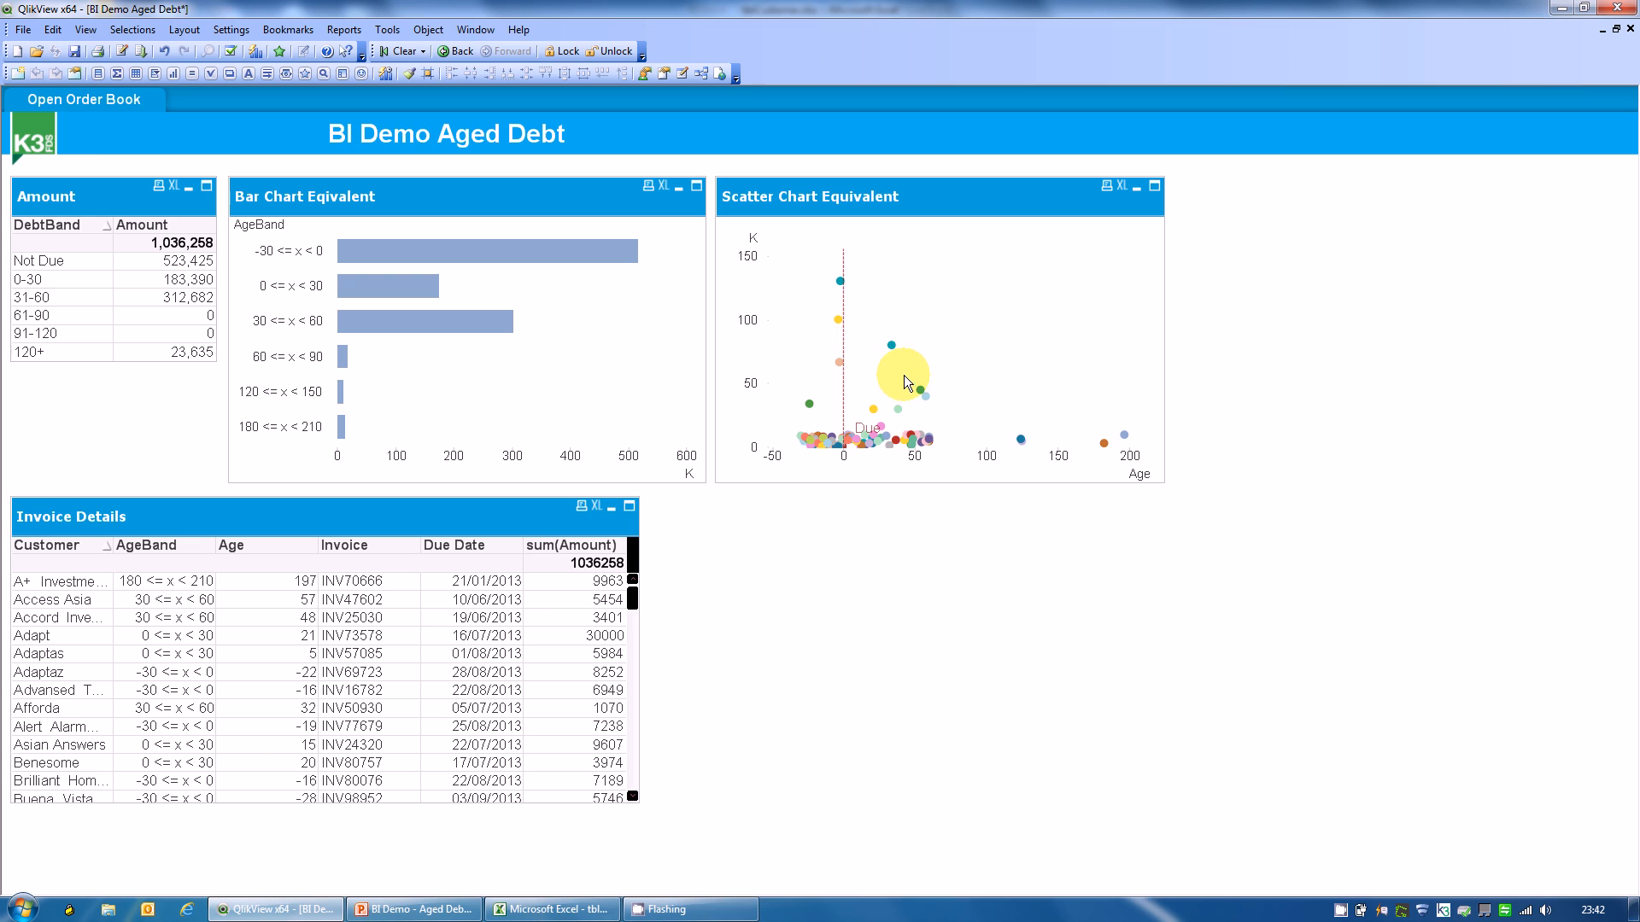
mouse_move(845, 282)
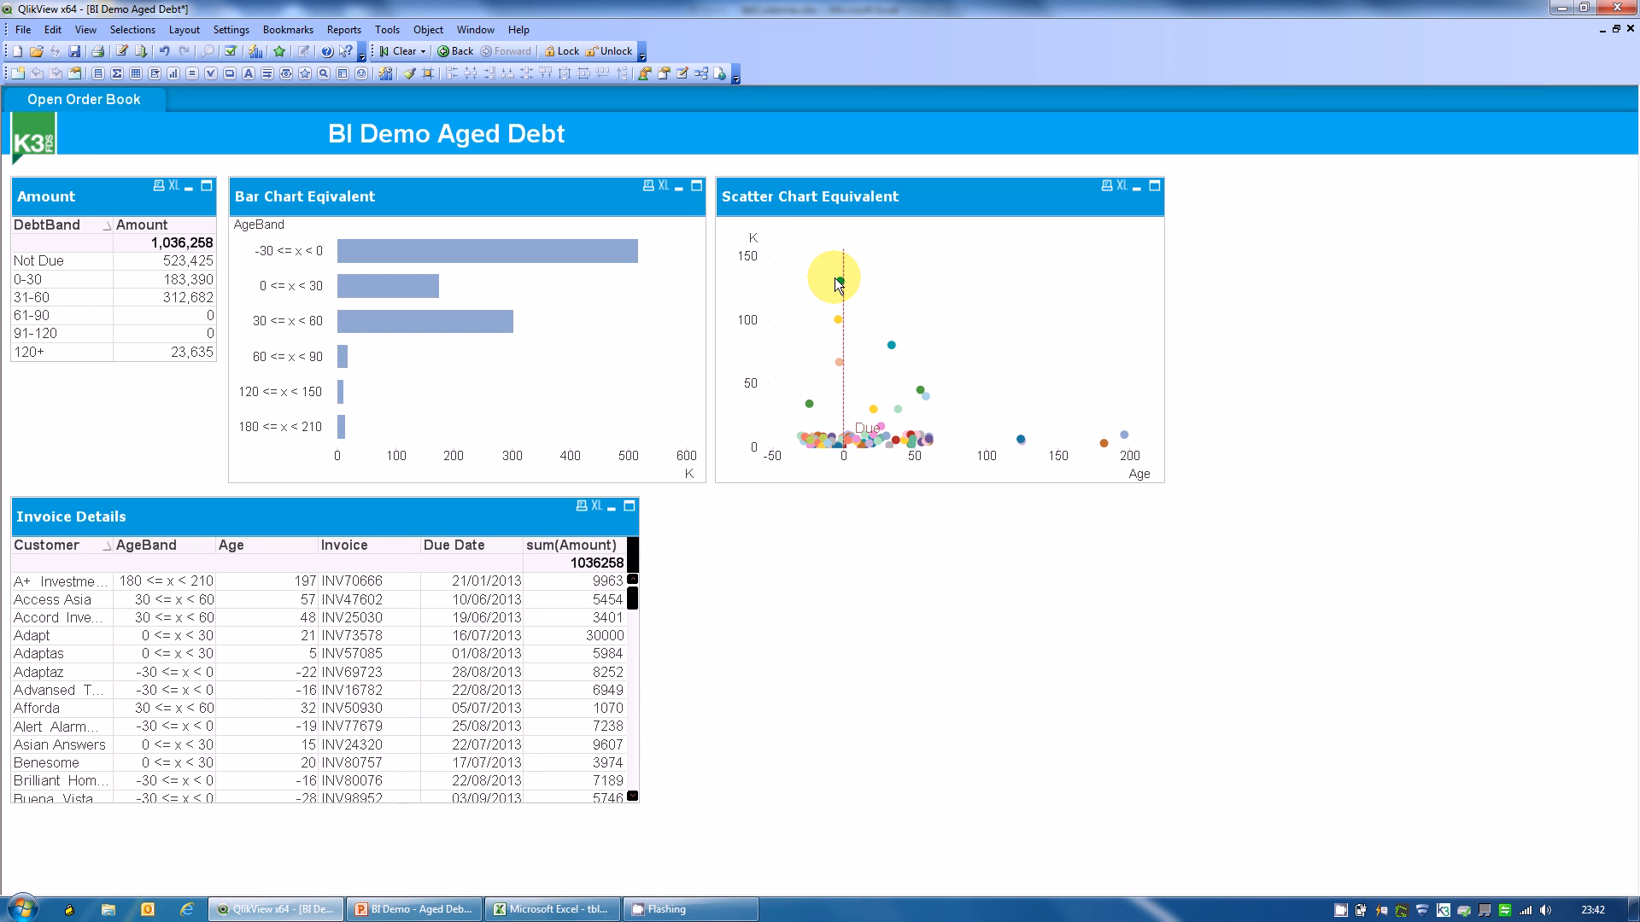
mouse_move(600, 276)
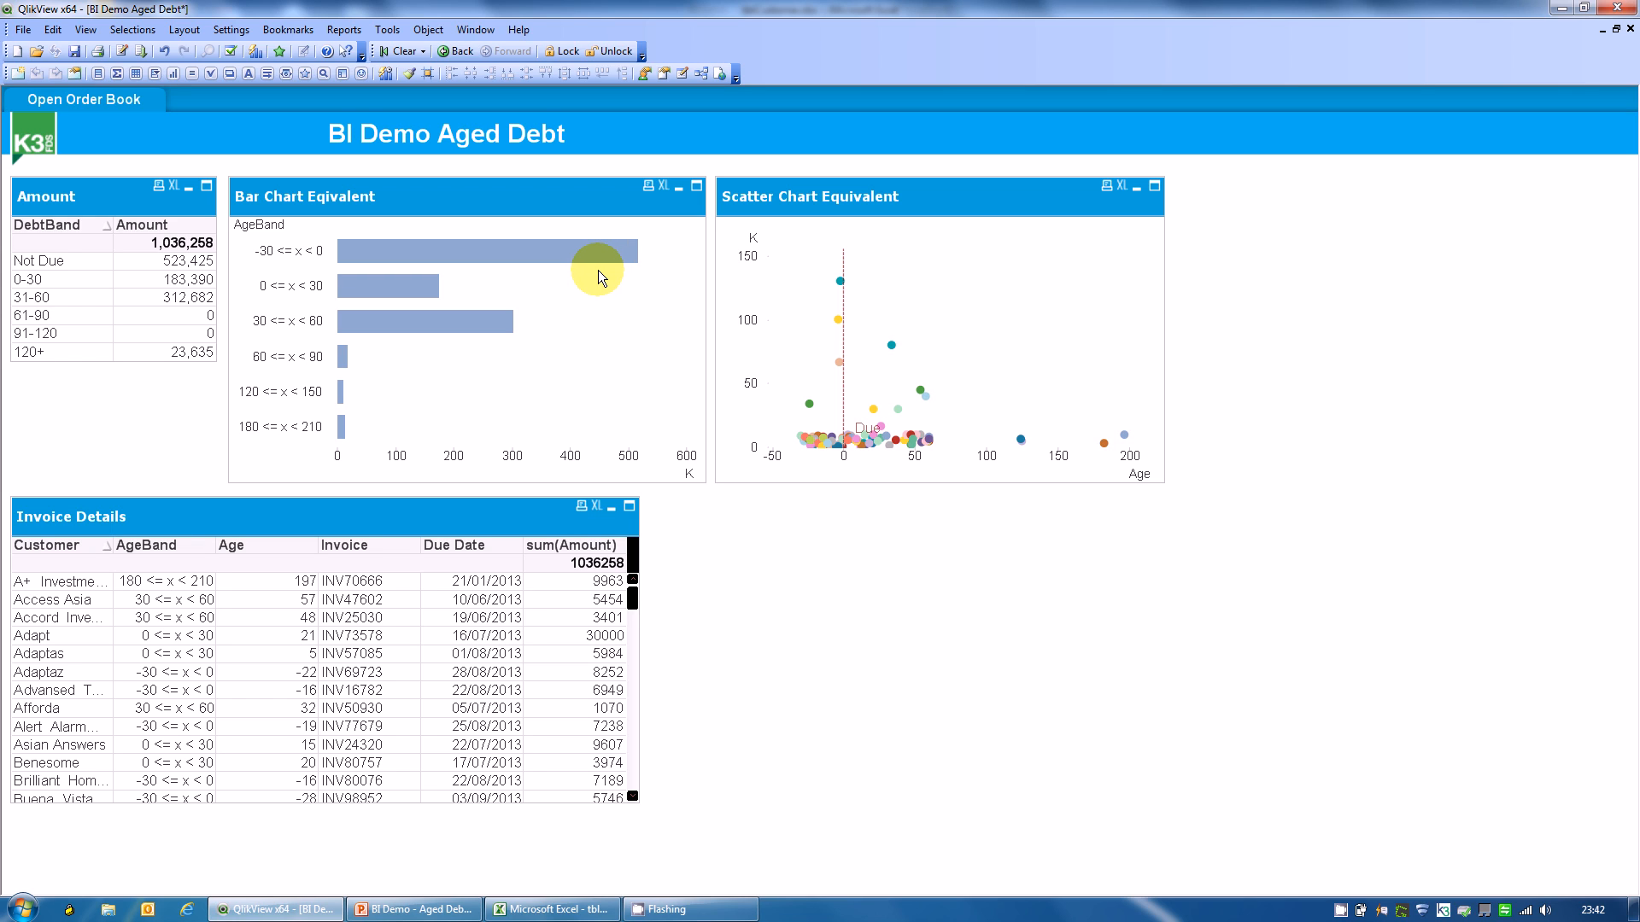
mouse_move(769, 360)
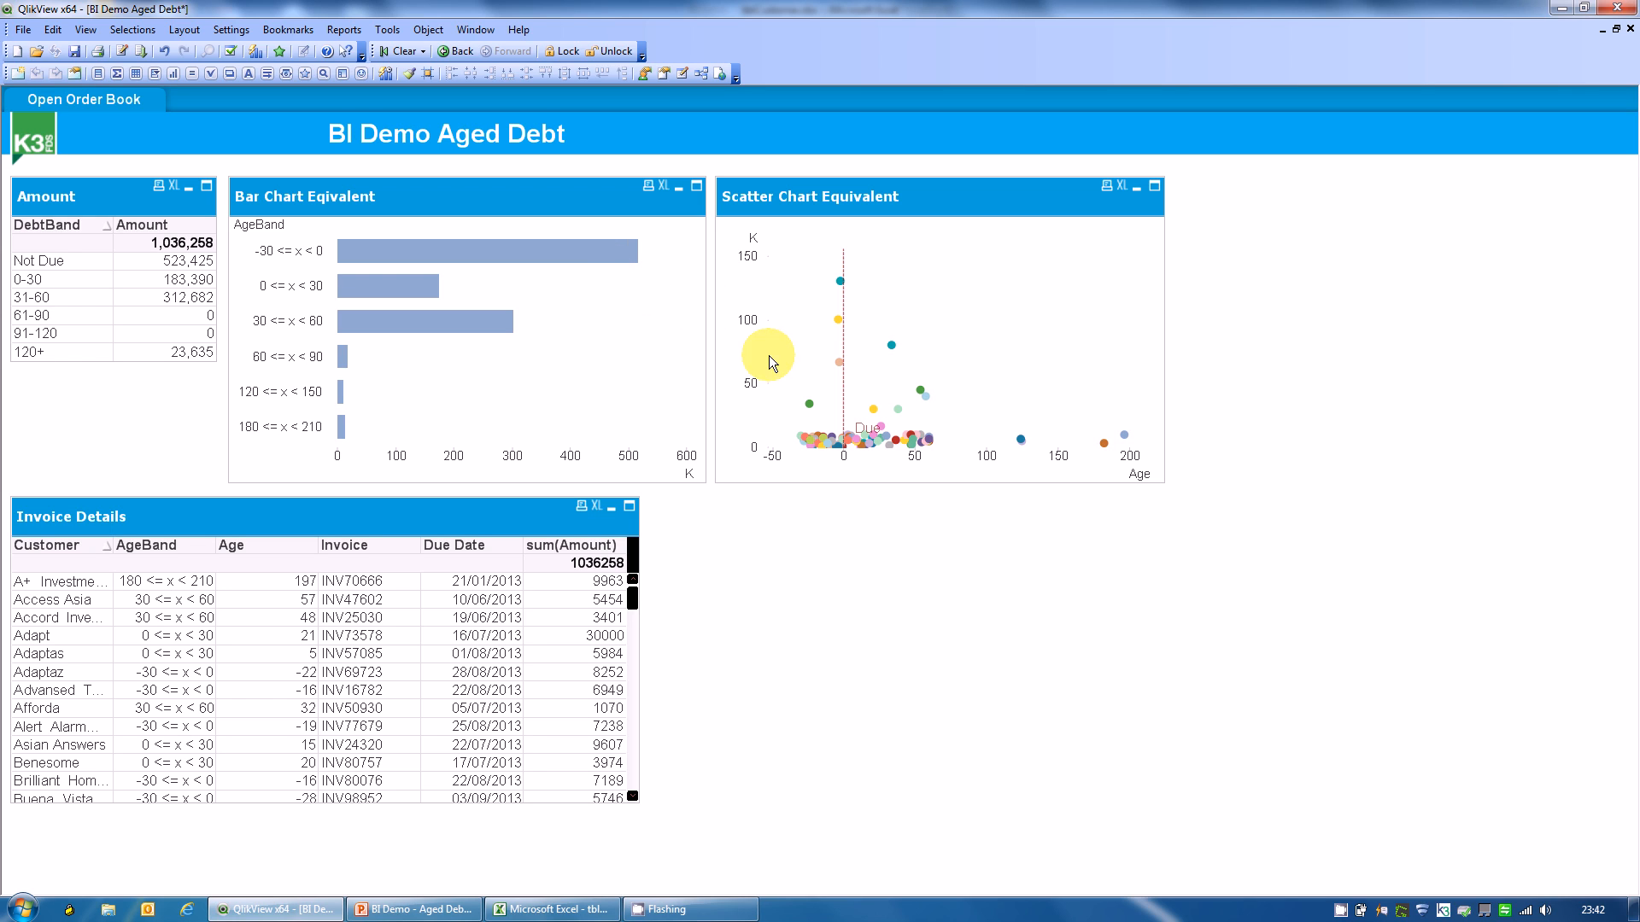
mouse_move(774, 264)
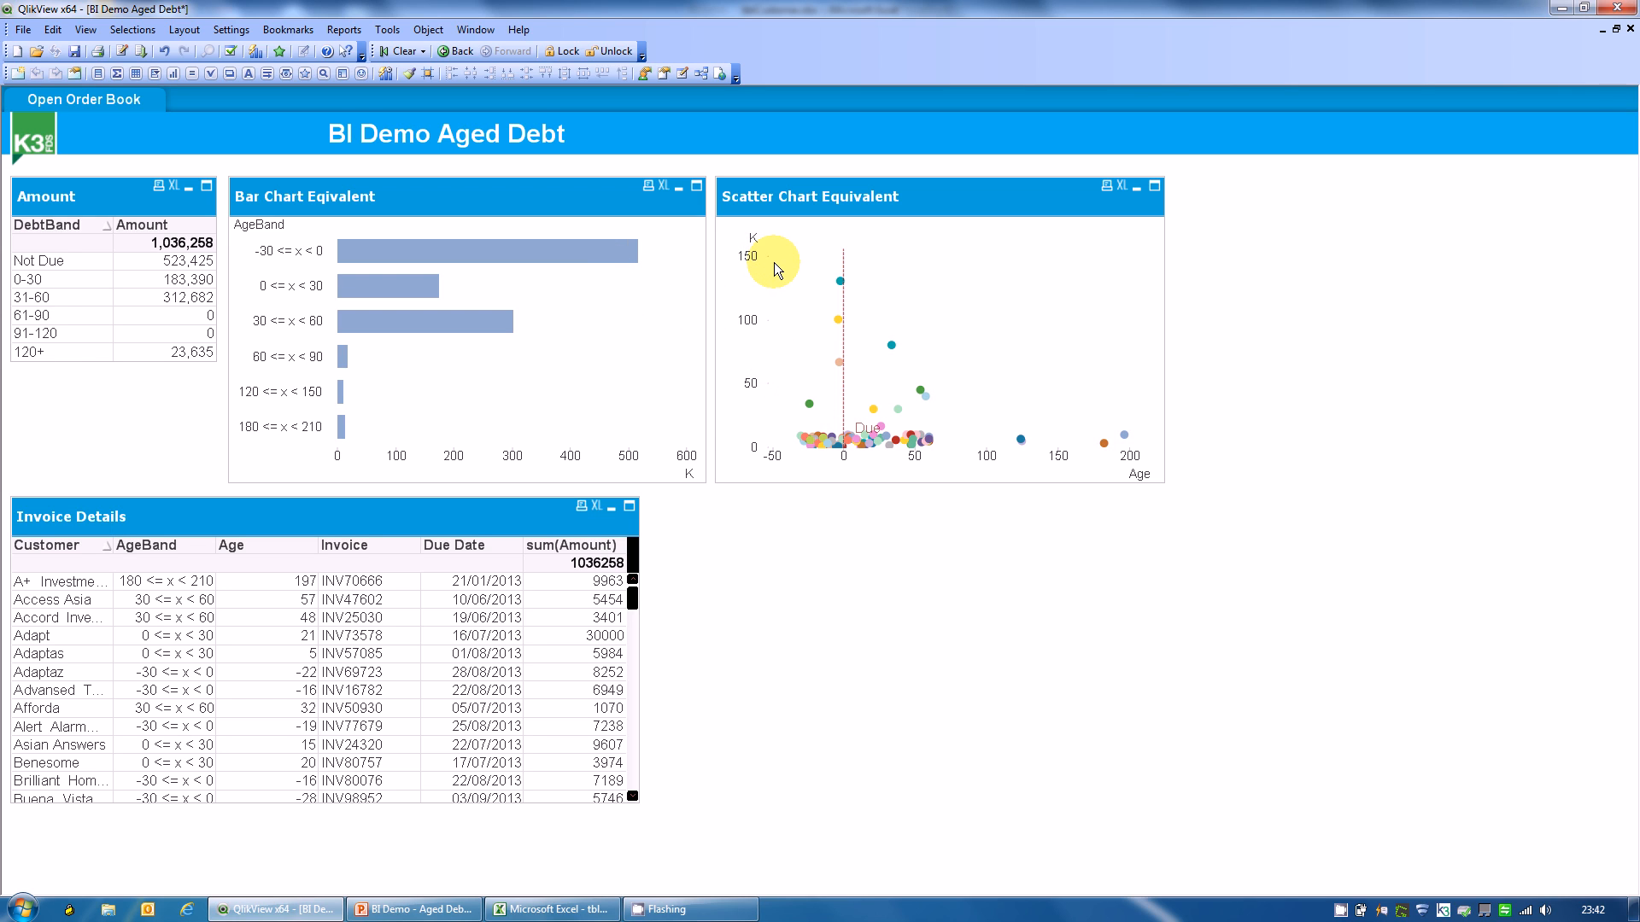
mouse_move(660, 228)
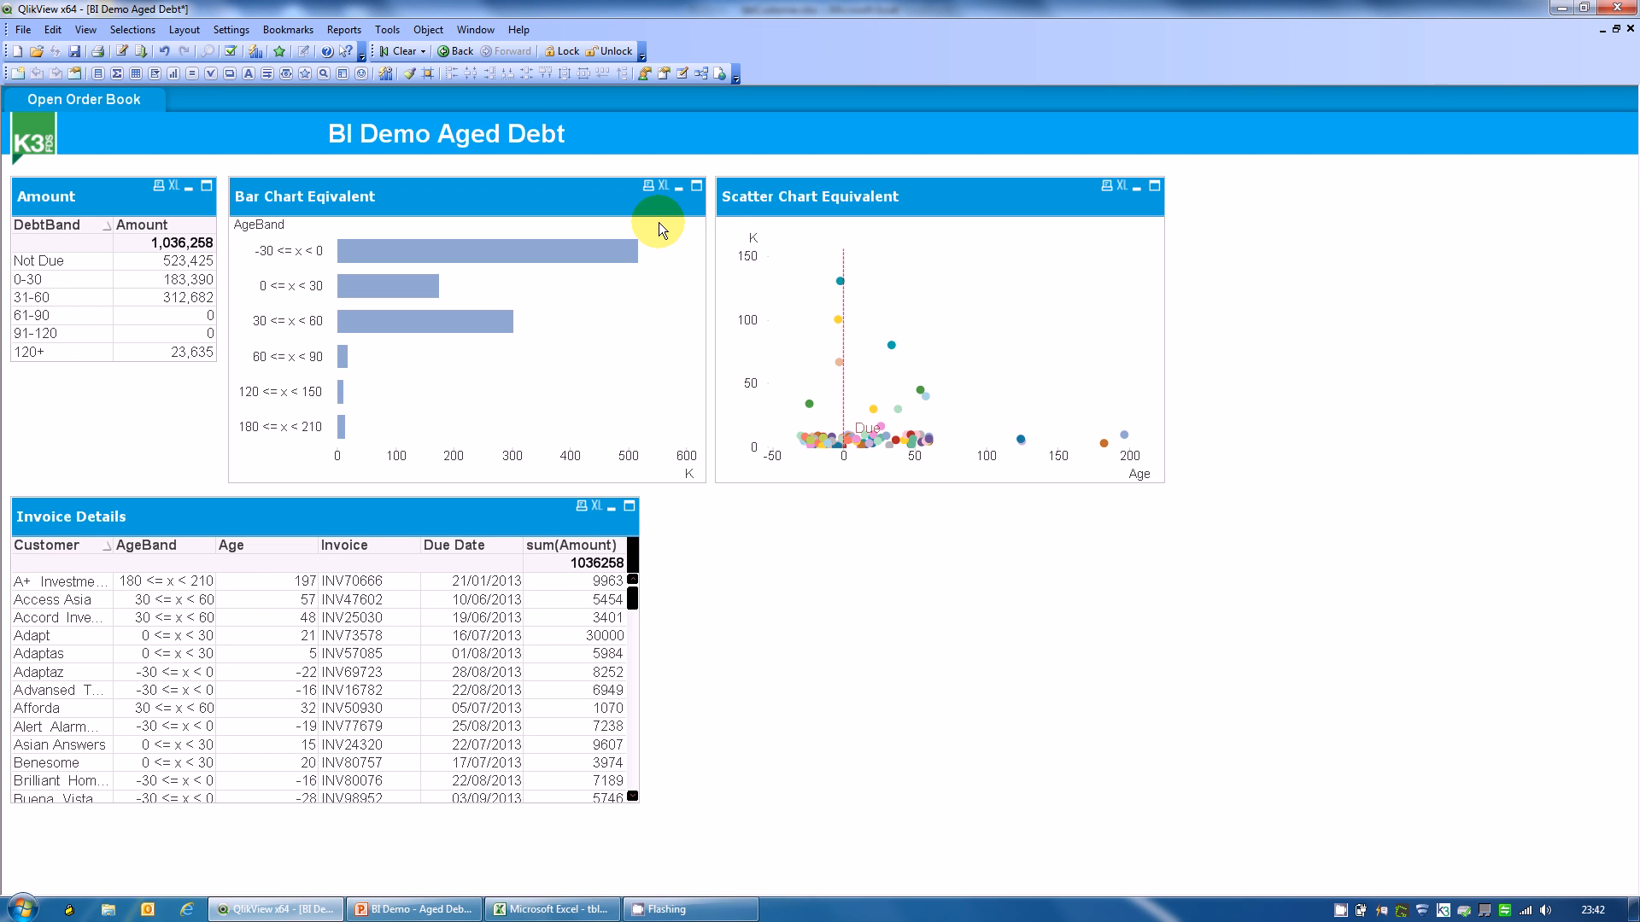
mouse_move(756, 233)
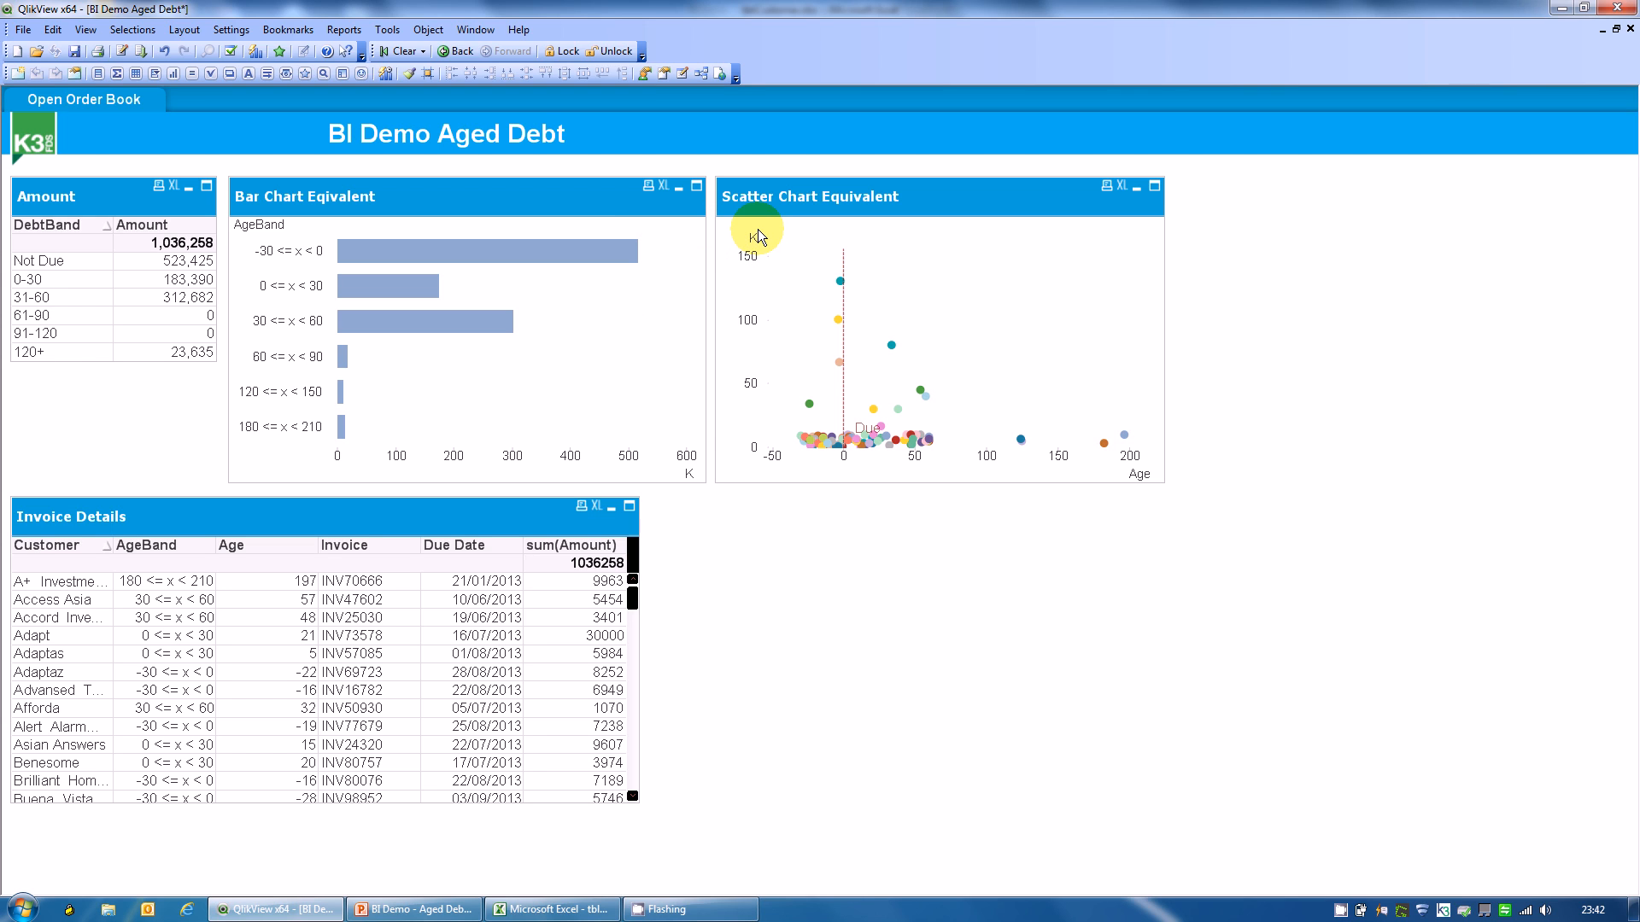
mouse_move(761, 247)
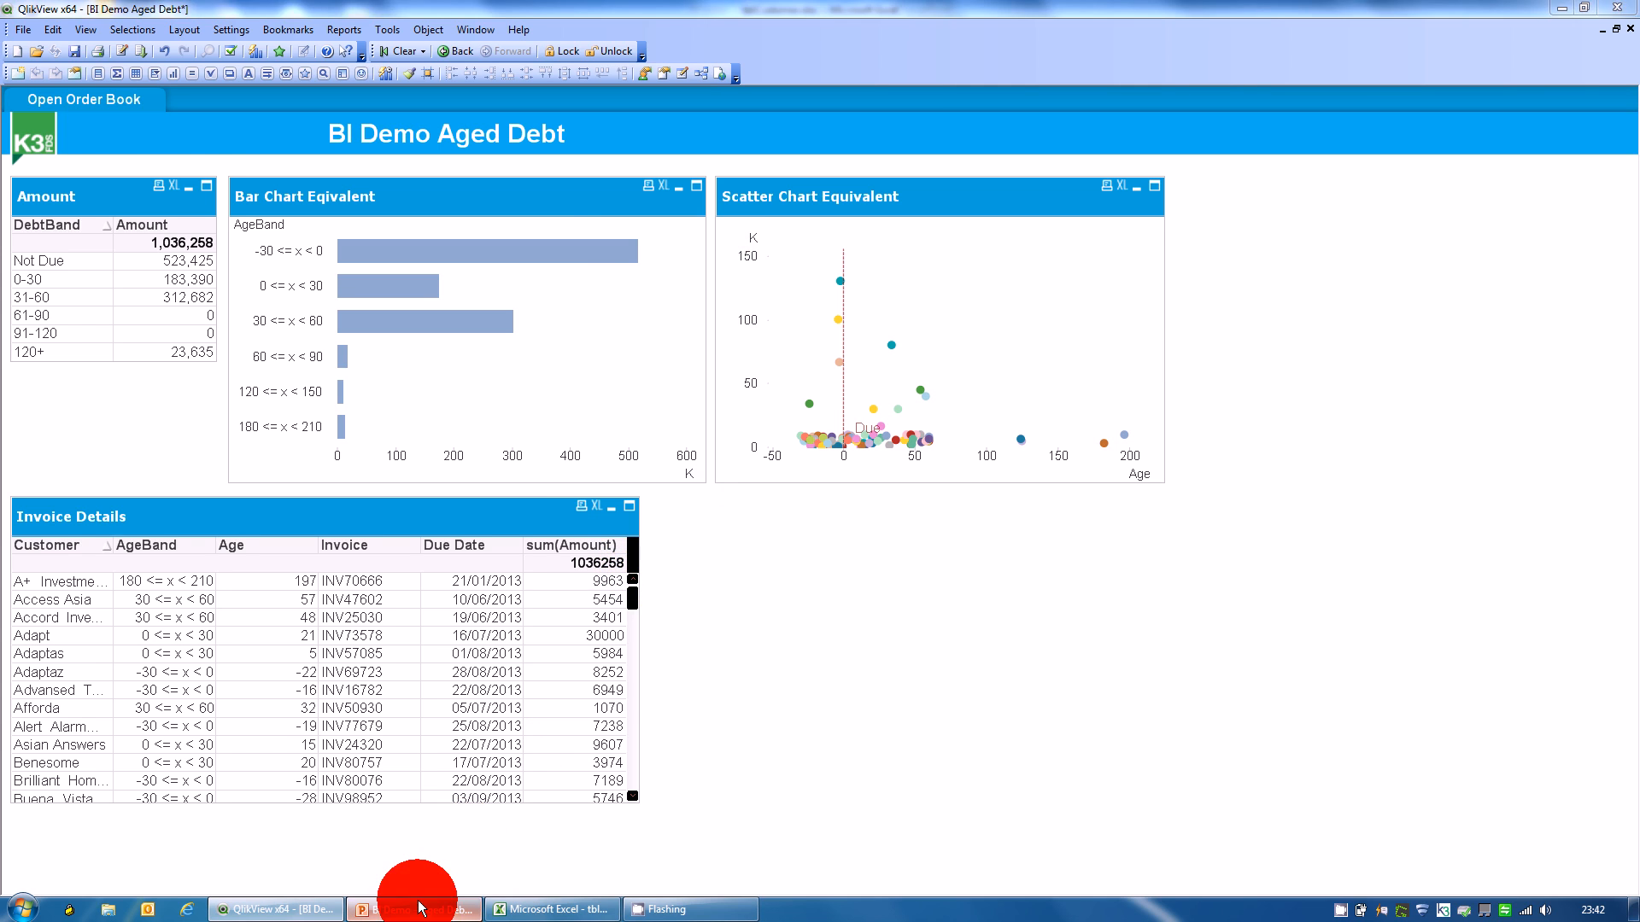
Step: Bring up the PowerPoint "Thank You For Watching" slide
left_click(416, 907)
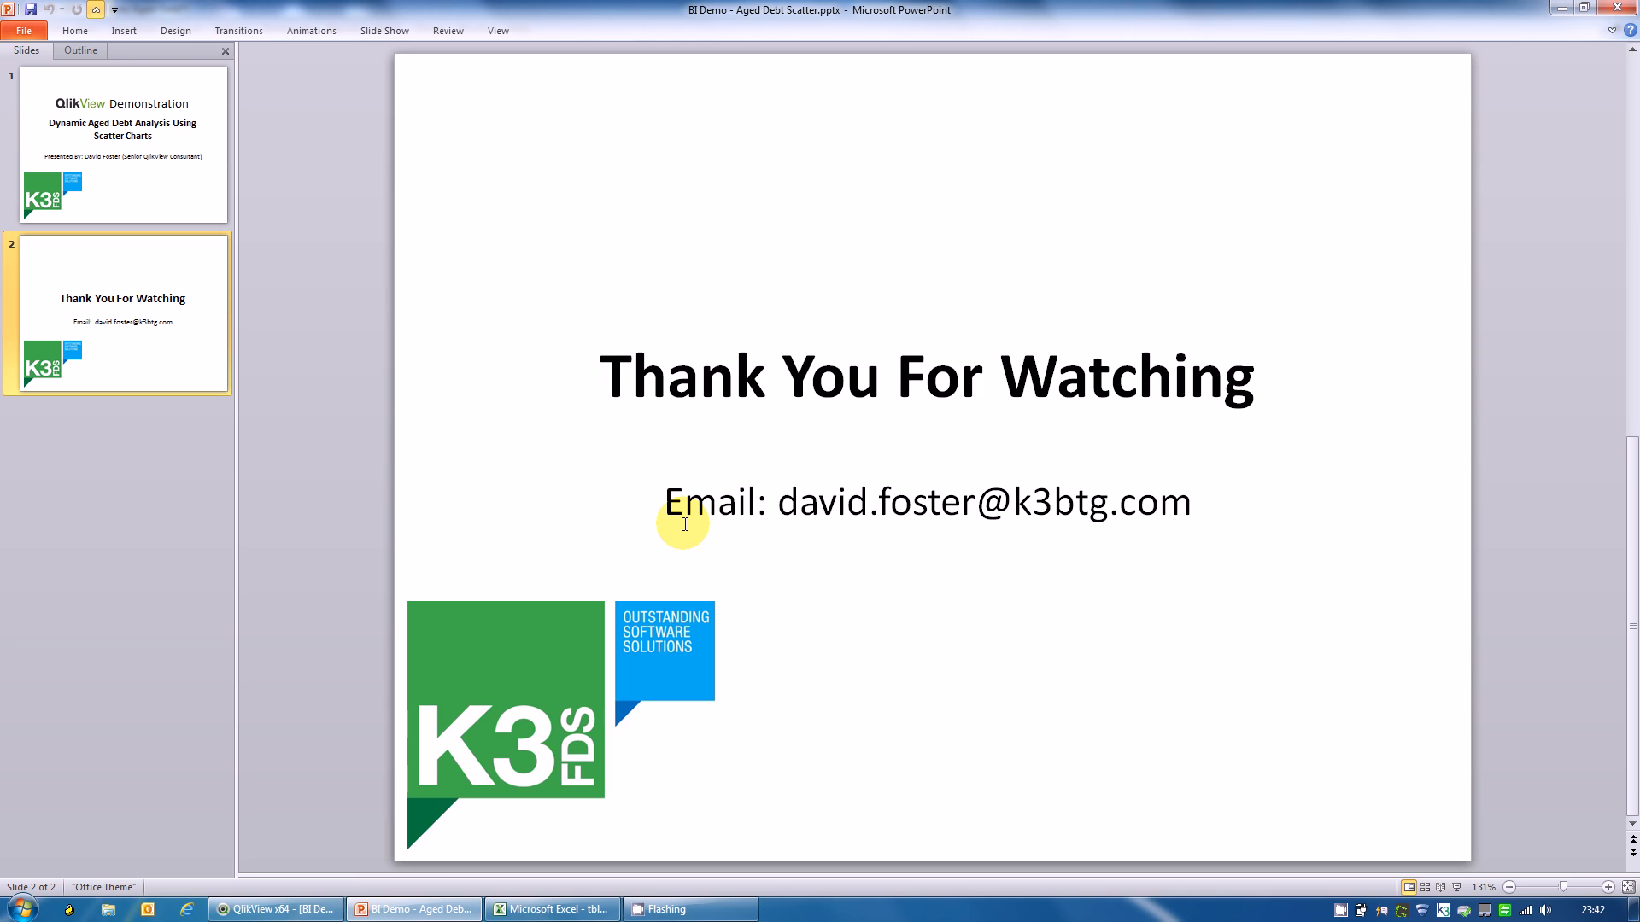
mouse_move(779, 516)
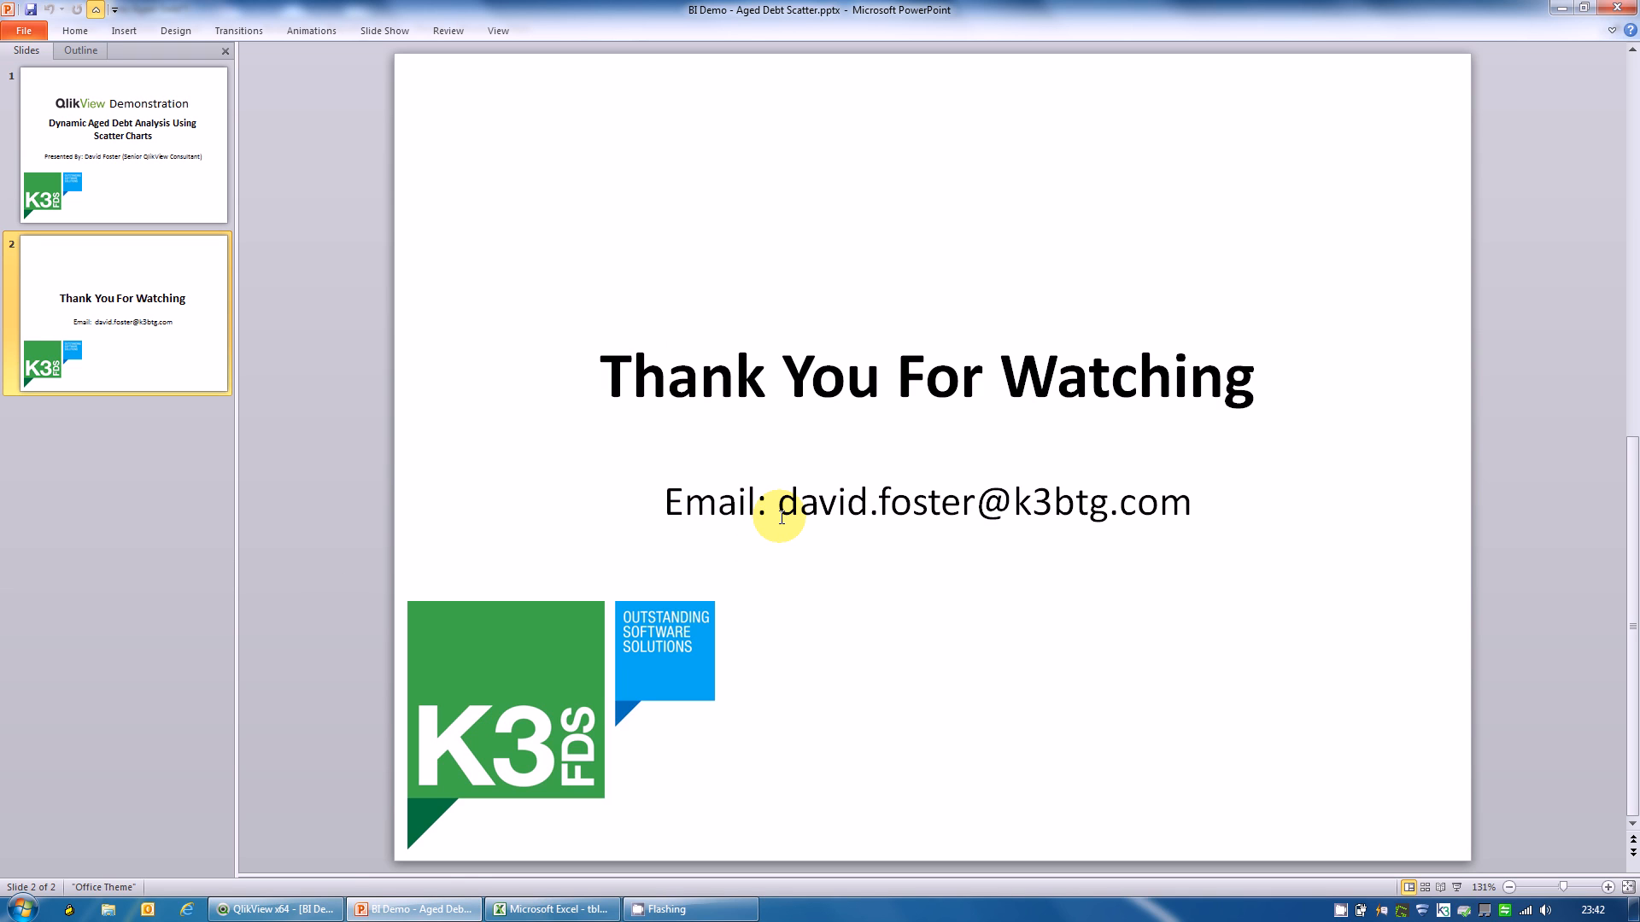